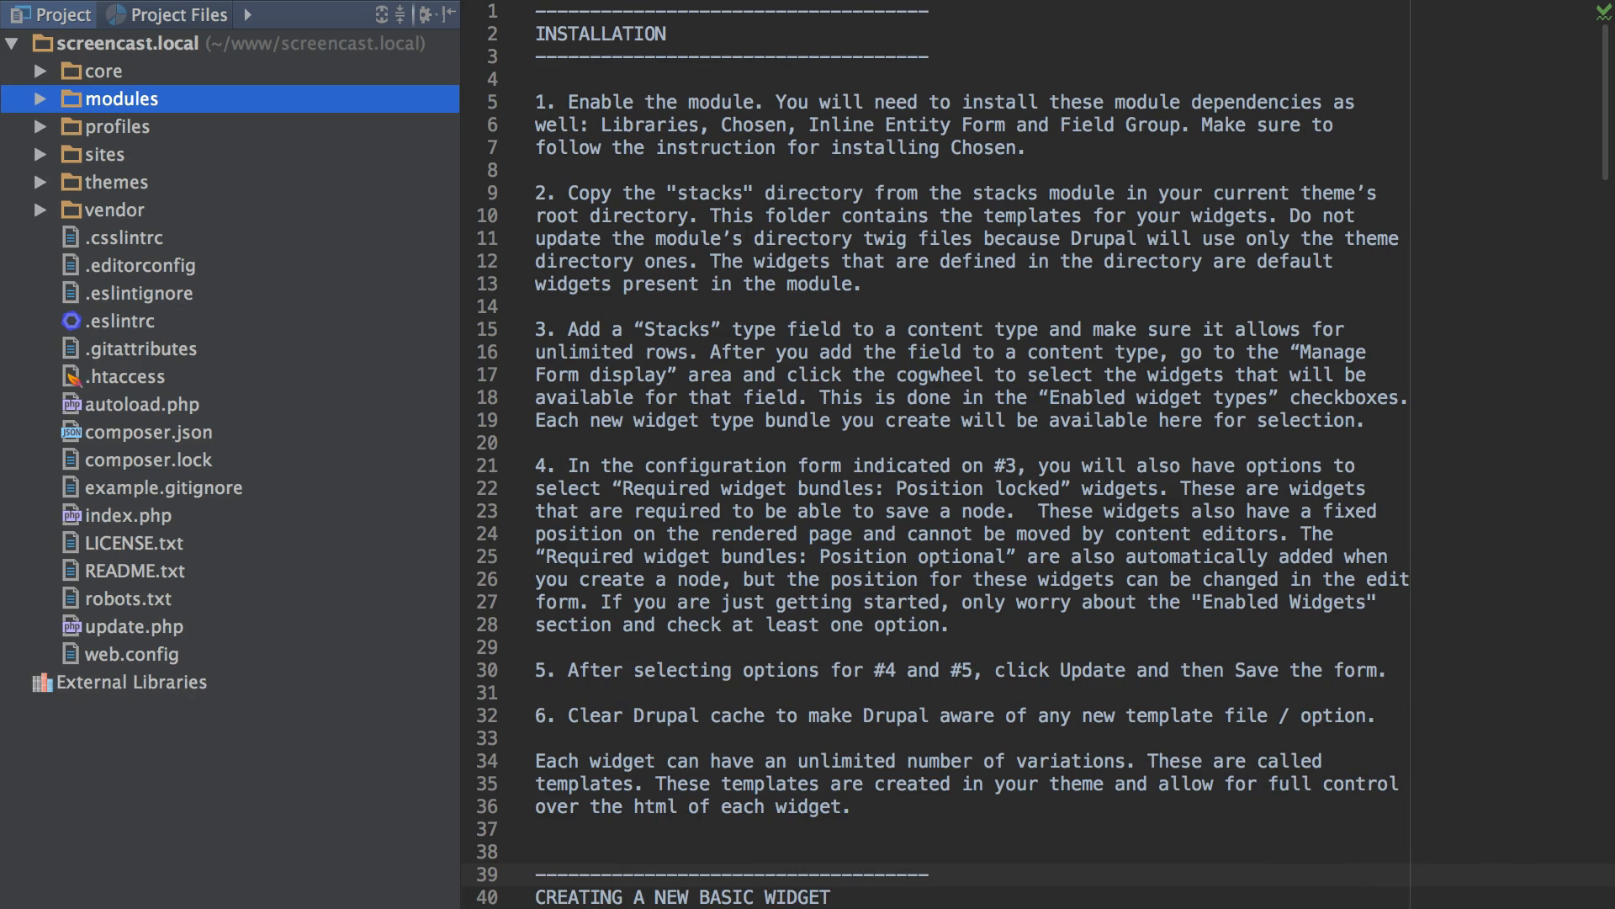
Browse the stacks module folder and view its README.txt installation guide
click(121, 98)
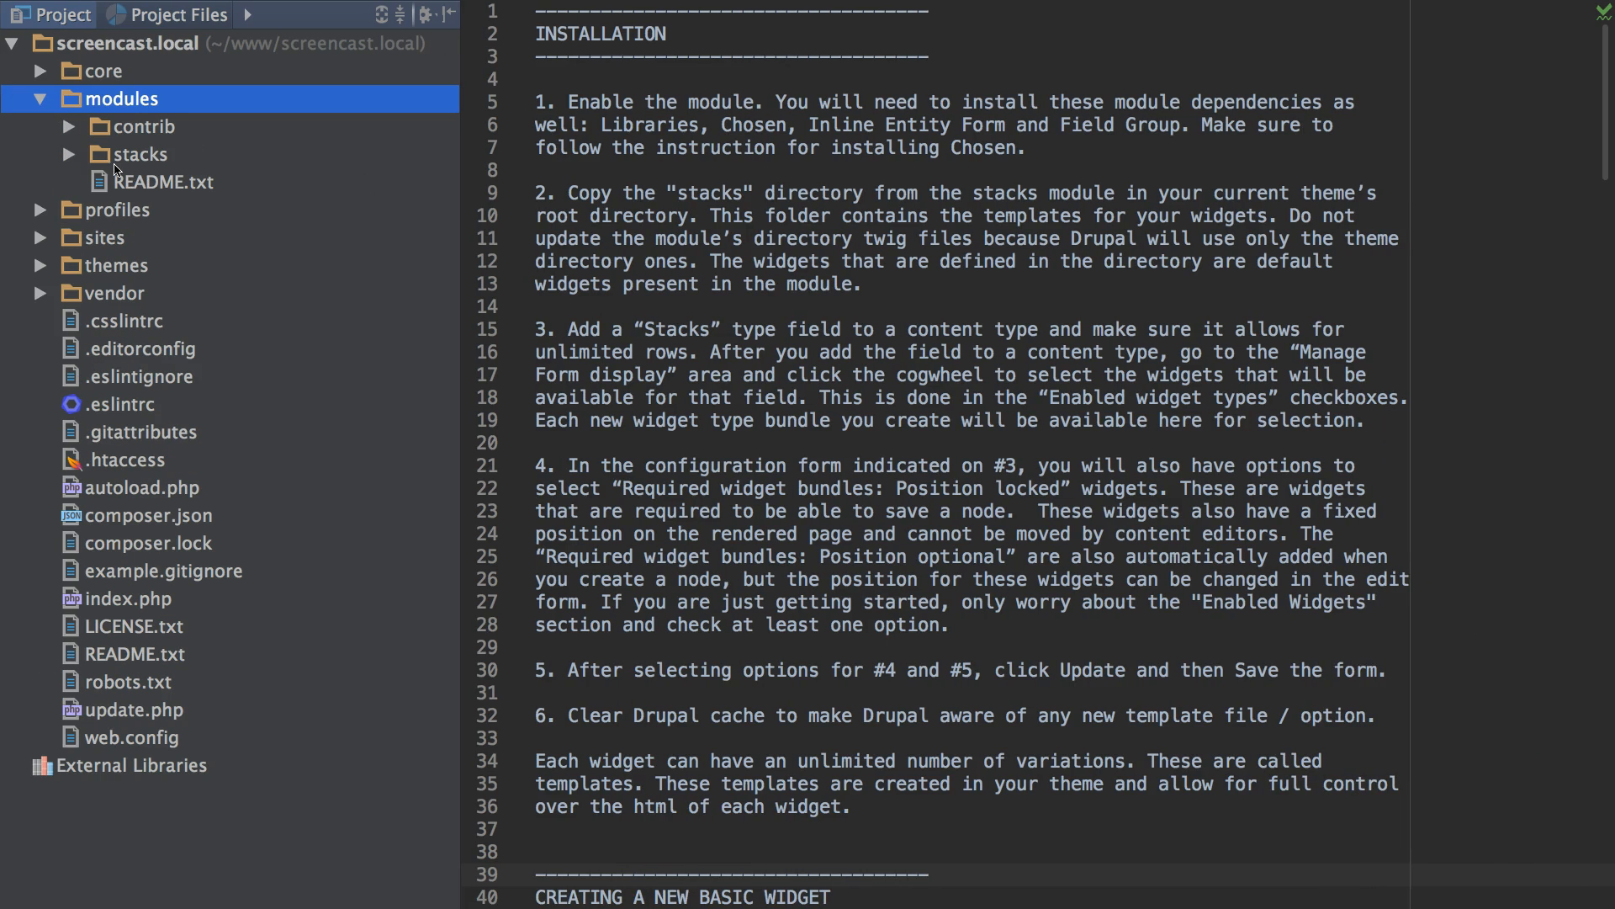
scroll(down, 3)
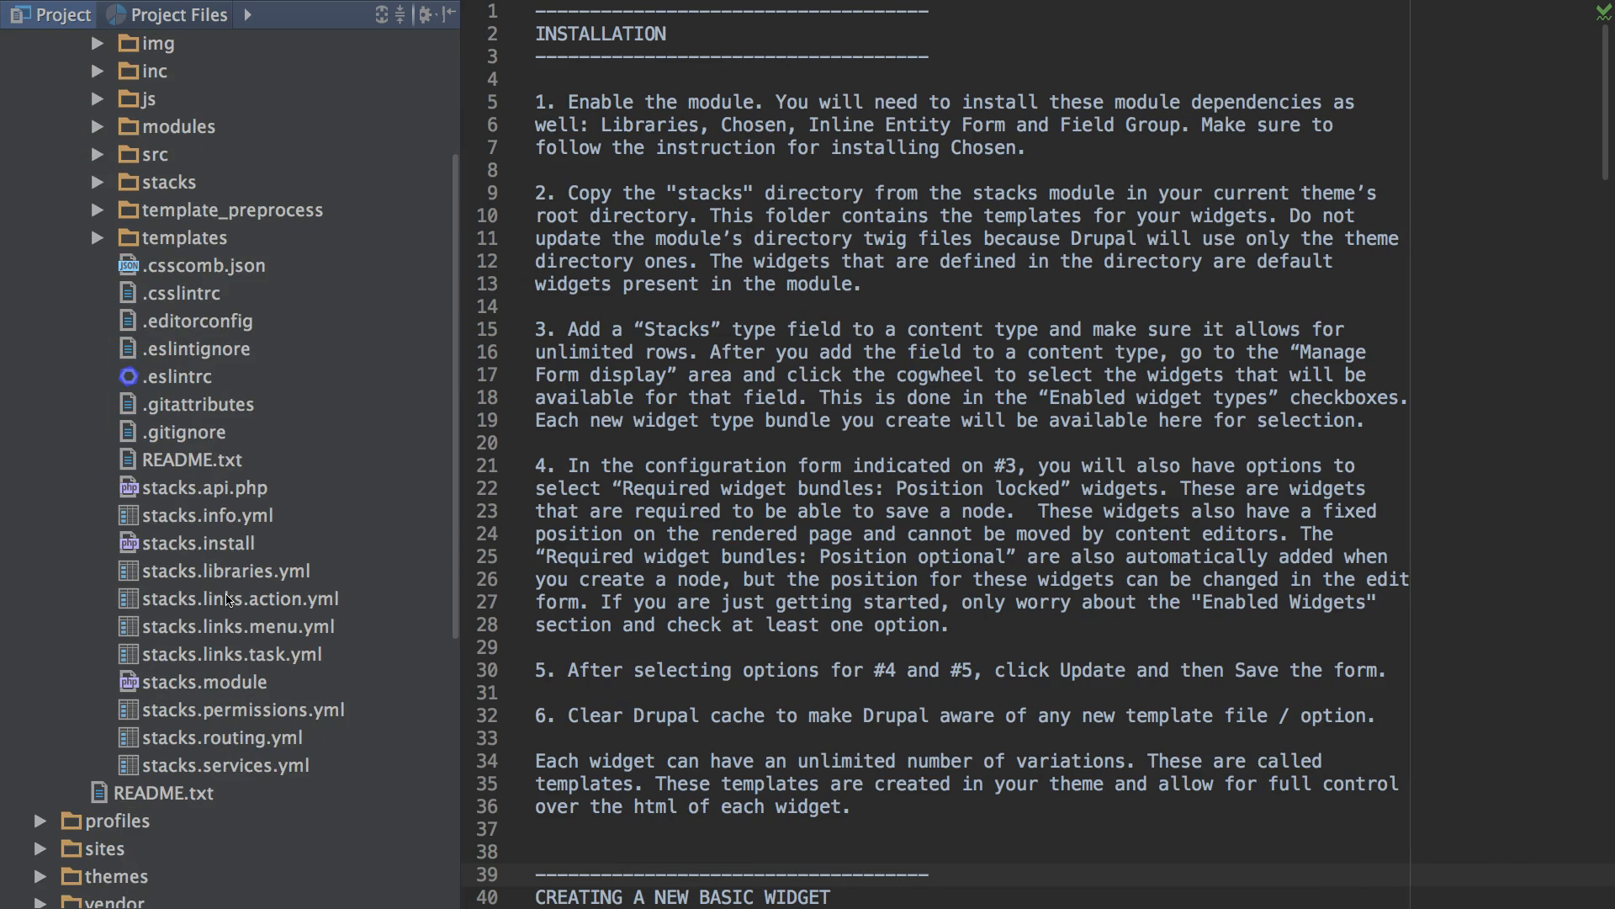
click(192, 458)
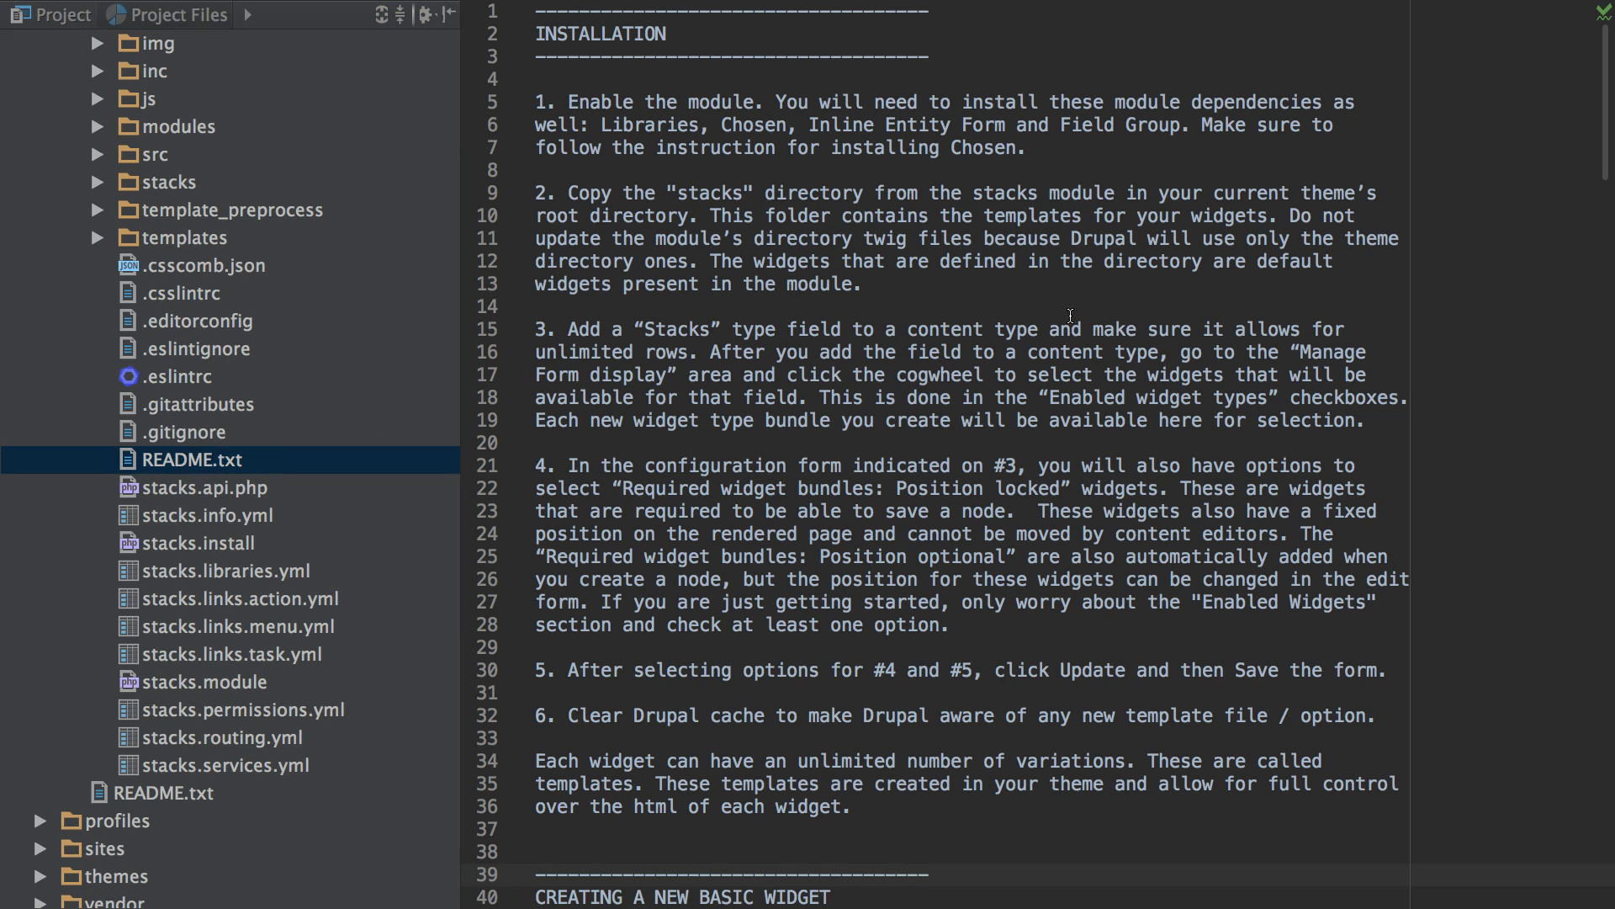
scroll(down, 3)
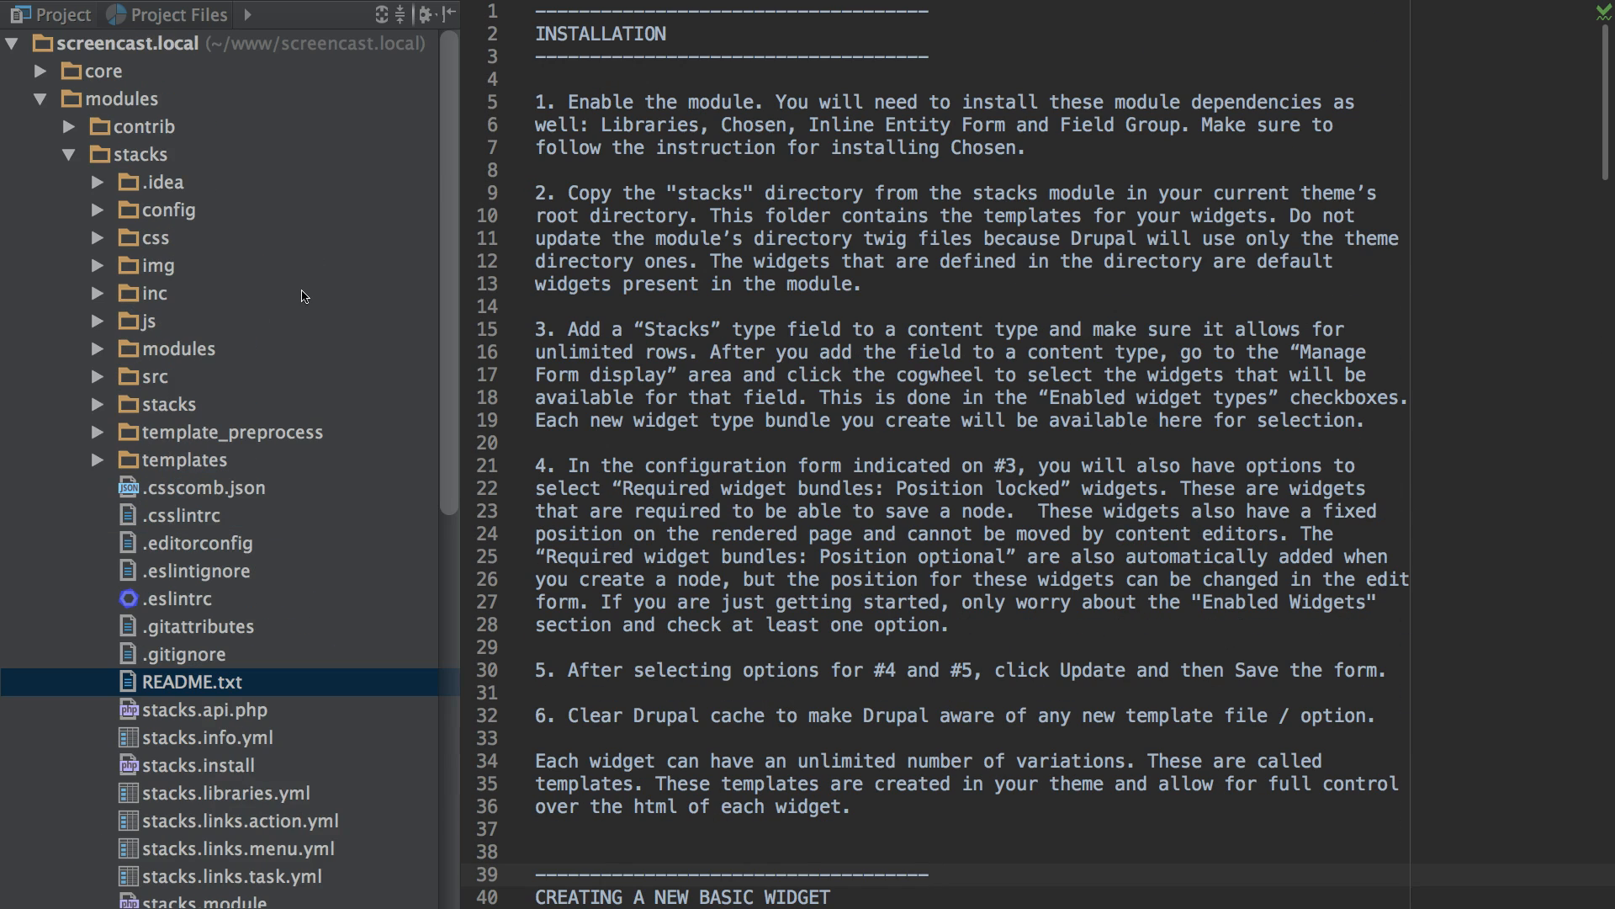
click(70, 153)
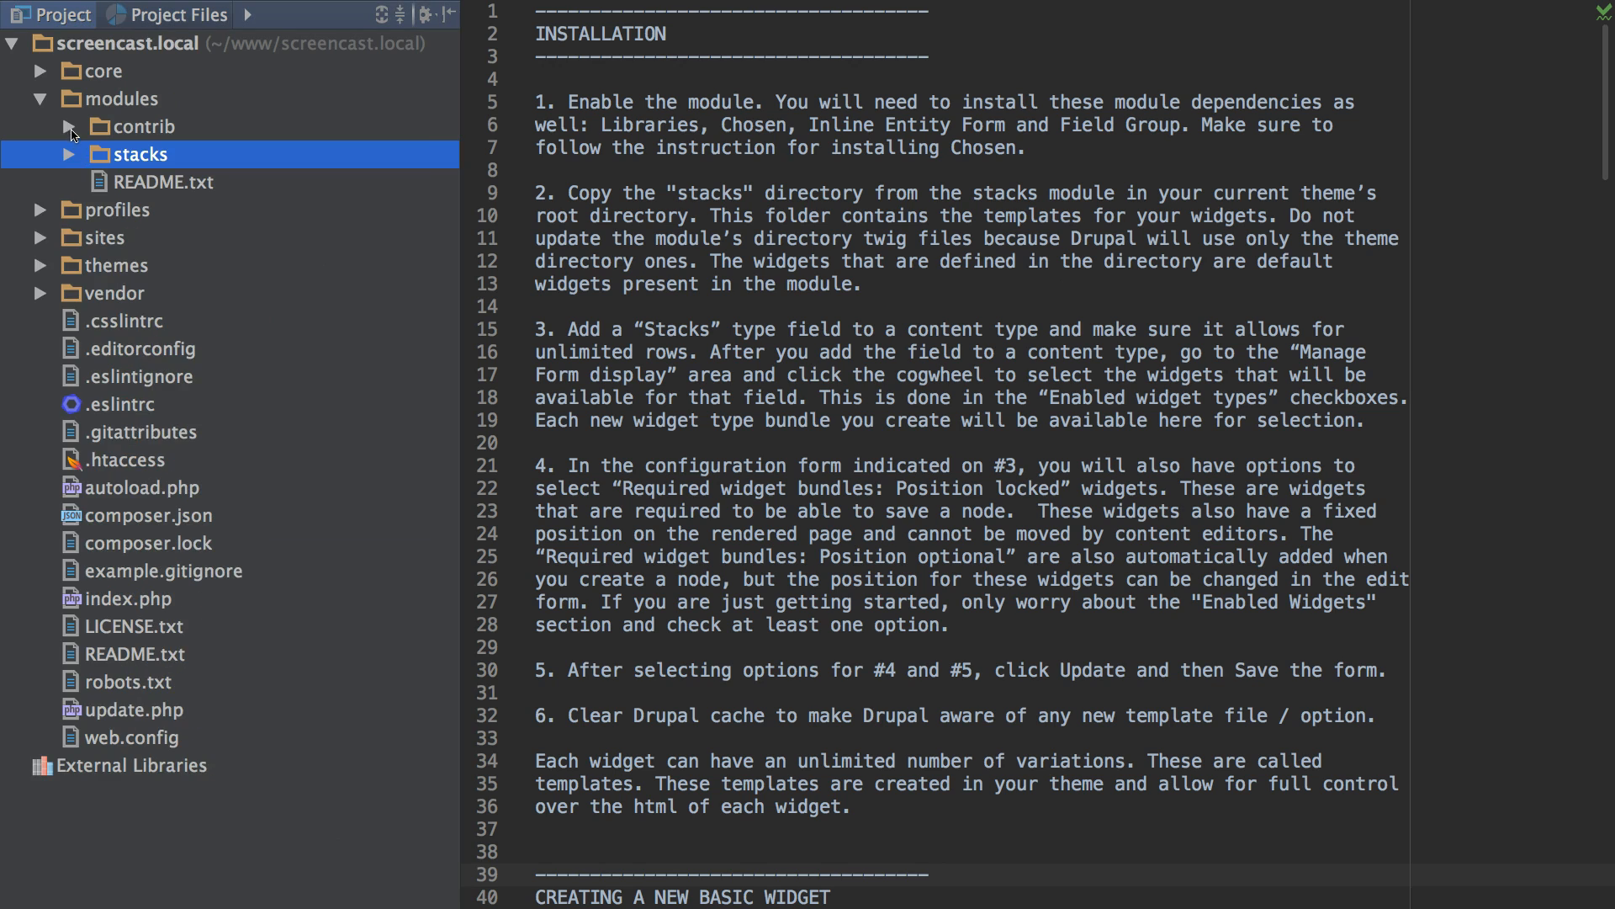
Look through the contrib and sites folders, then expand themes to show christheme
click(68, 125)
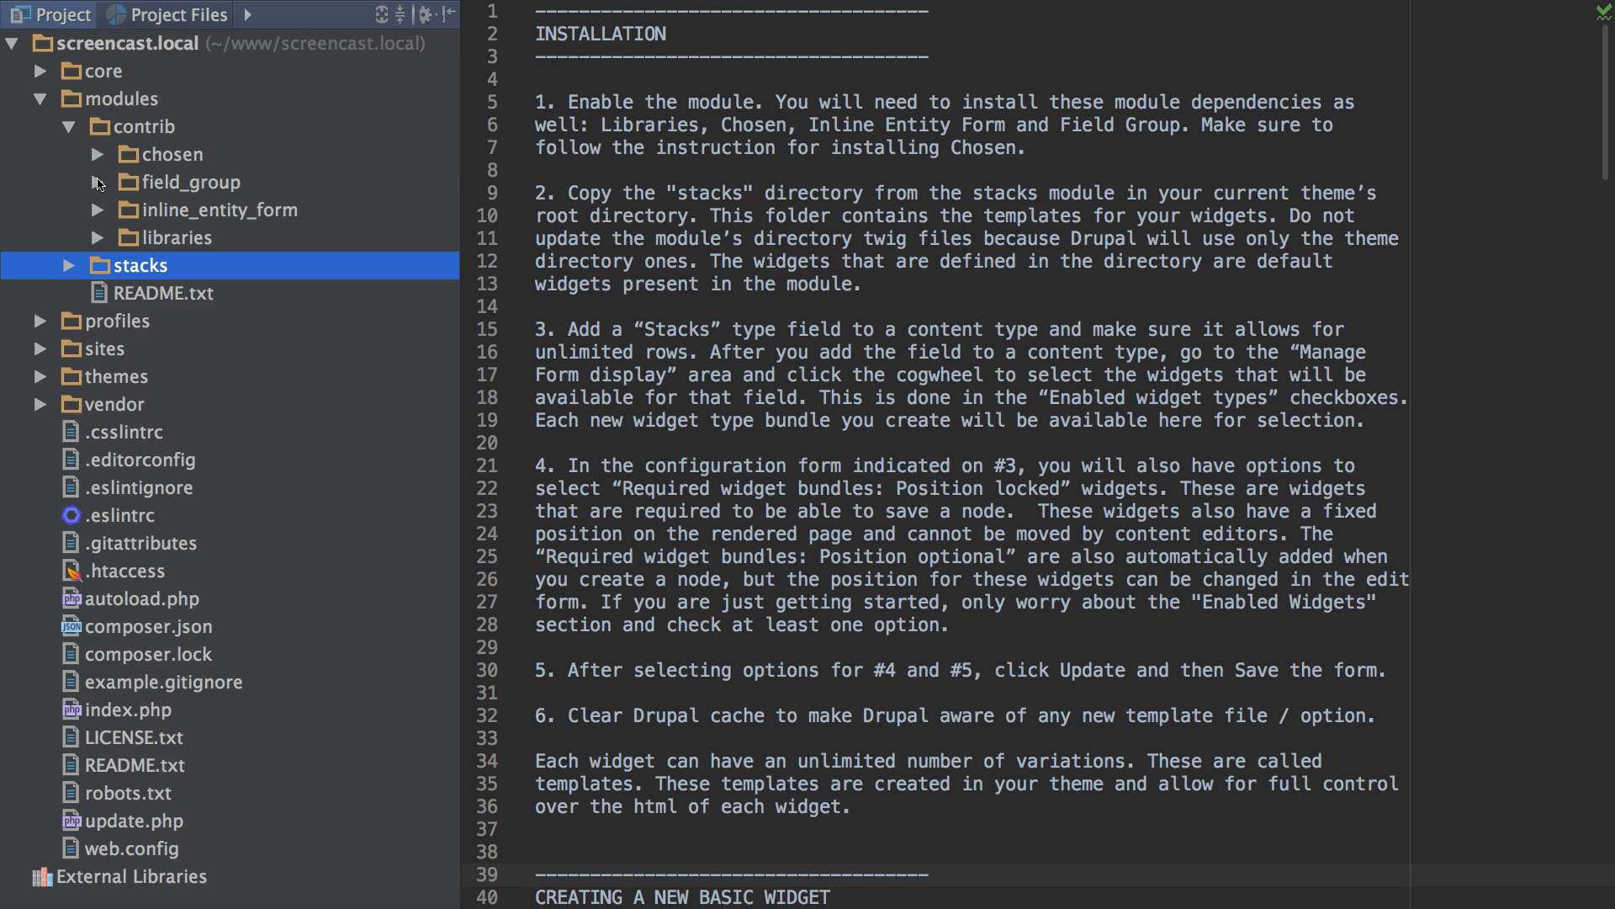
mouse_move(37, 358)
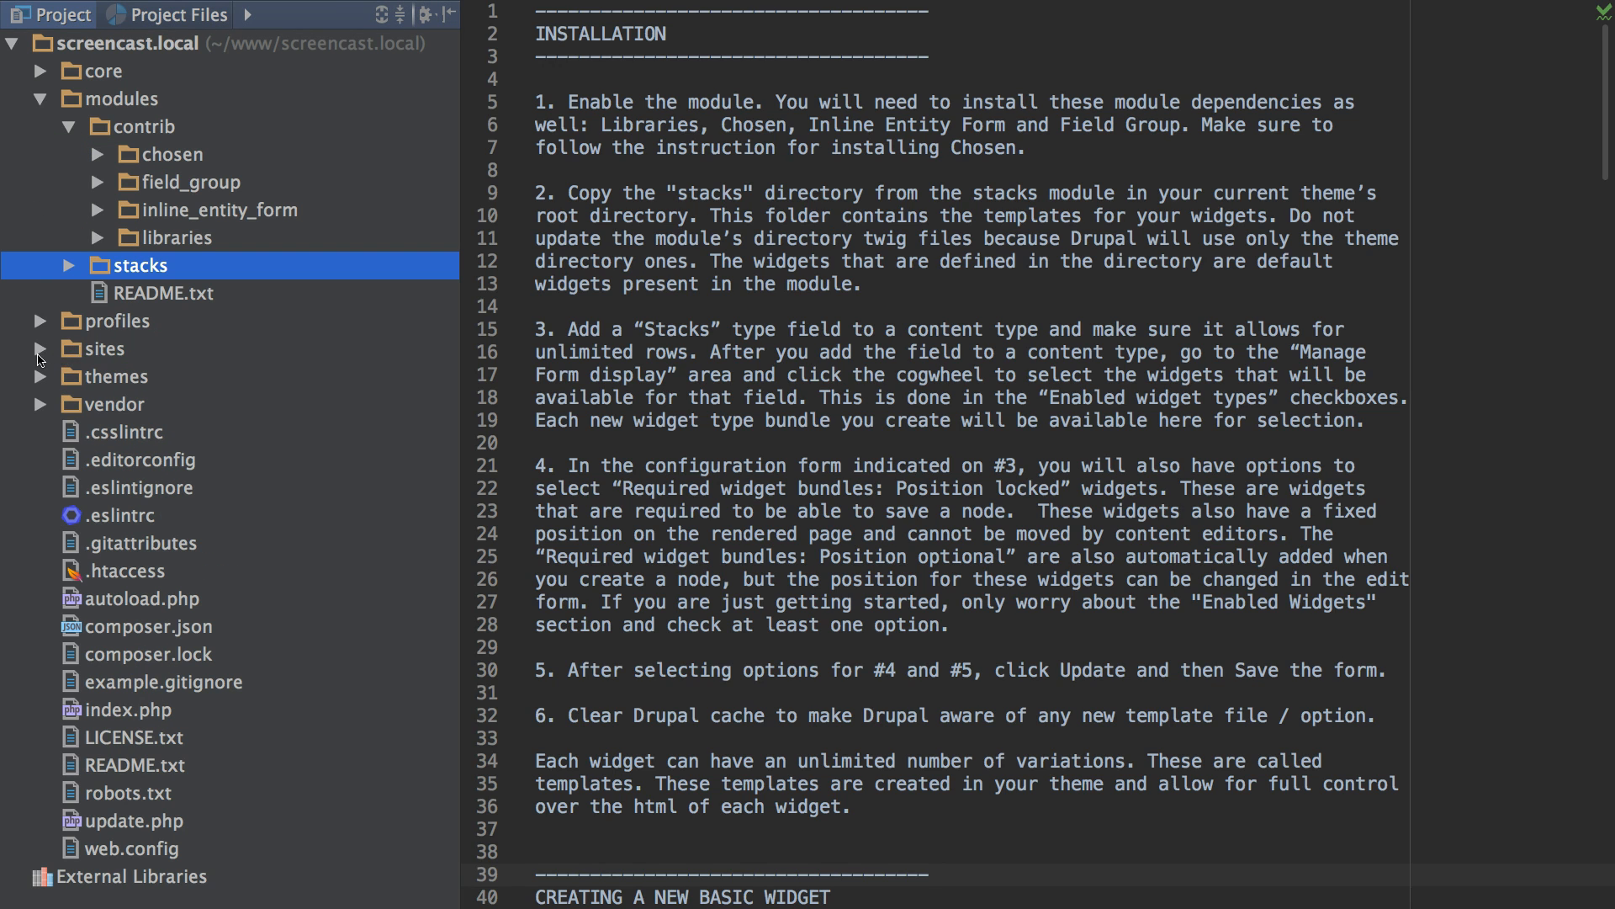
click(37, 348)
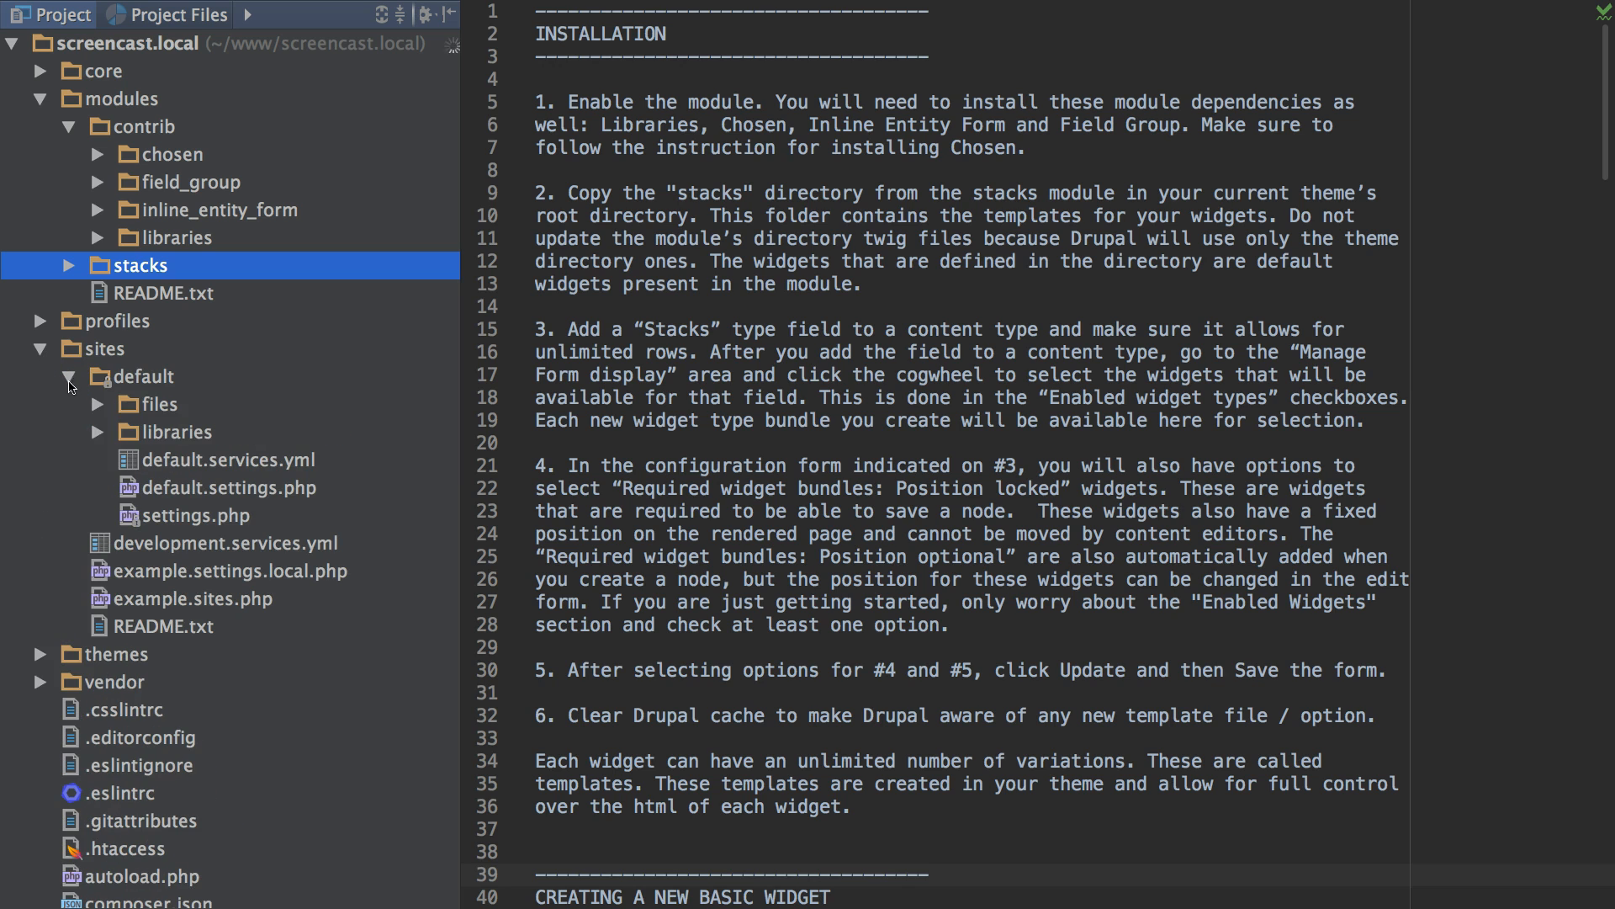
click(101, 430)
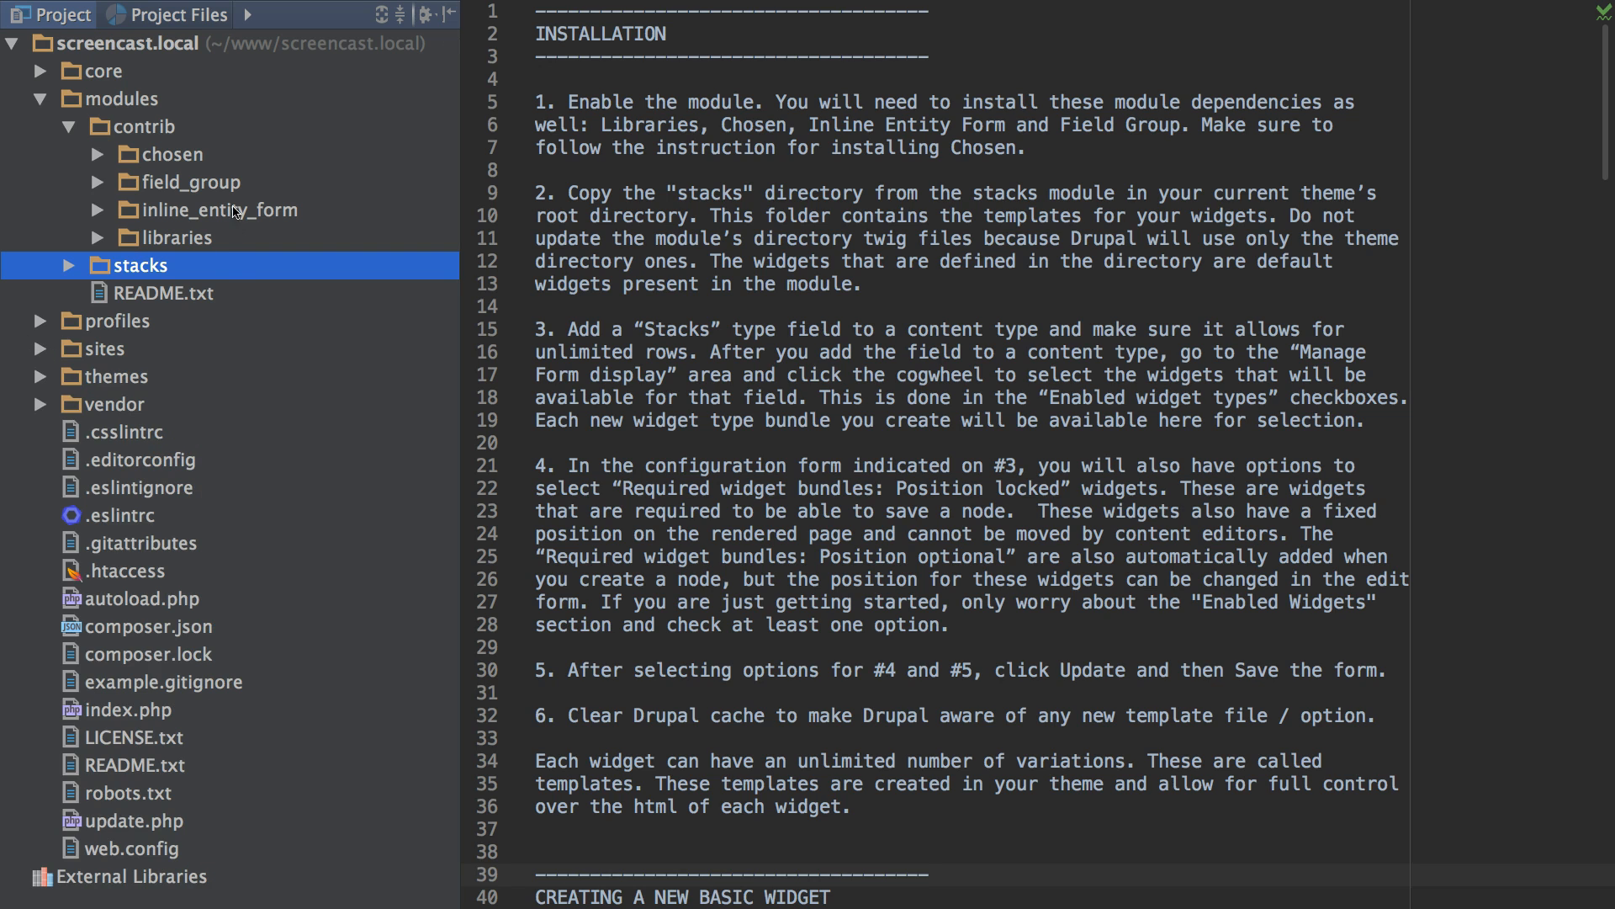
mouse_move(203, 162)
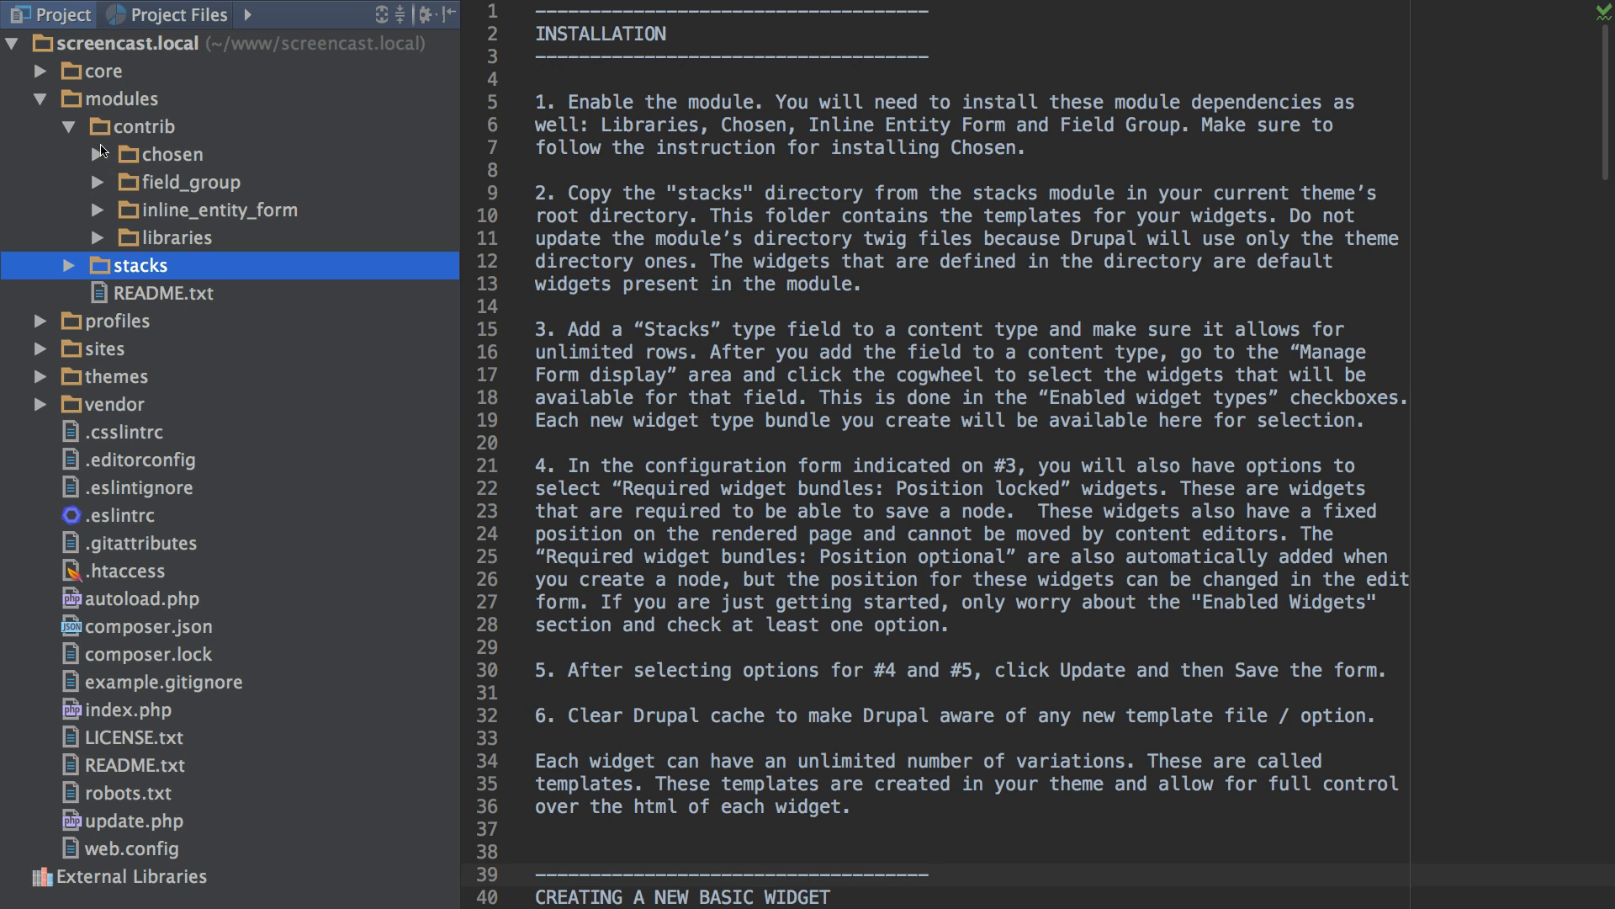
click(70, 125)
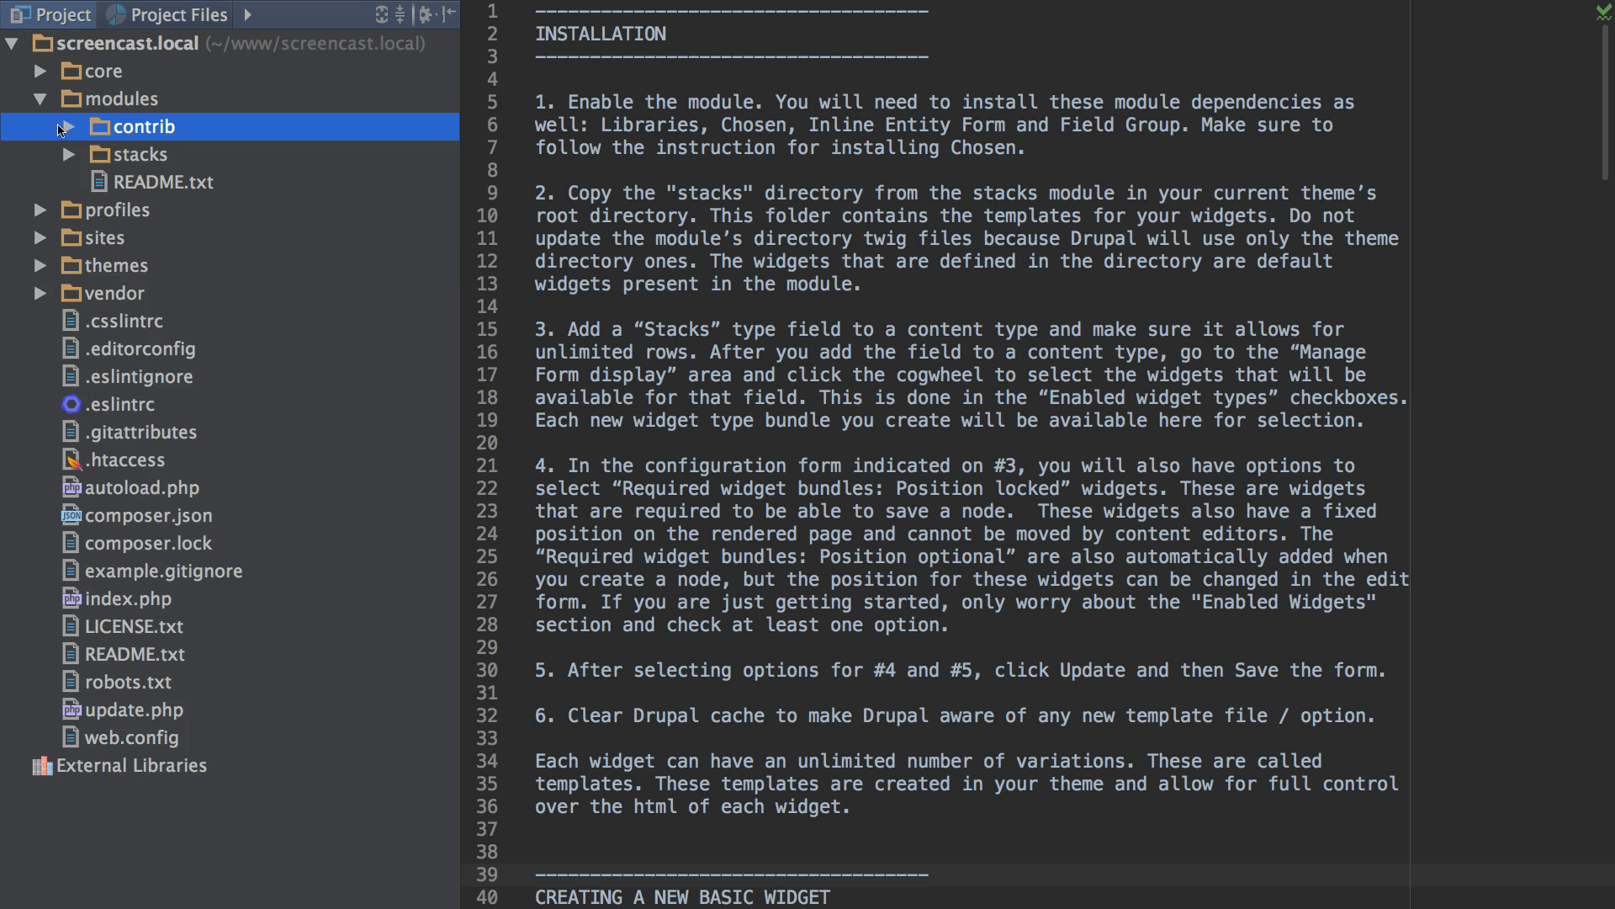
click(39, 99)
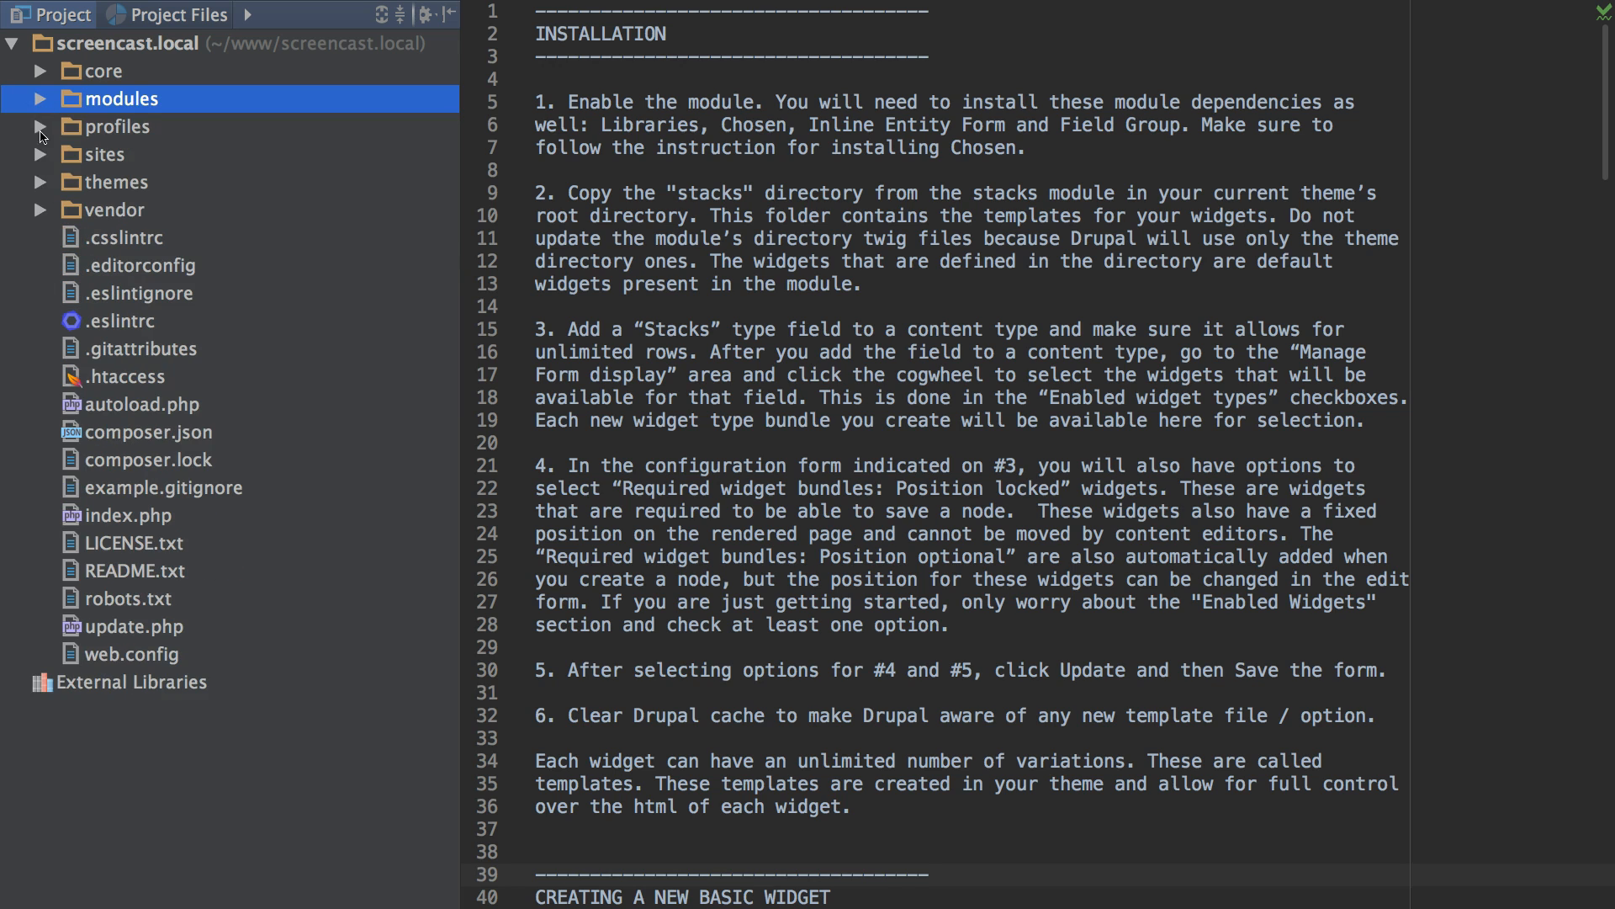
click(39, 182)
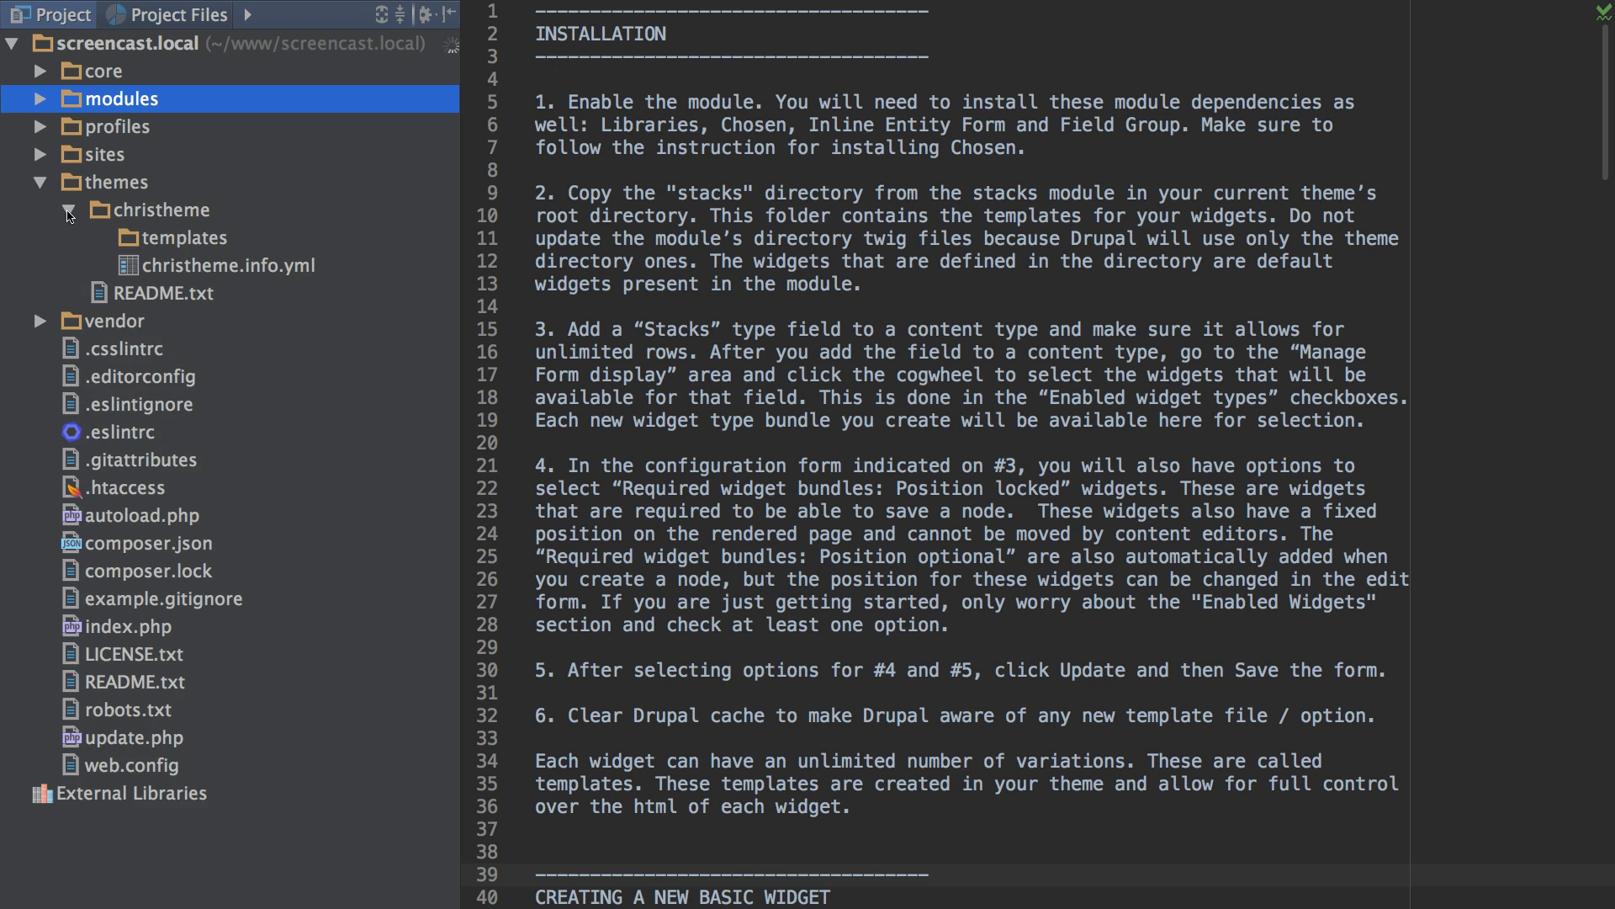
Review christheme.info.yml, a Bartik sub-theme with its regions defined
click(228, 265)
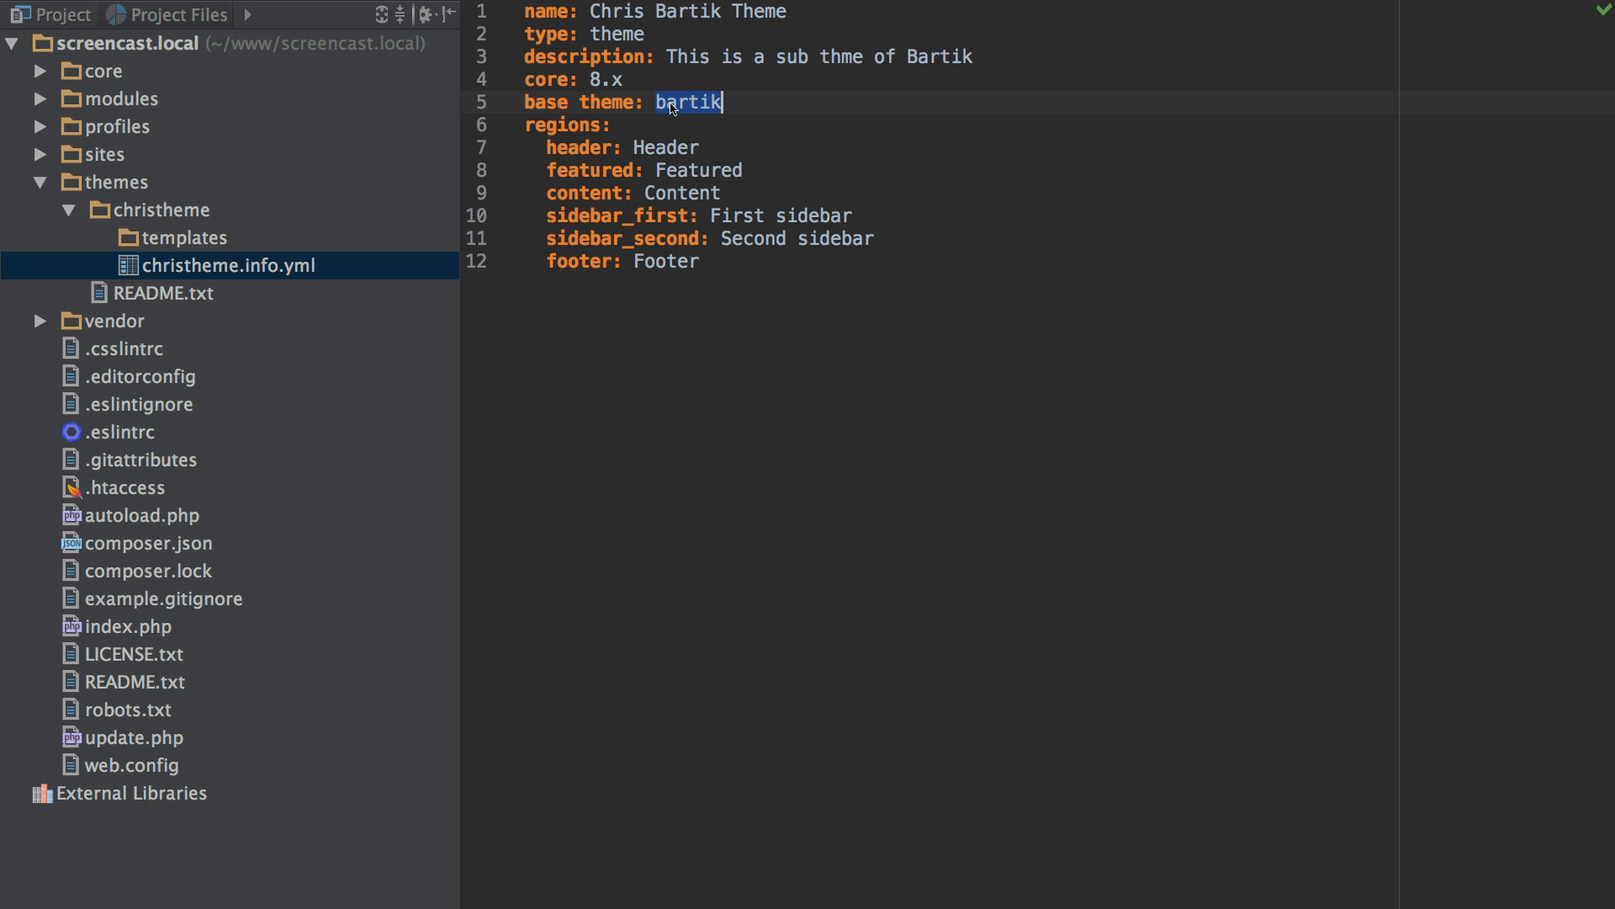
mouse_move(597, 240)
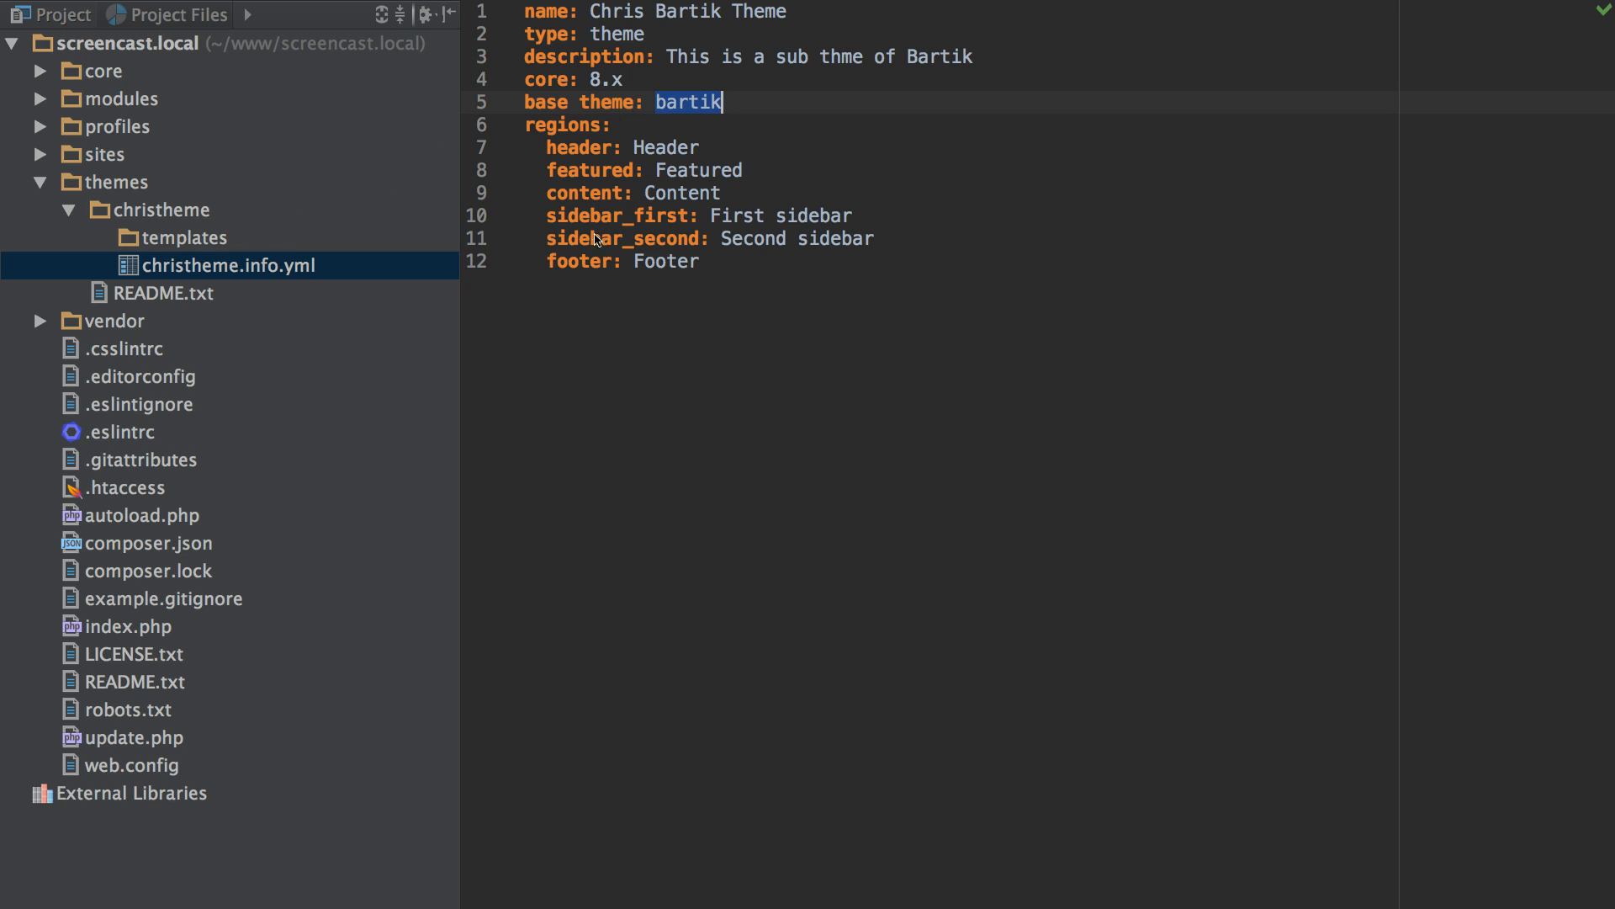
click(803, 105)
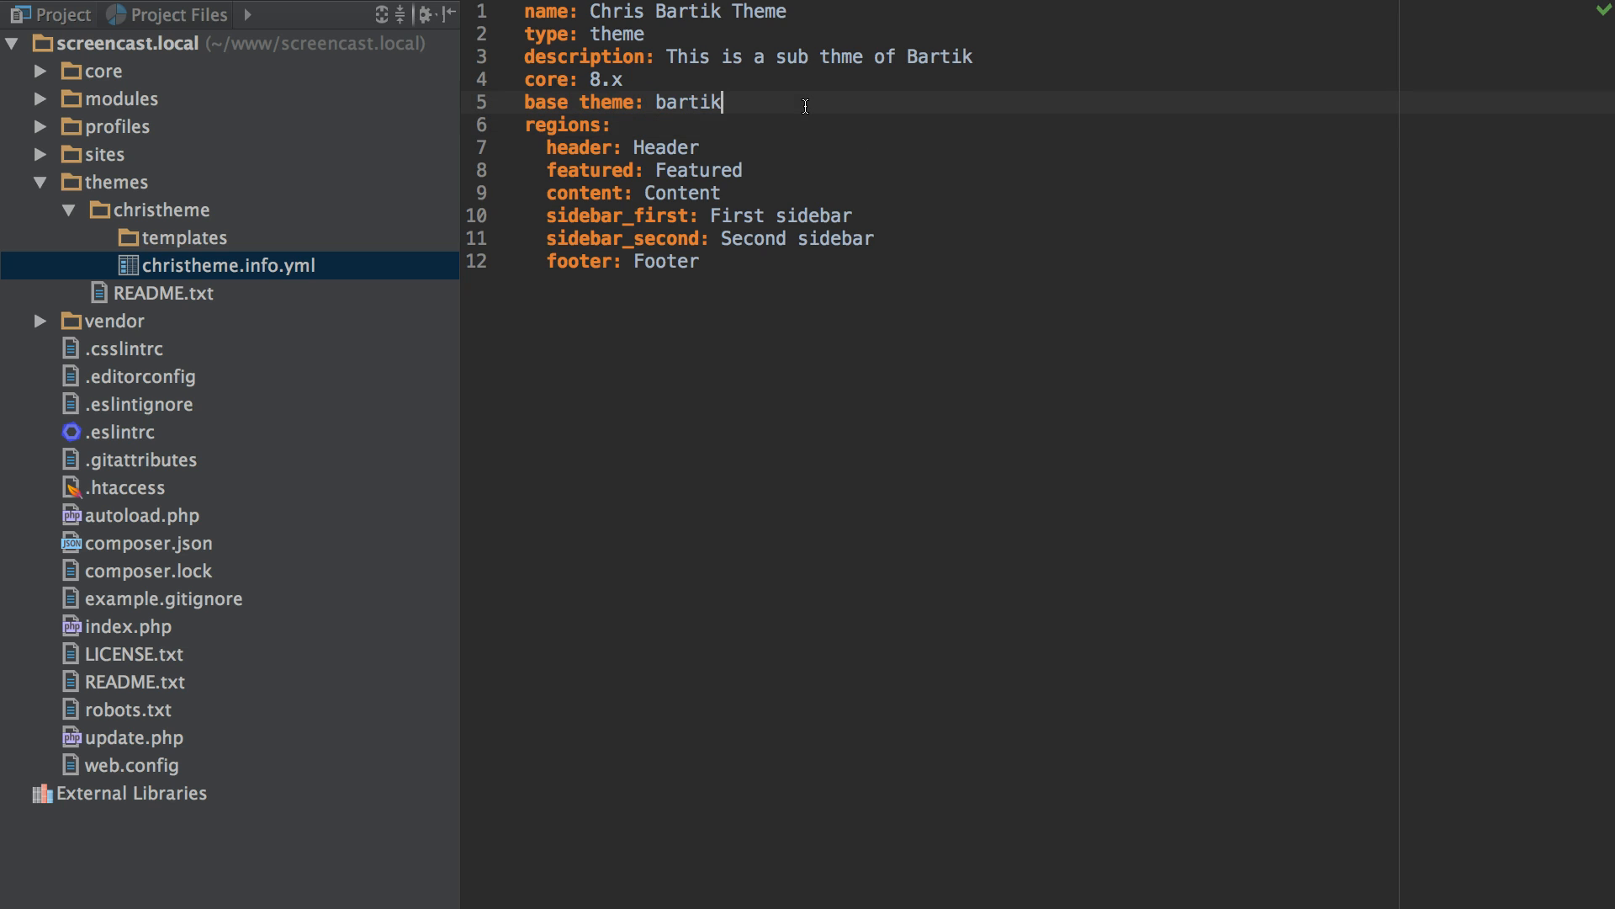
mouse_move(612, 143)
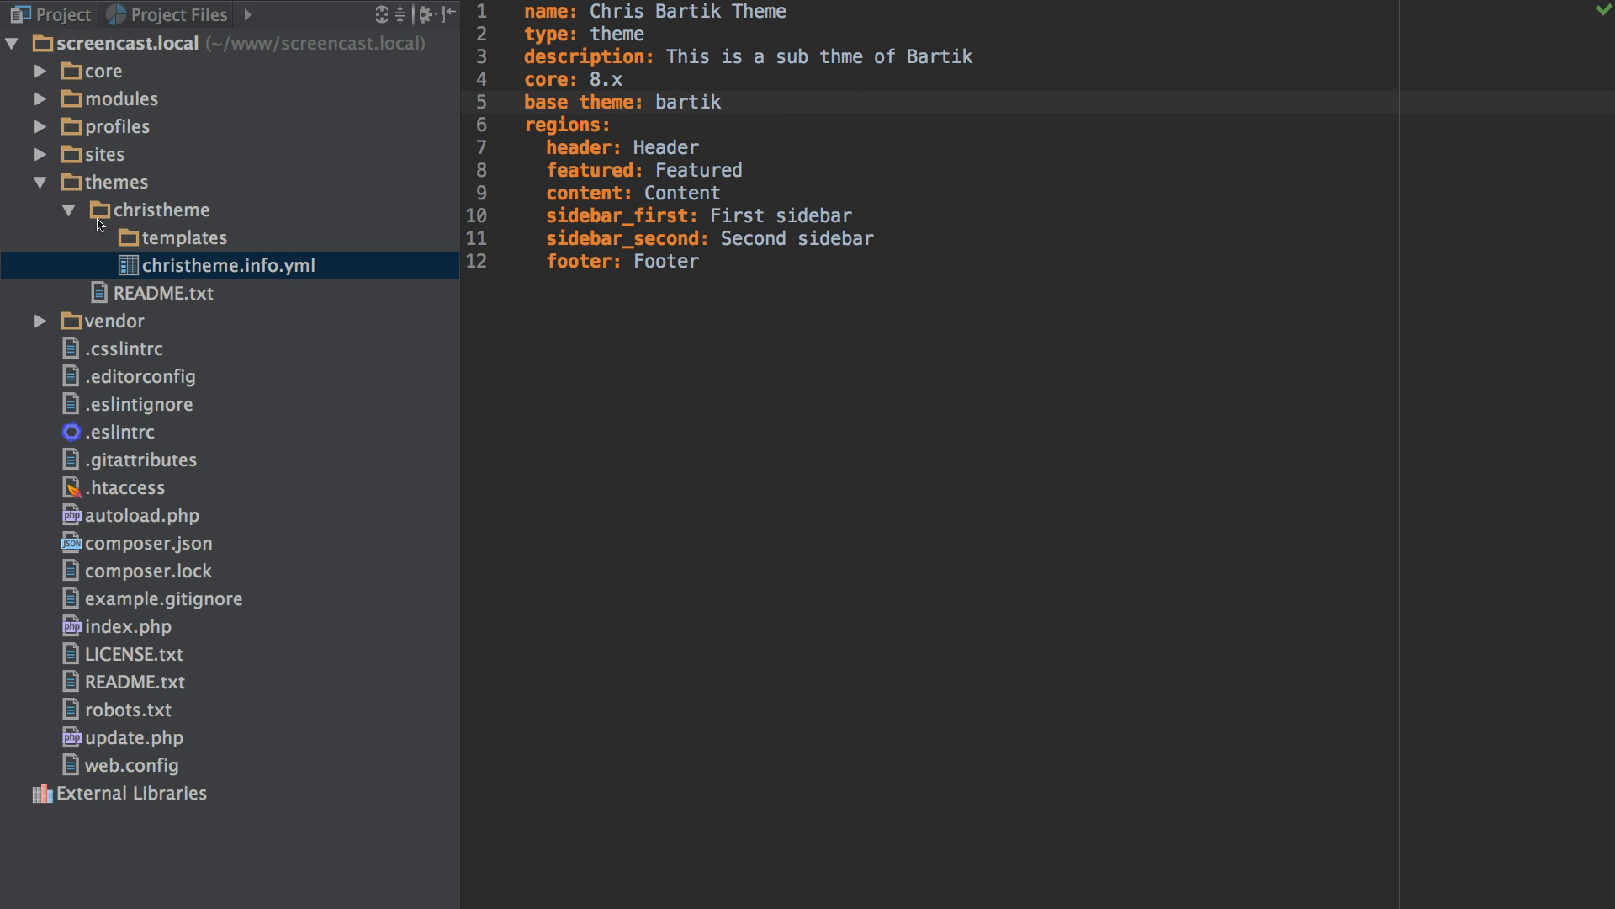
click(108, 182)
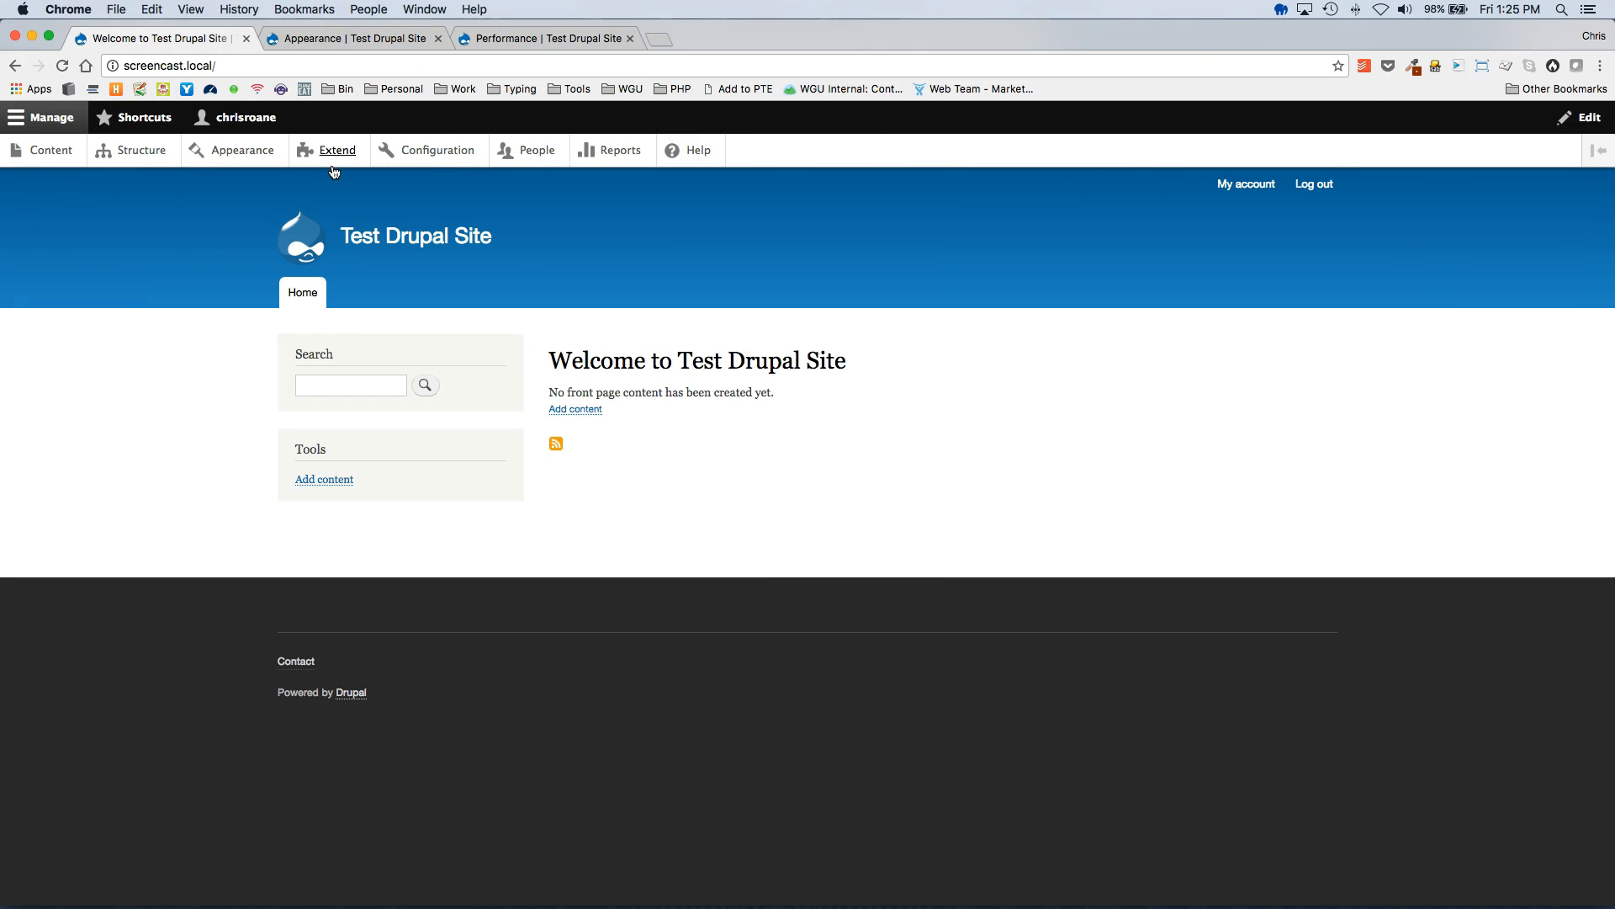
On the Extend page, filter for Stacks, tick it and submit it for installation
click(336, 149)
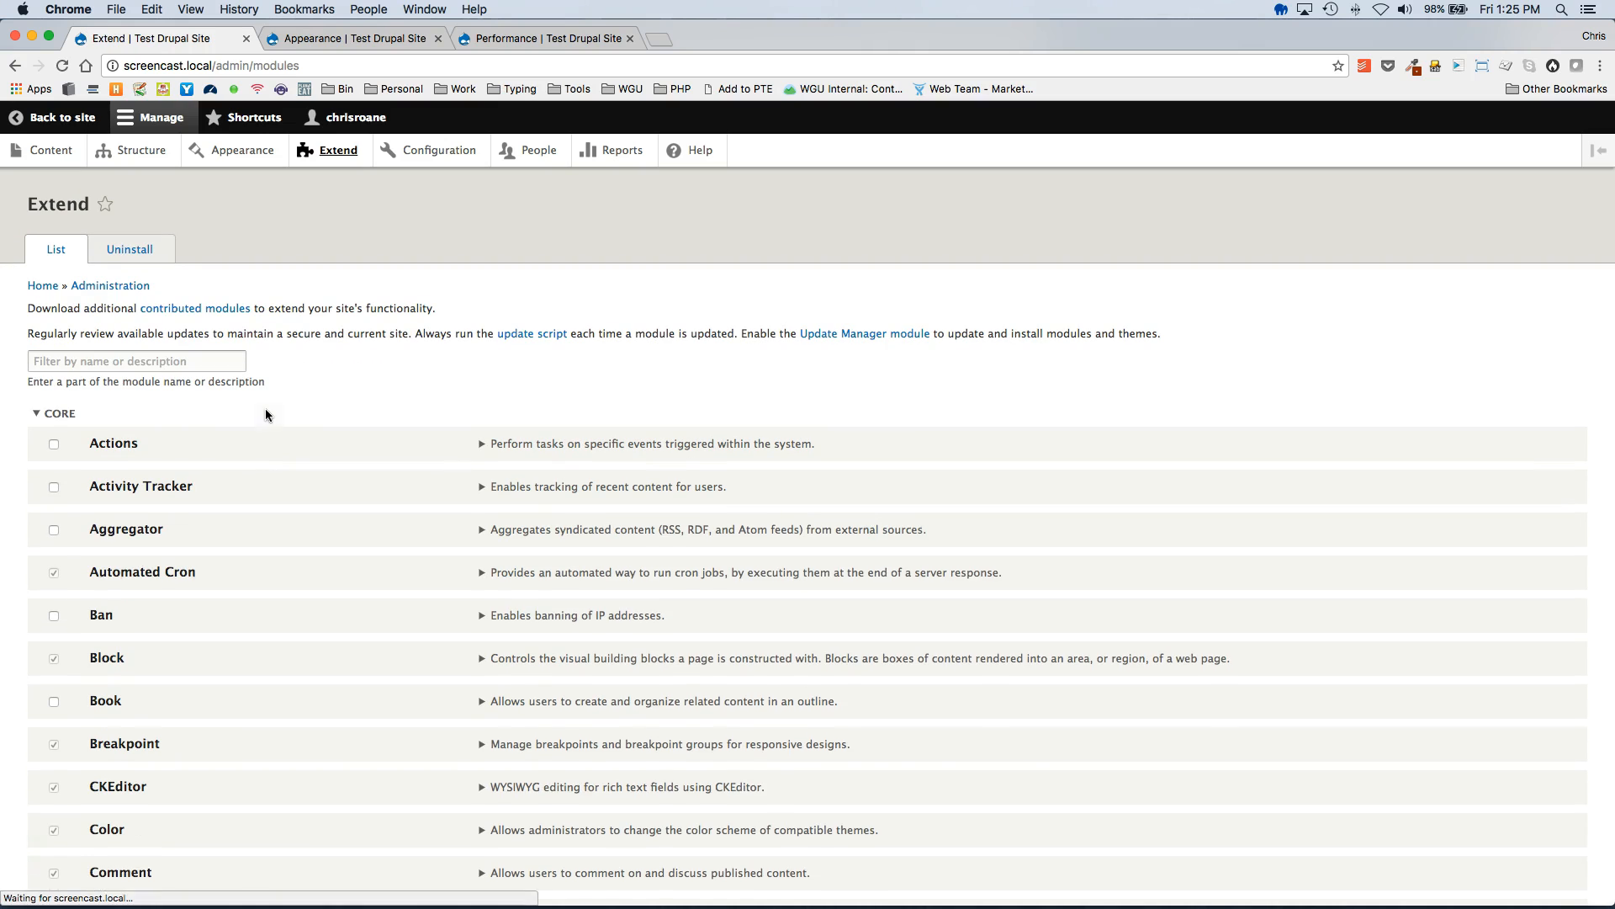
text(Stacks)
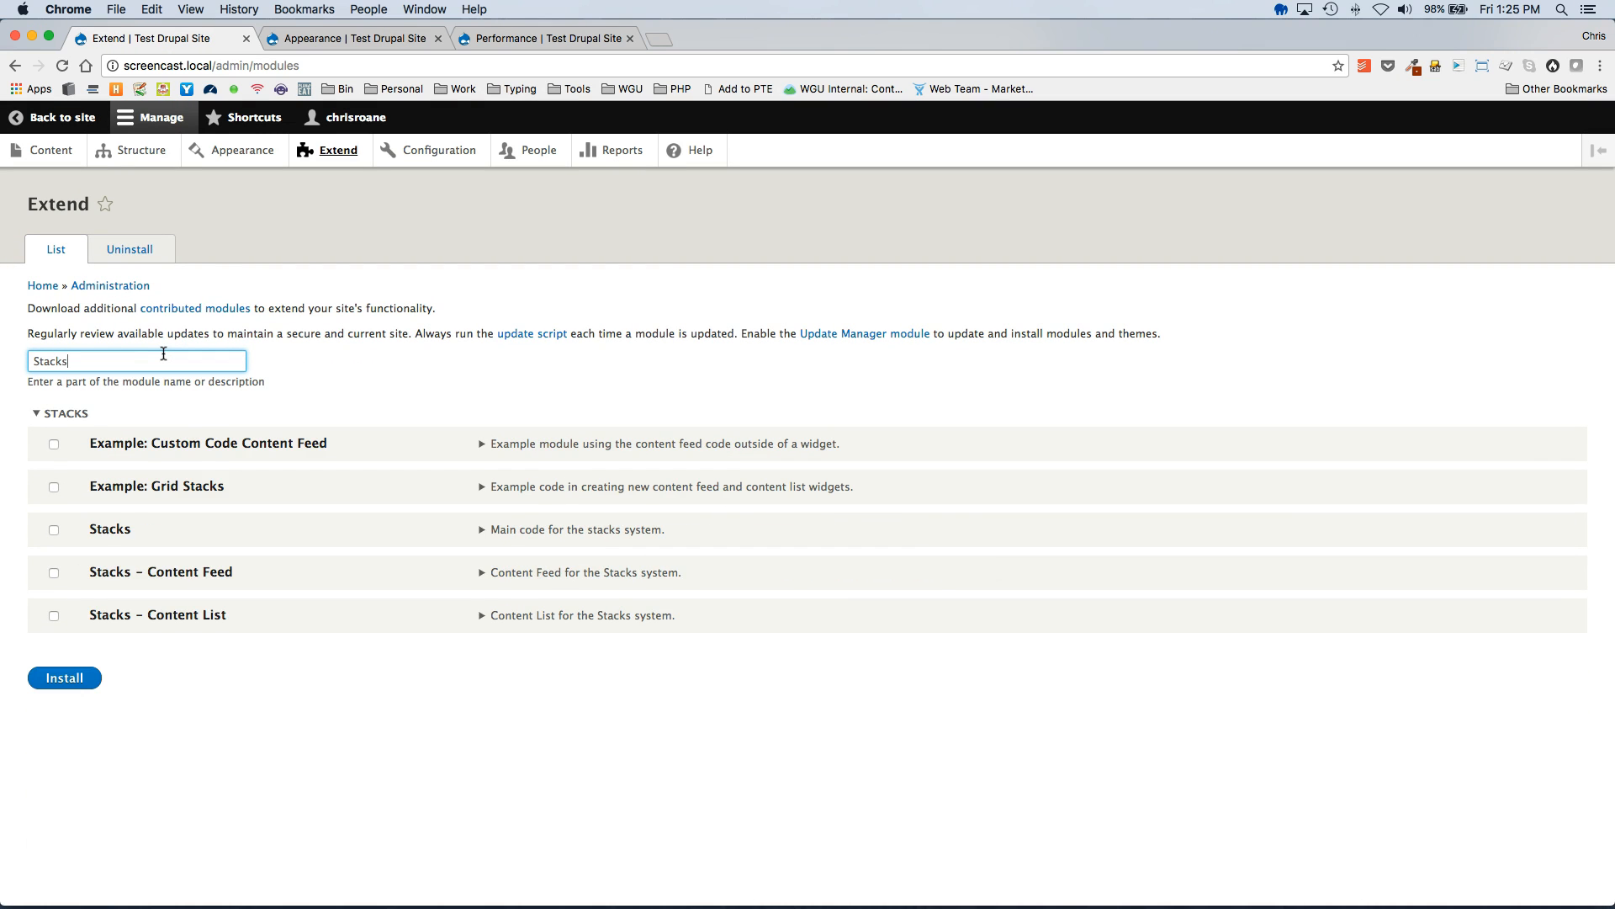
click(54, 528)
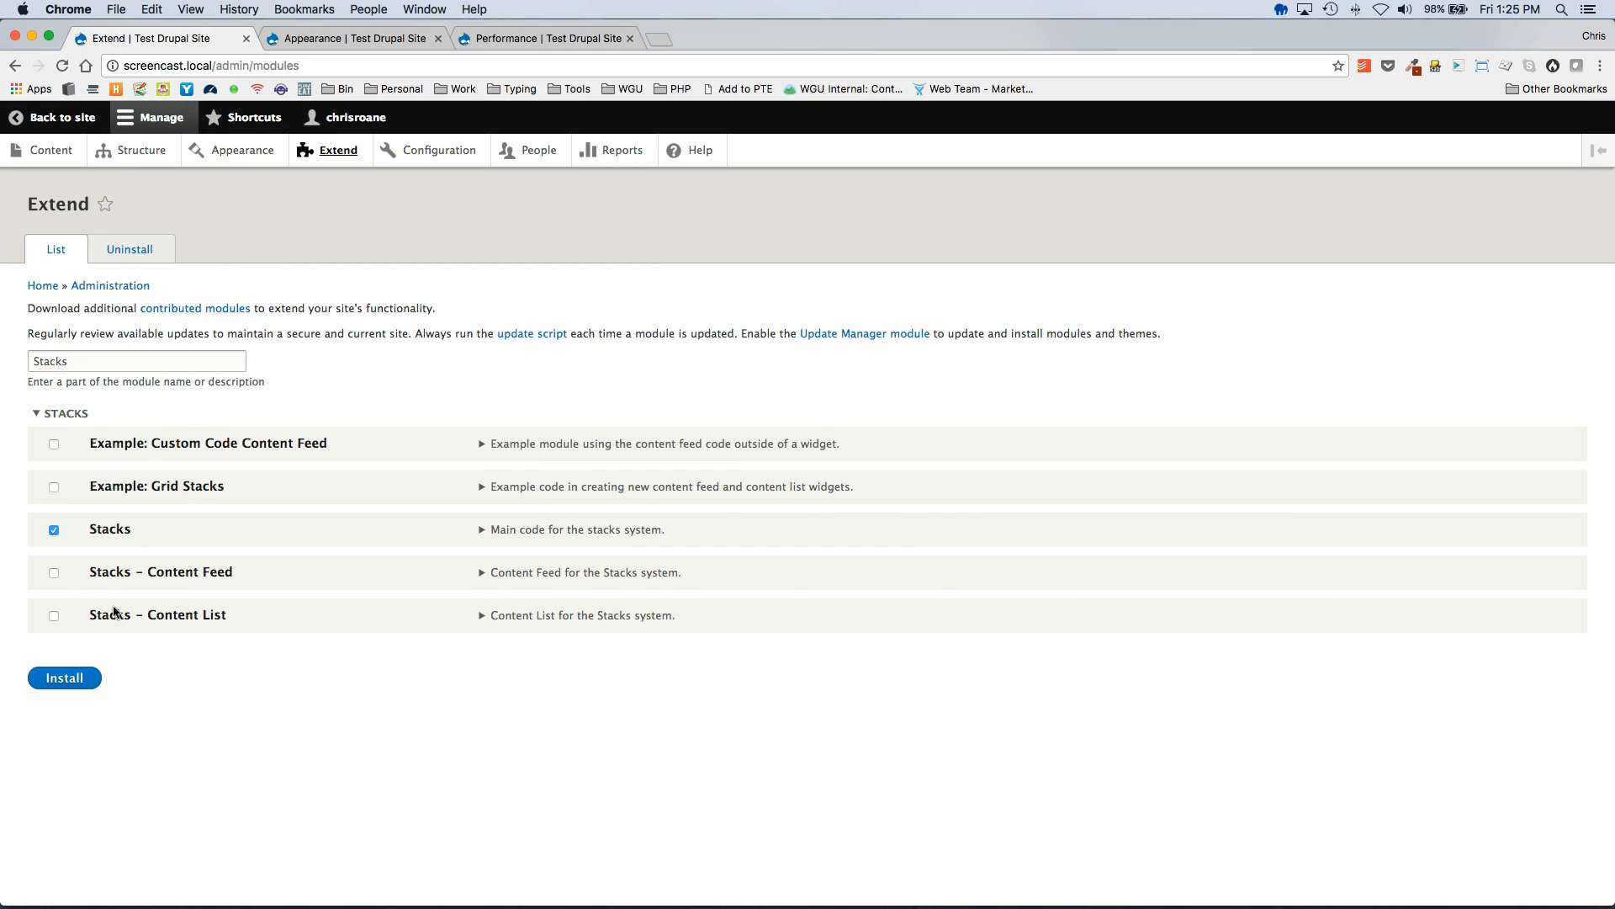
click(64, 678)
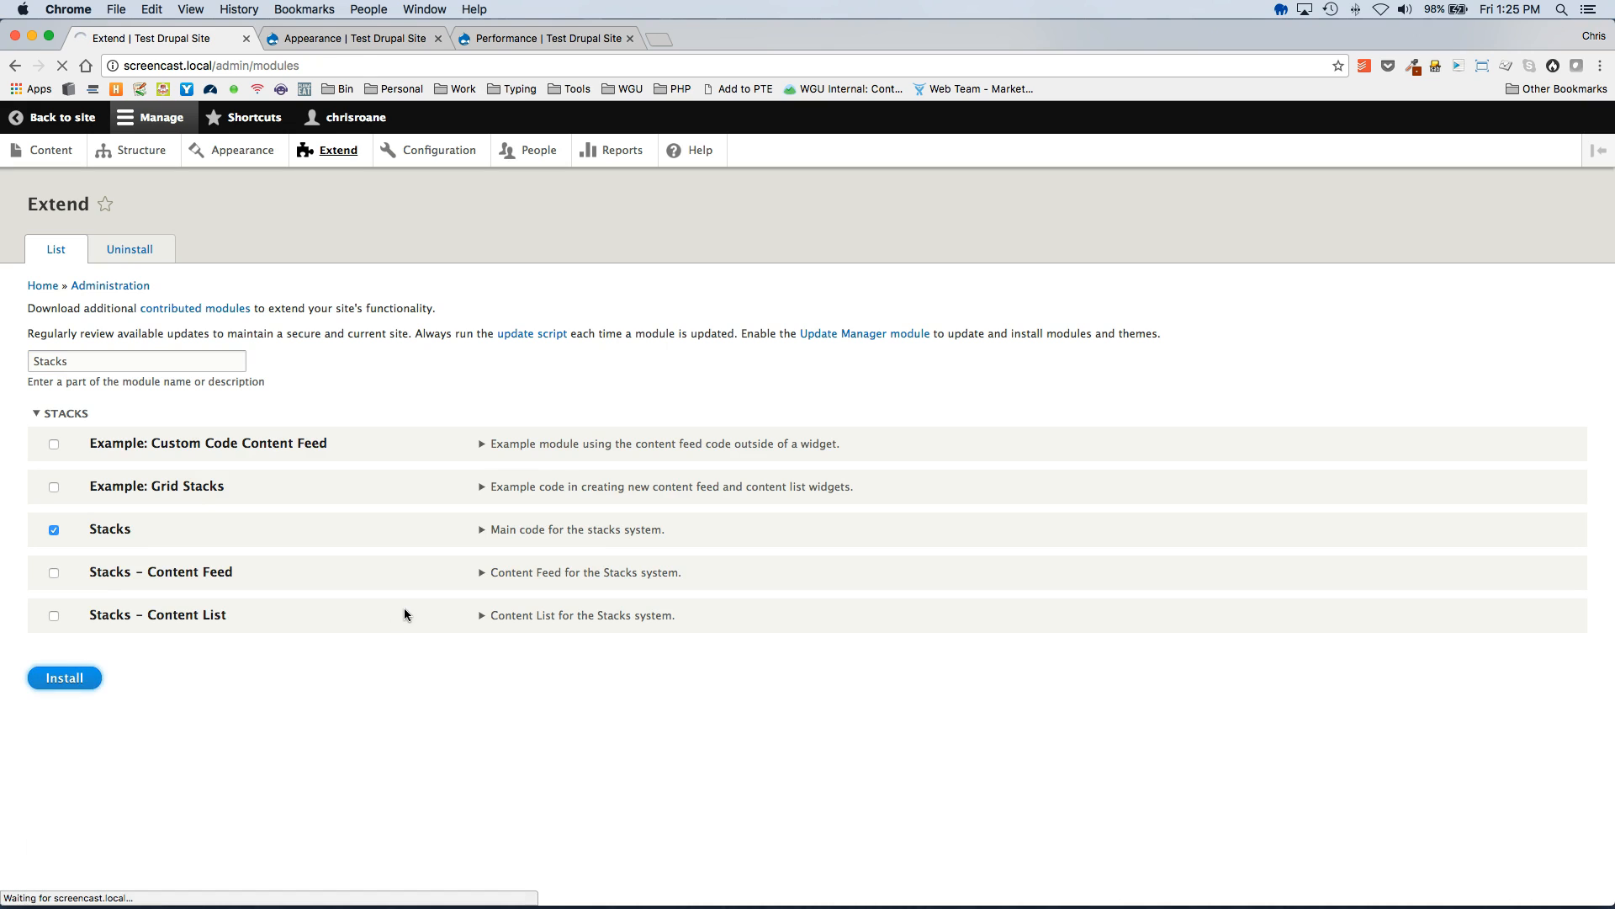
click(64, 677)
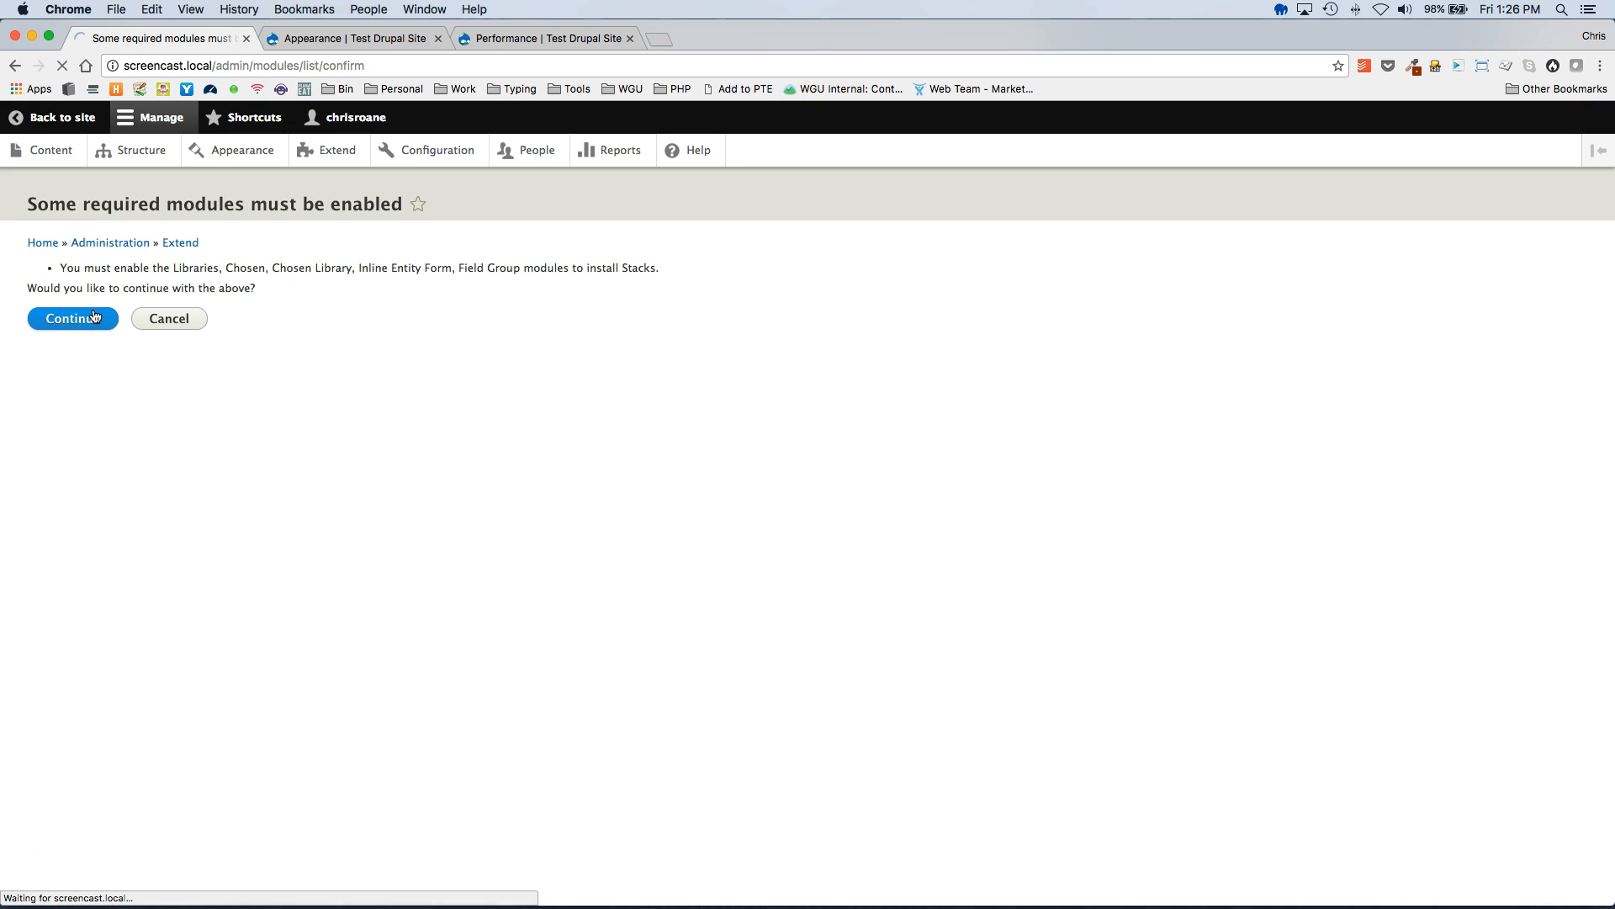
Continue enabling Stacks with its required modules and note the missing stacks directory warning
click(72, 317)
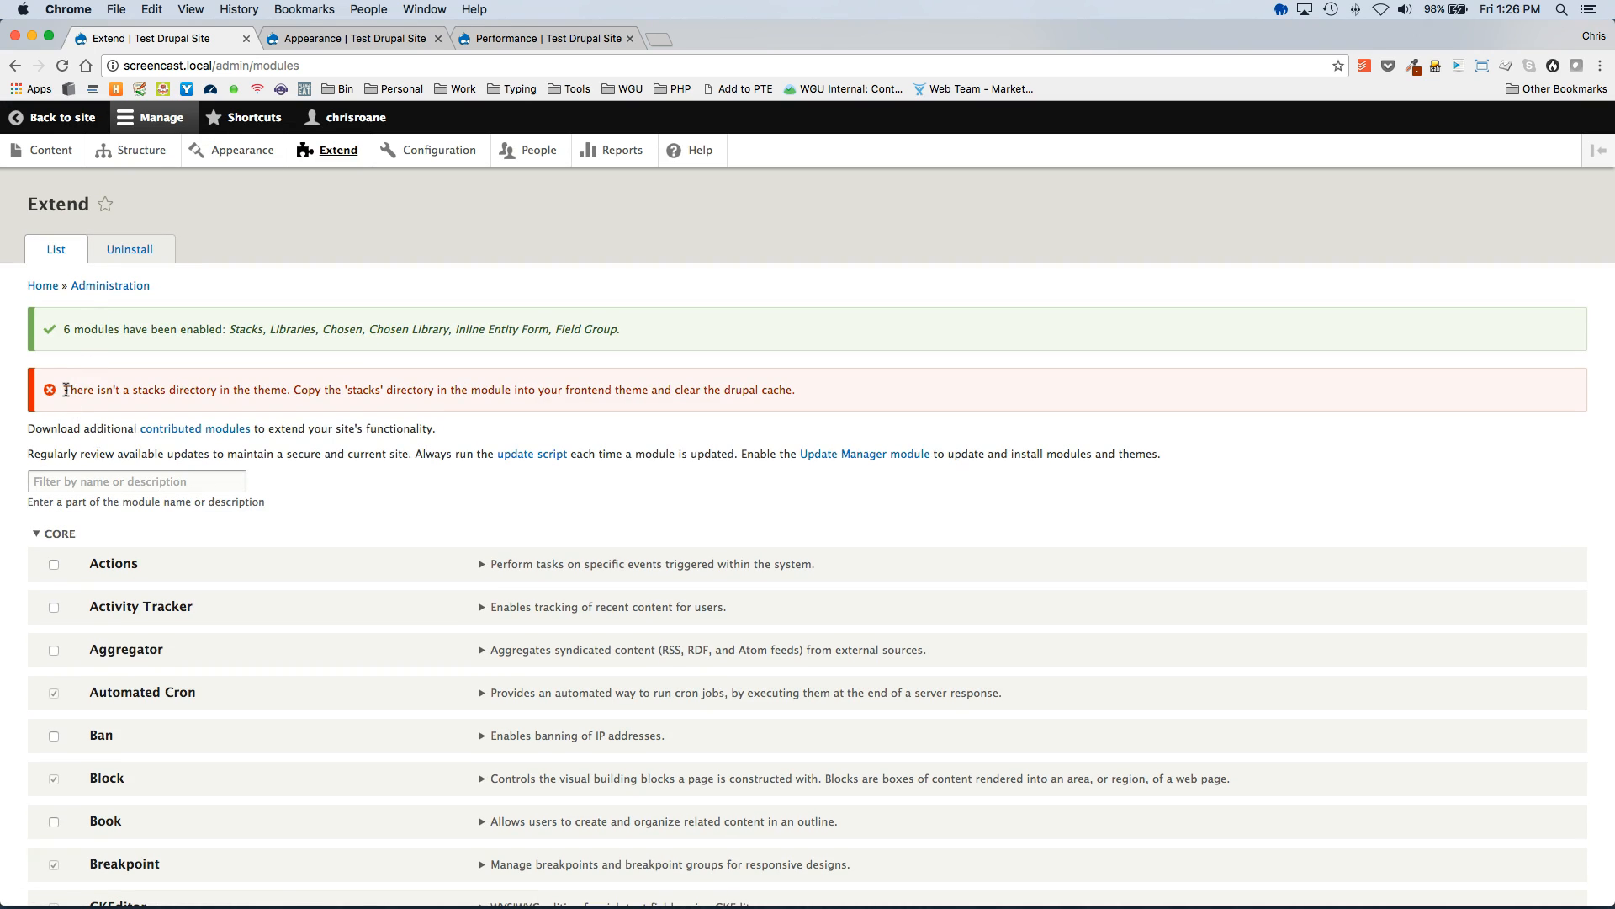
drag(64, 390, 292, 390)
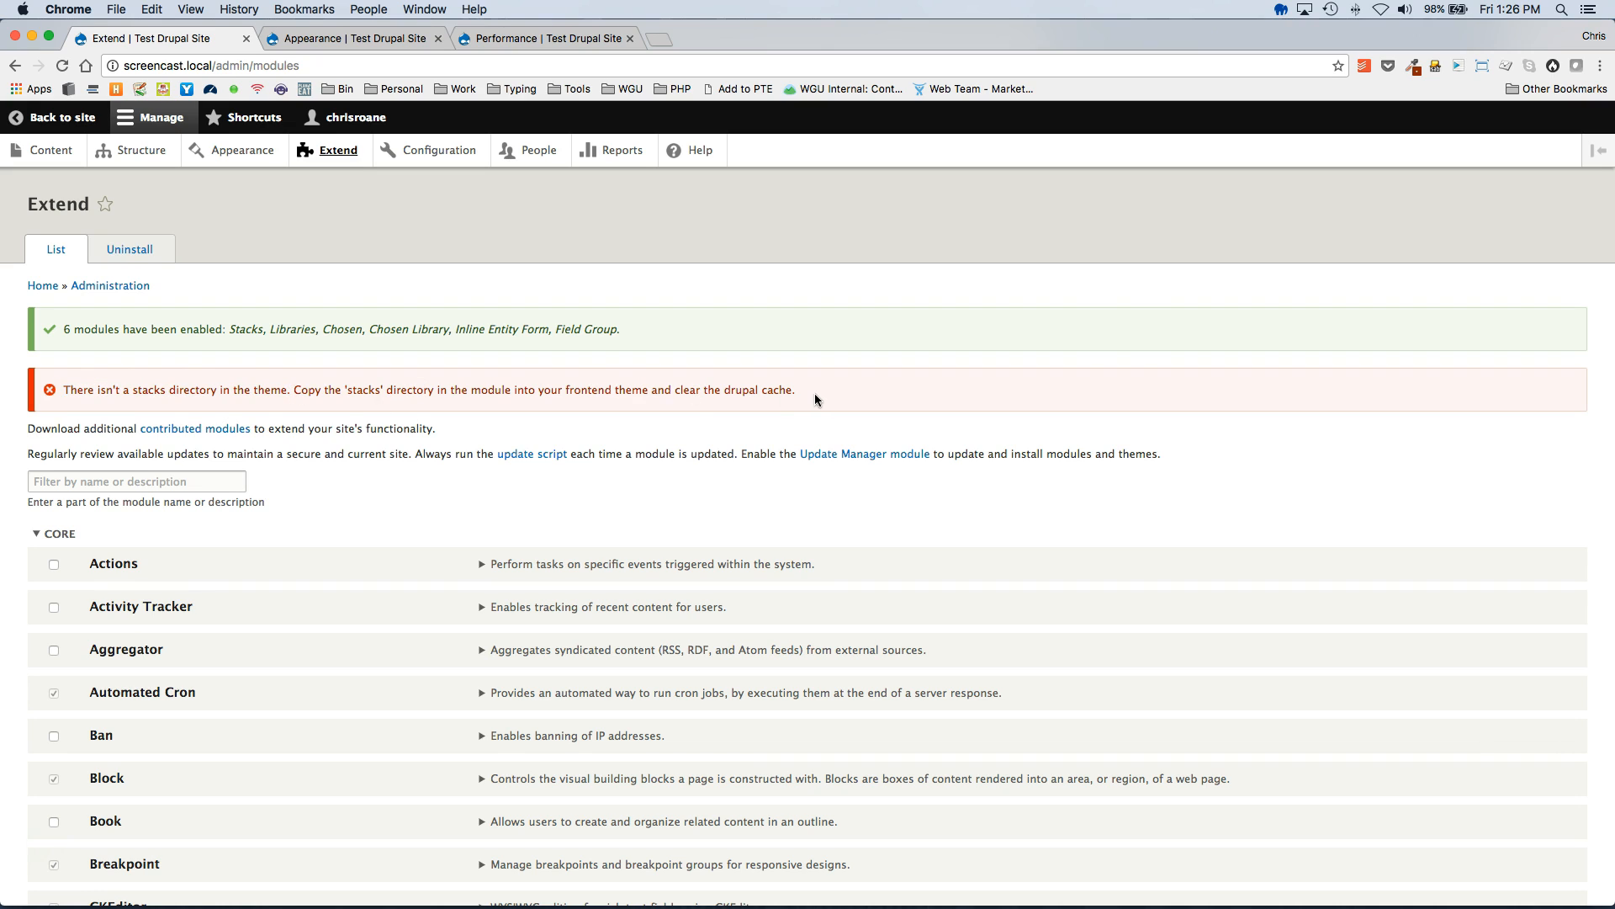
mouse_move(819, 400)
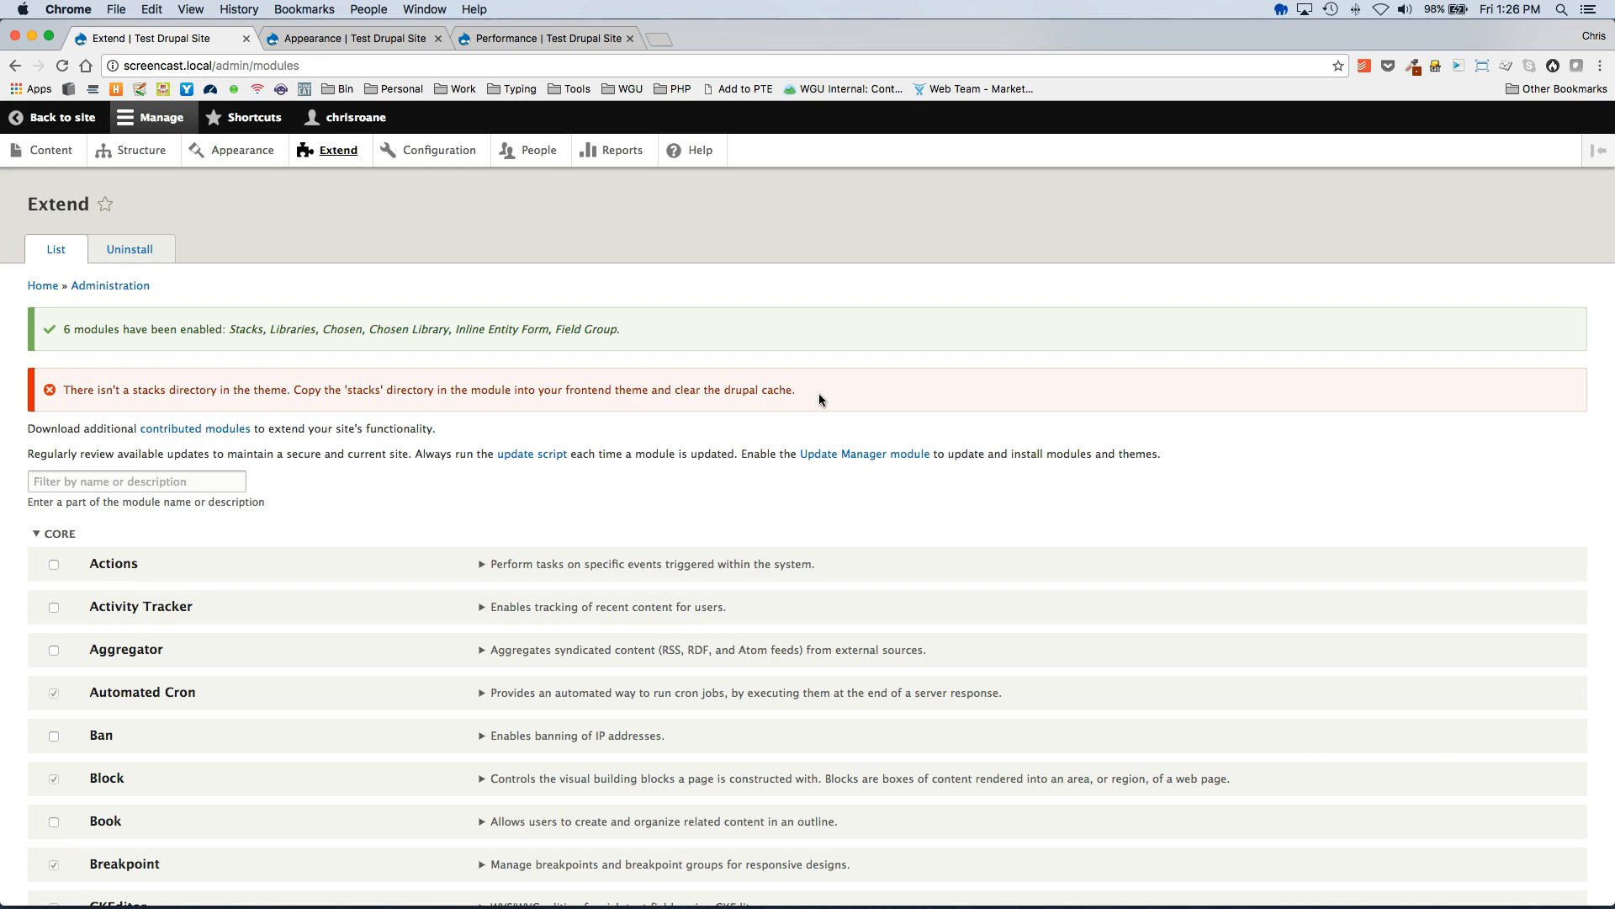
key(cmd+tab)
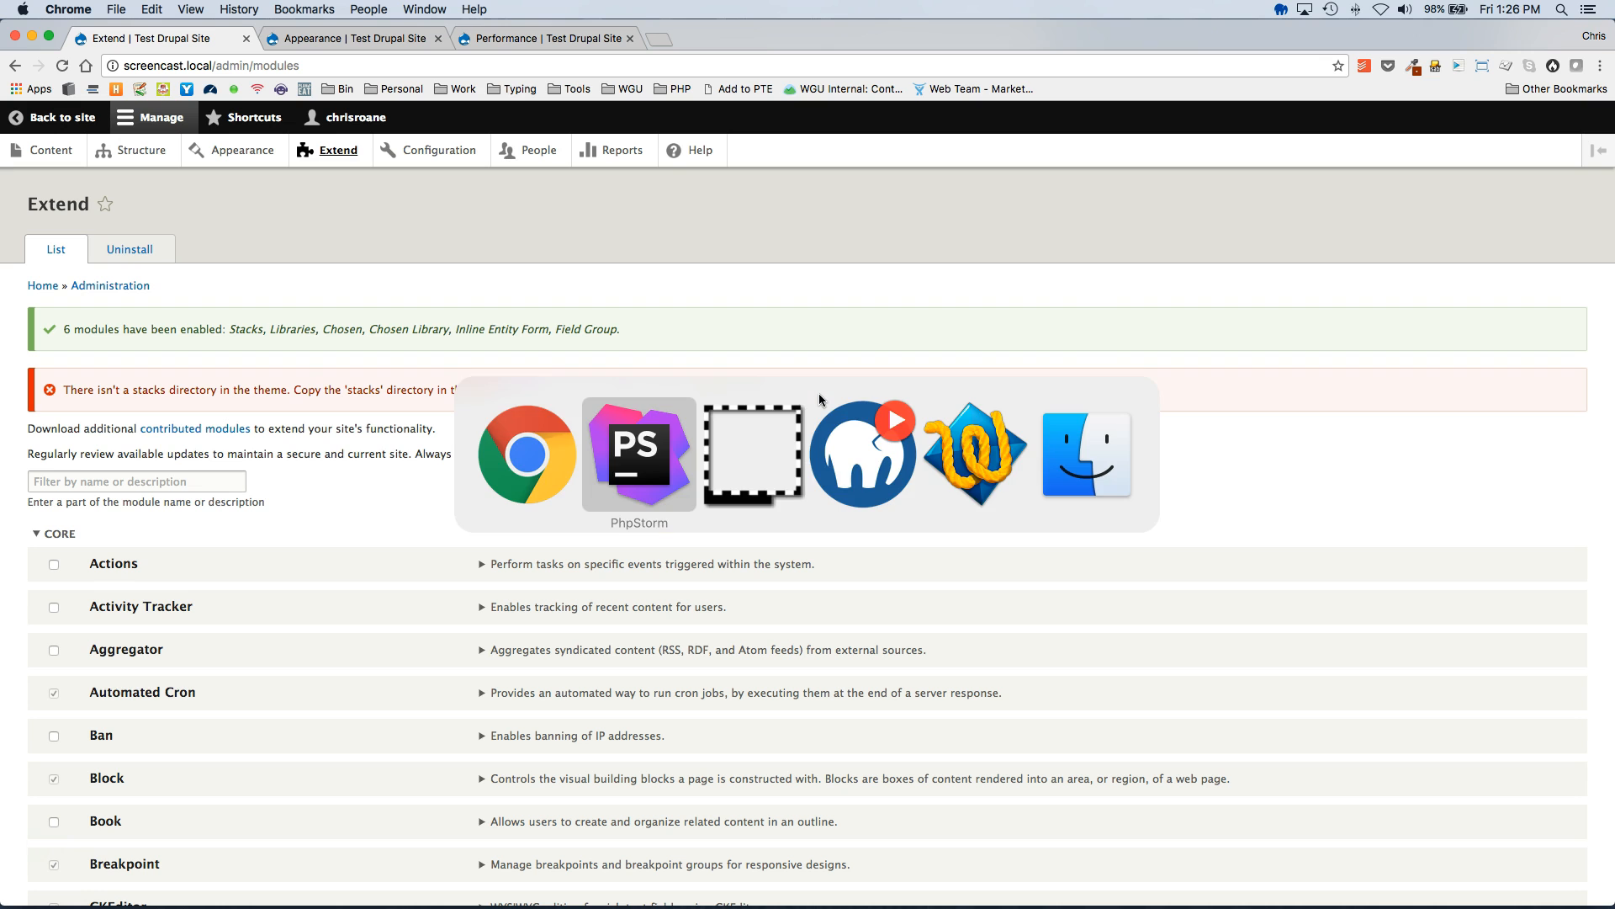
Check the stacks module folder, then expand christheme to show its new stacks directory
click(637, 454)
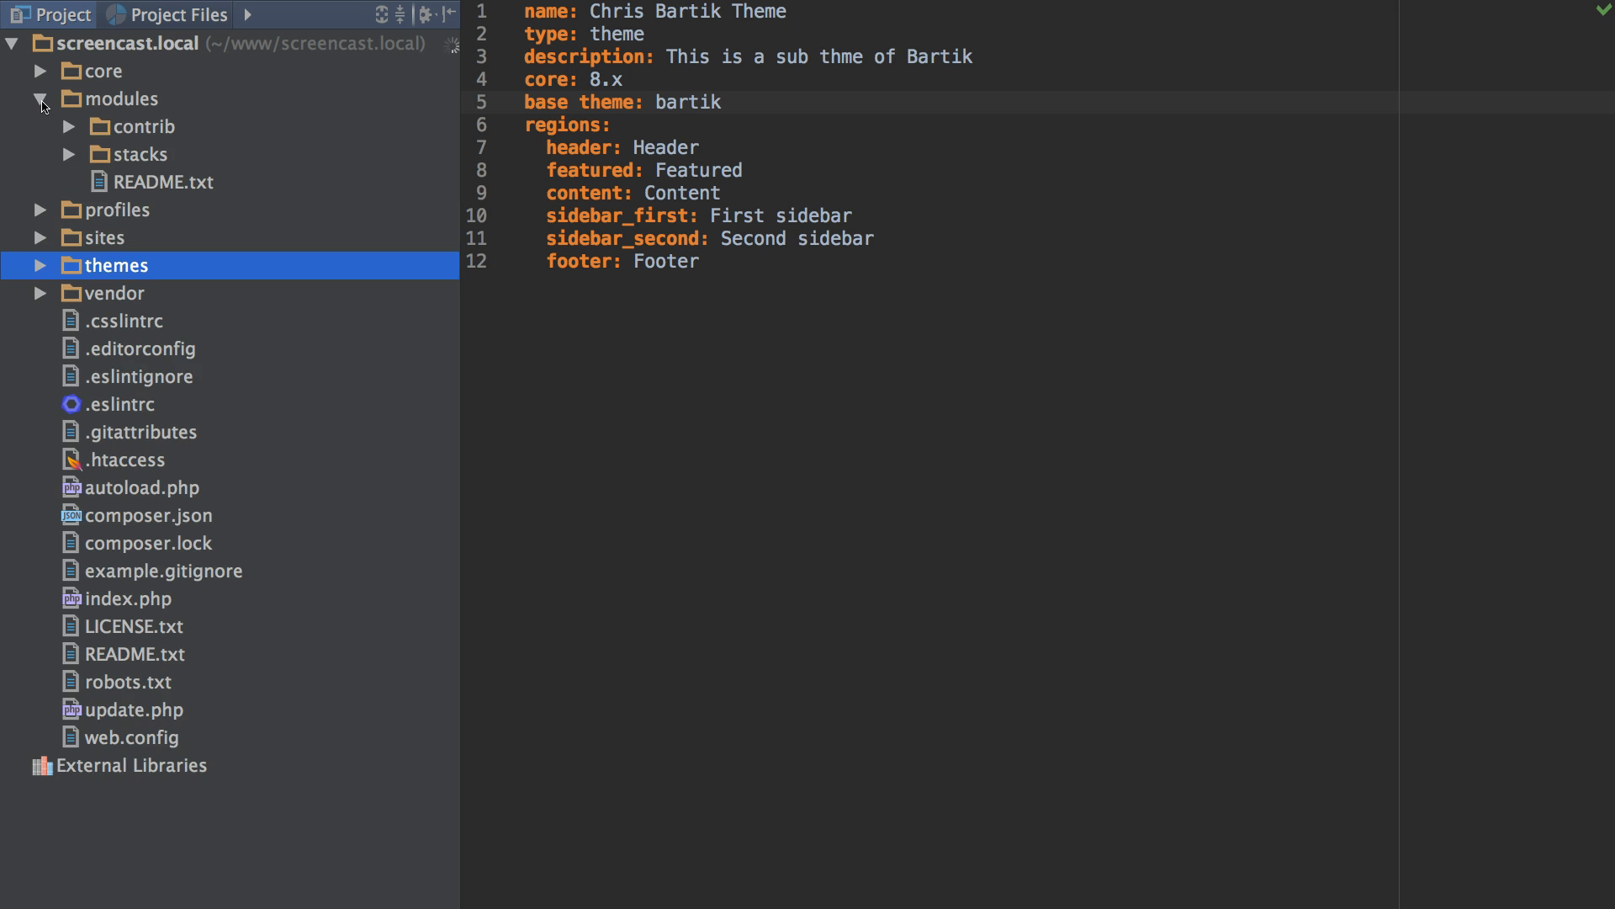
click(66, 155)
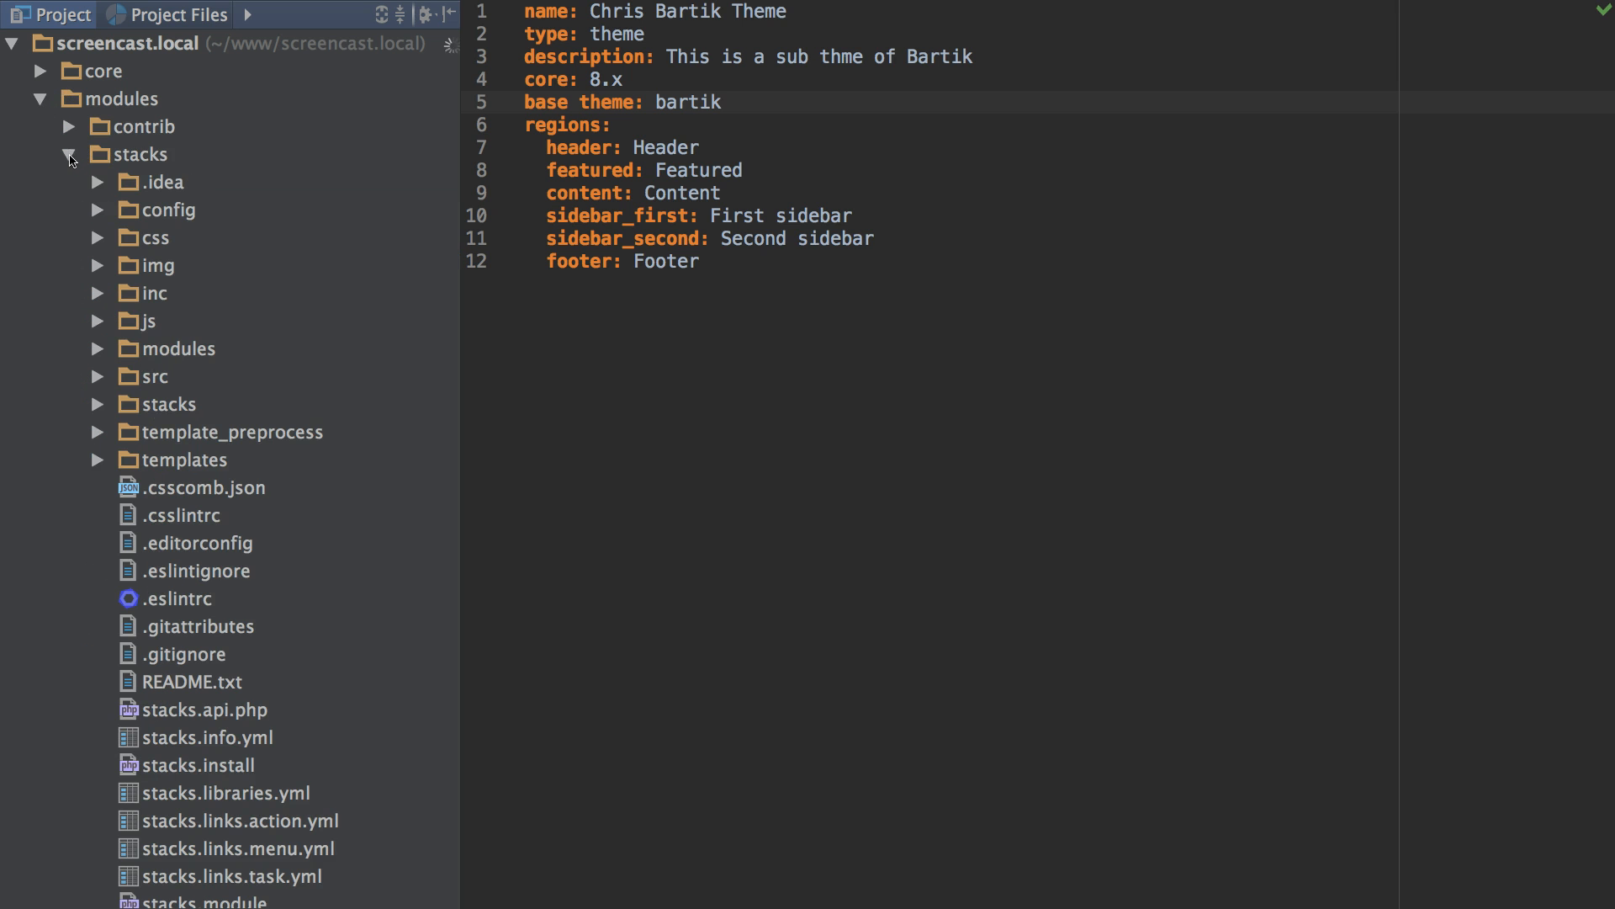
click(168, 403)
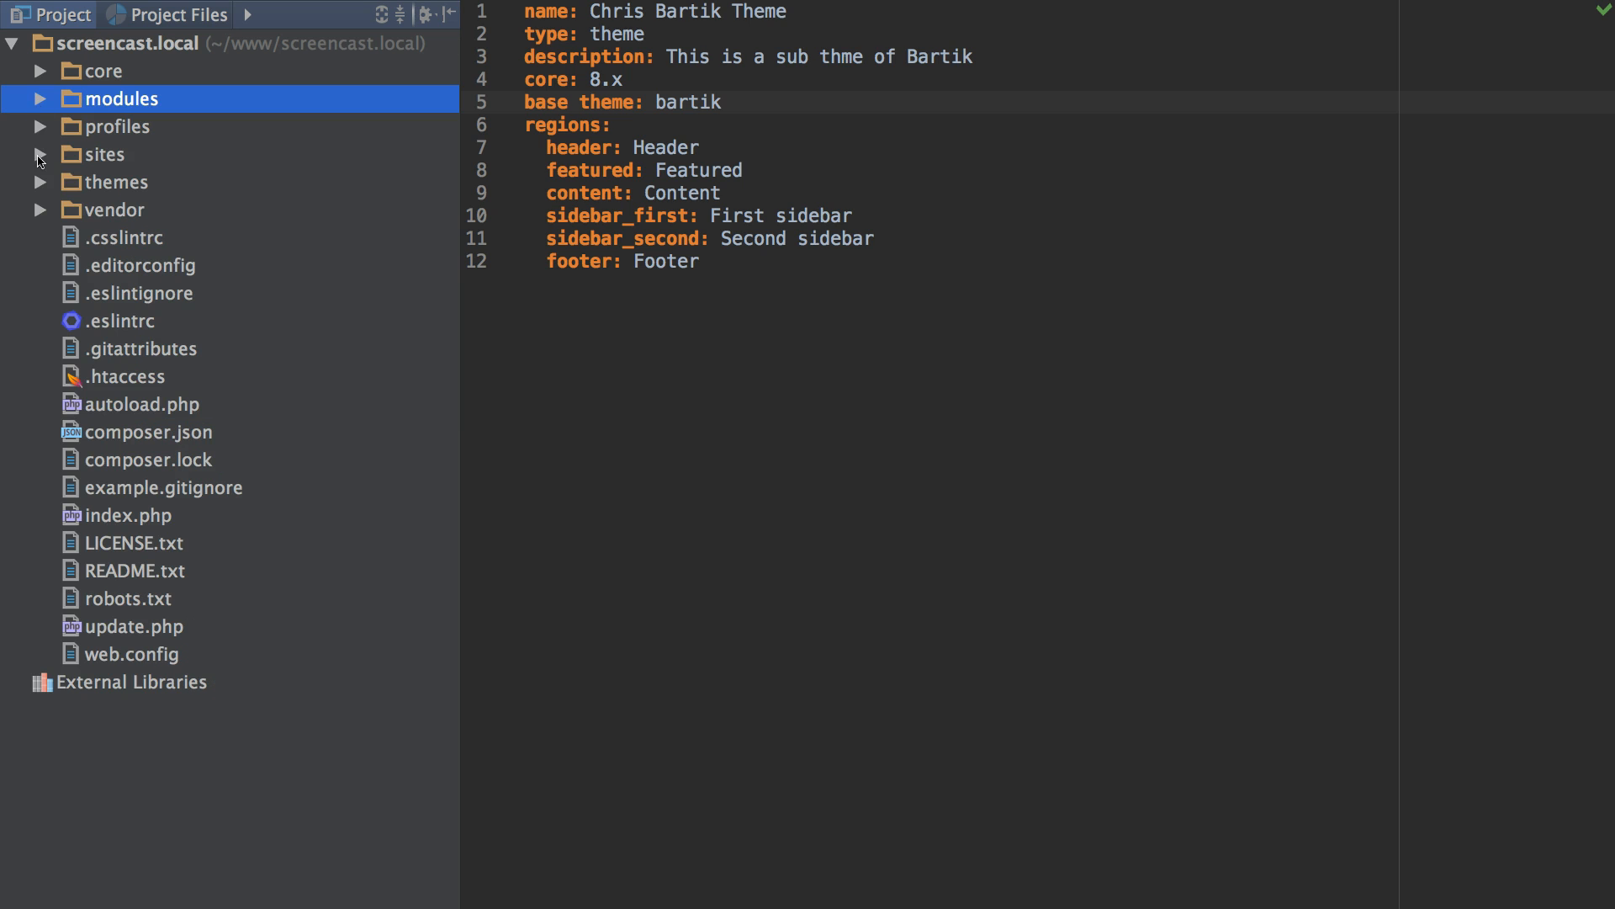
click(41, 183)
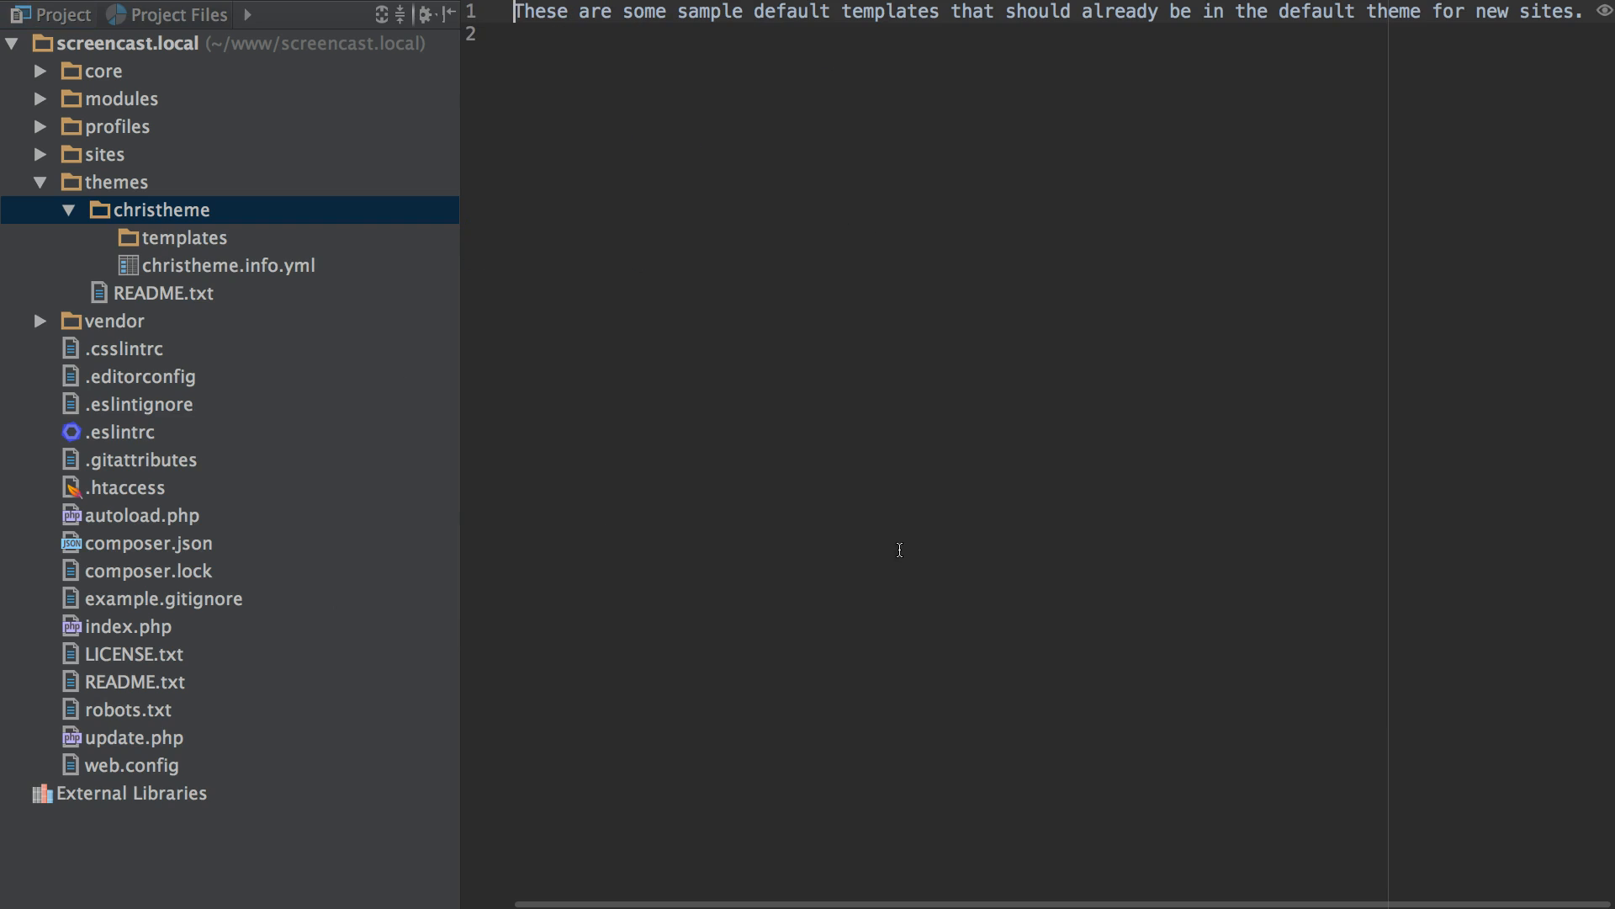
click(100, 237)
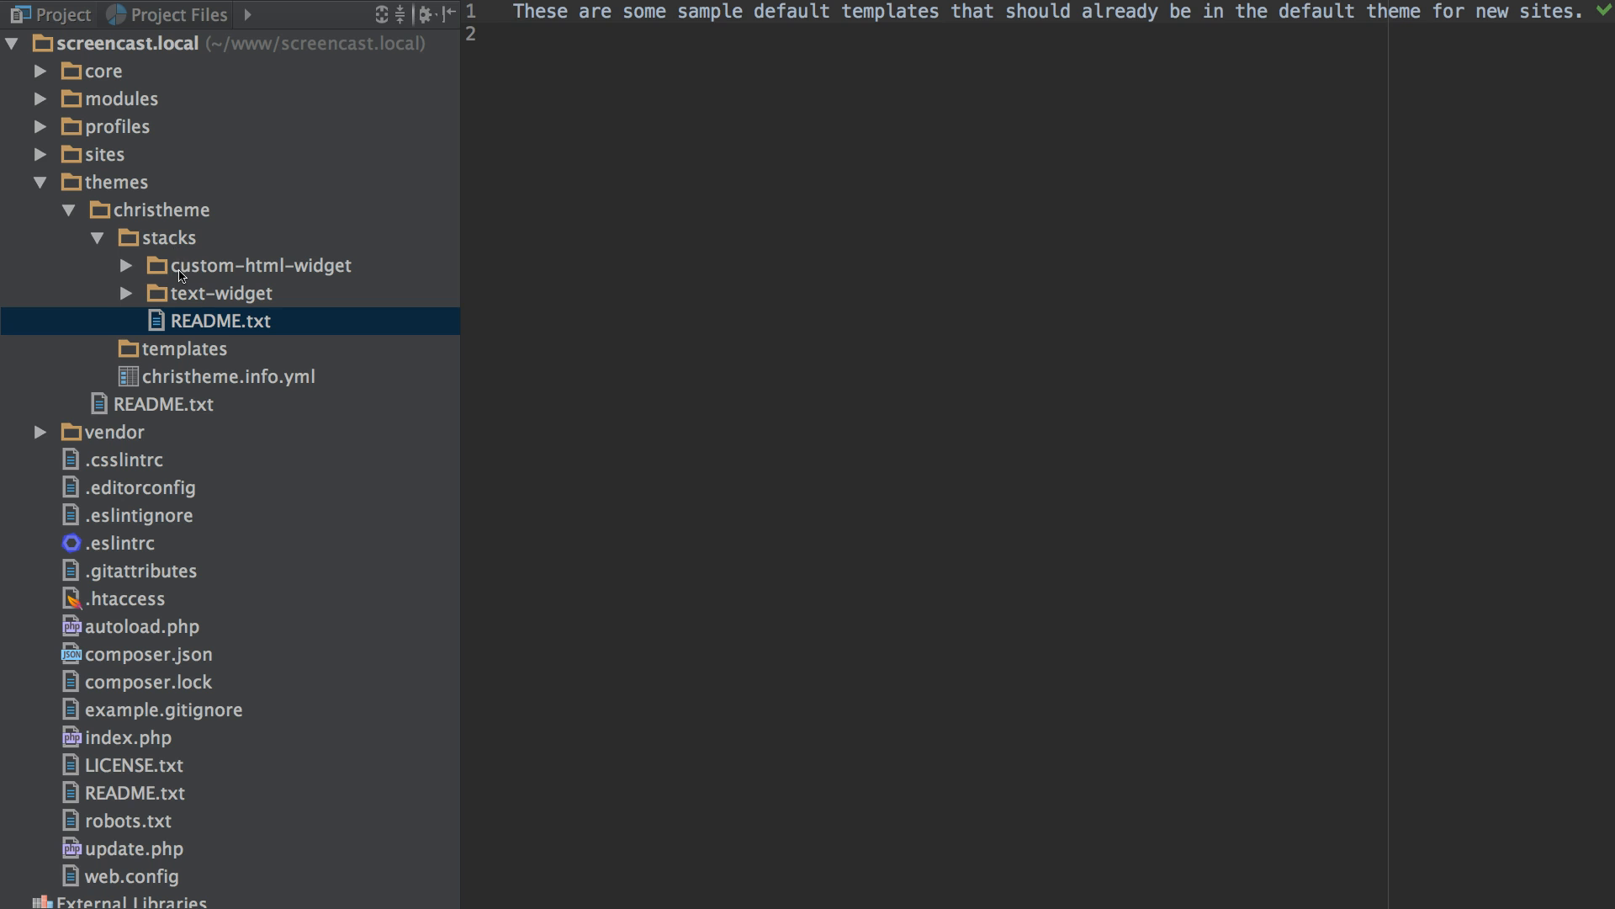
Inspect the custom-html-widget and text-widget stack folders, revealing img and templates subfolders
click(260, 265)
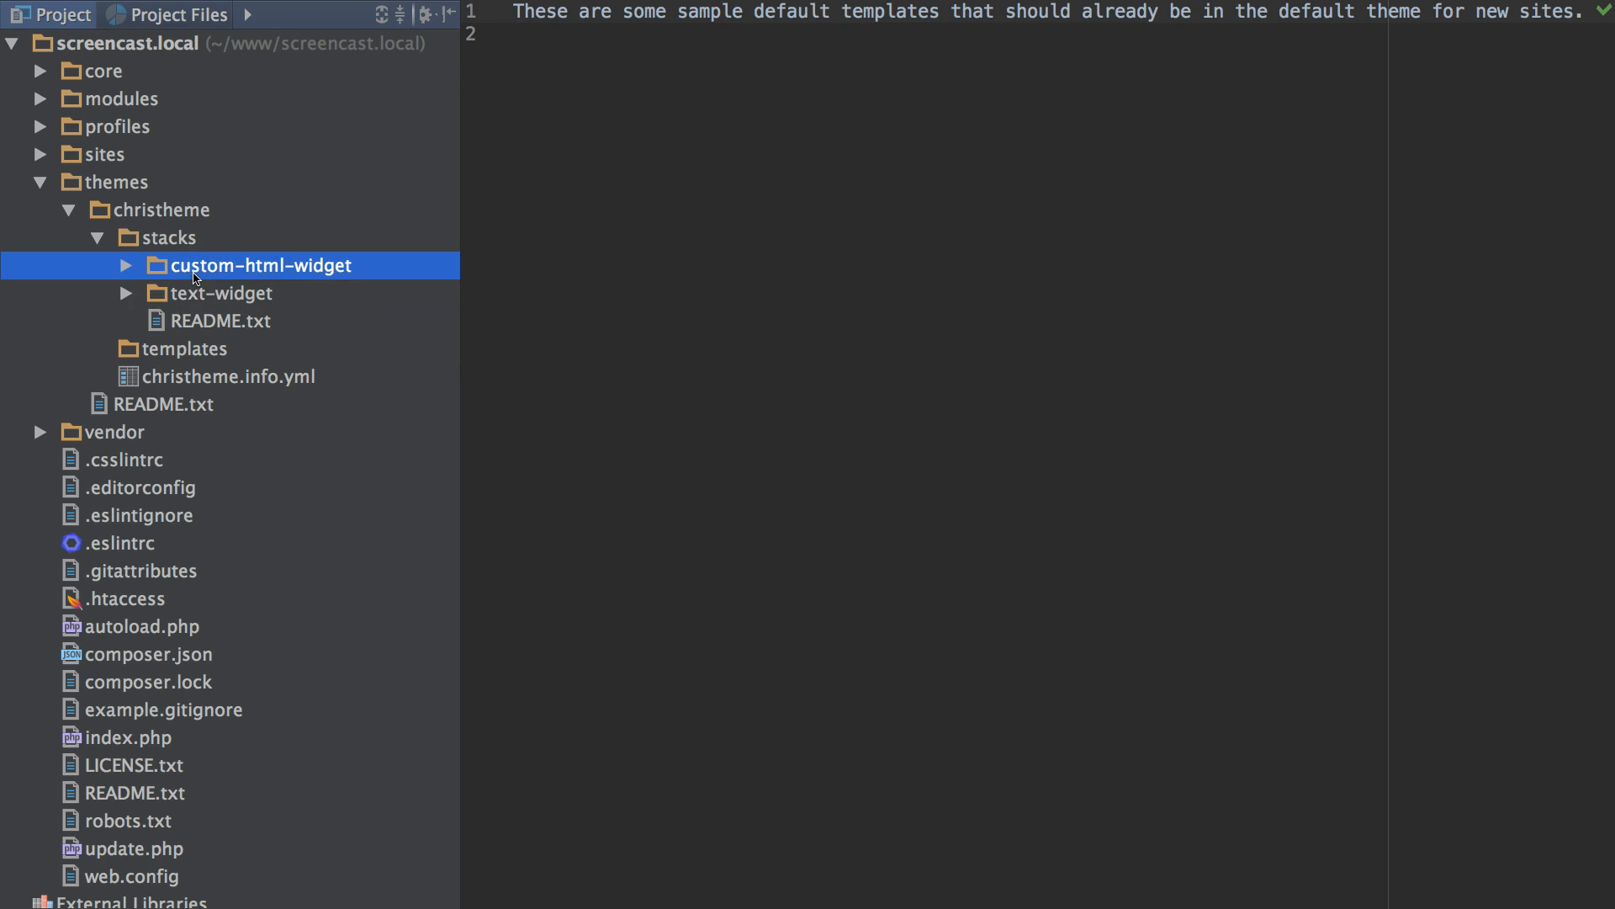
click(224, 293)
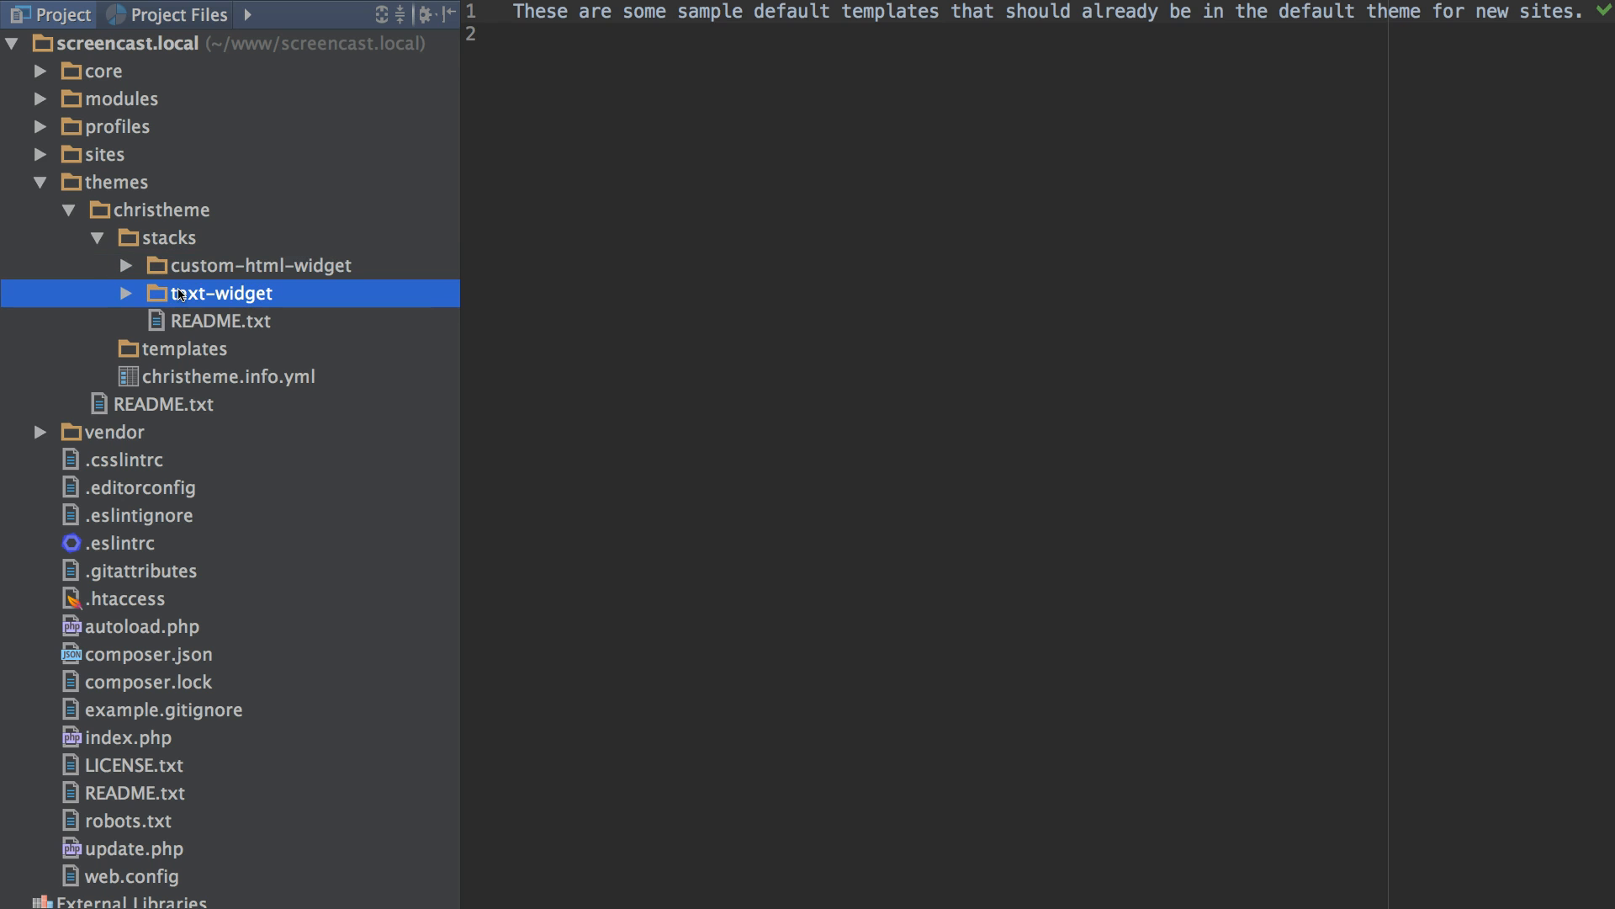
click(257, 265)
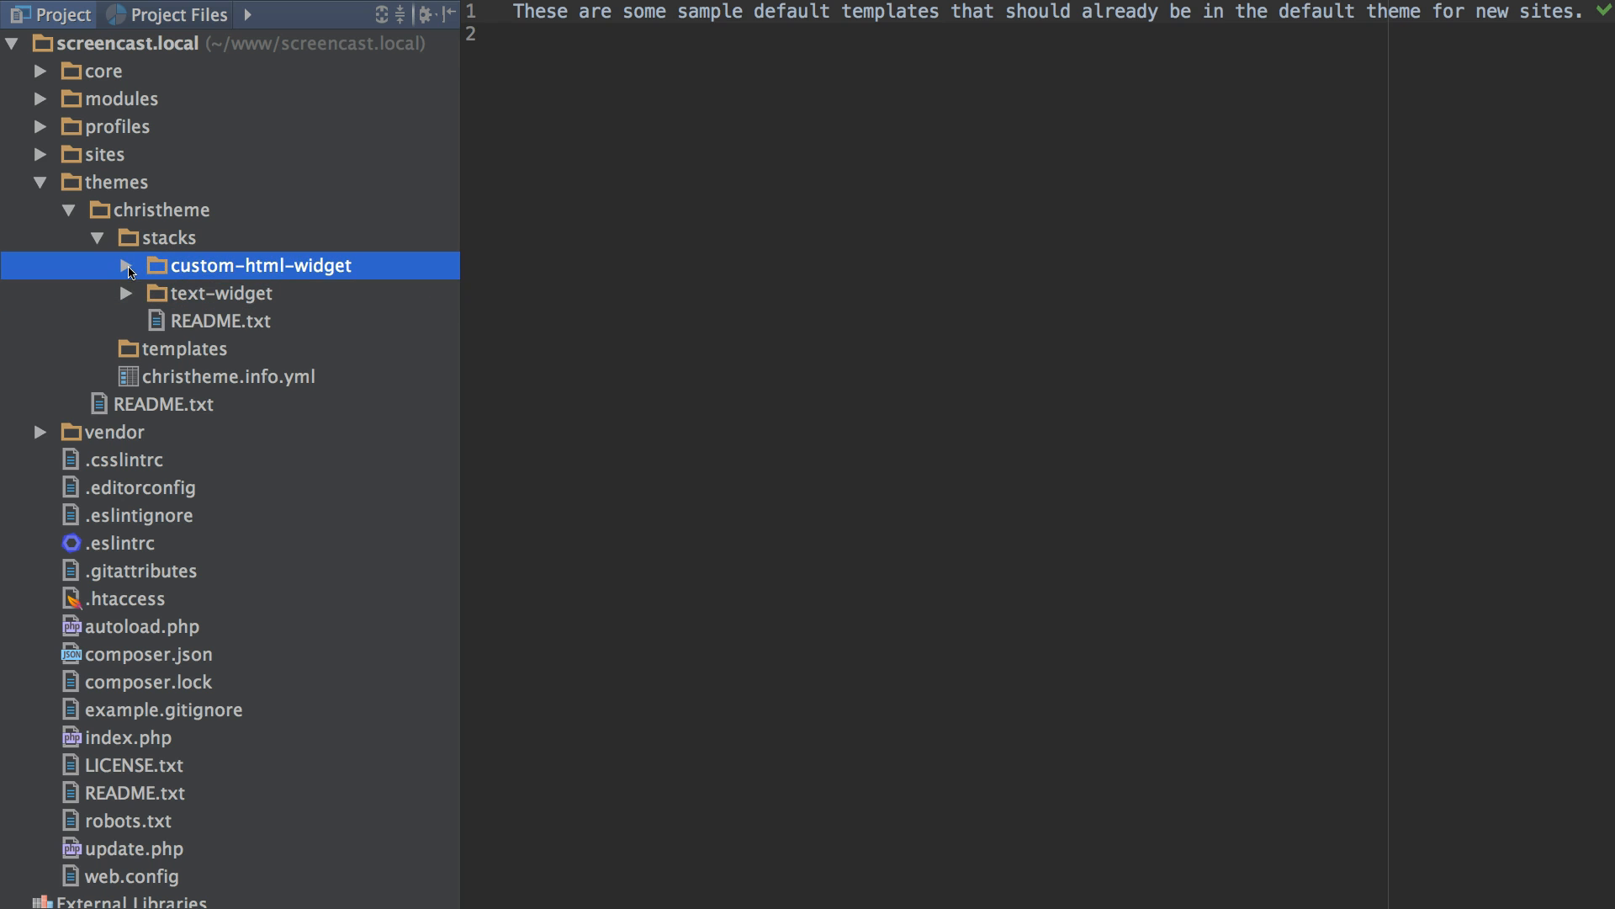
click(124, 265)
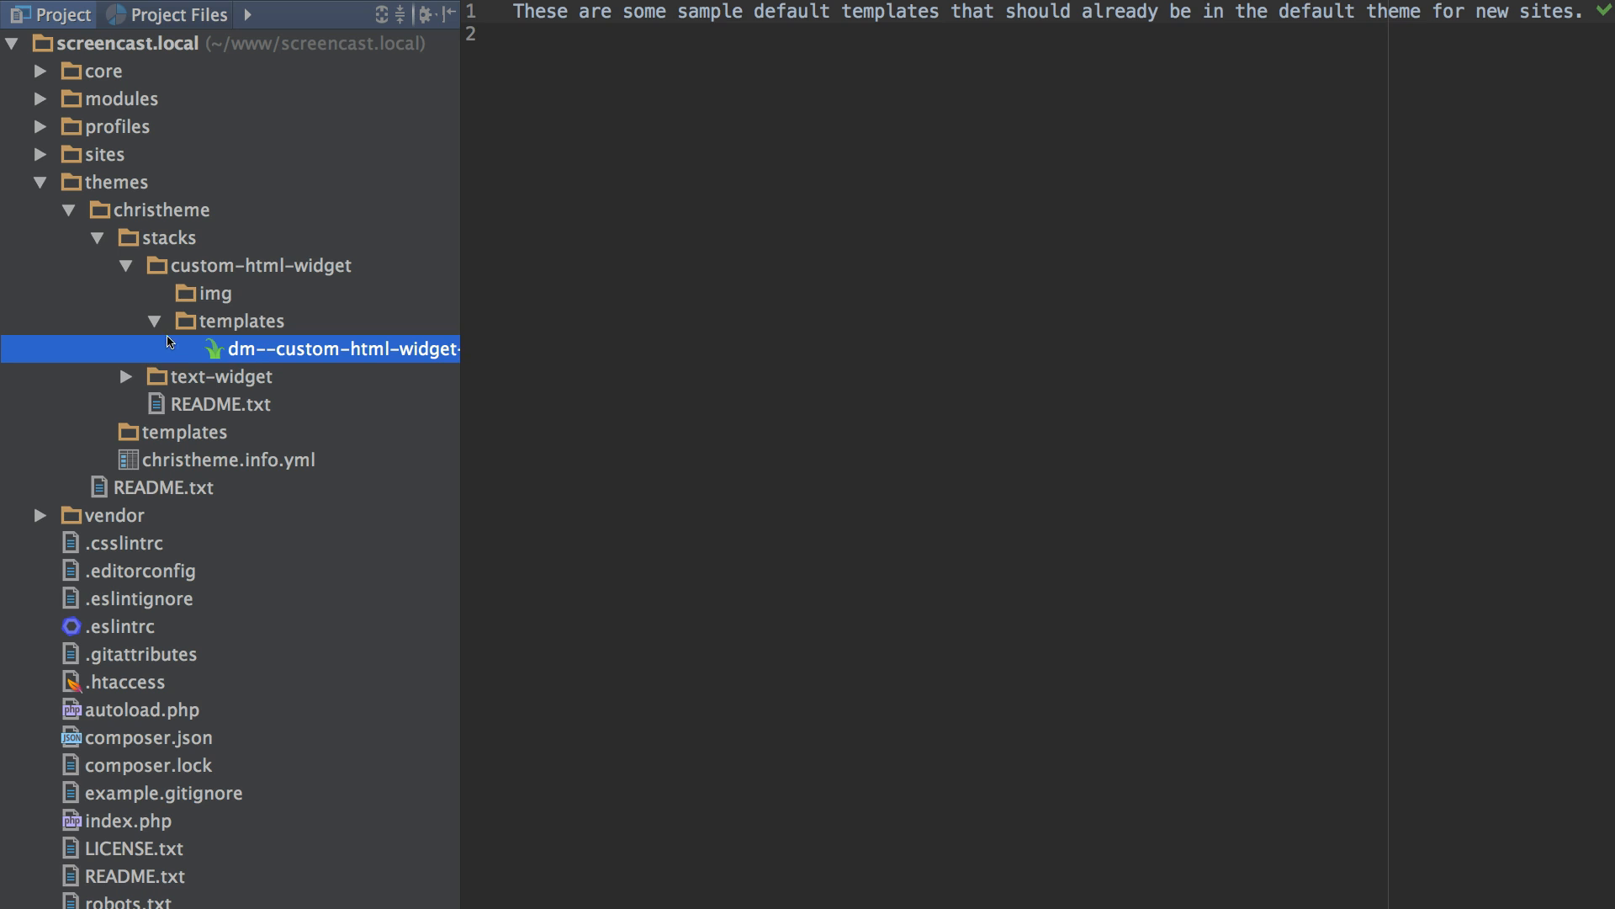
click(244, 320)
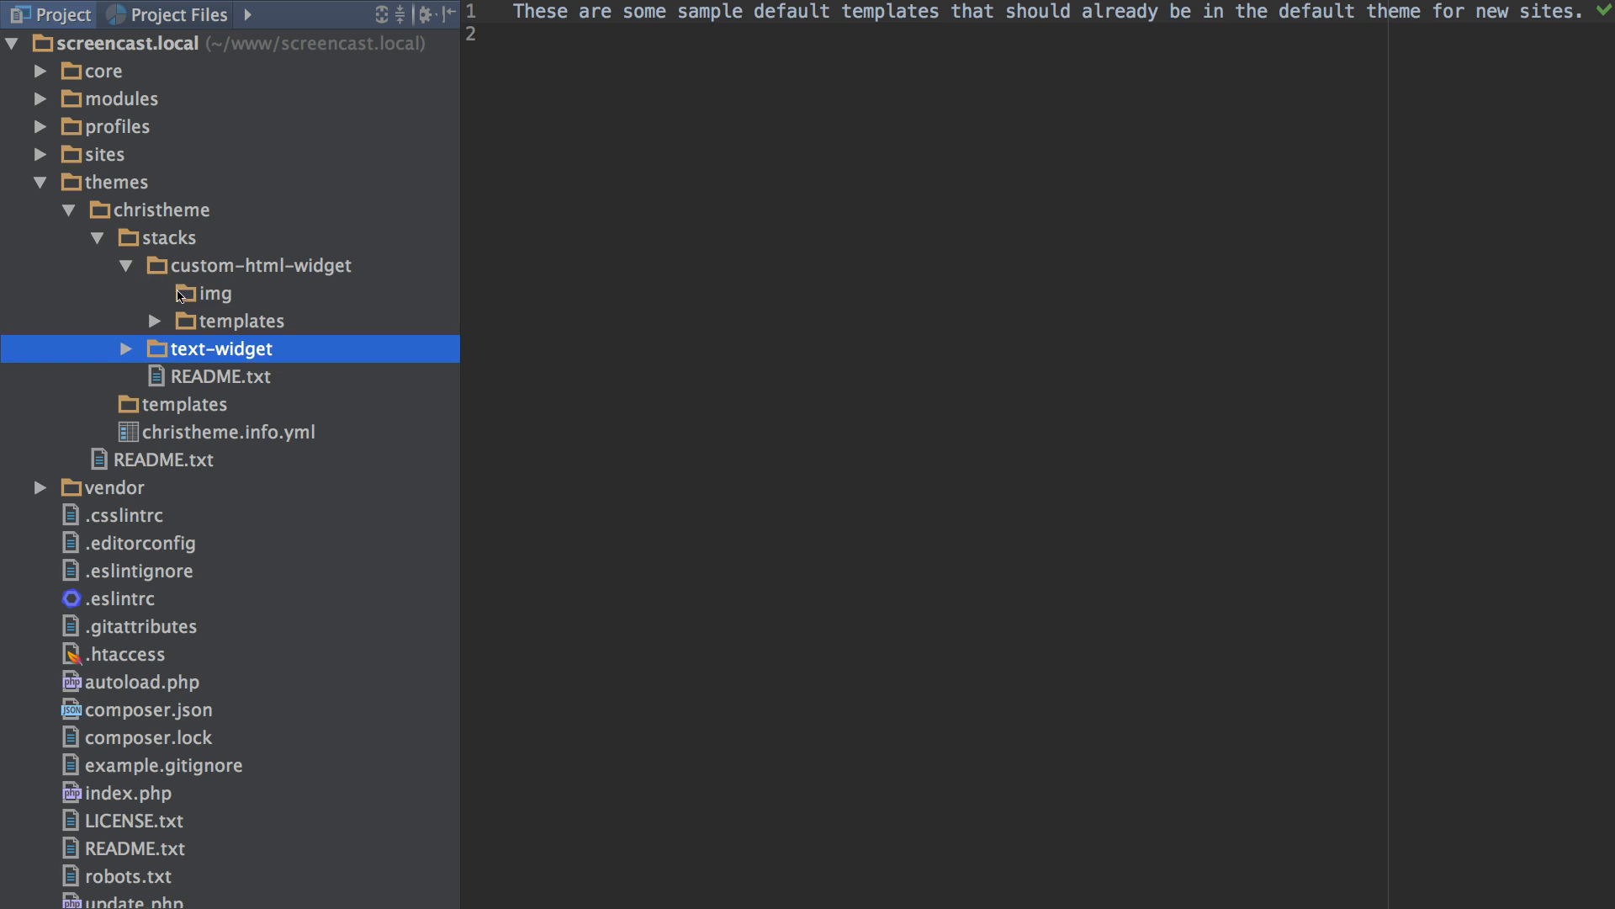
click(127, 265)
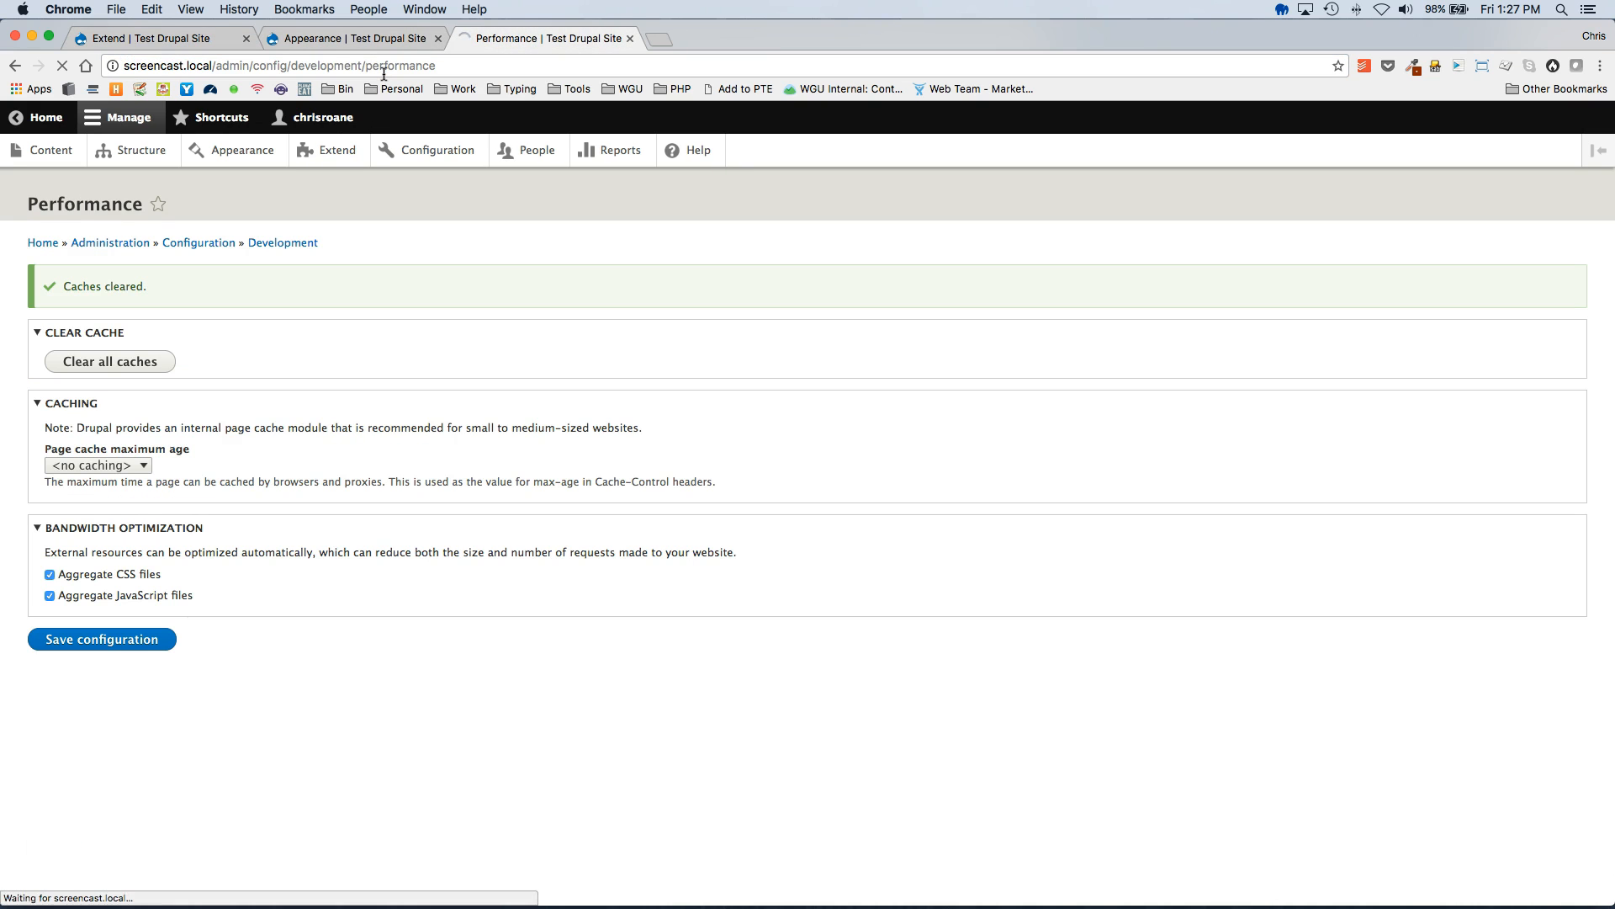
Clear all caches on the Performance page and return to the Extend page
click(109, 311)
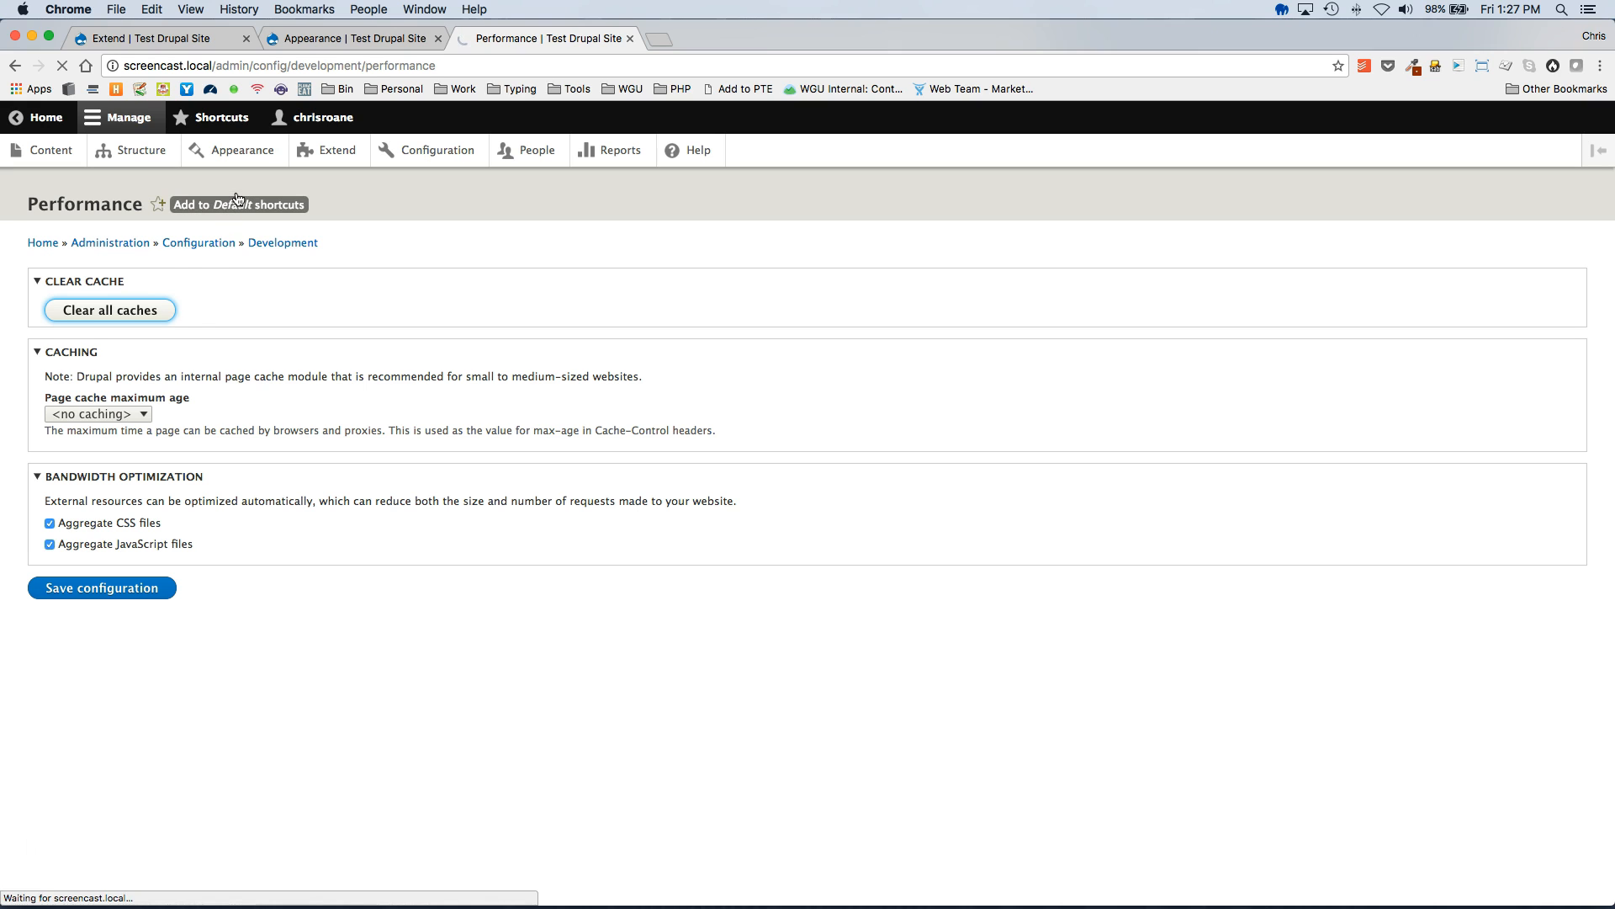
click(109, 309)
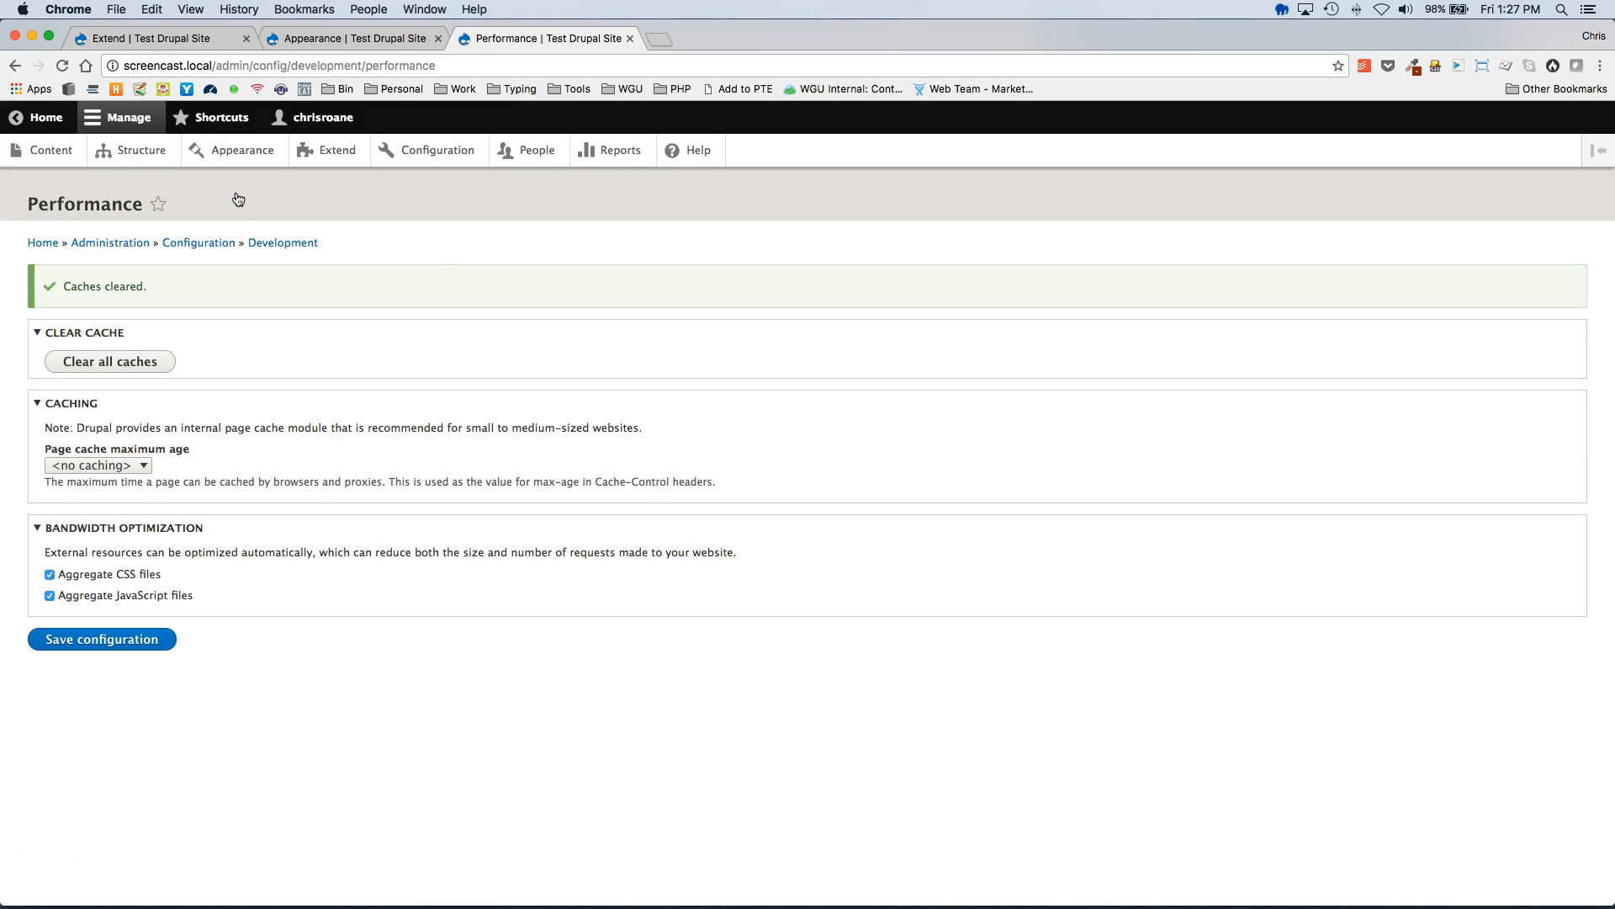
click(156, 37)
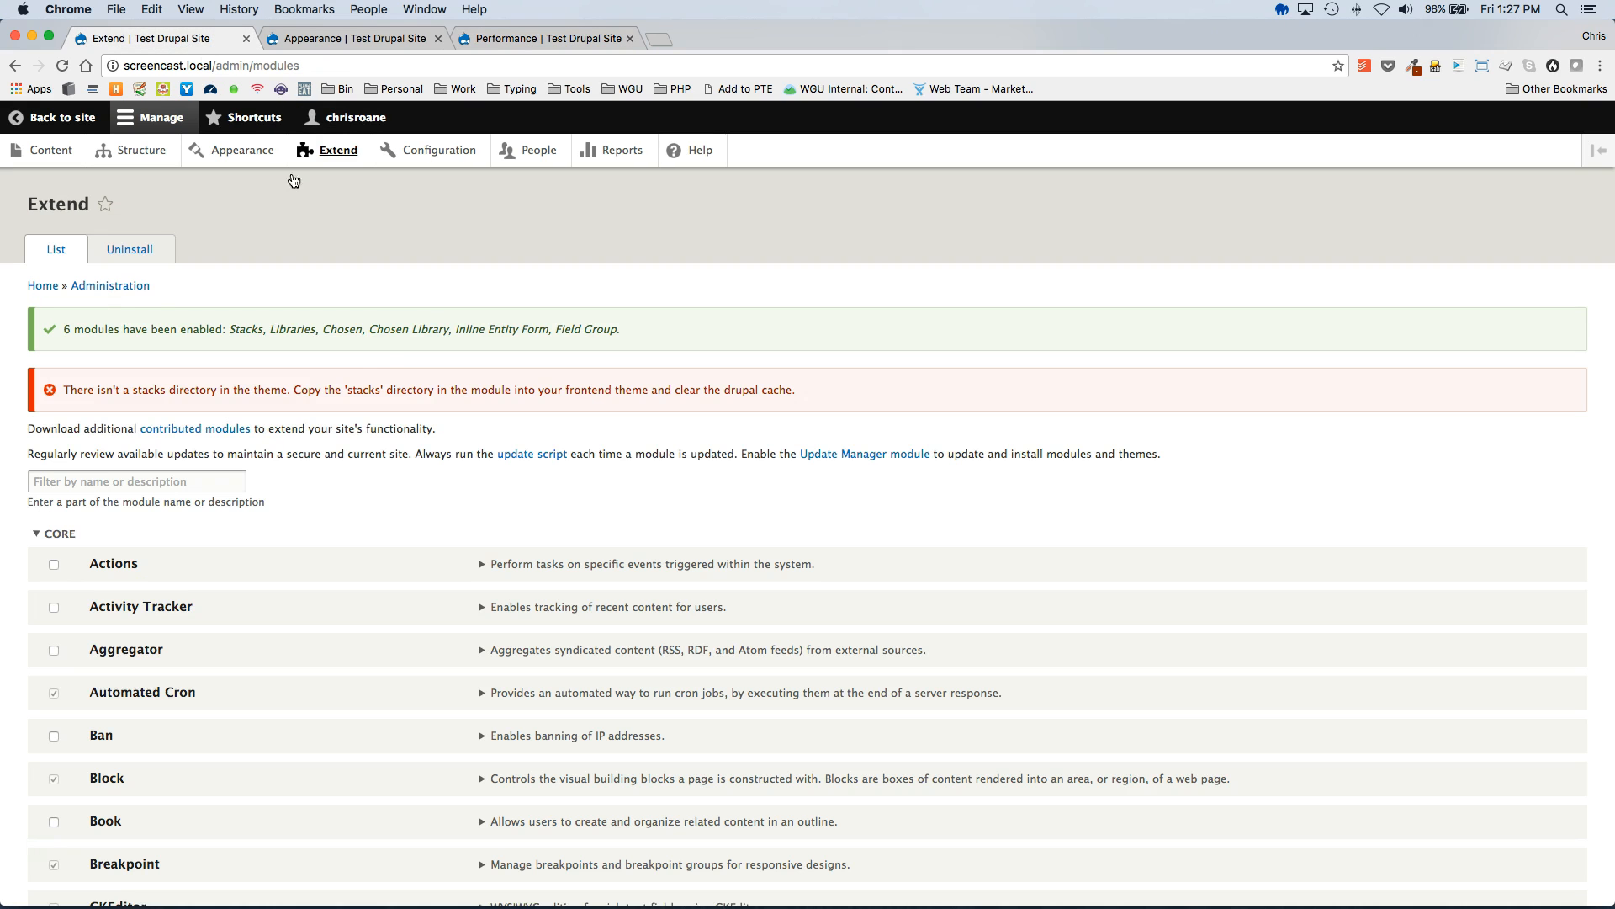
mouse_move(142, 149)
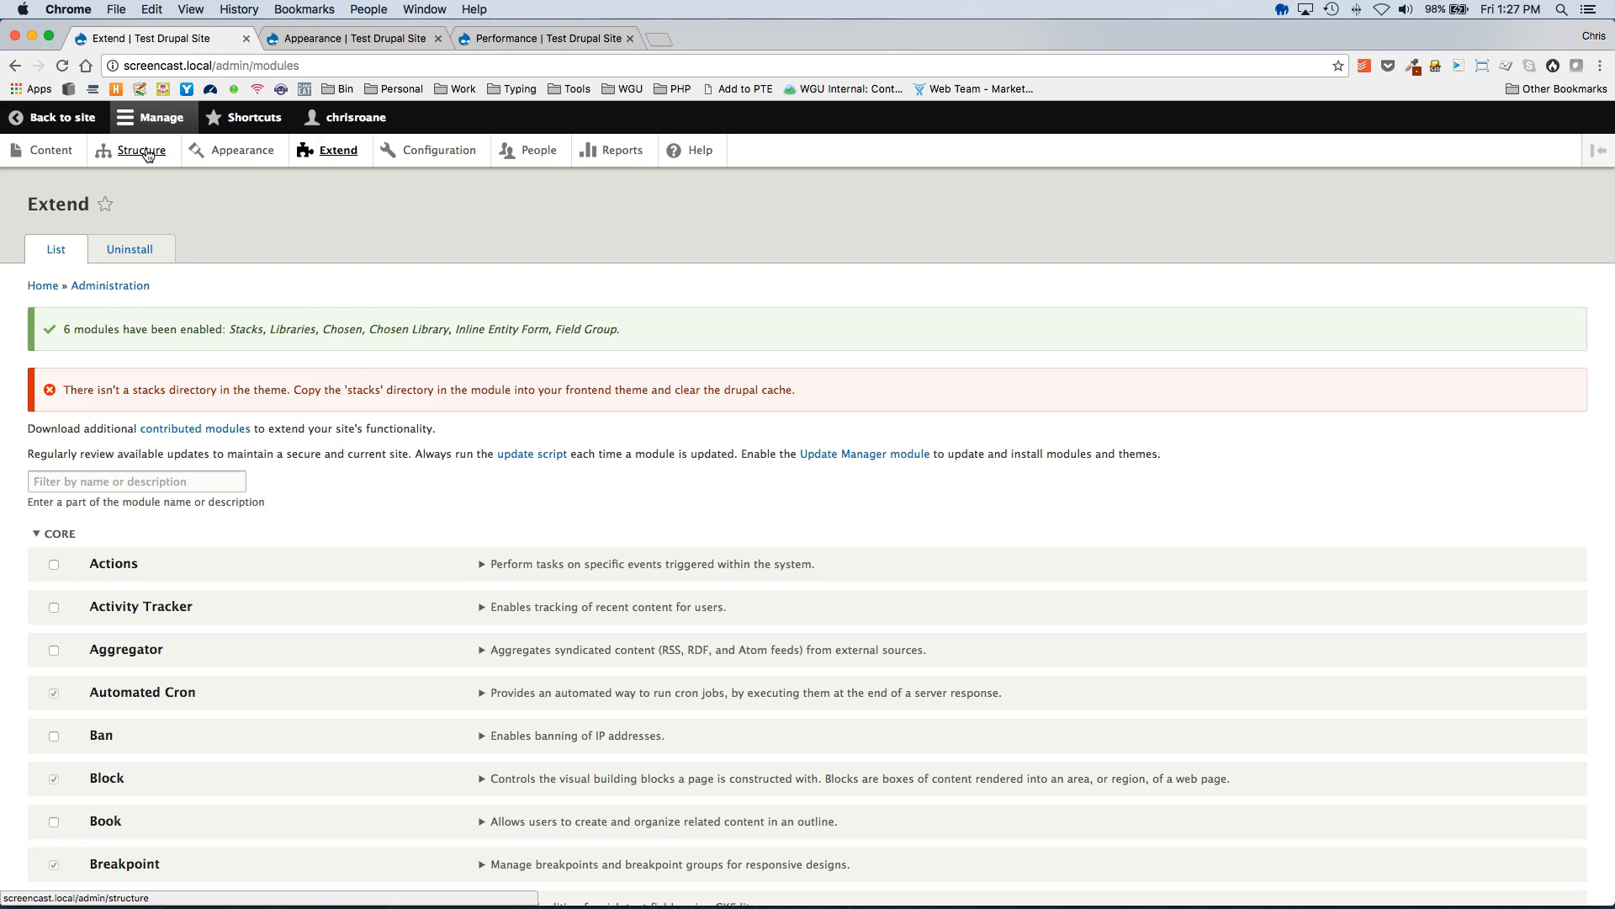
mouse_move(142, 151)
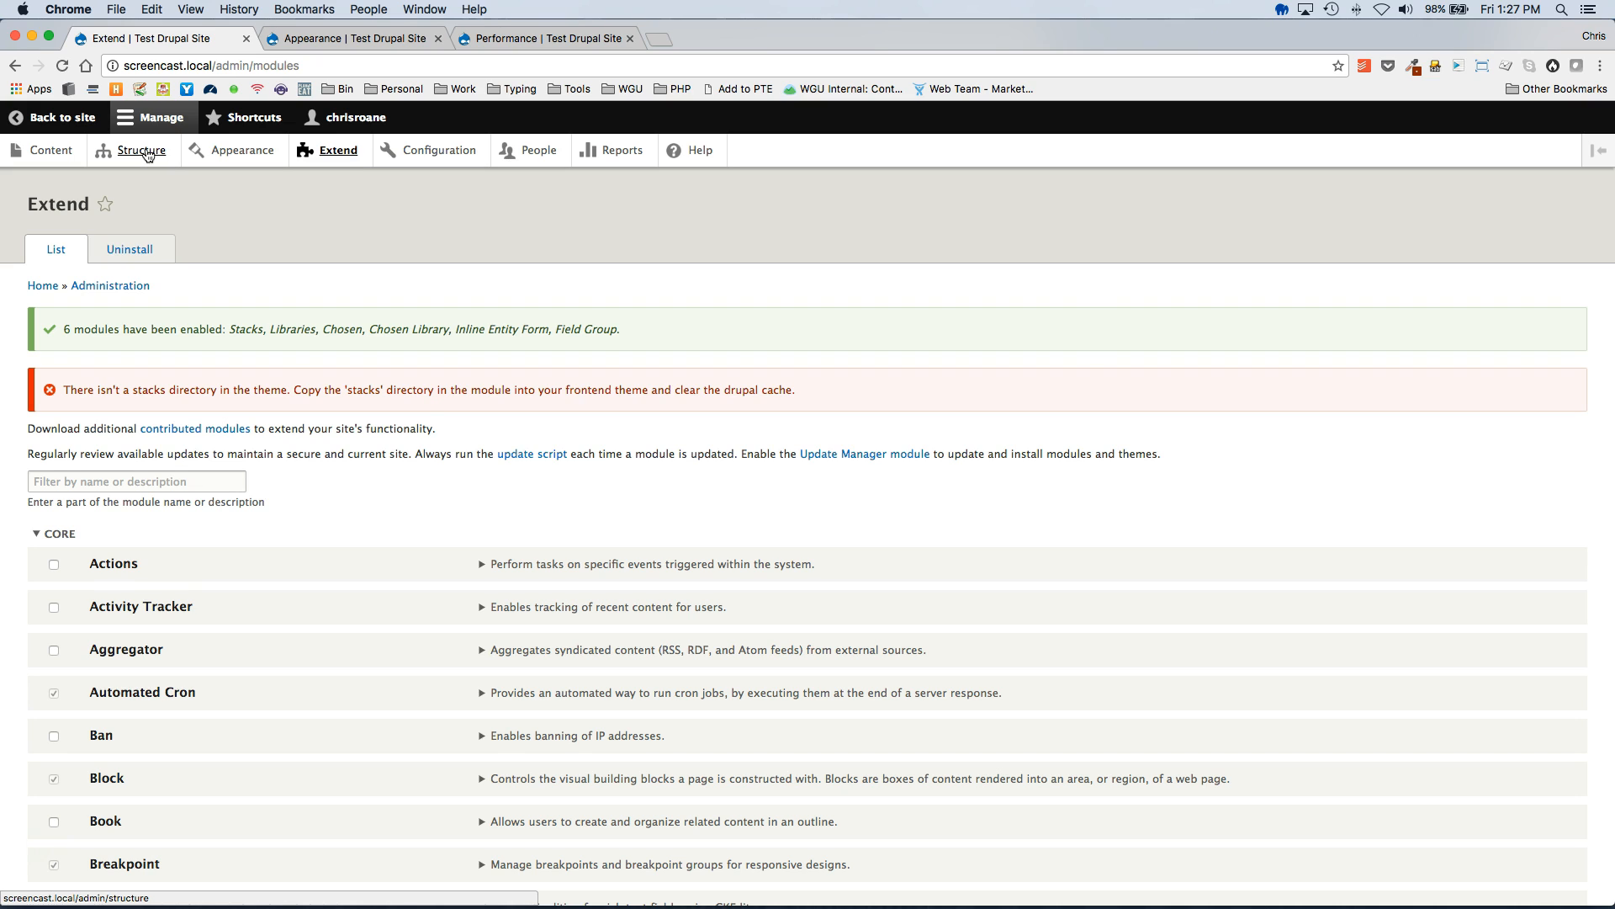
Reach the Manage fields page of the Basic page content type via Structure > Content types
click(141, 150)
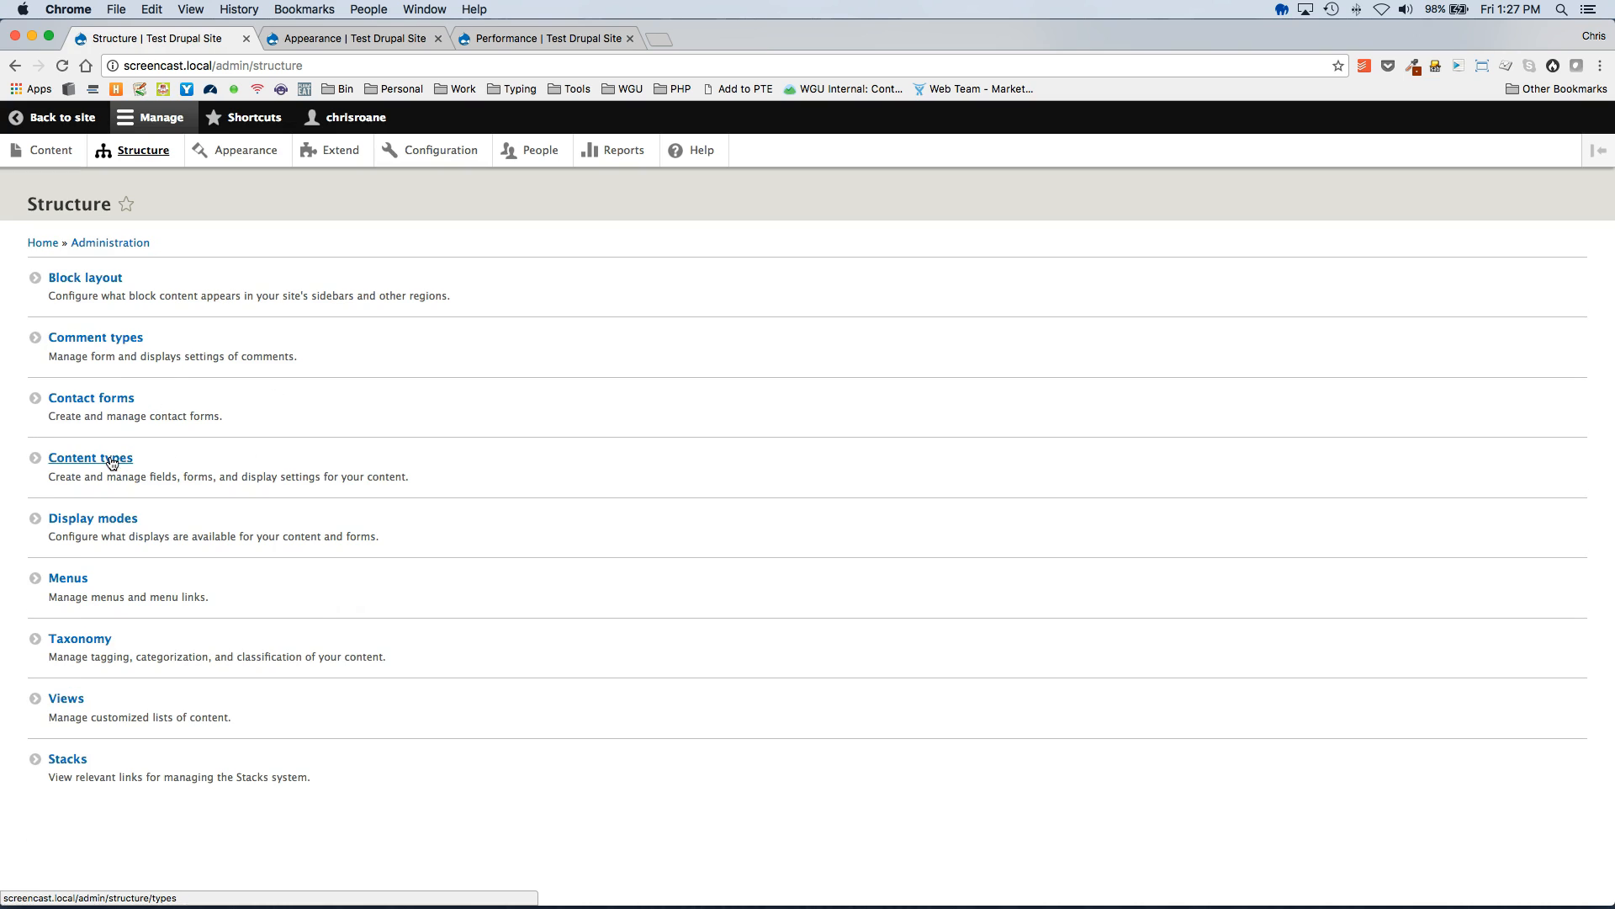
click(90, 458)
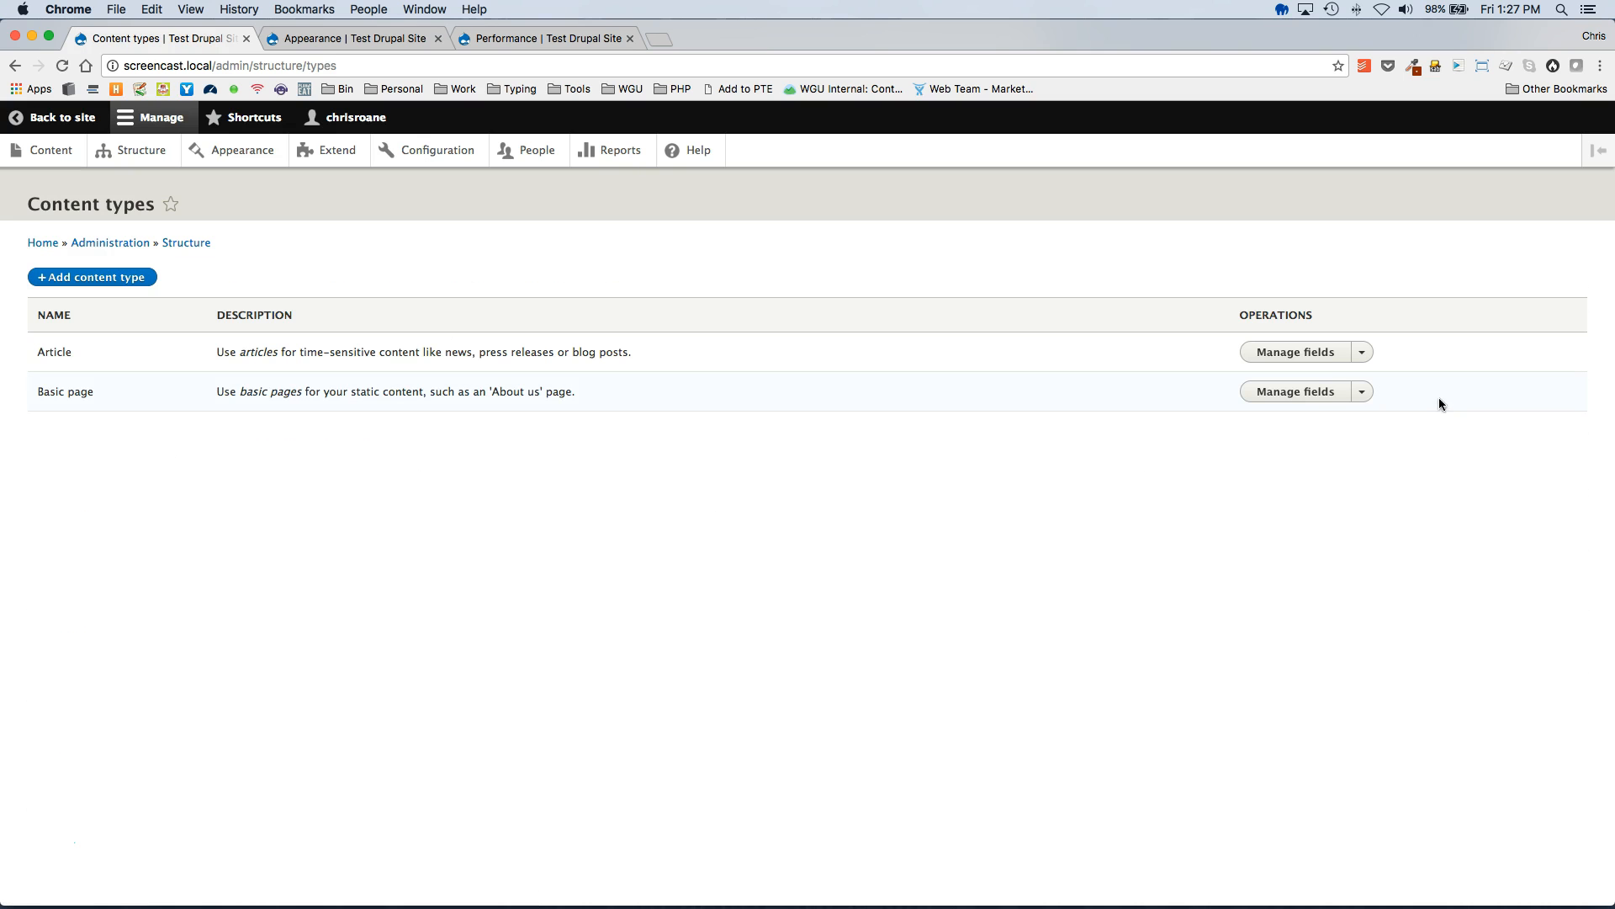
click(1294, 391)
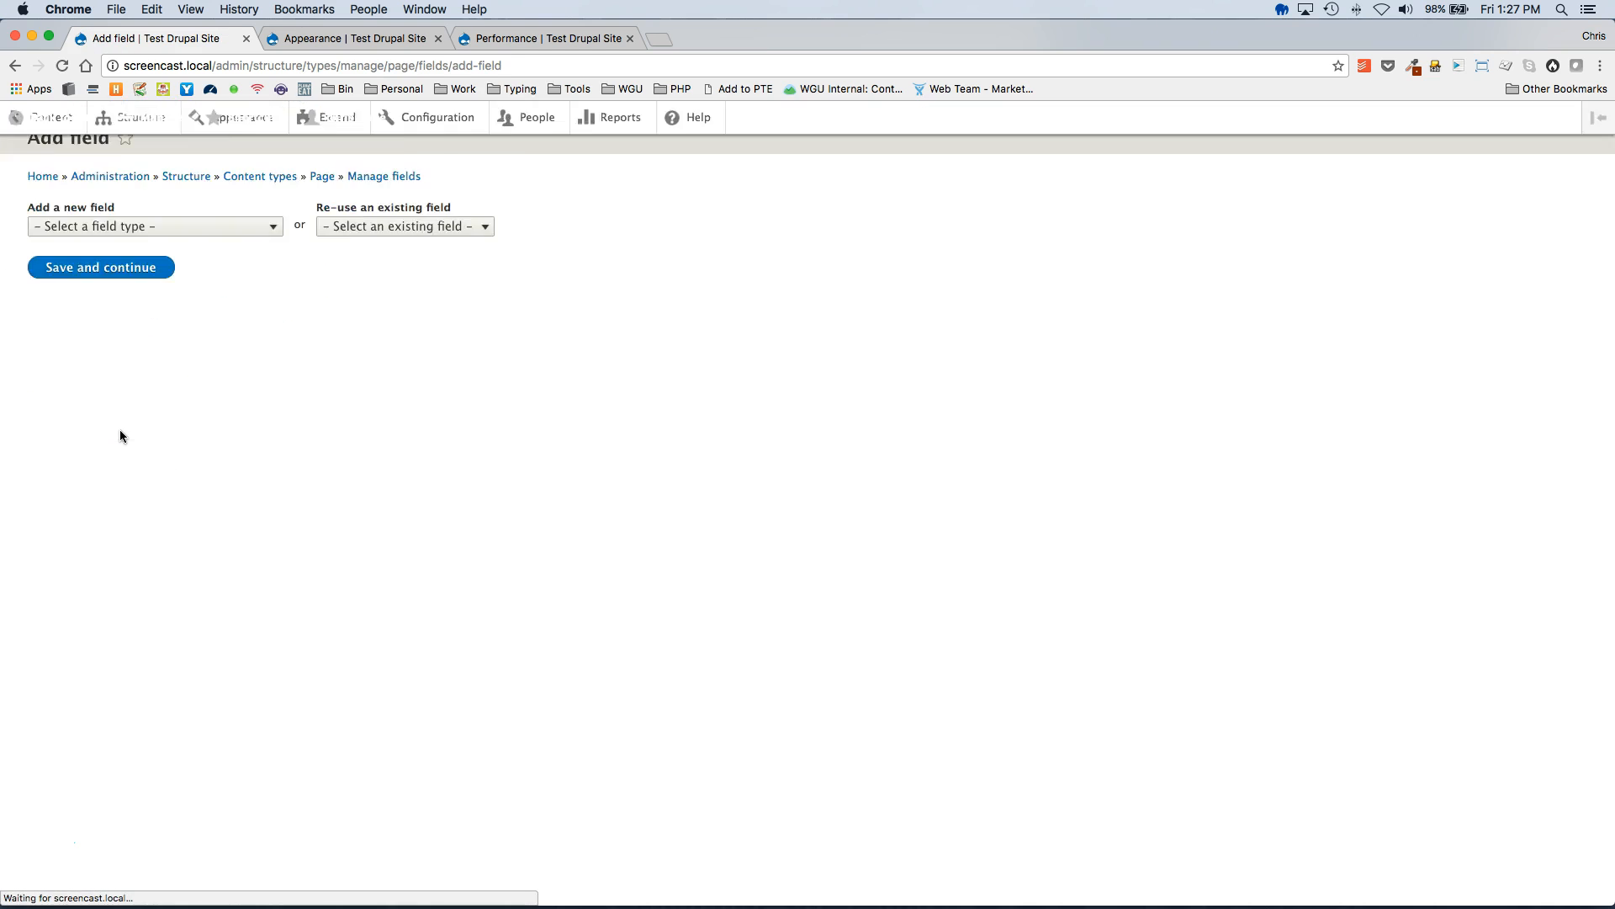
Add a new field of type Stacks labelled Stacks and continue to its settings
click(155, 225)
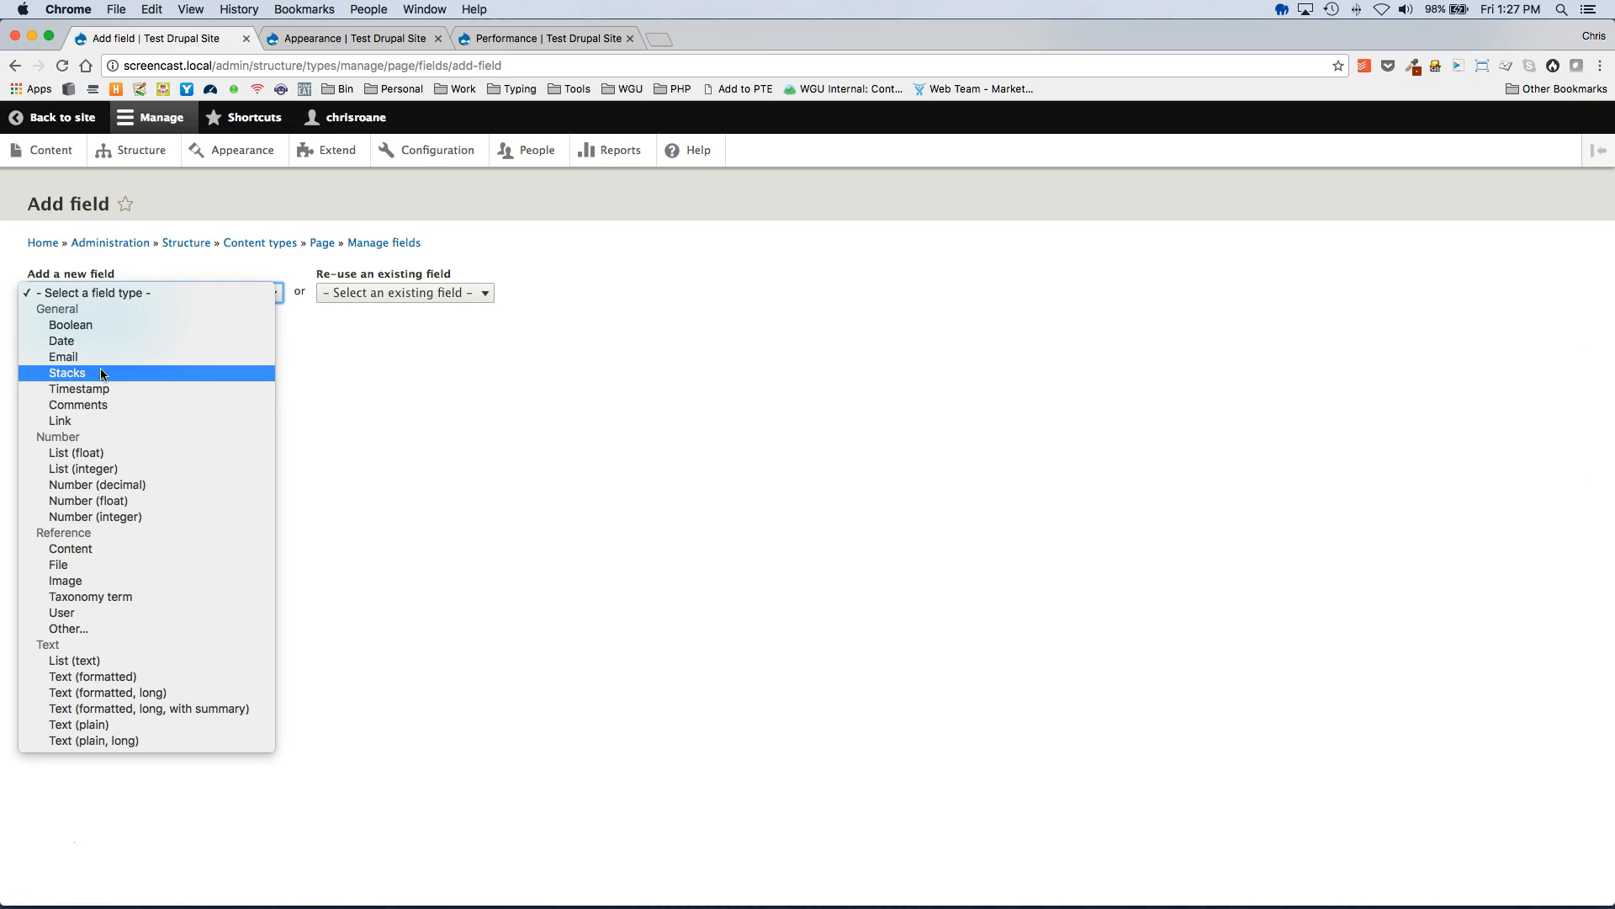
click(65, 373)
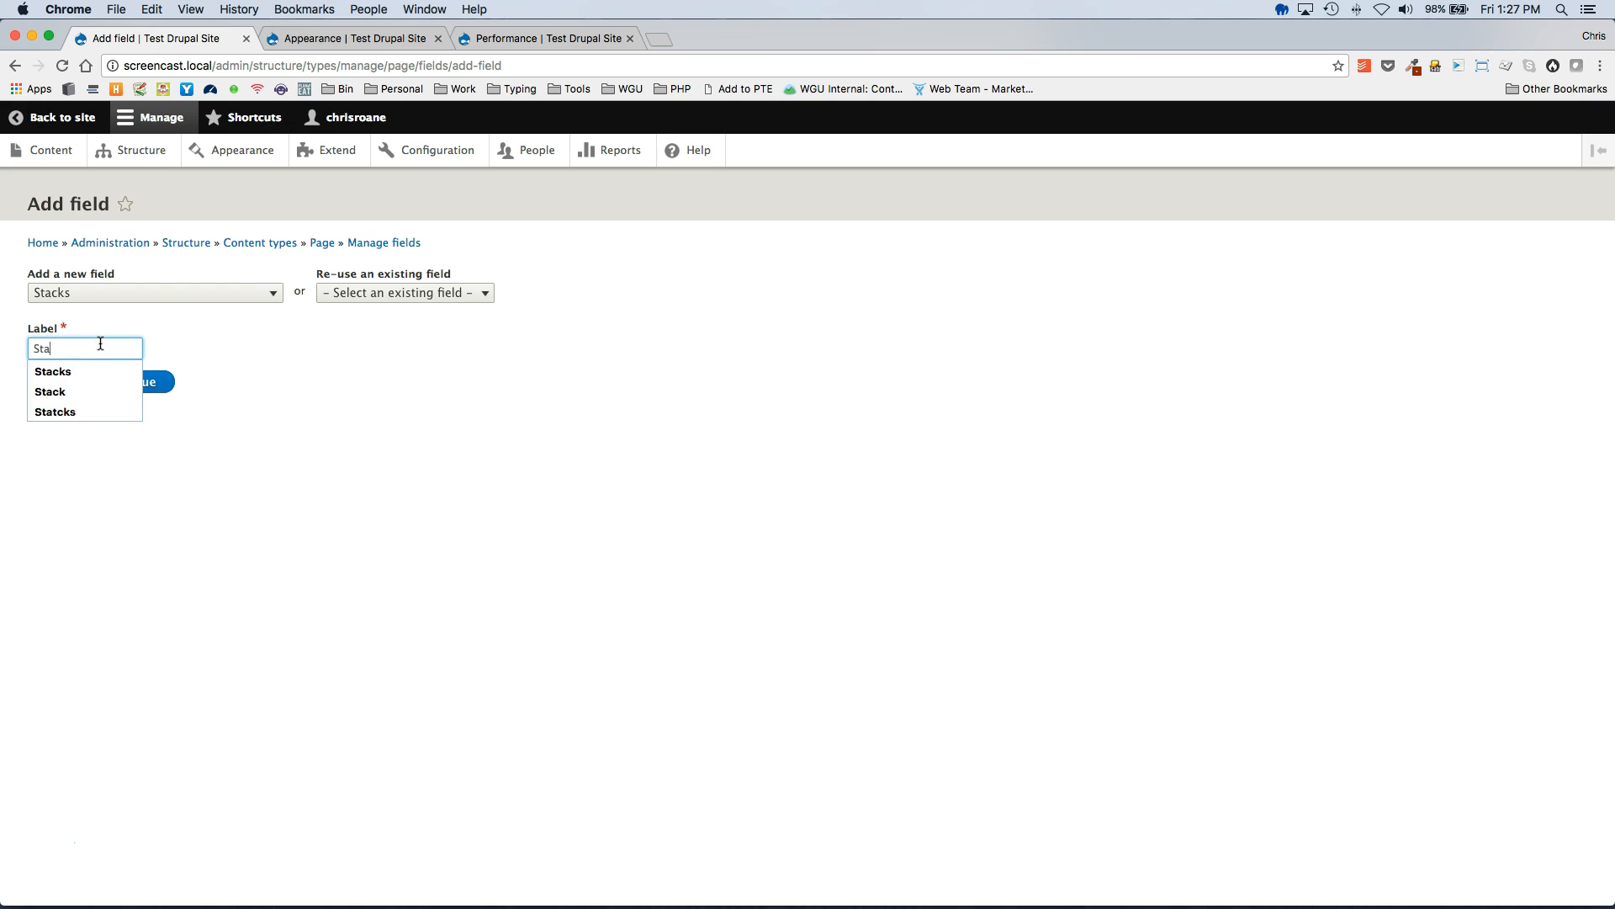
click(51, 371)
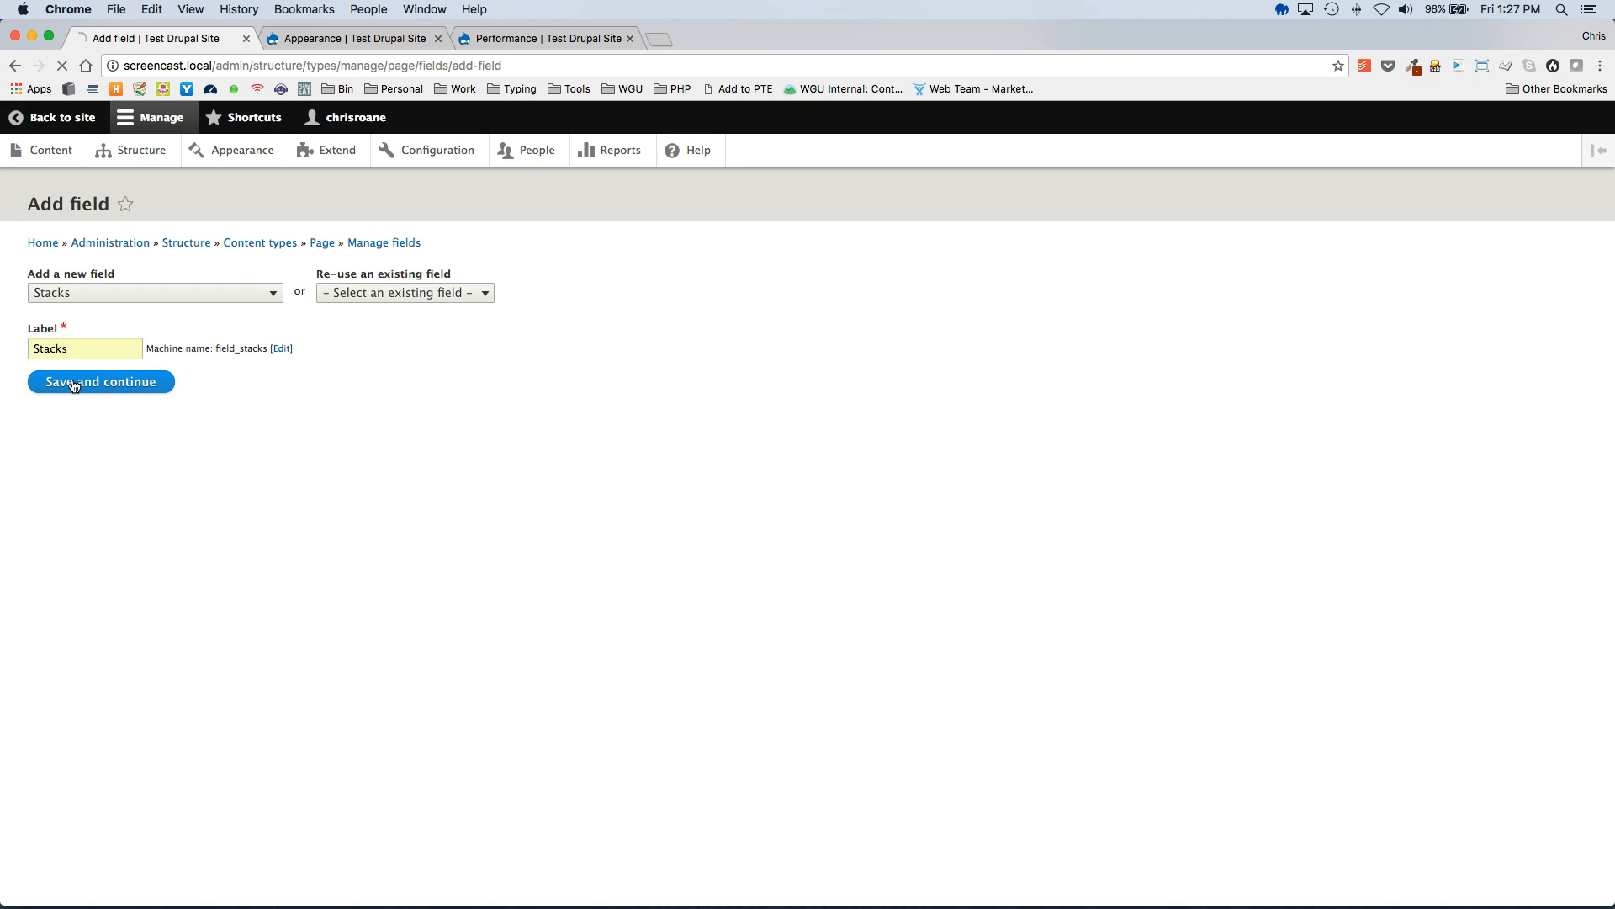
click(100, 382)
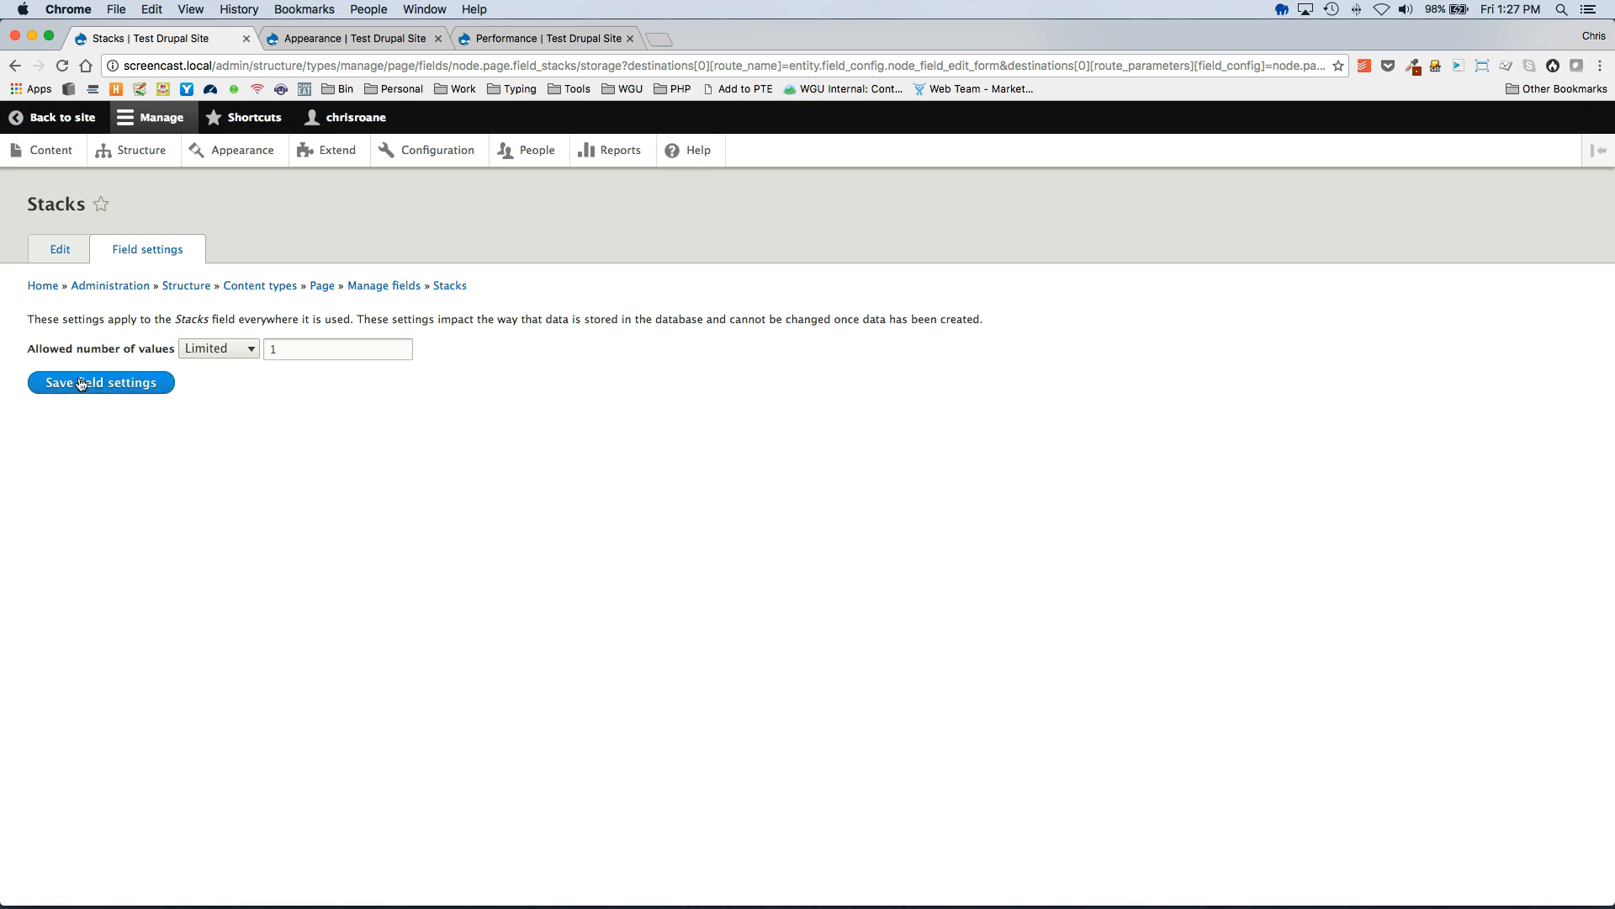
Allow Unlimited values for the Stacks field and save its storage and field settings
click(217, 348)
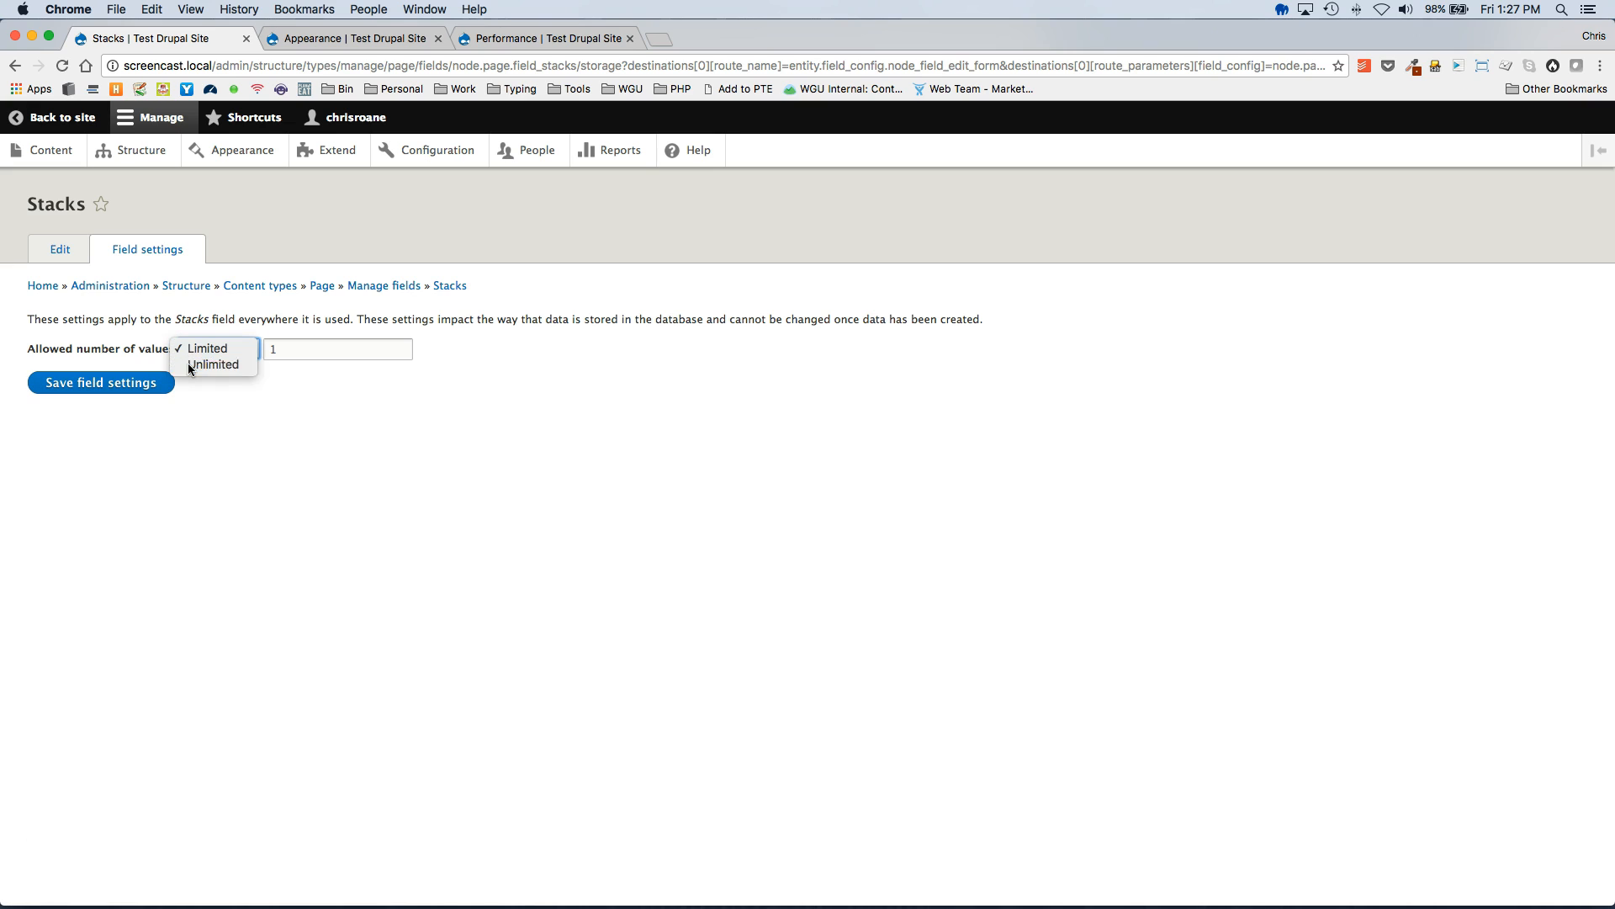
click(212, 363)
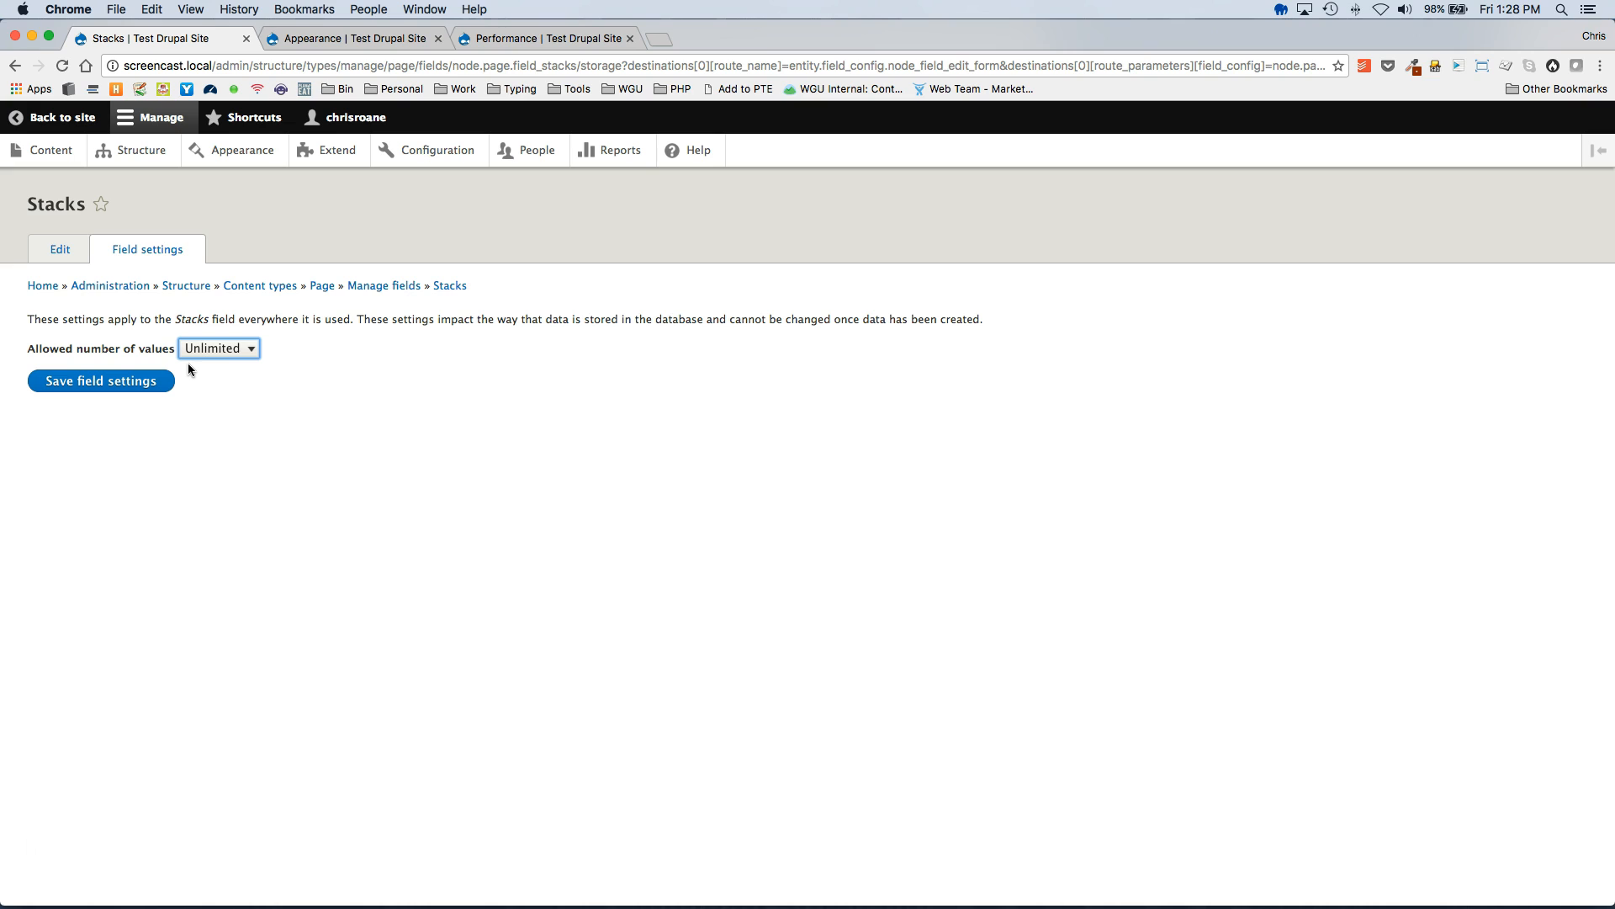
mouse_move(212, 358)
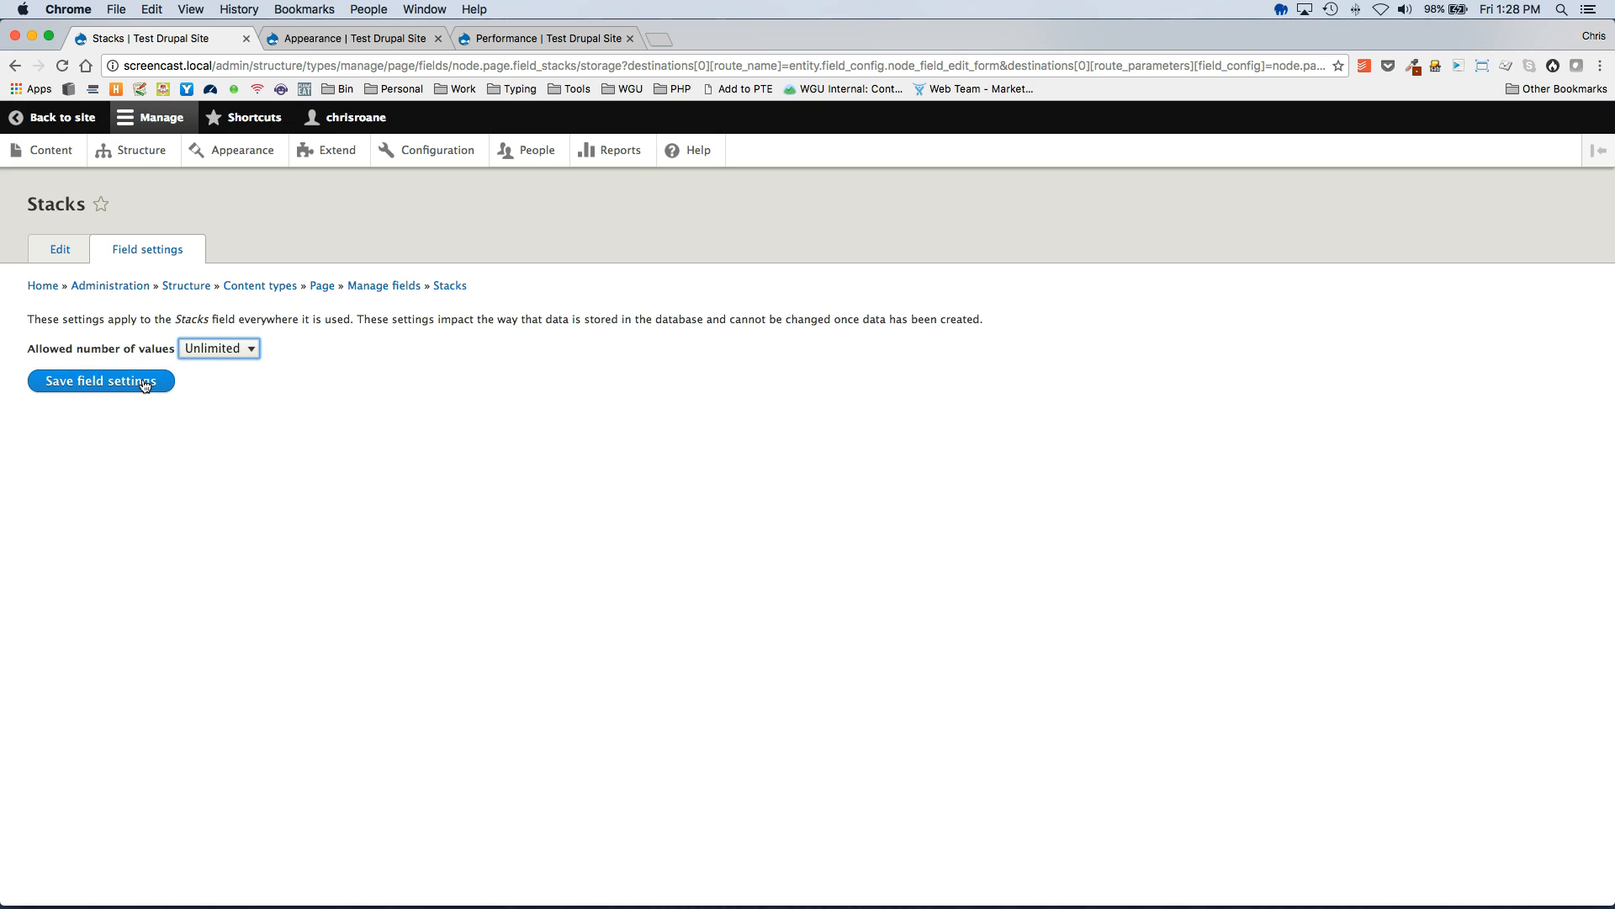
click(101, 380)
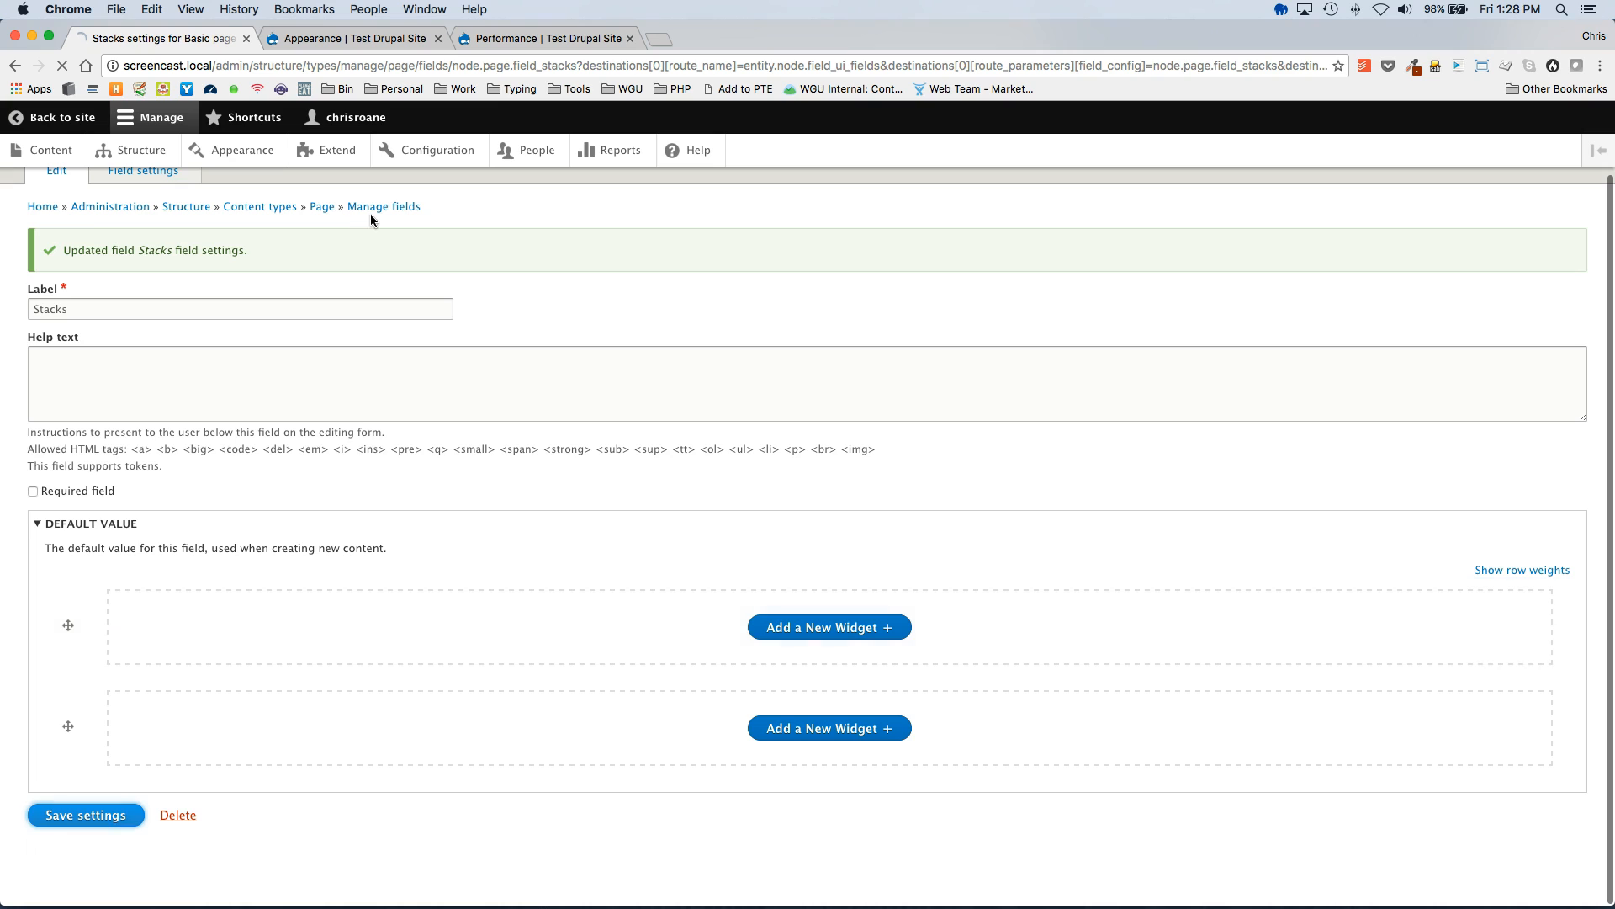
click(85, 814)
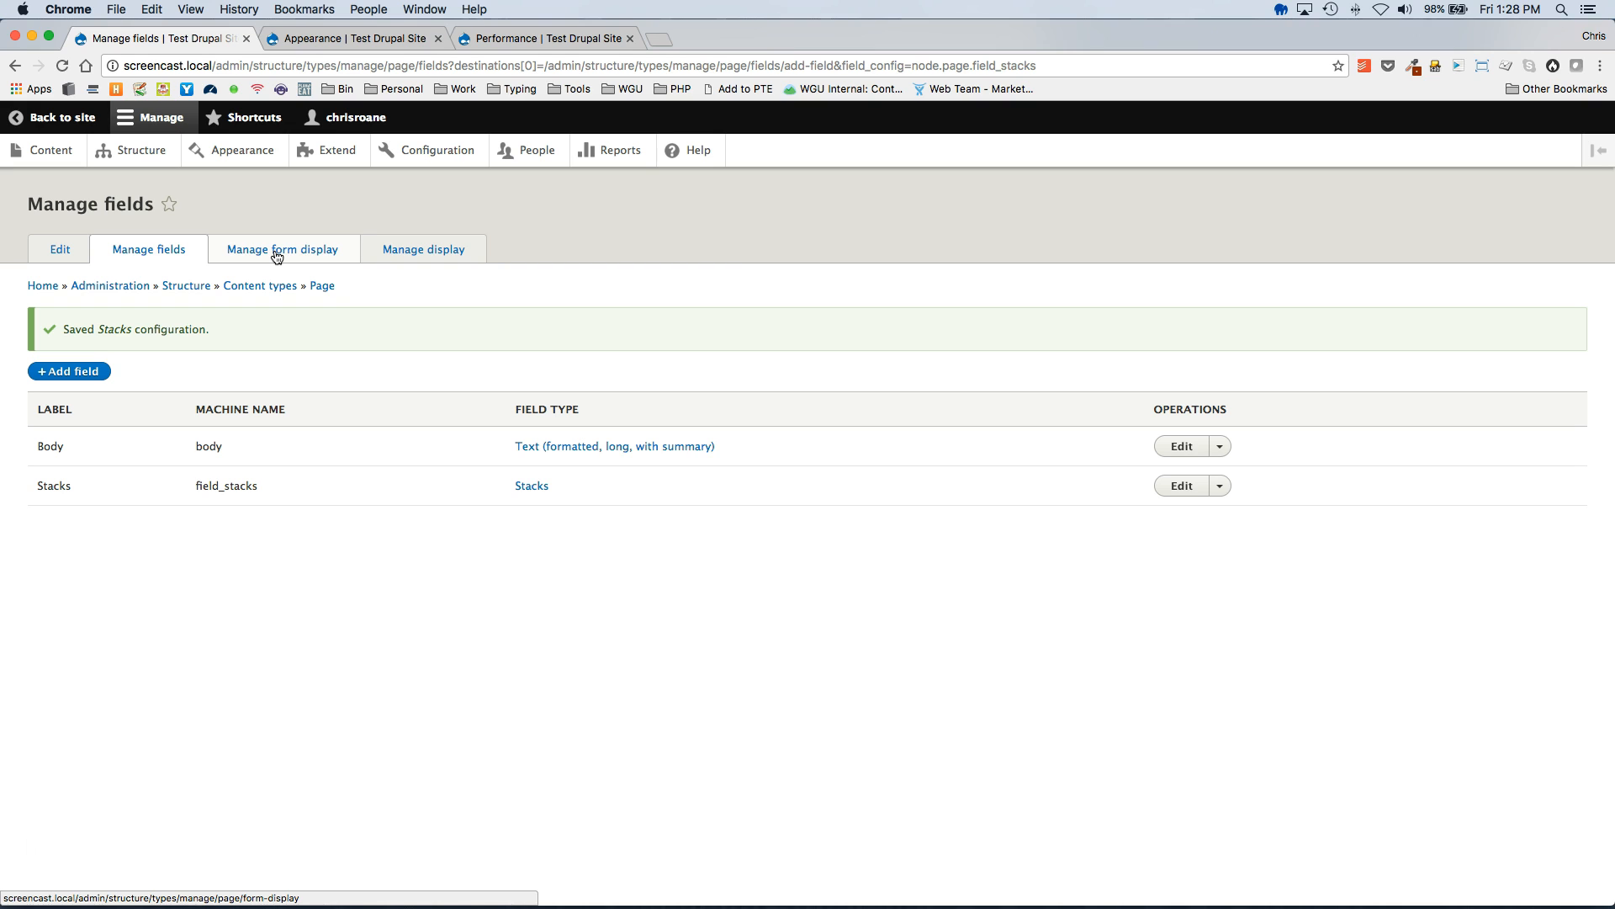
On Manage form display, enable Custom HTML widget and Text Widget for the Stacks widget
click(283, 248)
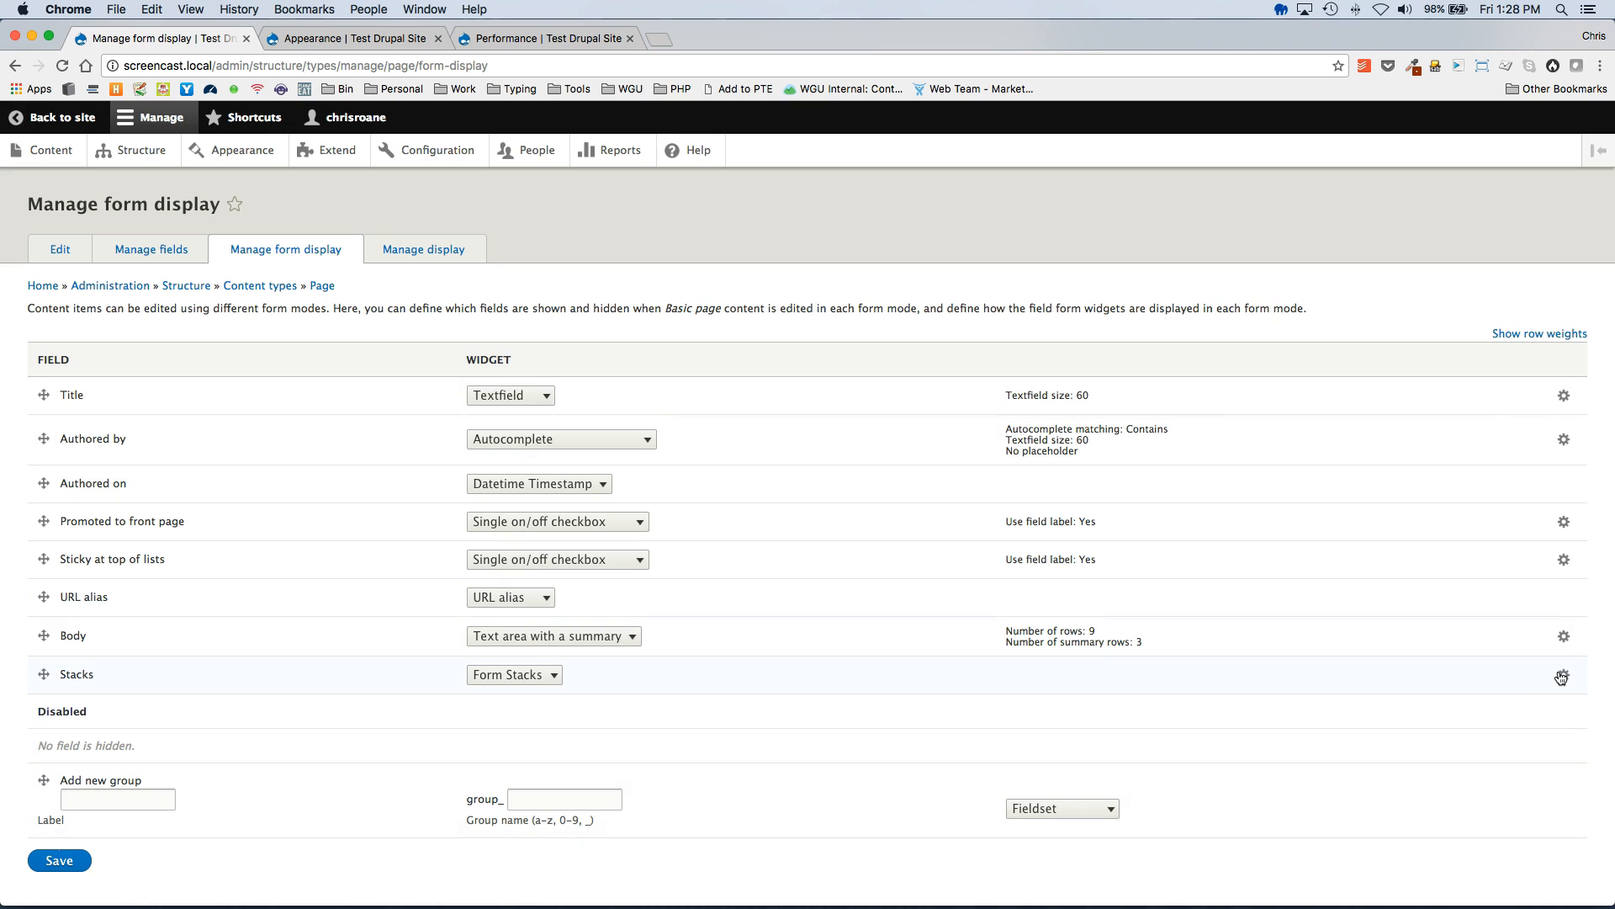
click(1561, 678)
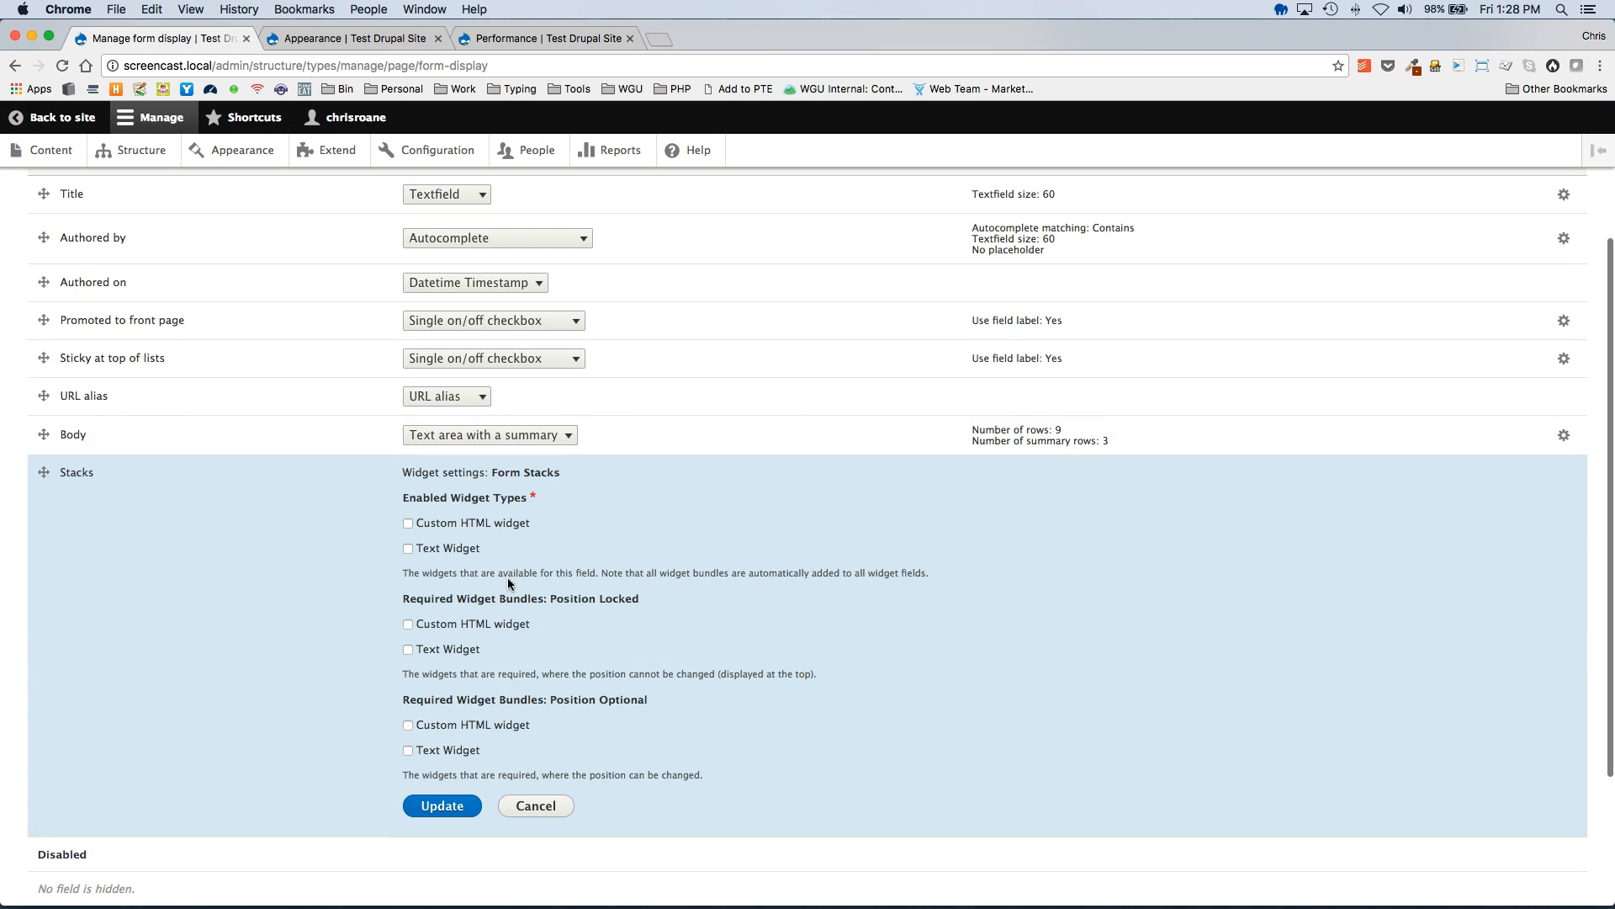
click(408, 548)
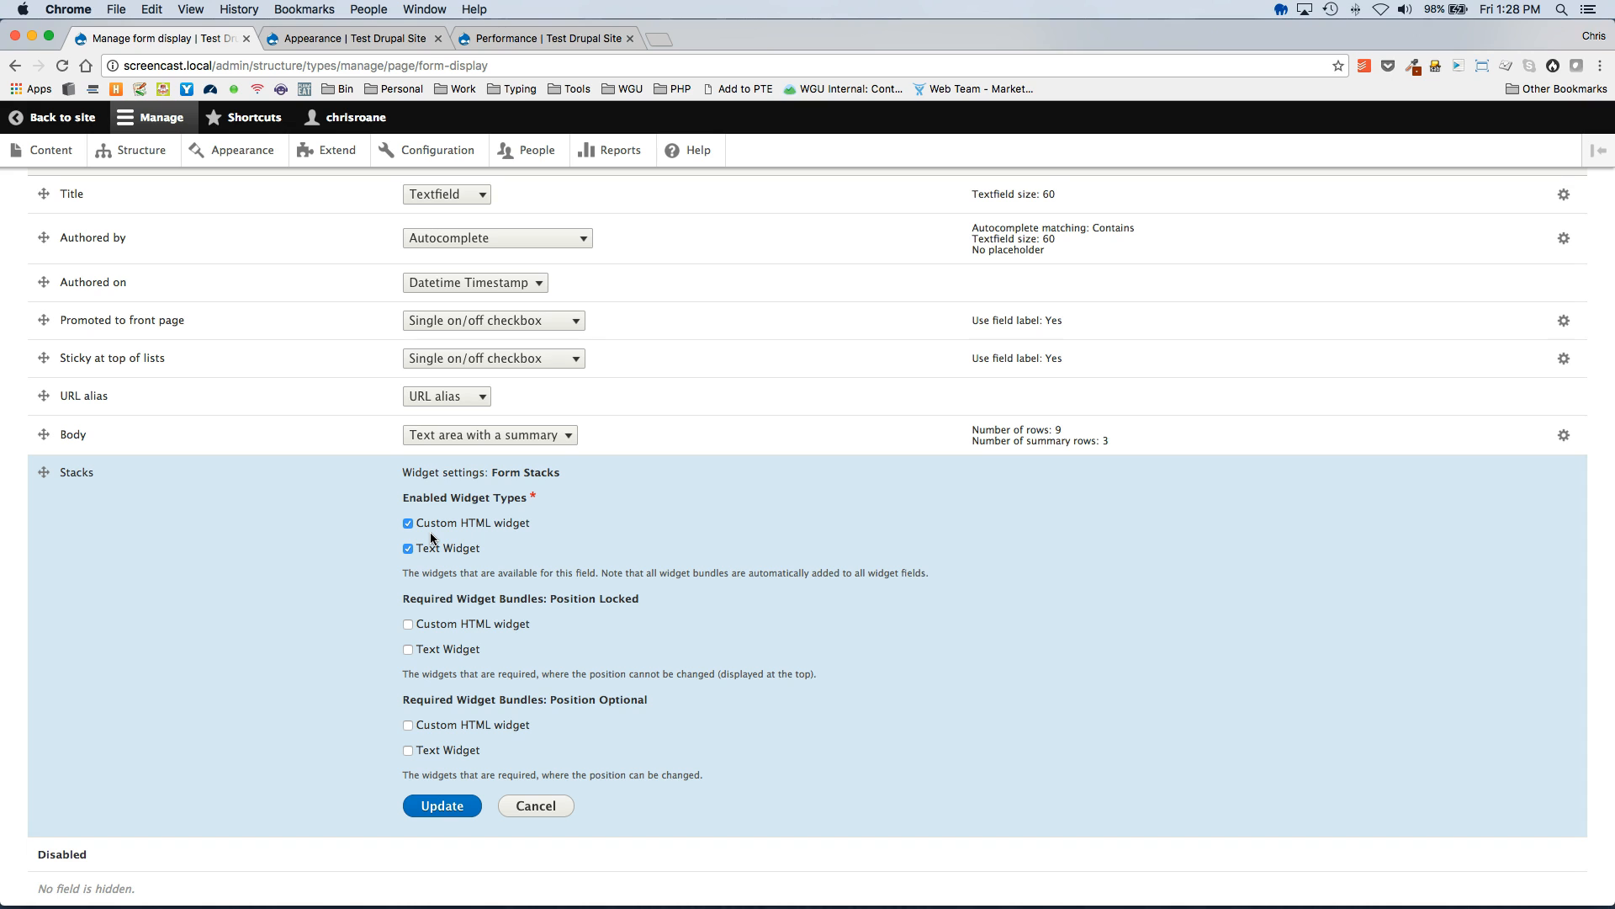
mouse_move(323, 596)
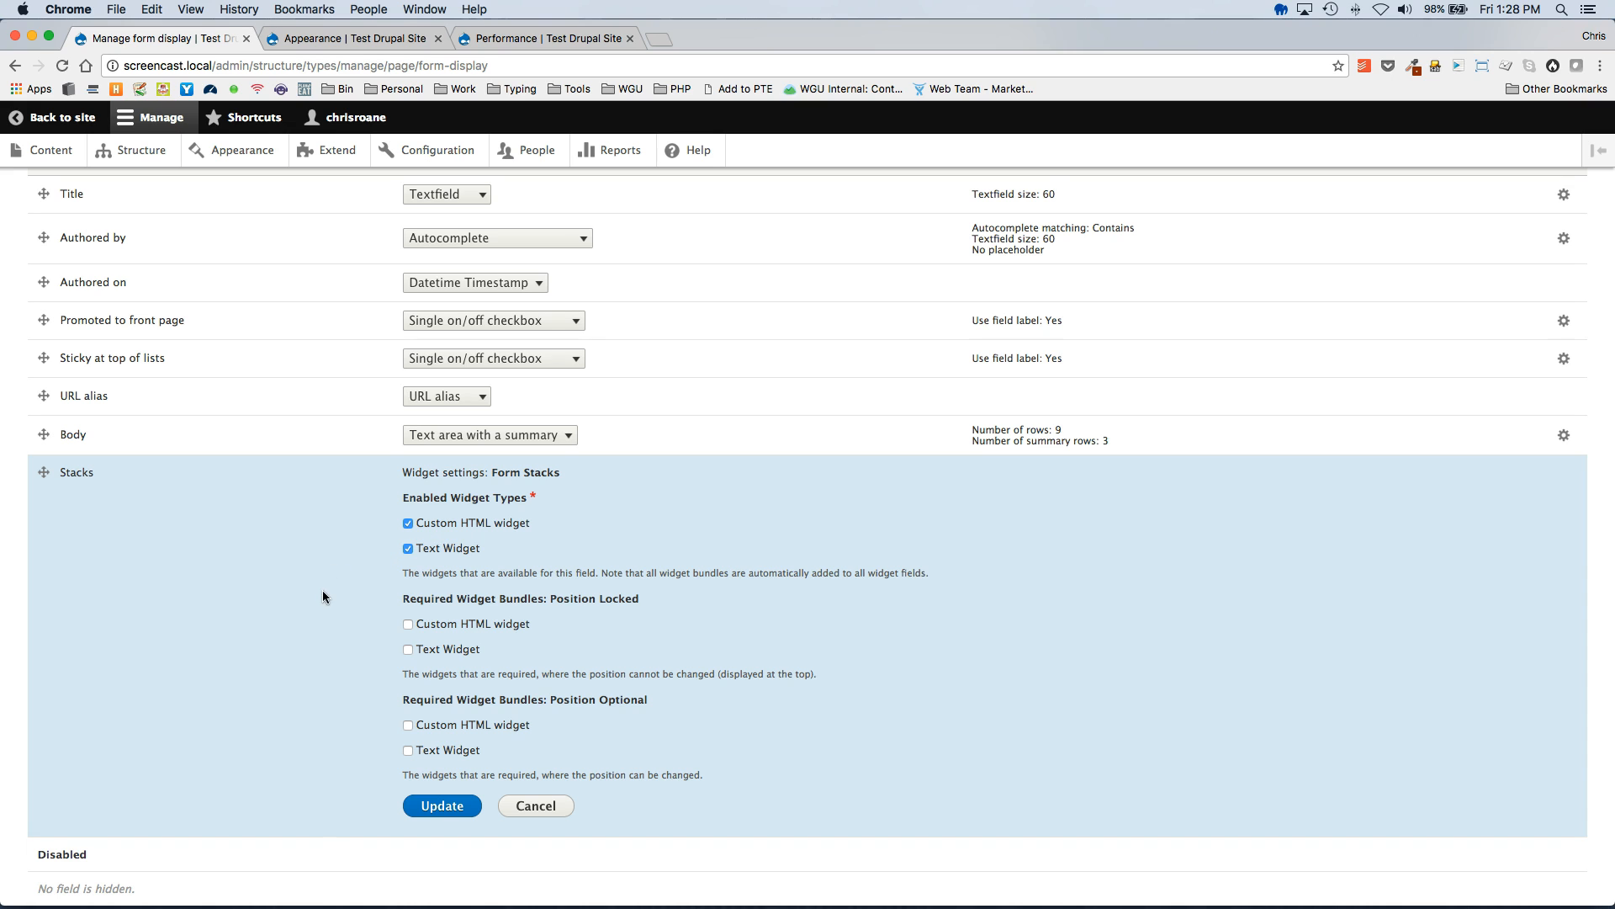
scroll(down, 3)
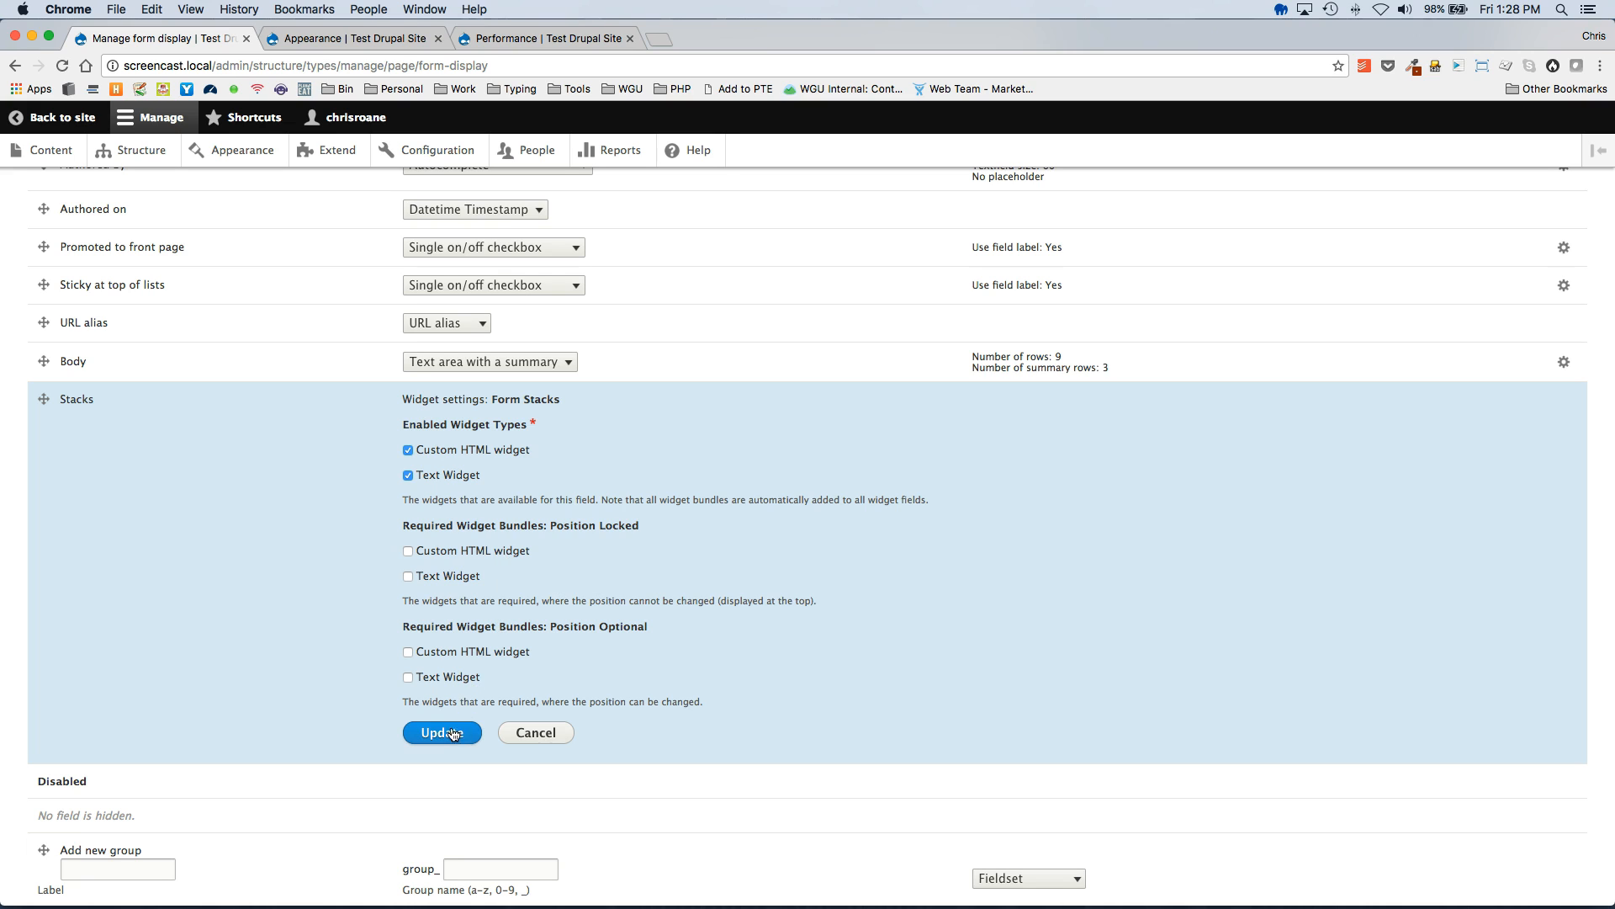
Update the Stacks widget settings and save the form display, heading to Content
click(442, 733)
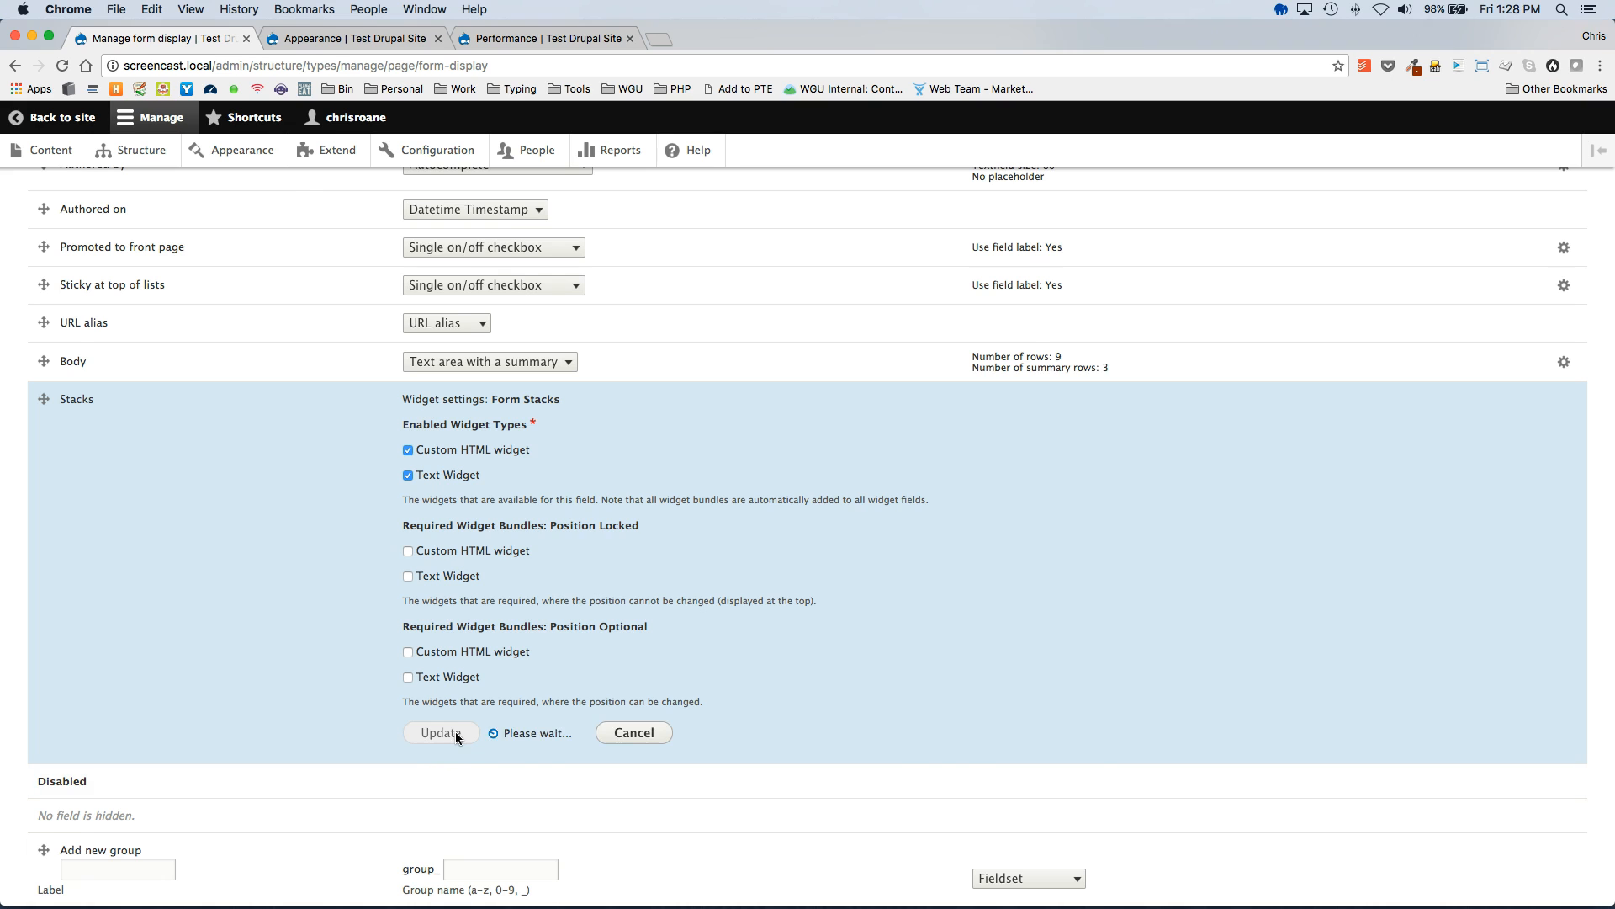
click(441, 732)
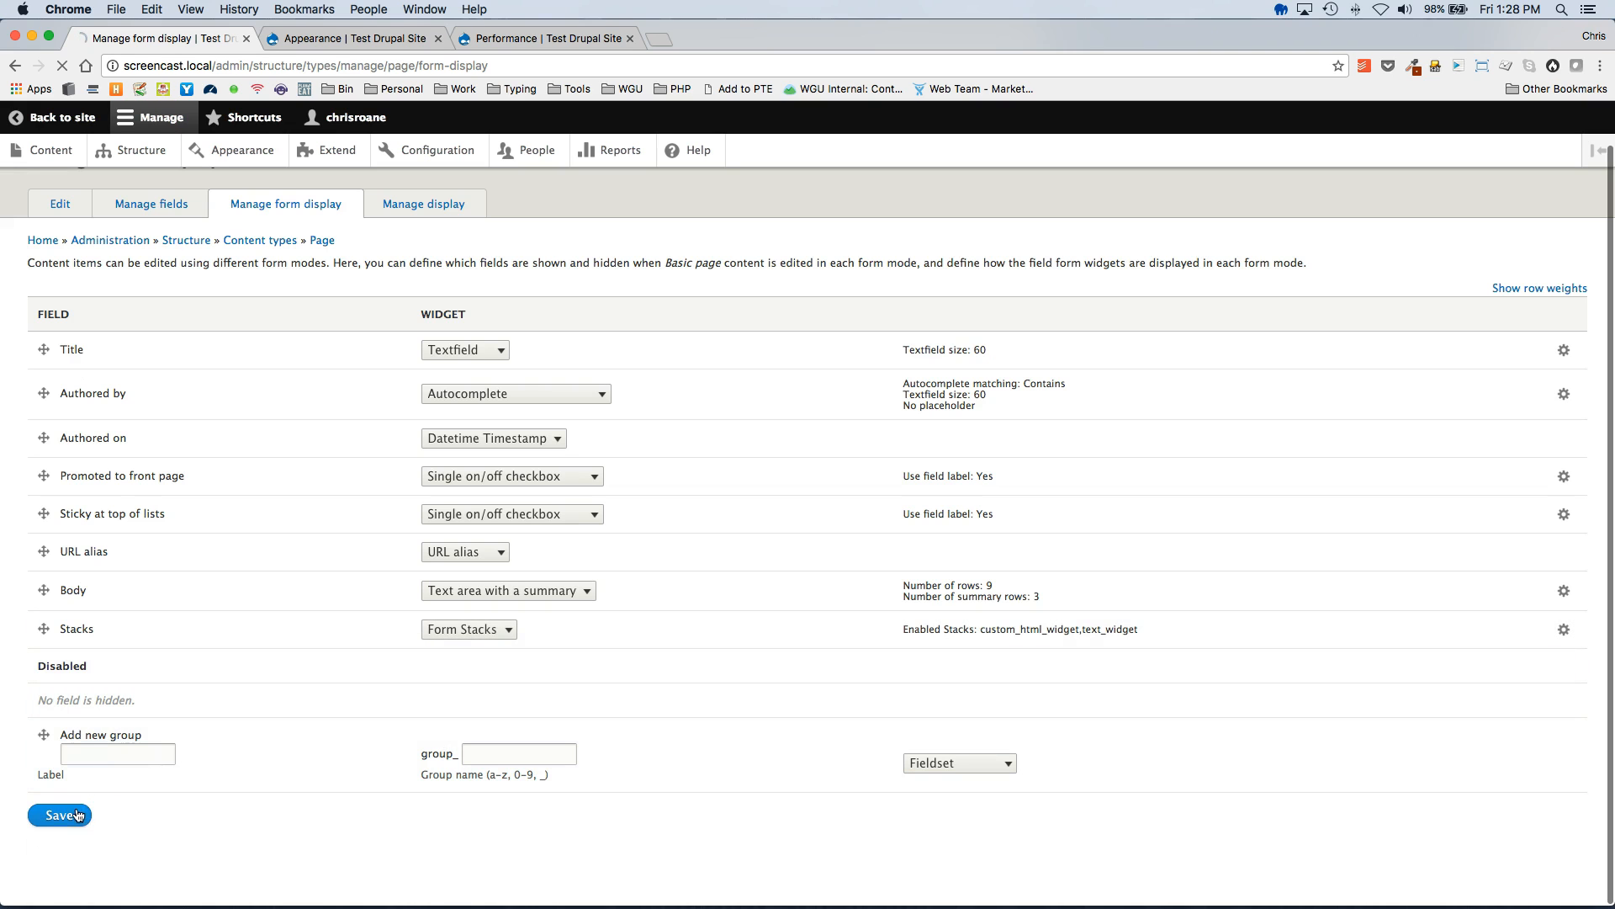
click(59, 815)
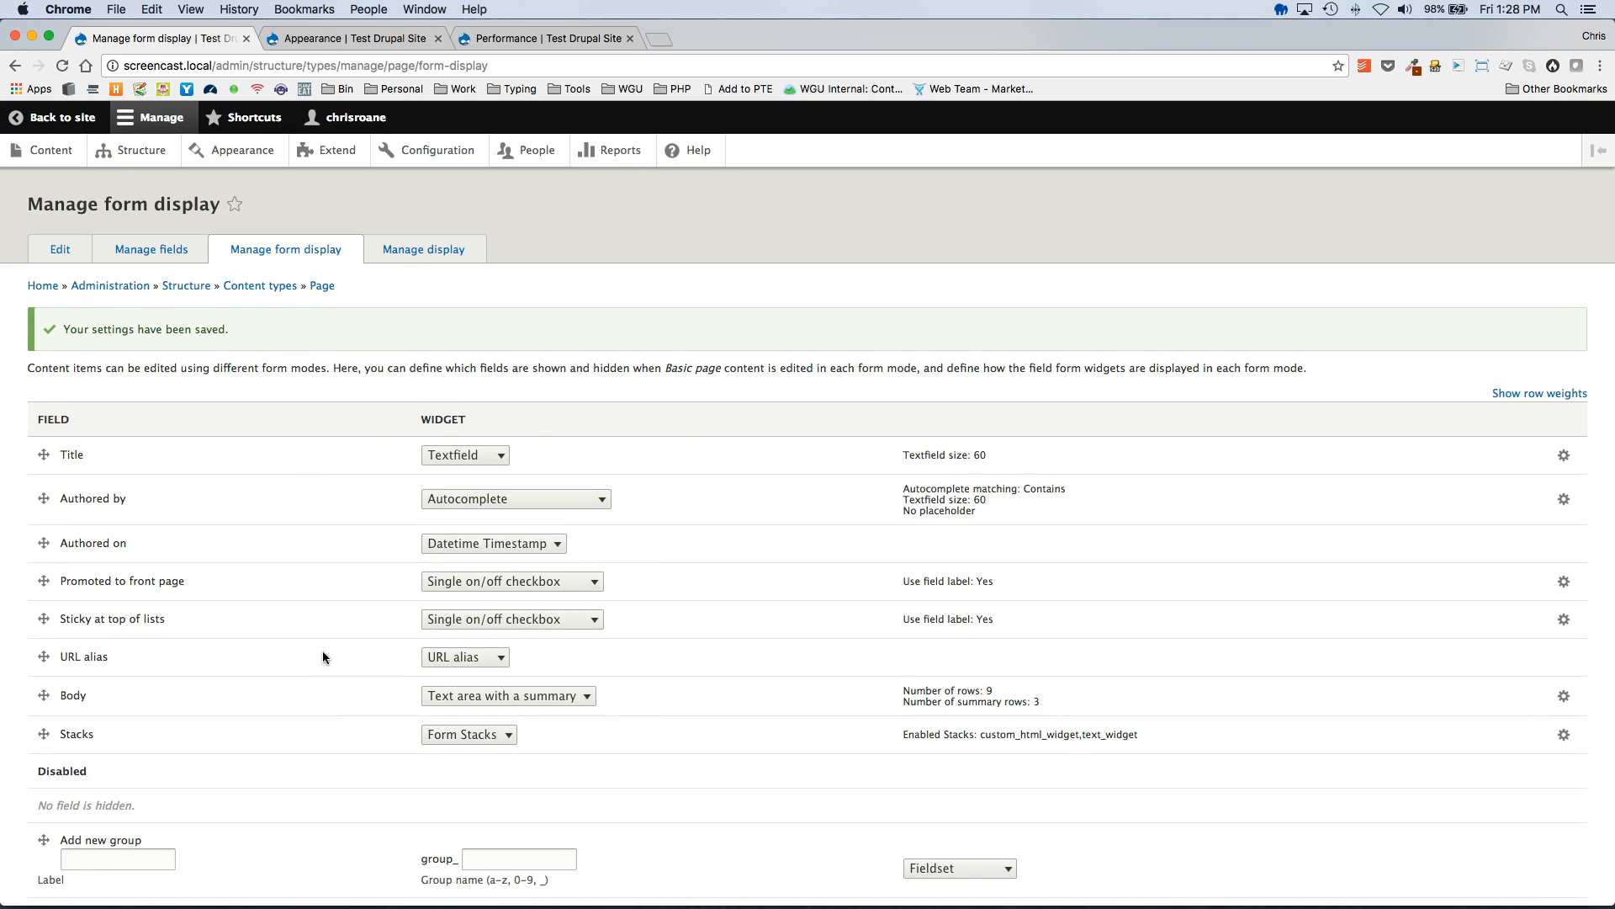
click(51, 151)
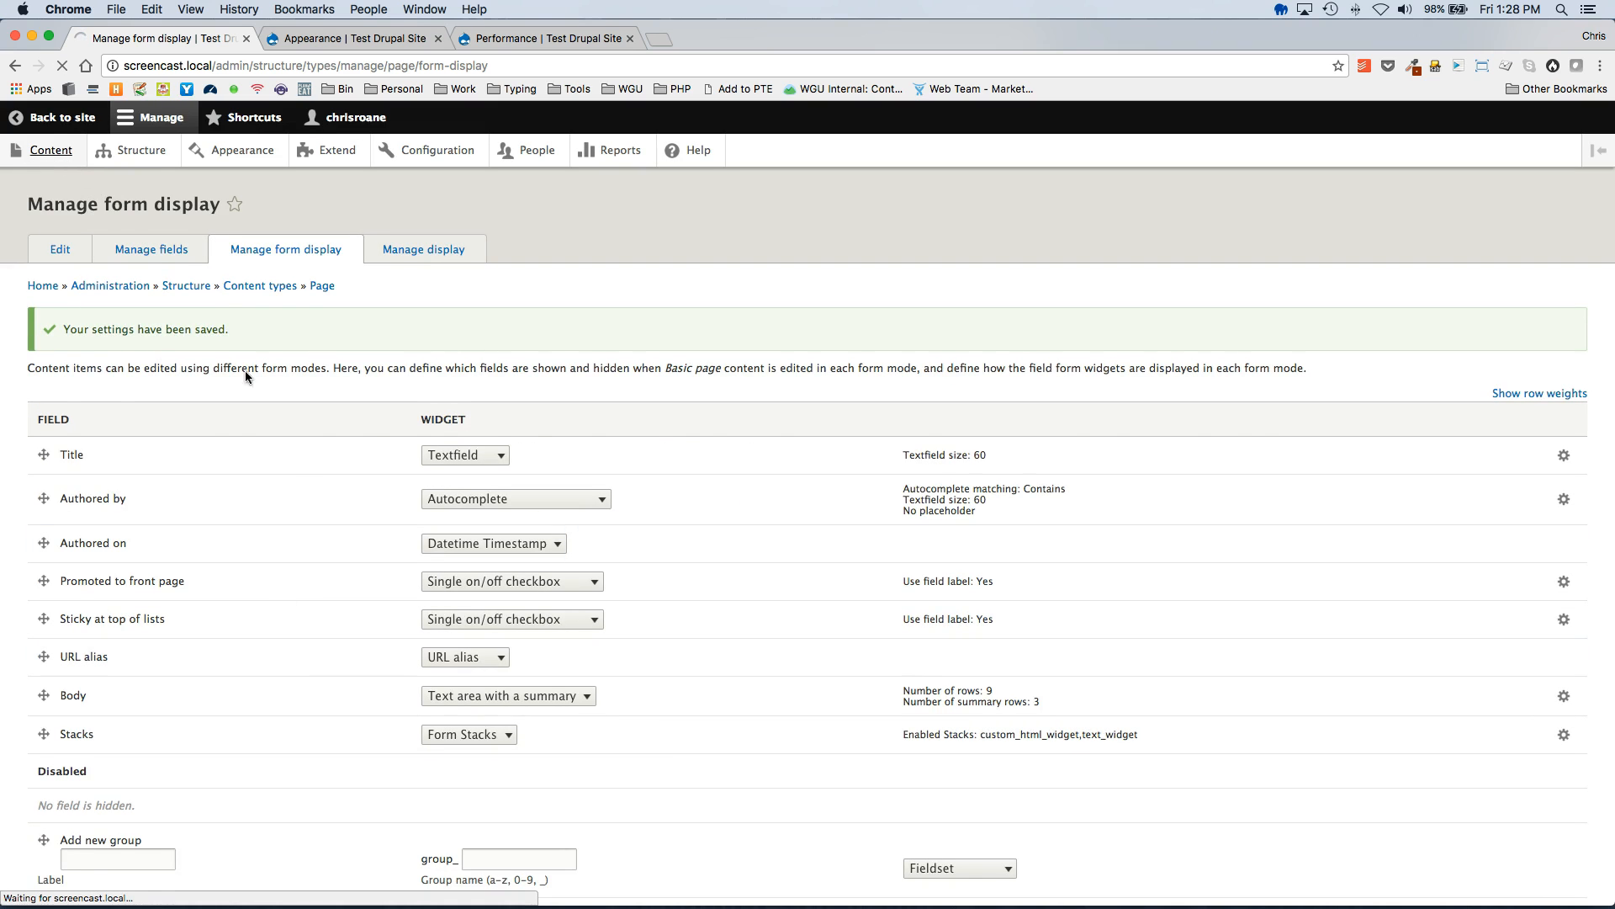
Create a new Basic page titled Chris Test Page
click(50, 149)
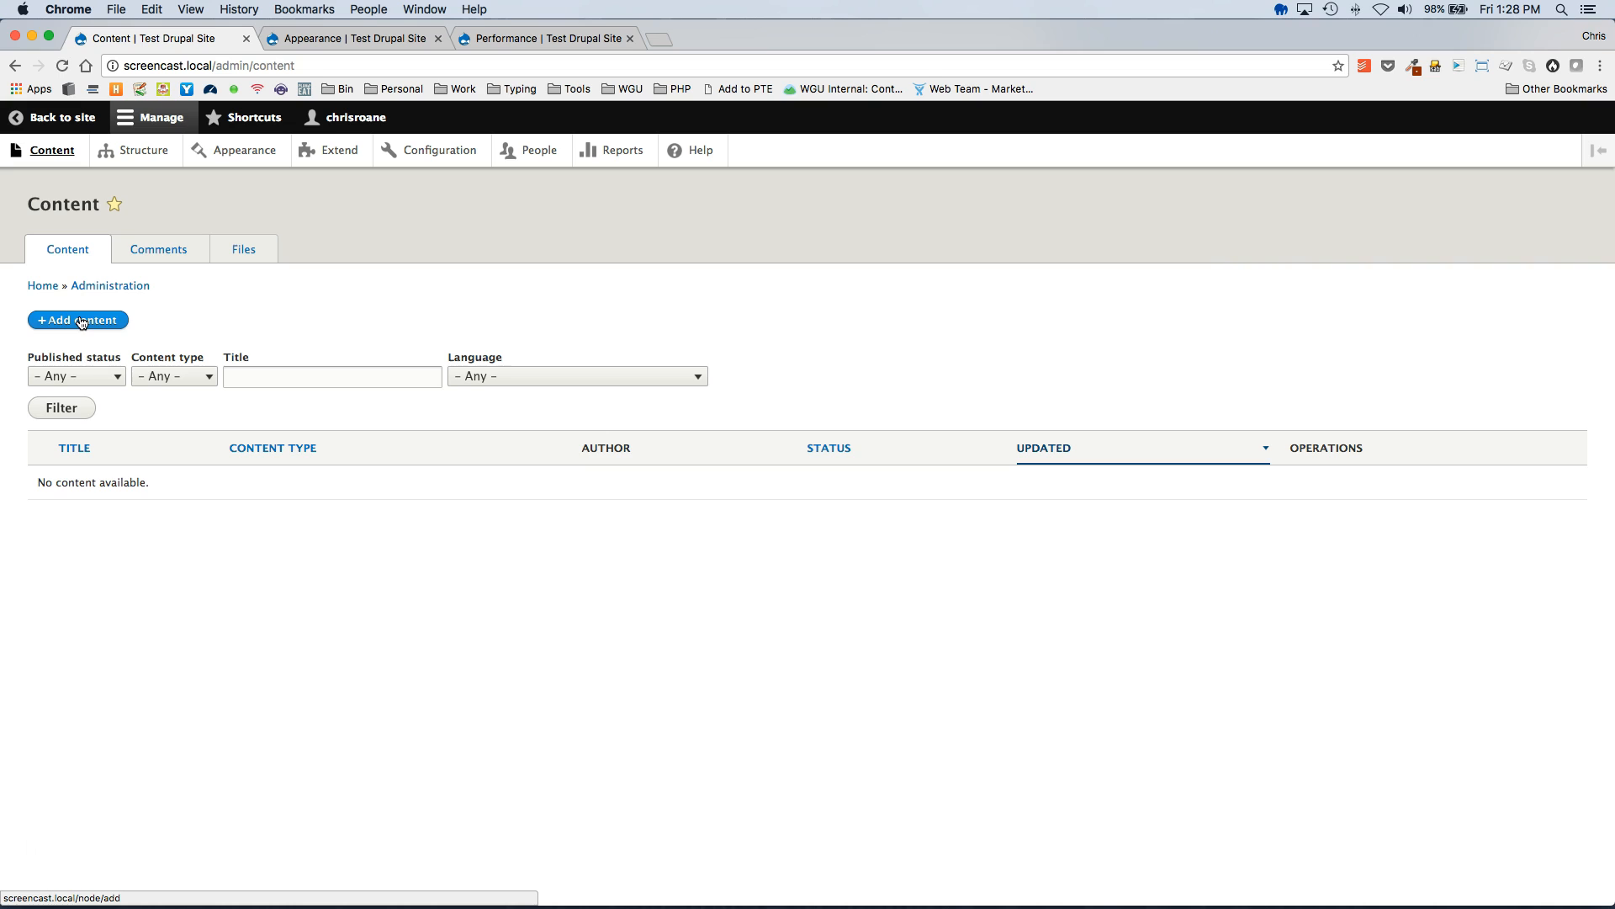
click(78, 319)
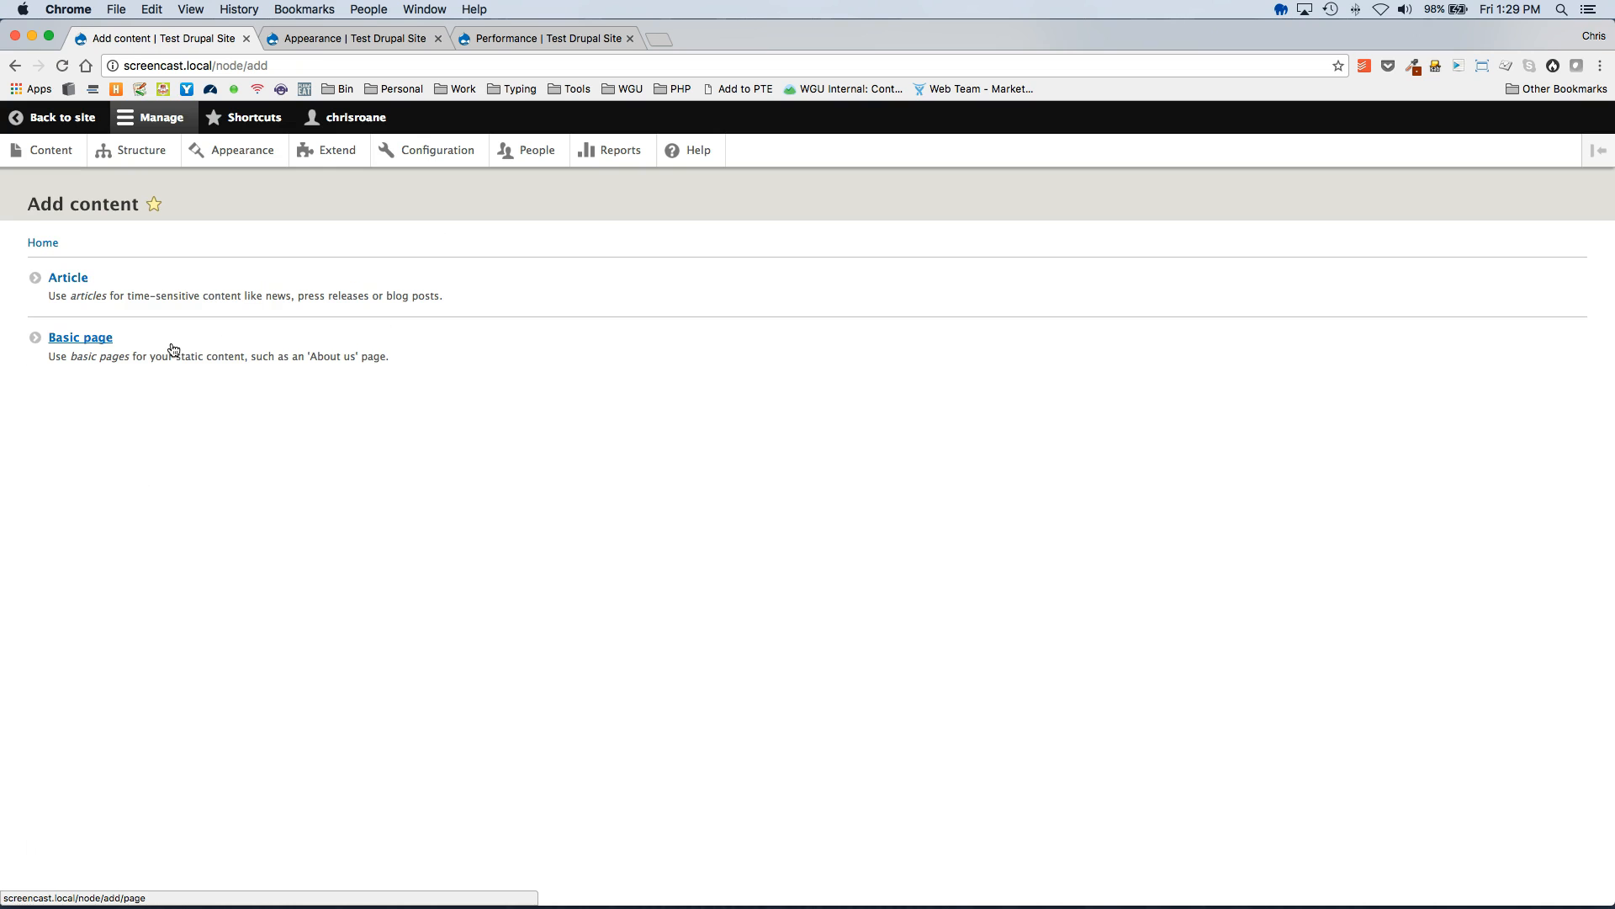
click(80, 337)
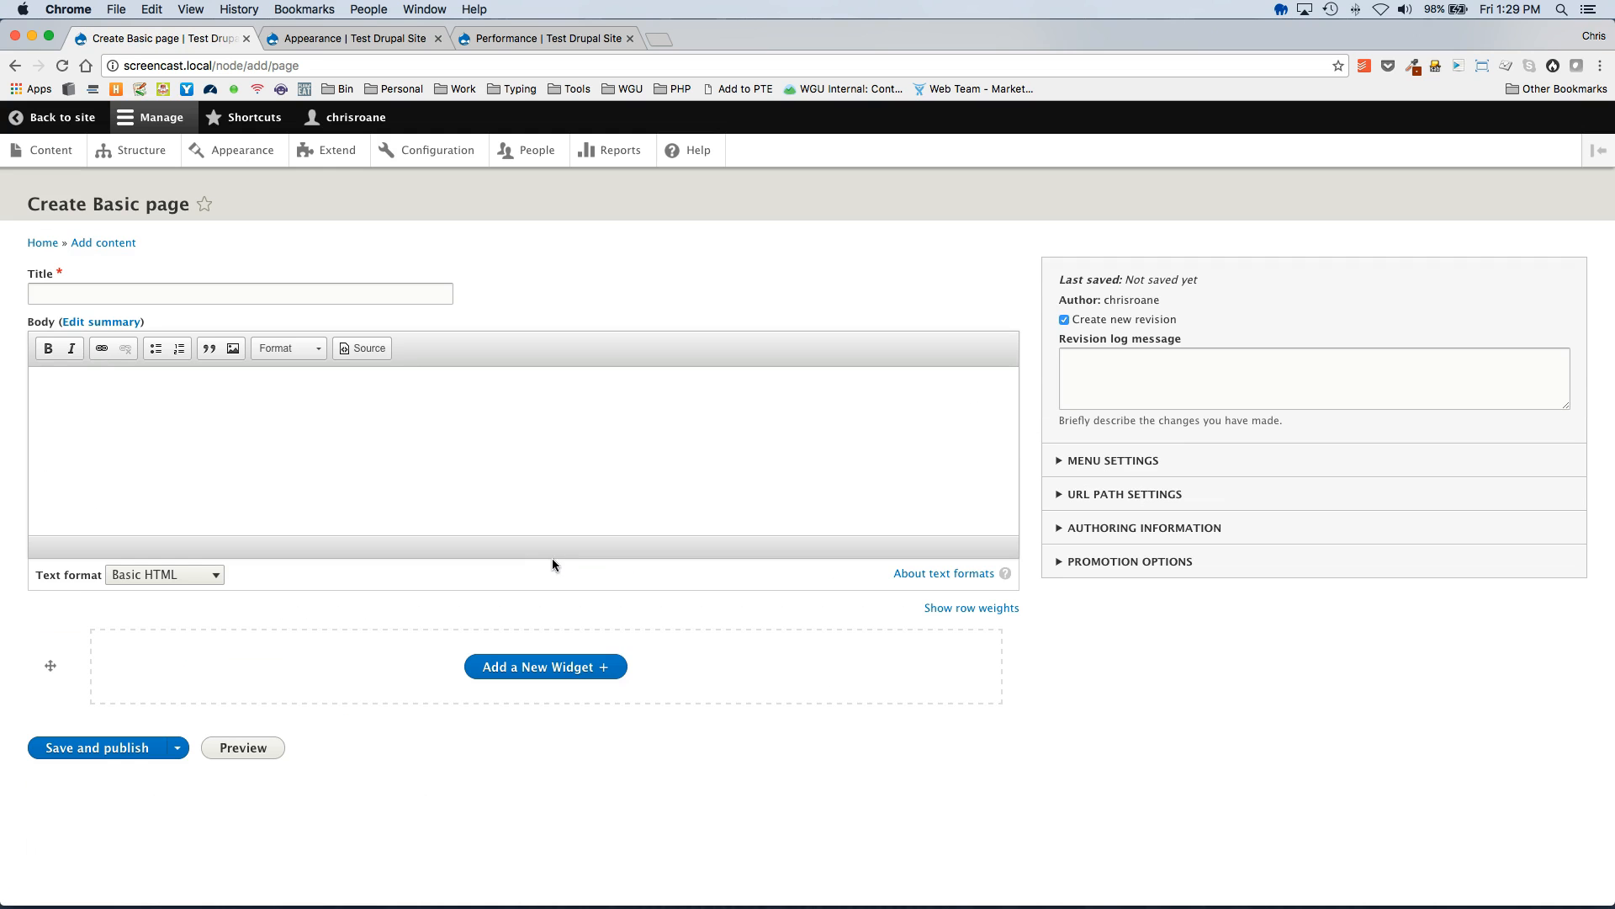
mouse_move(154, 689)
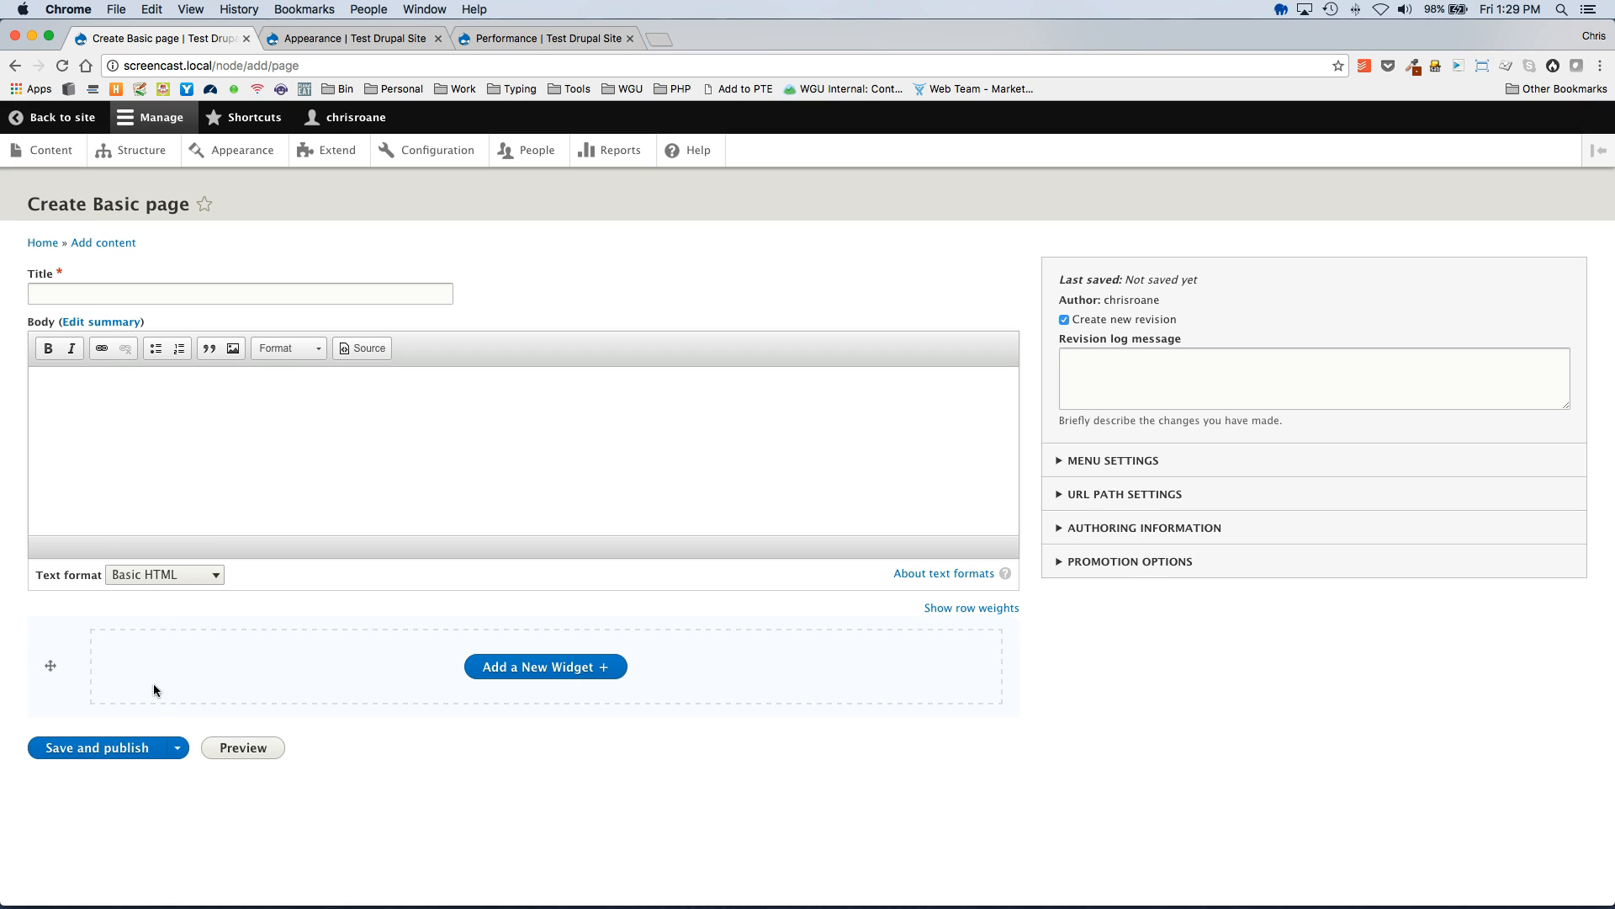
mouse_move(698, 667)
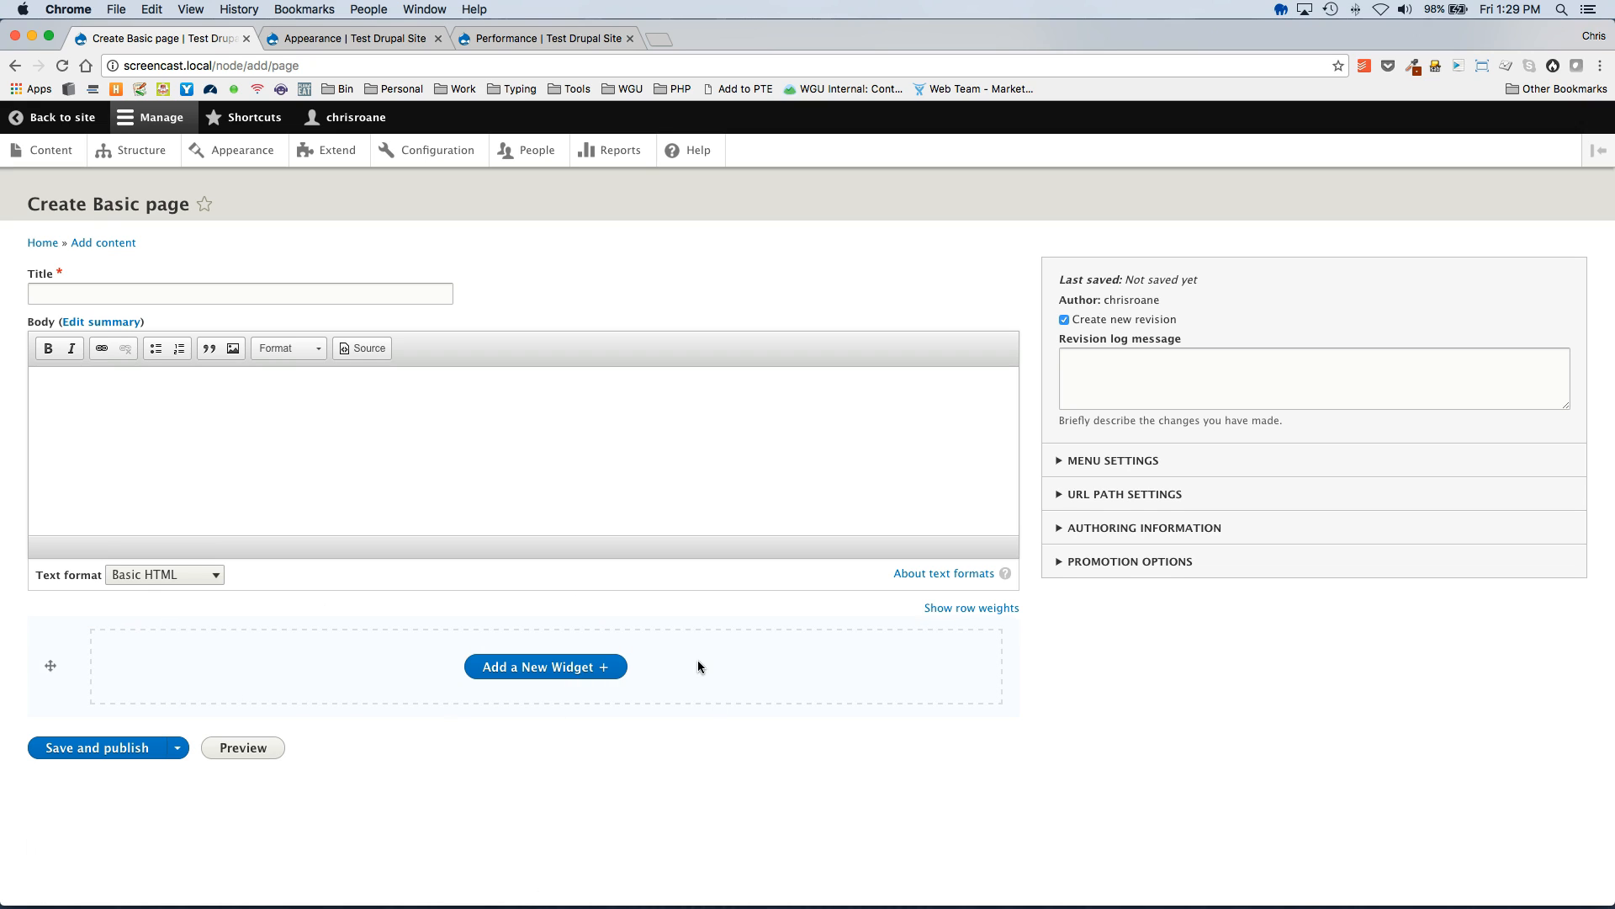
text(Chr)
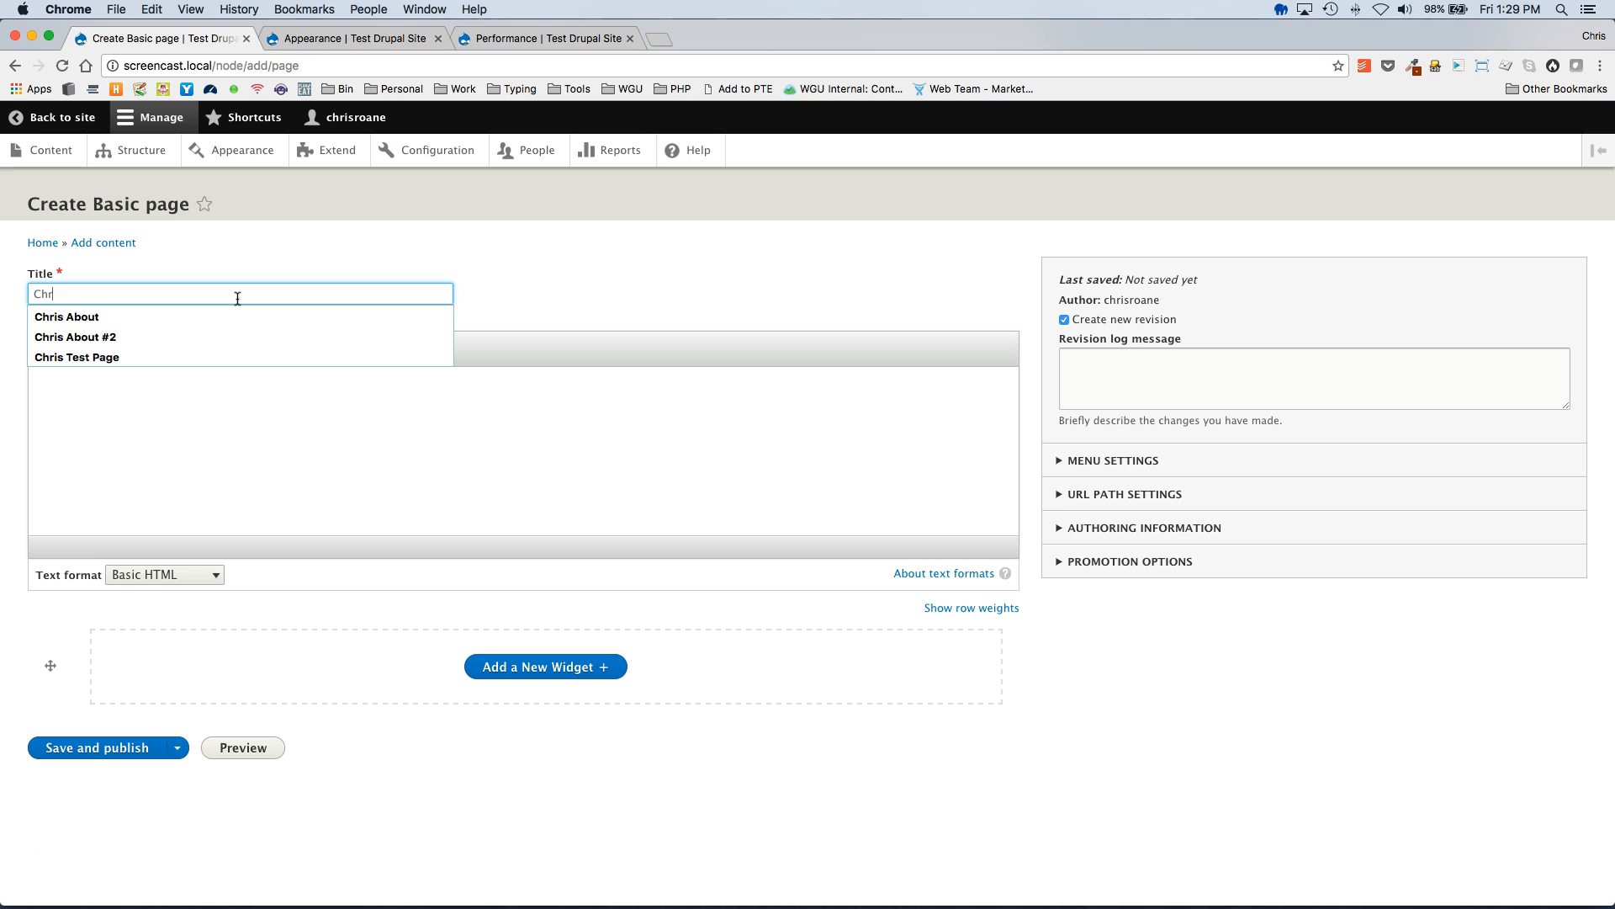
click(77, 357)
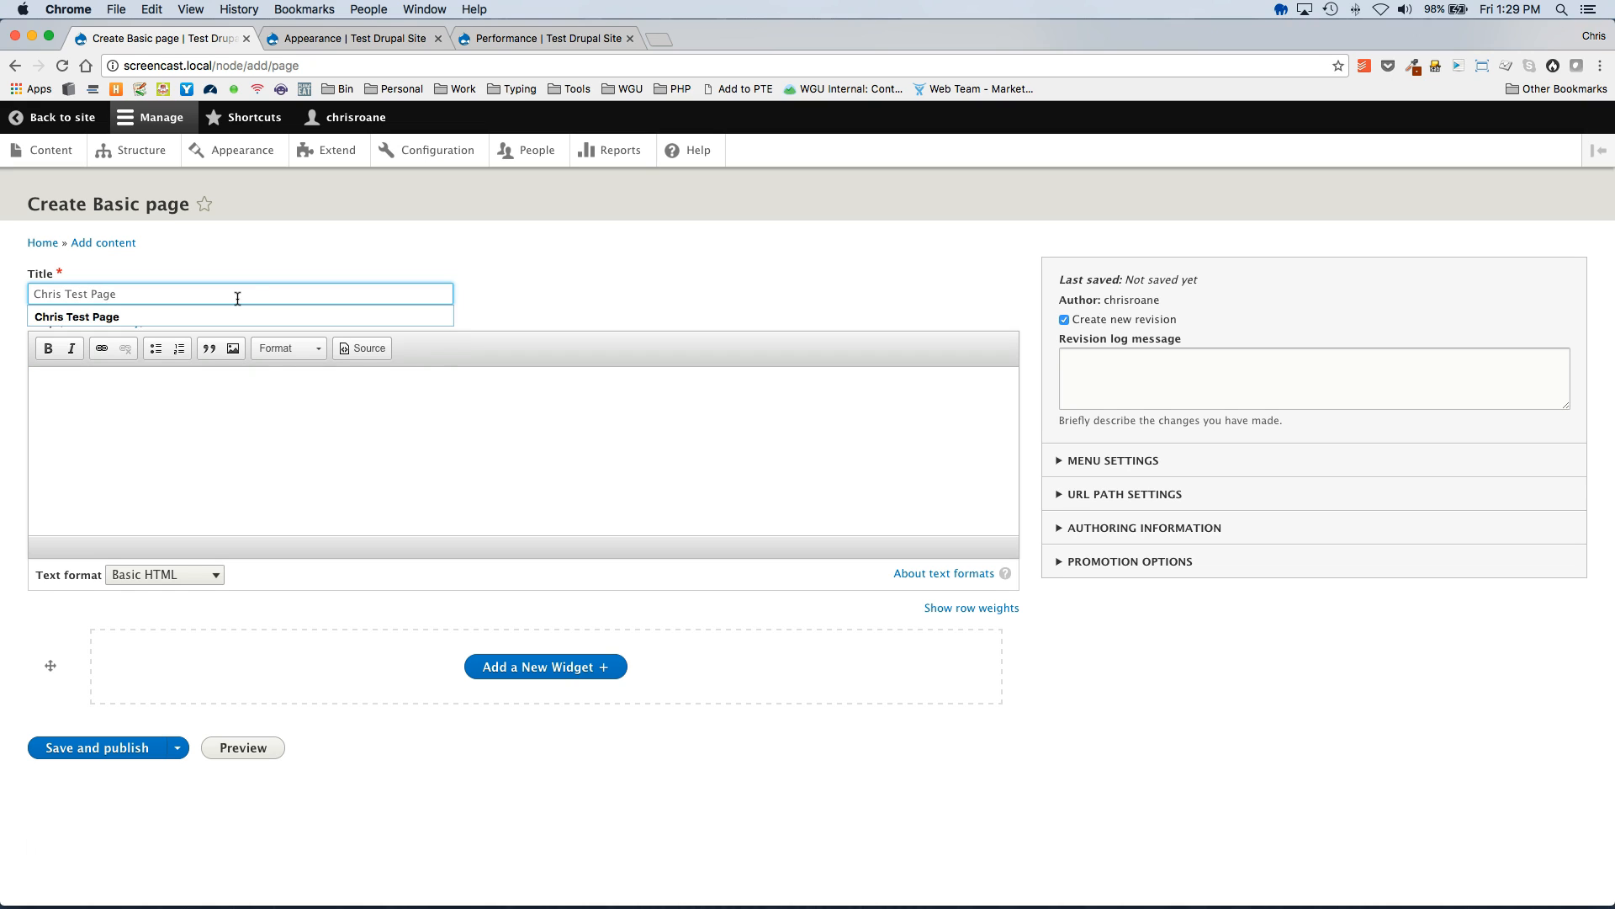
Add a new widget of type Text Widget named Text Widget #1
click(544, 665)
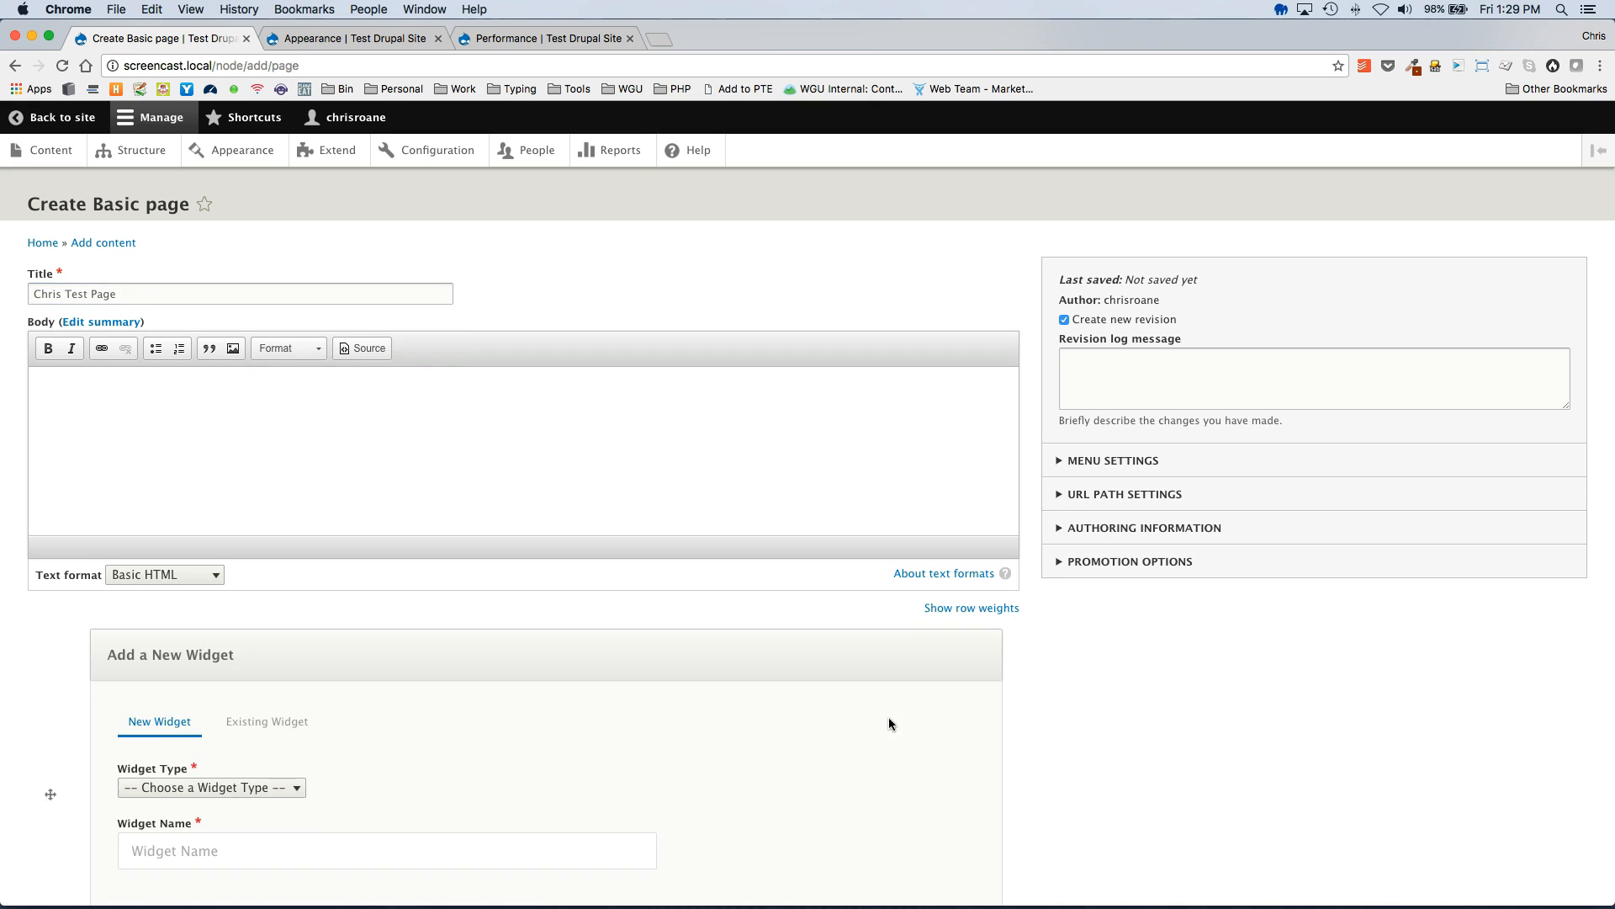
click(211, 788)
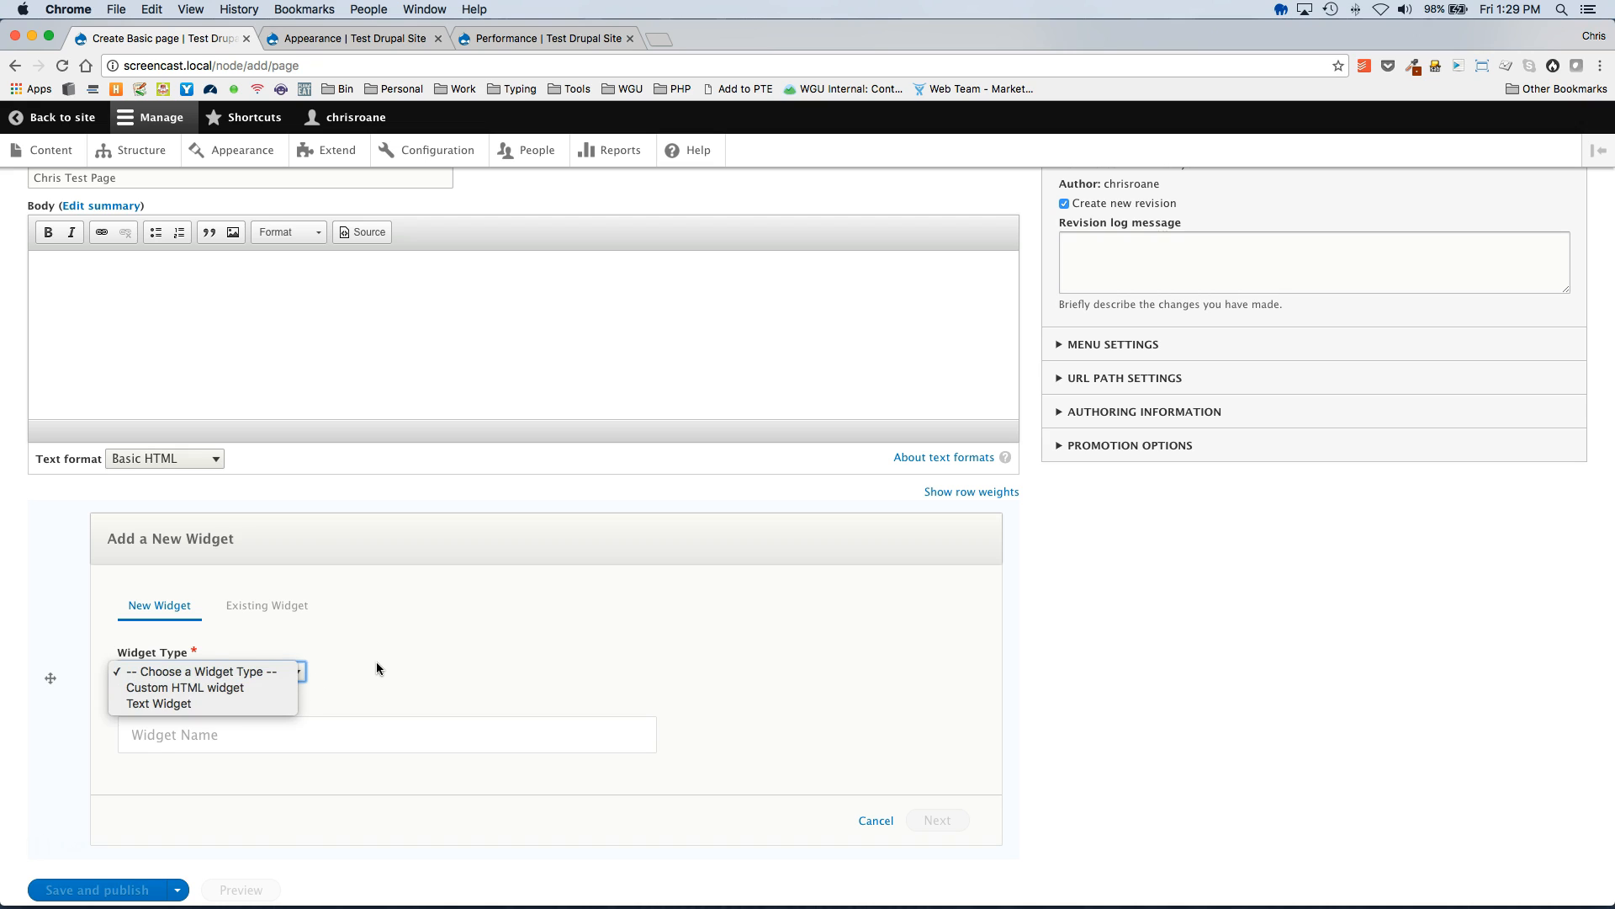
mouse_move(160, 704)
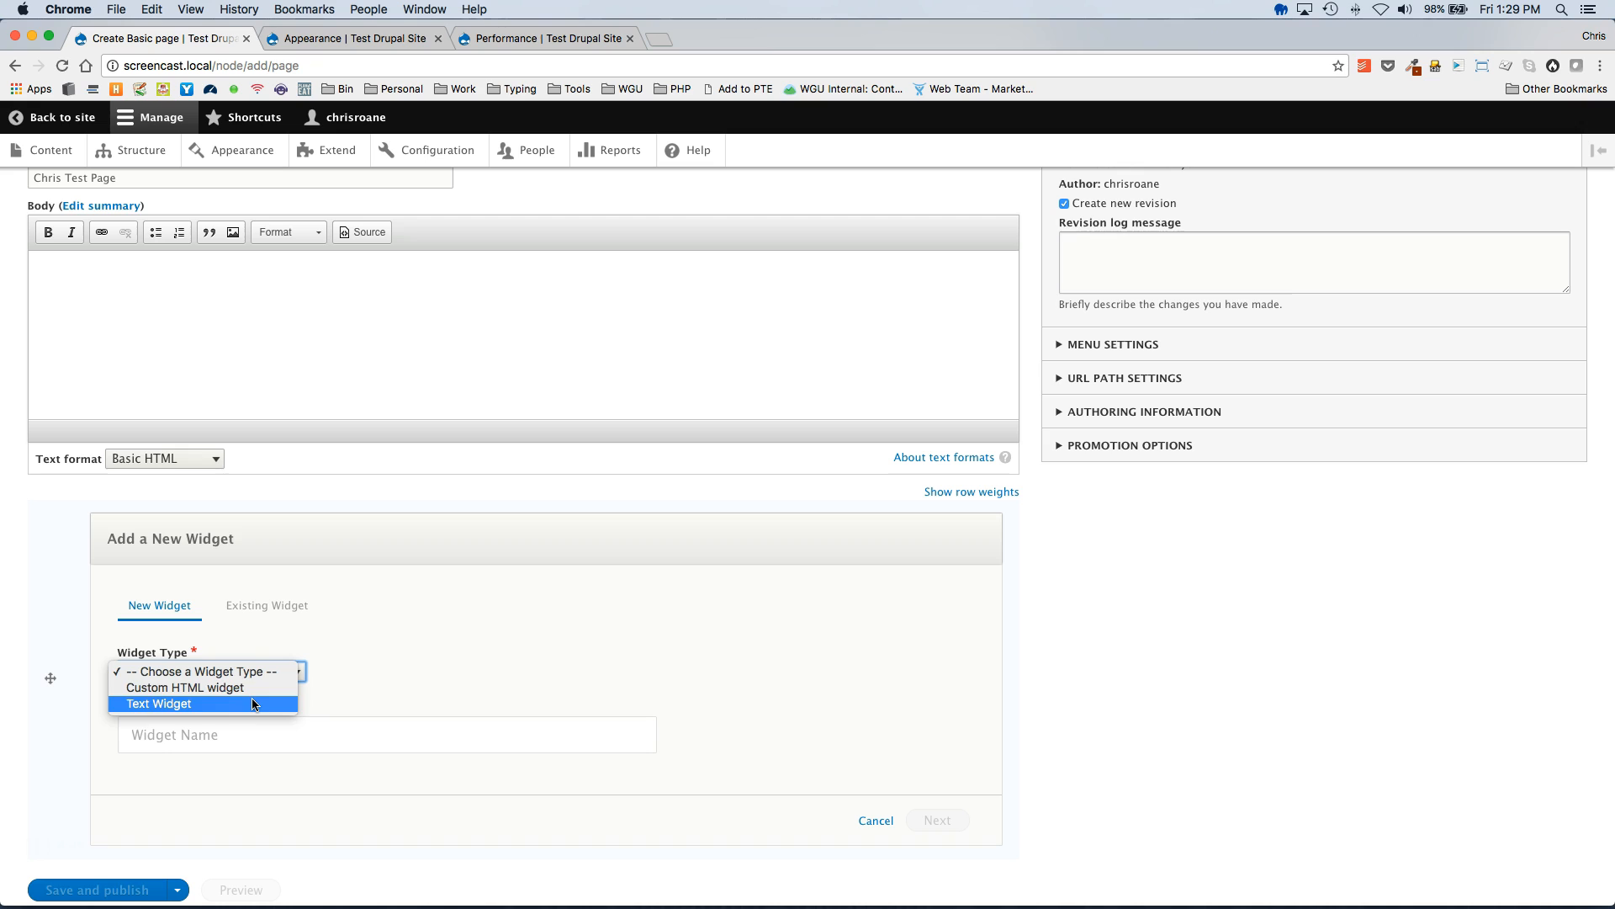
click(159, 703)
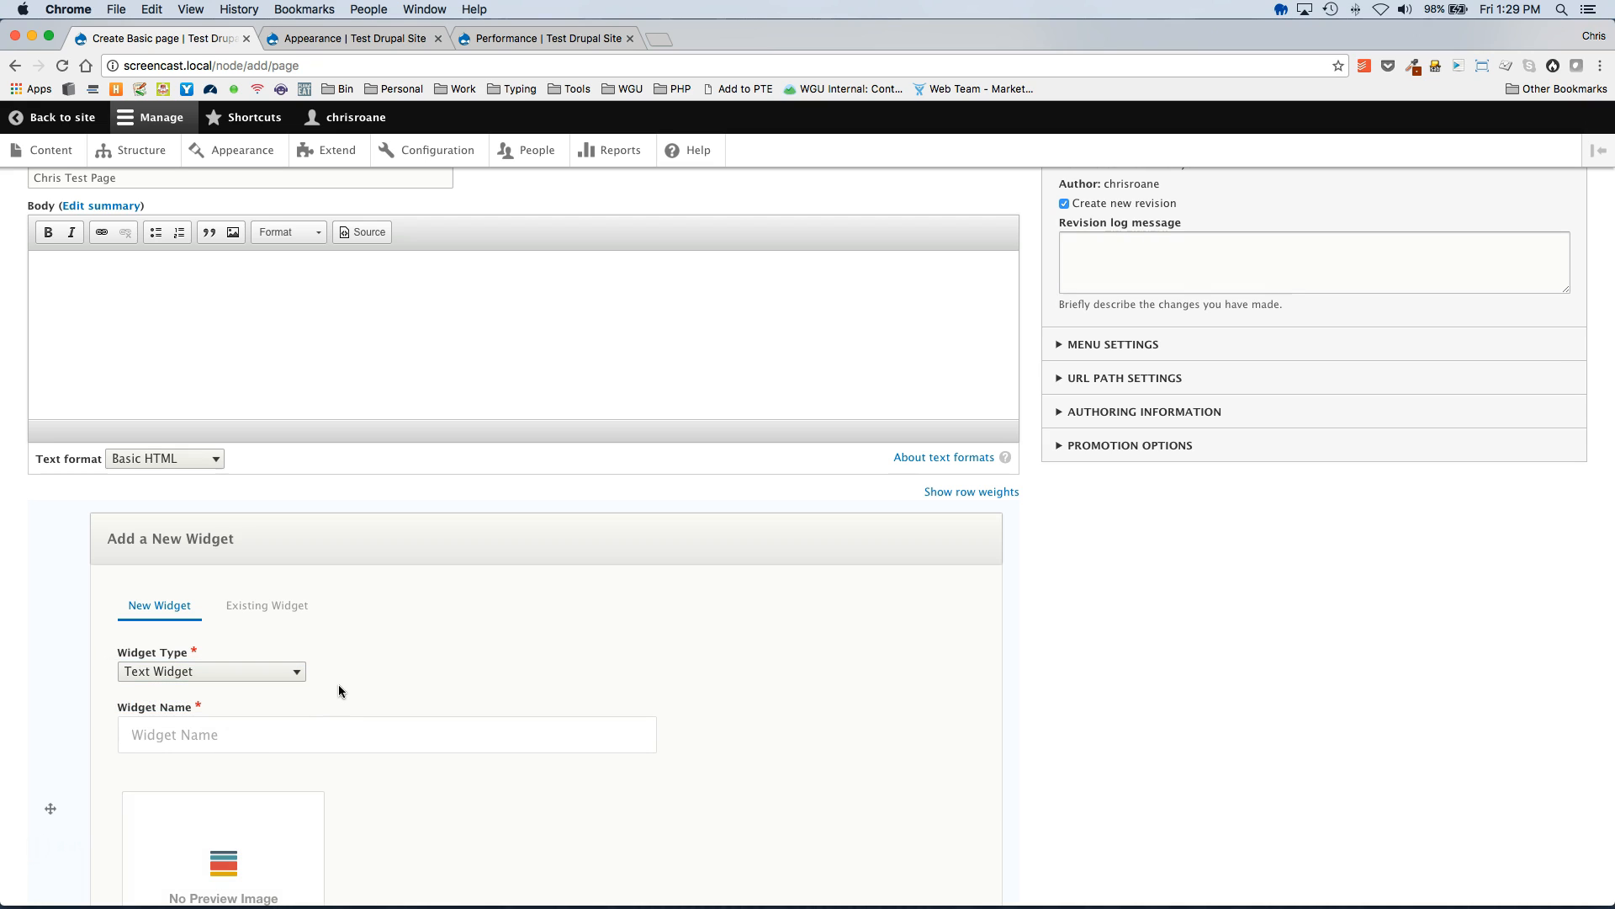
text(Text Widget)
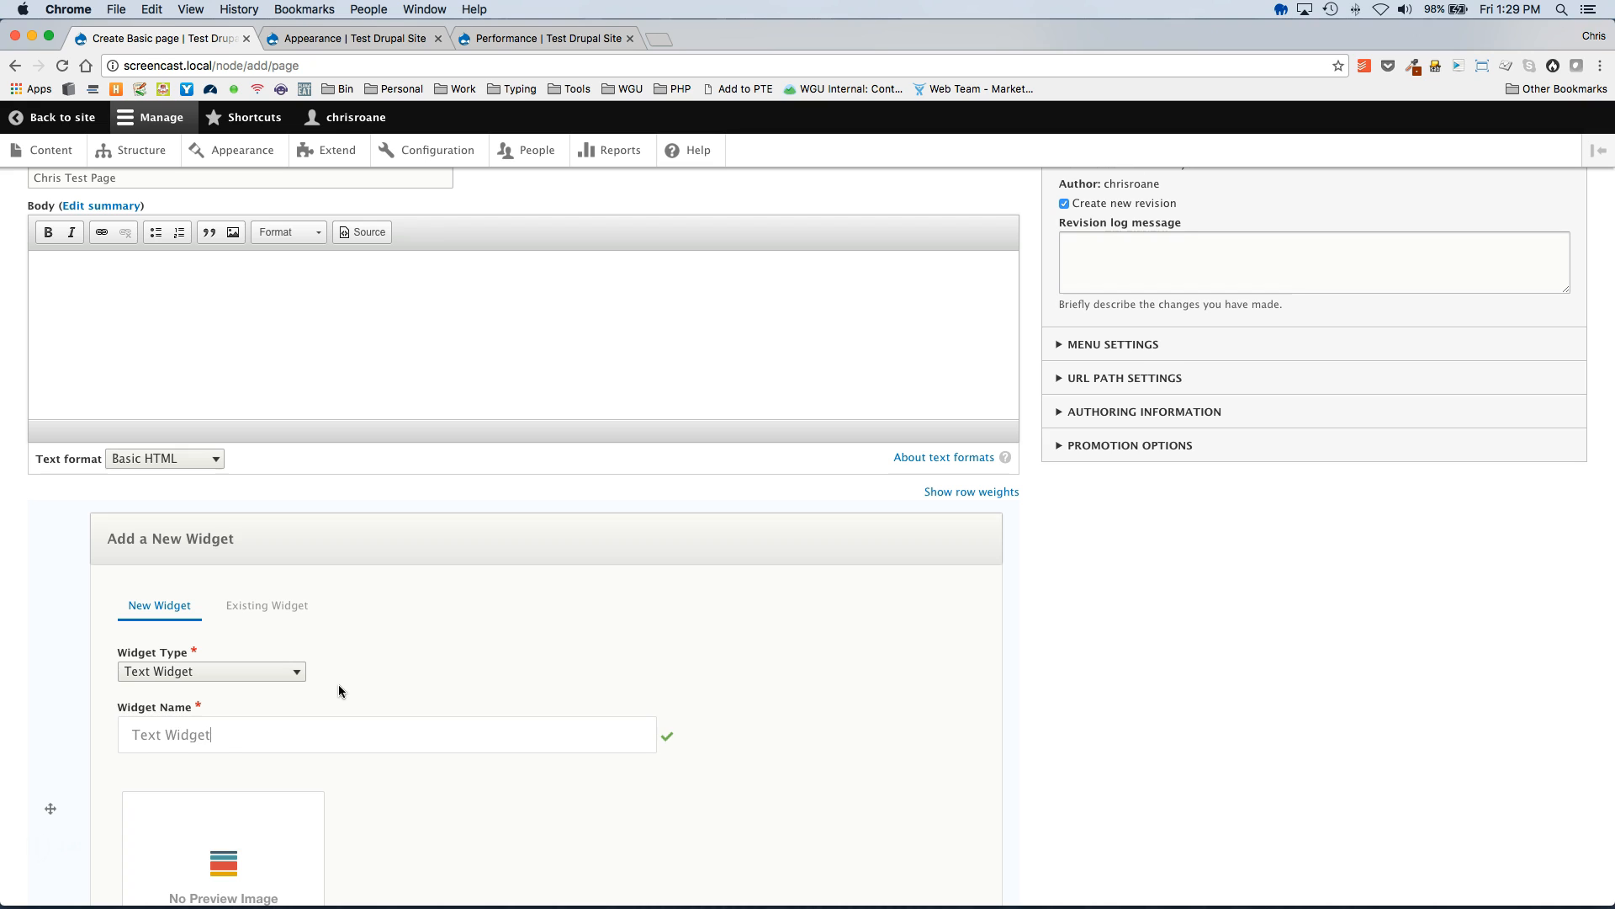
scroll(down, 3)
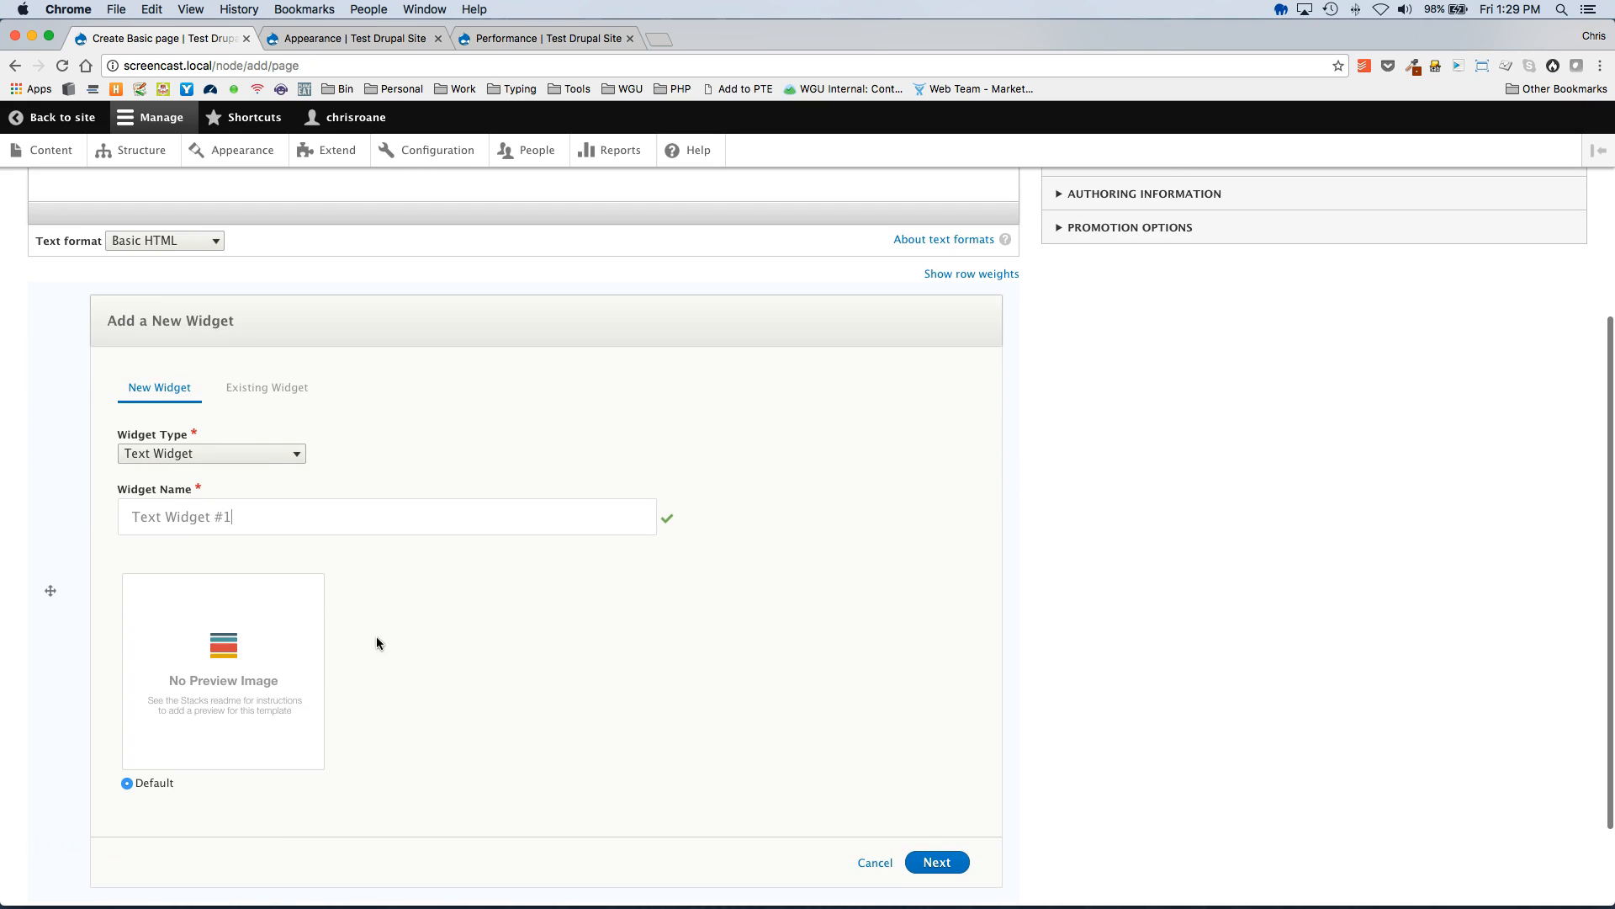
mouse_move(180, 657)
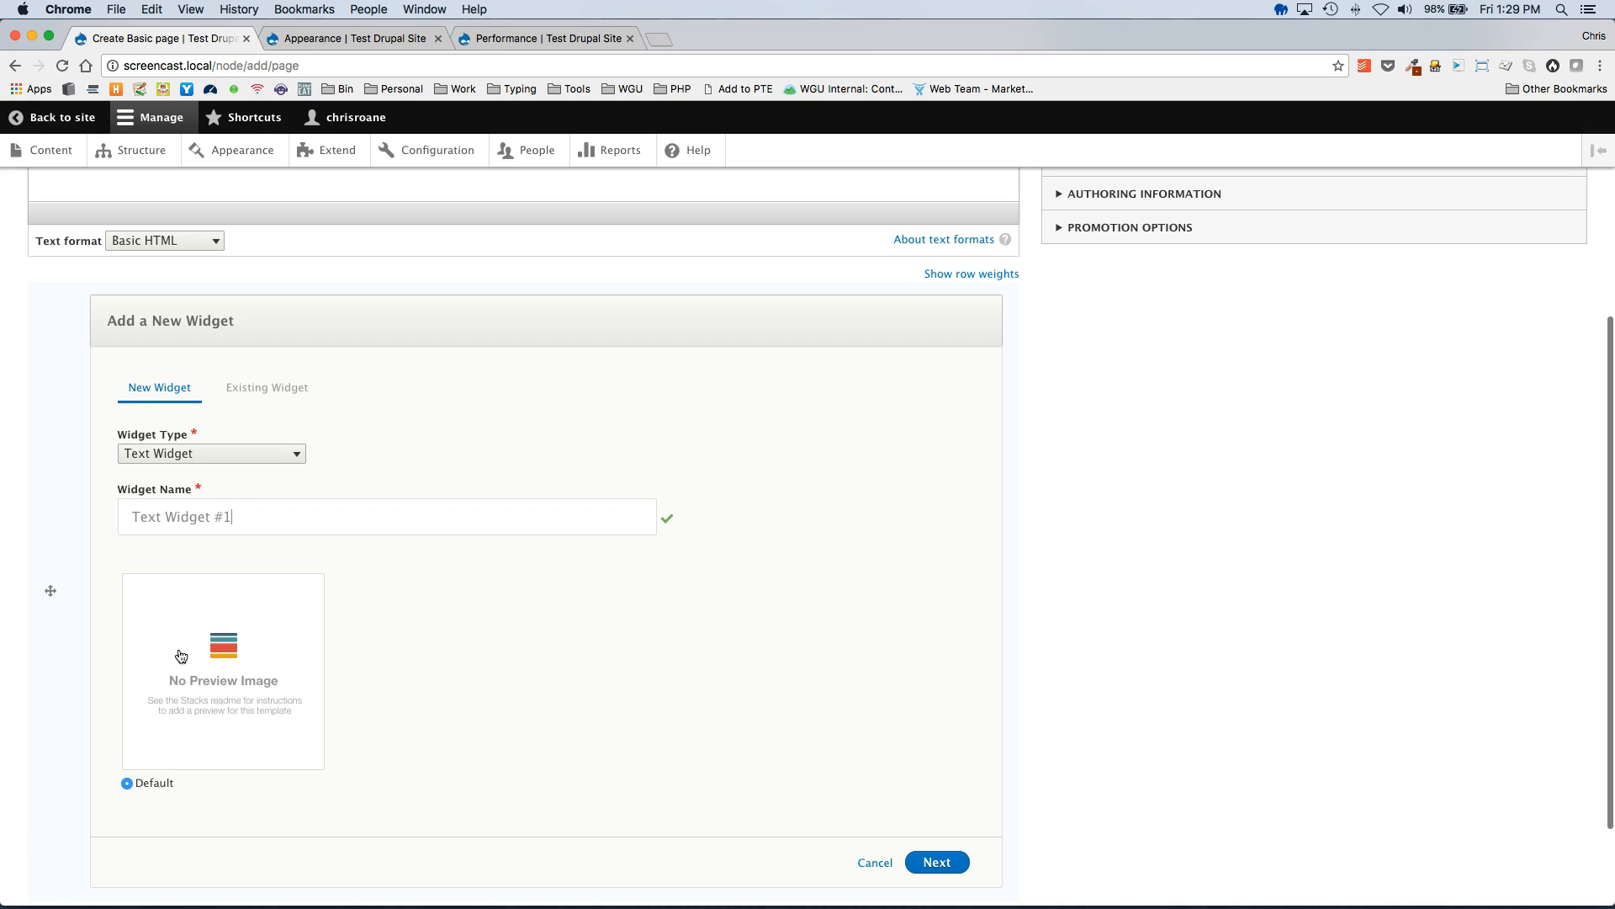
mouse_move(235, 739)
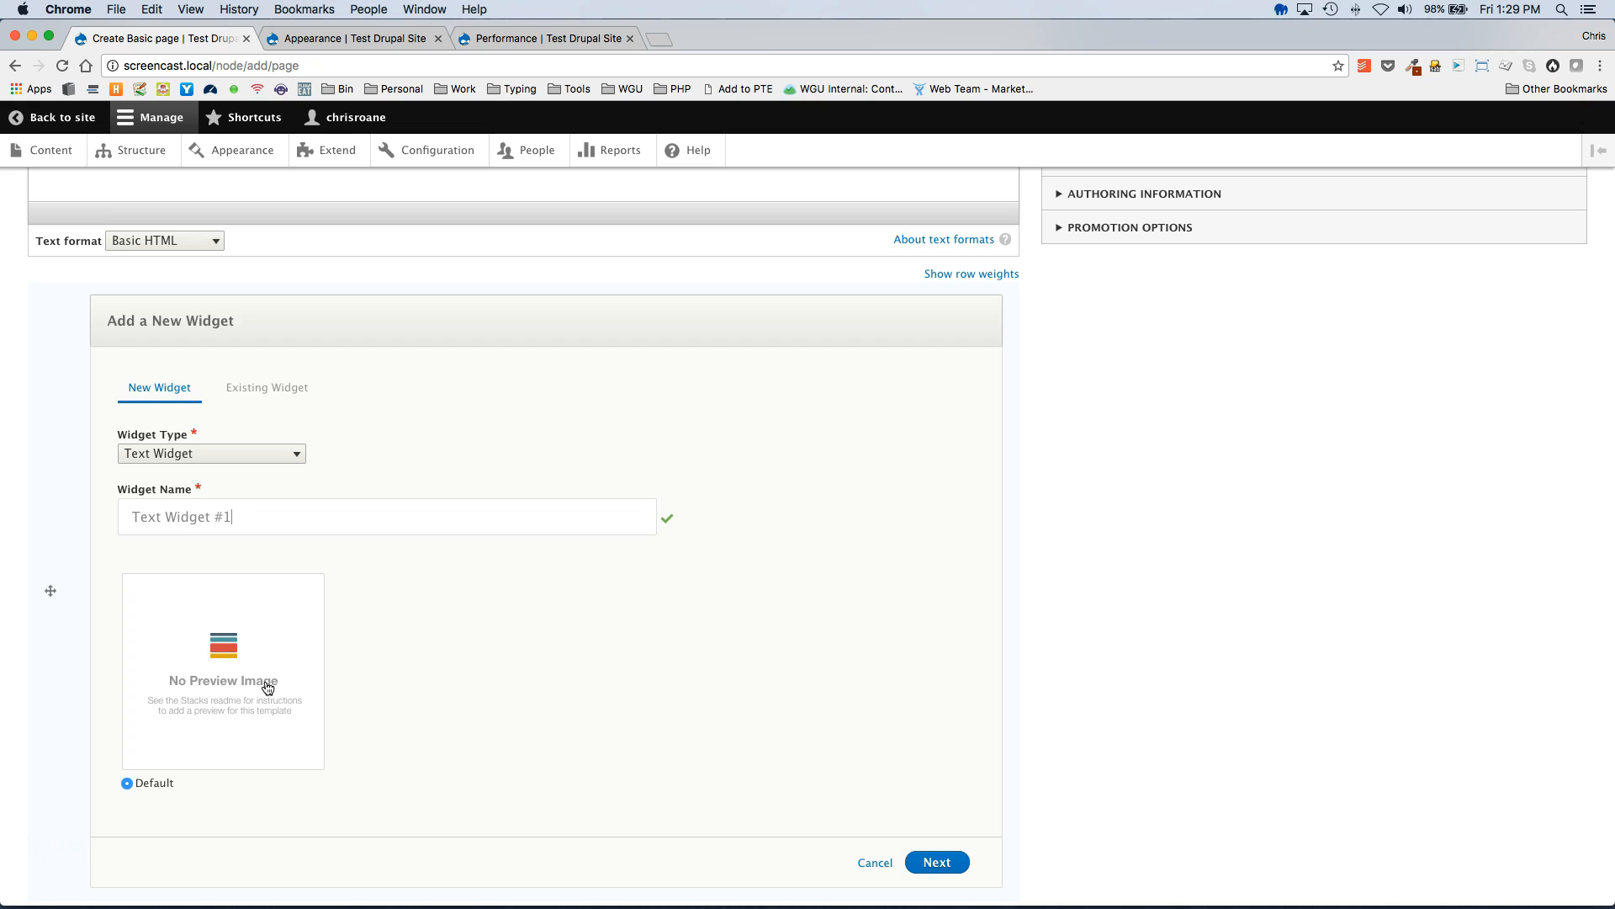
mouse_move(222, 674)
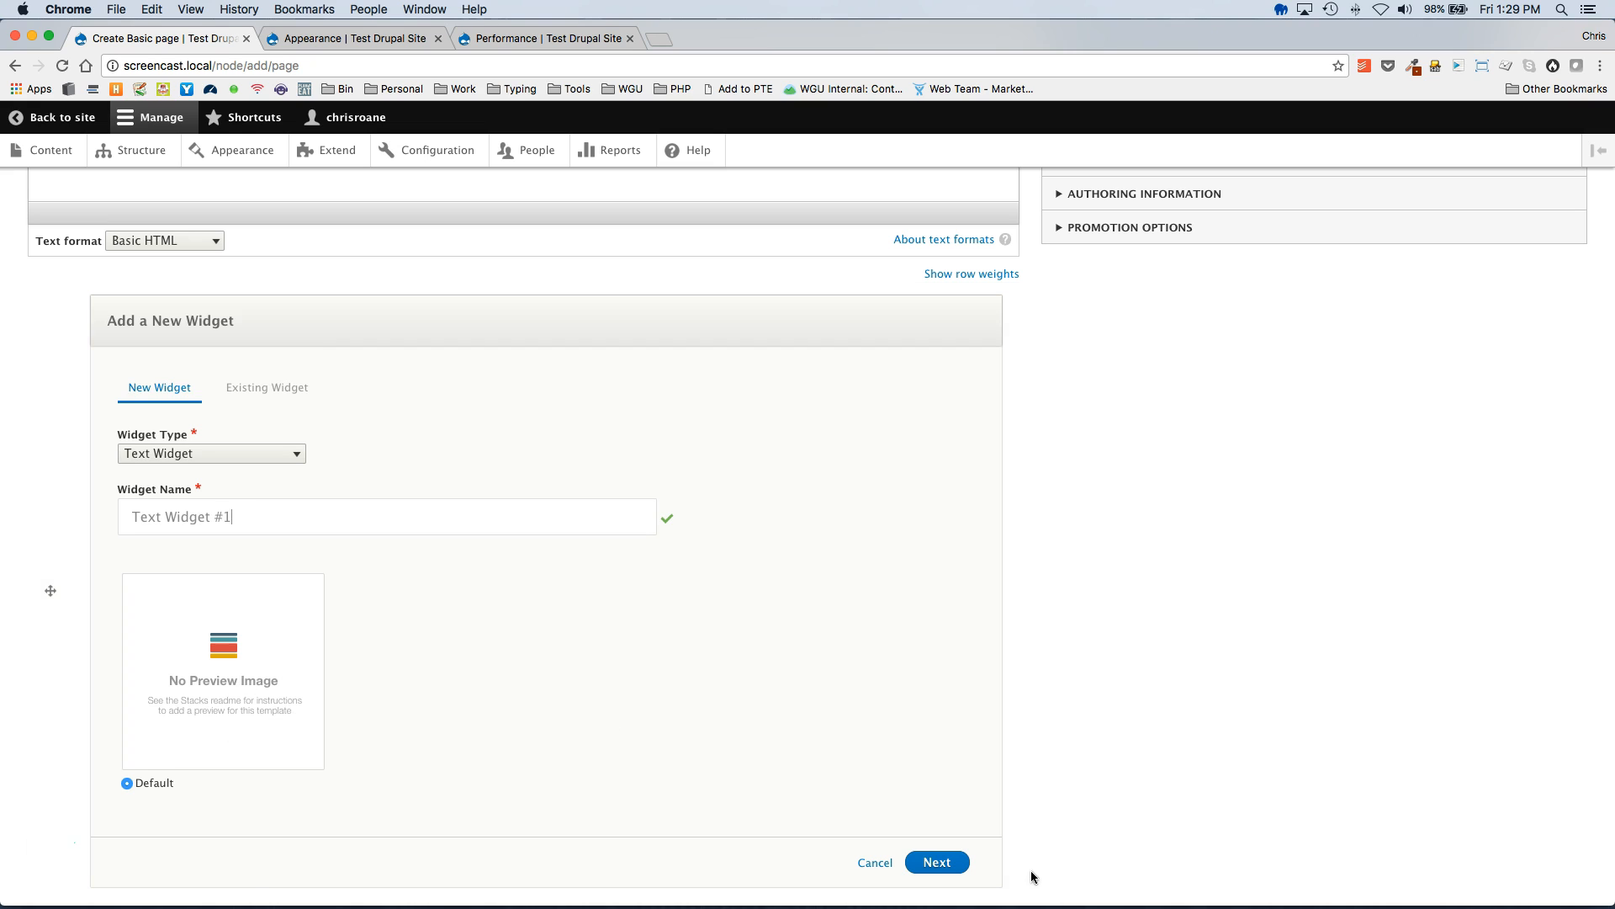
Enter 'Test text...' as Text Widget #1's content and add the widget to the page
click(936, 862)
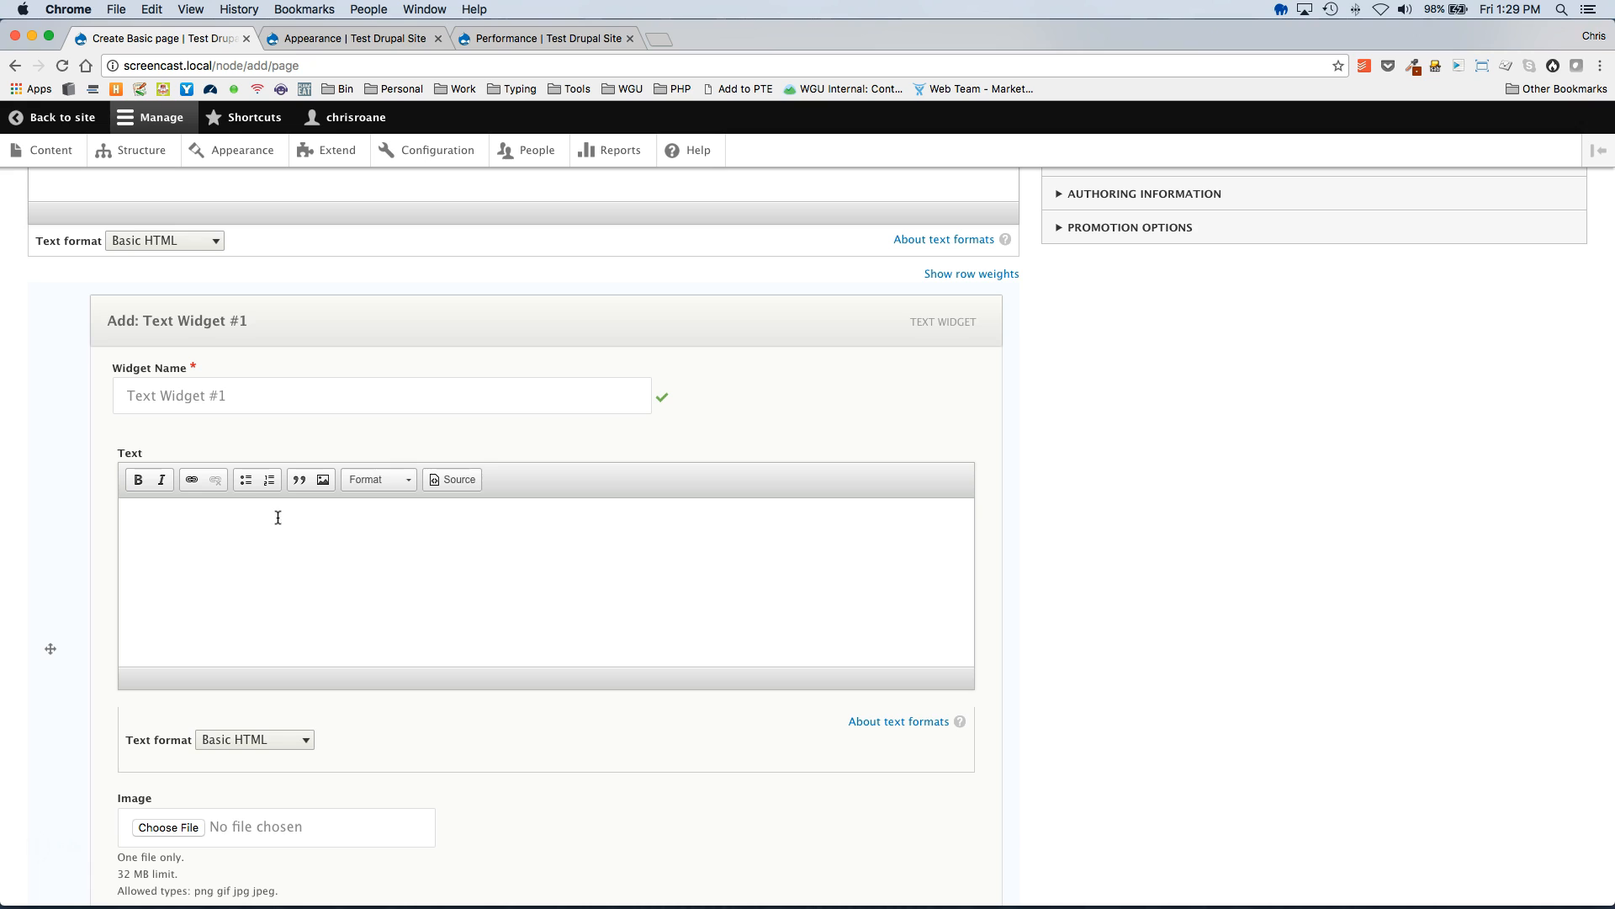
scroll(down, 3)
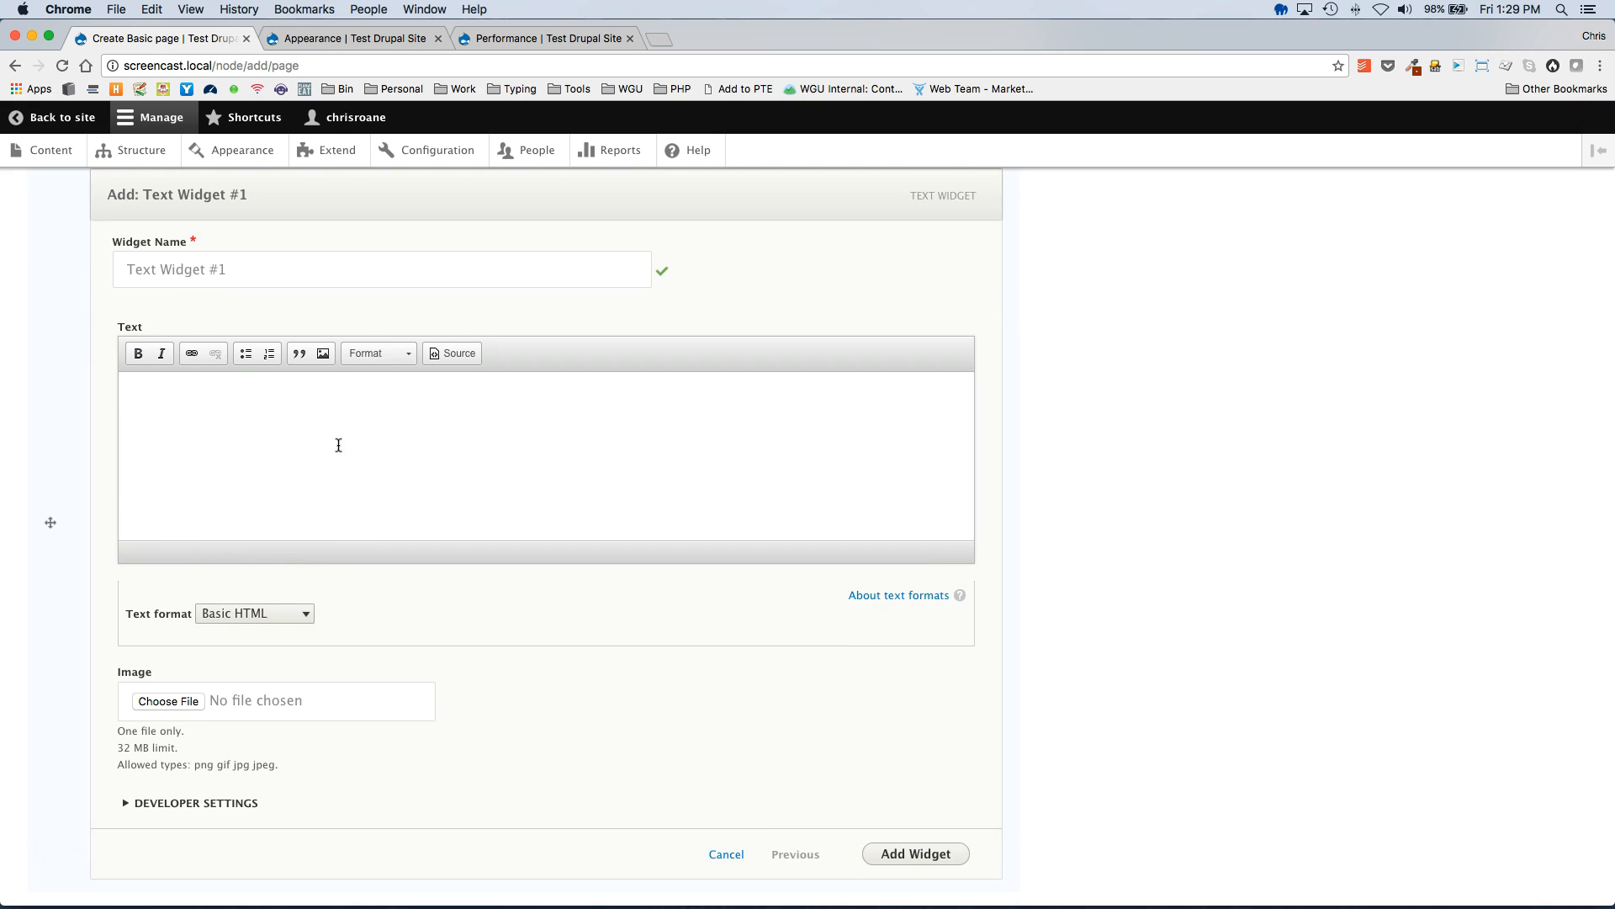
mouse_move(283, 422)
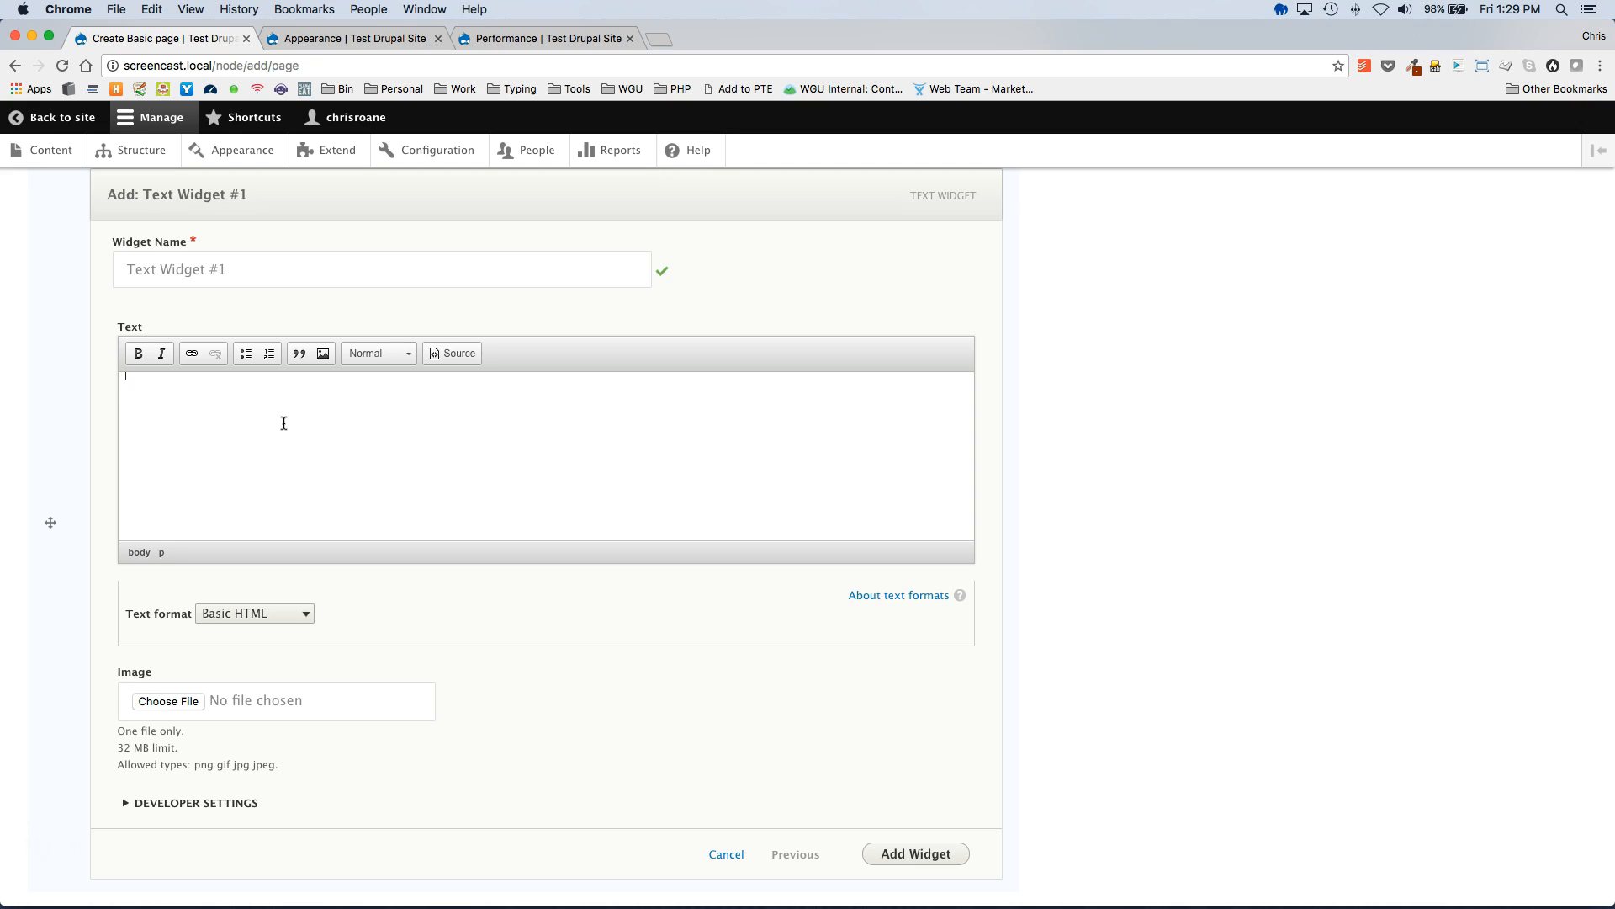
text(Test)
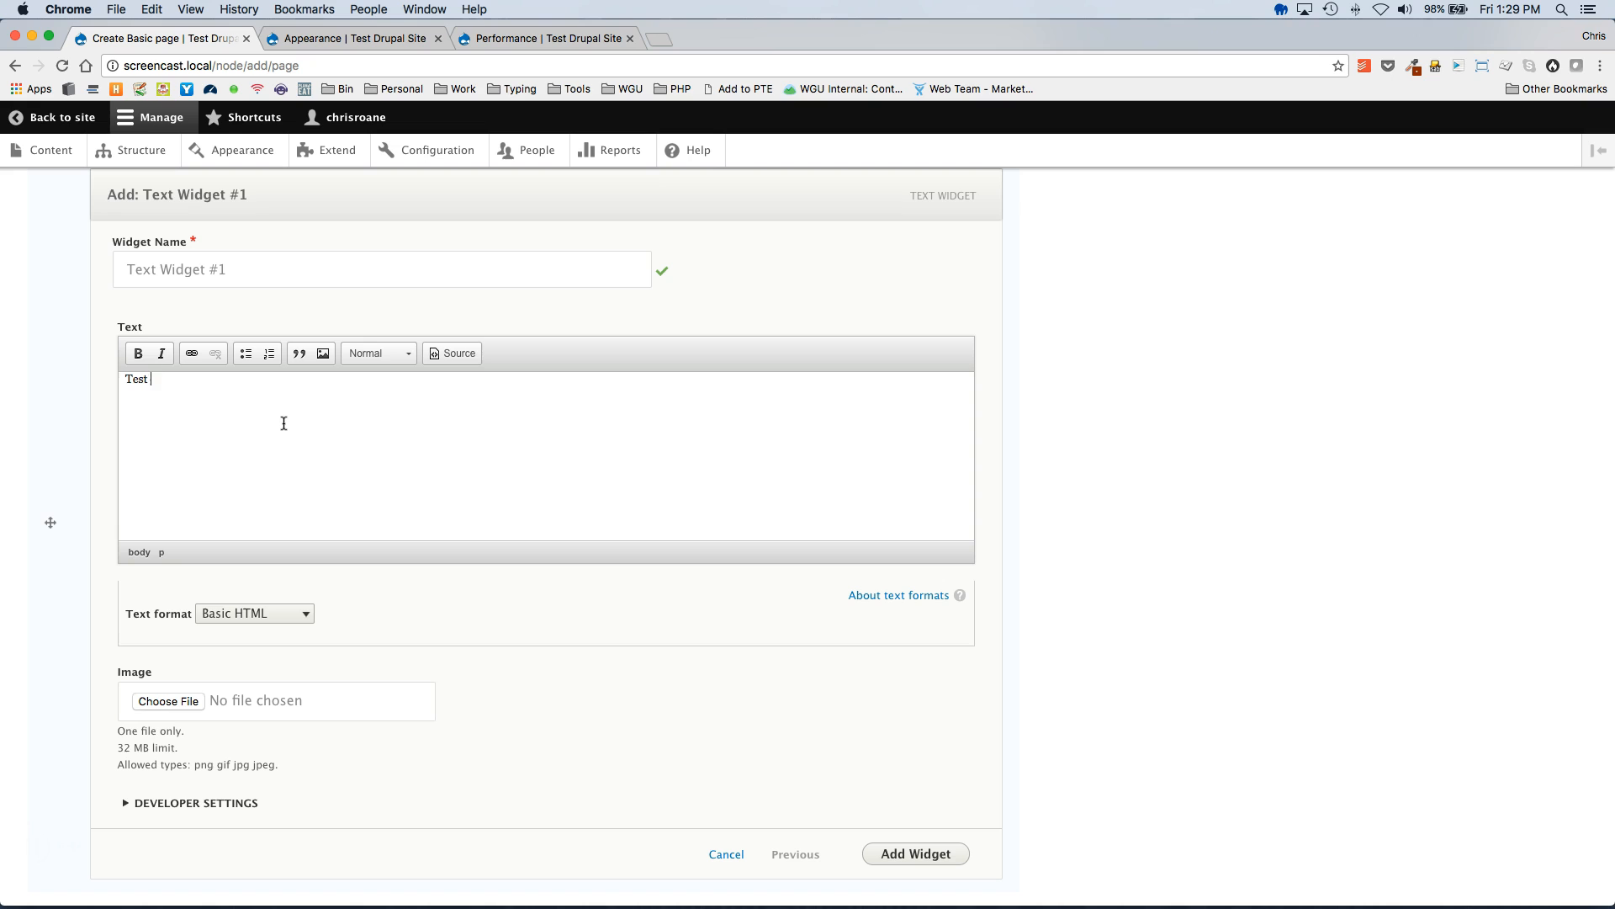
text(text...)
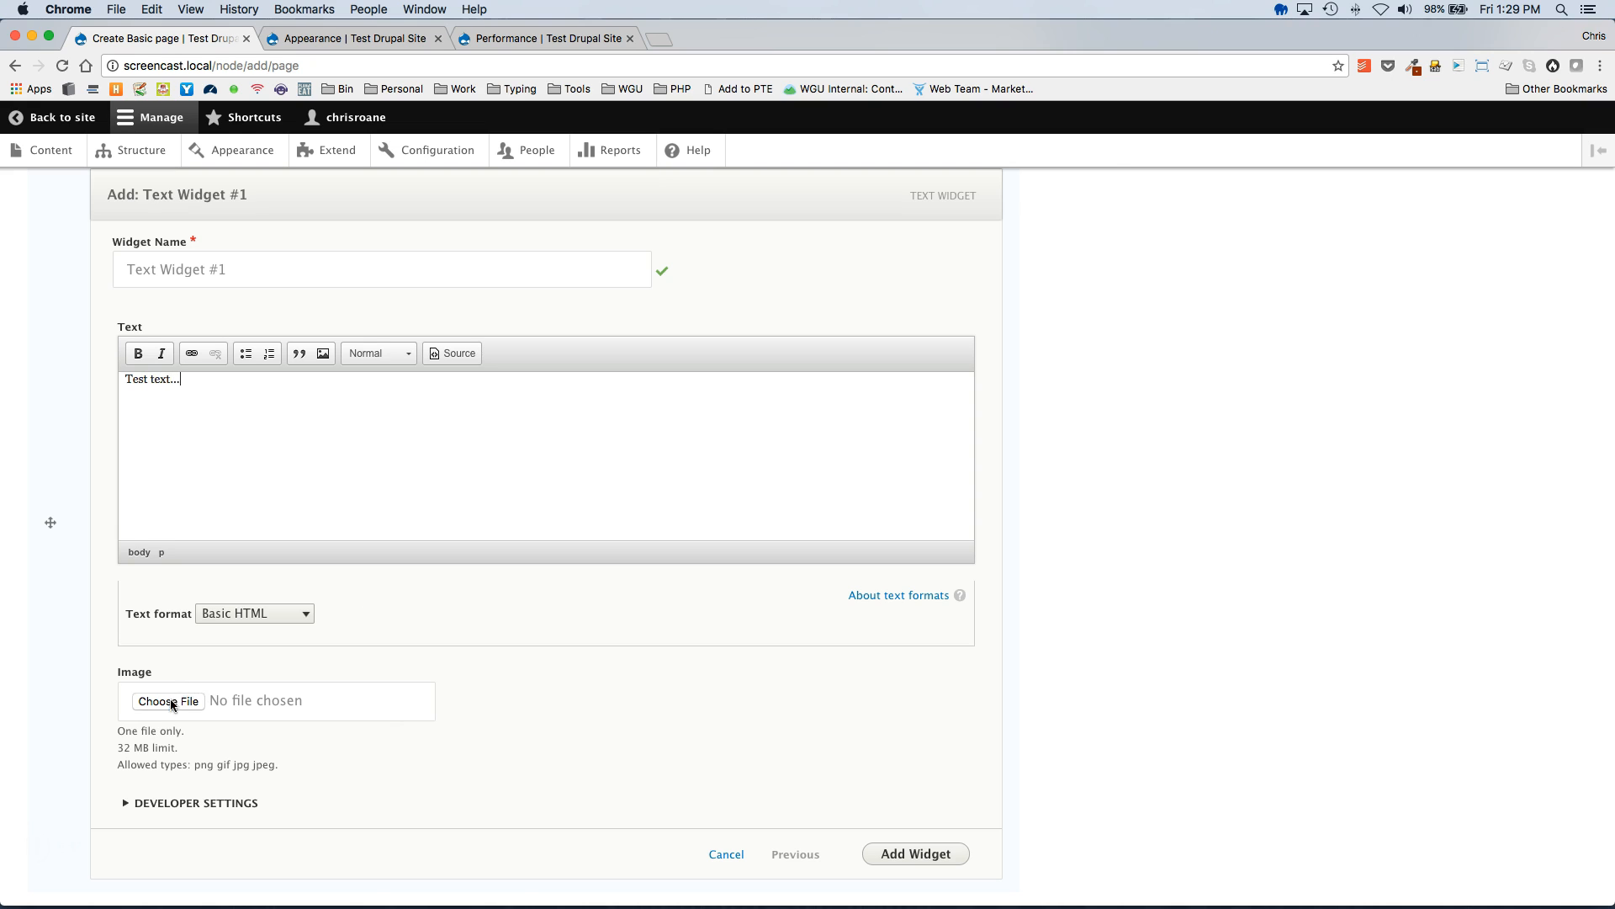
click(168, 701)
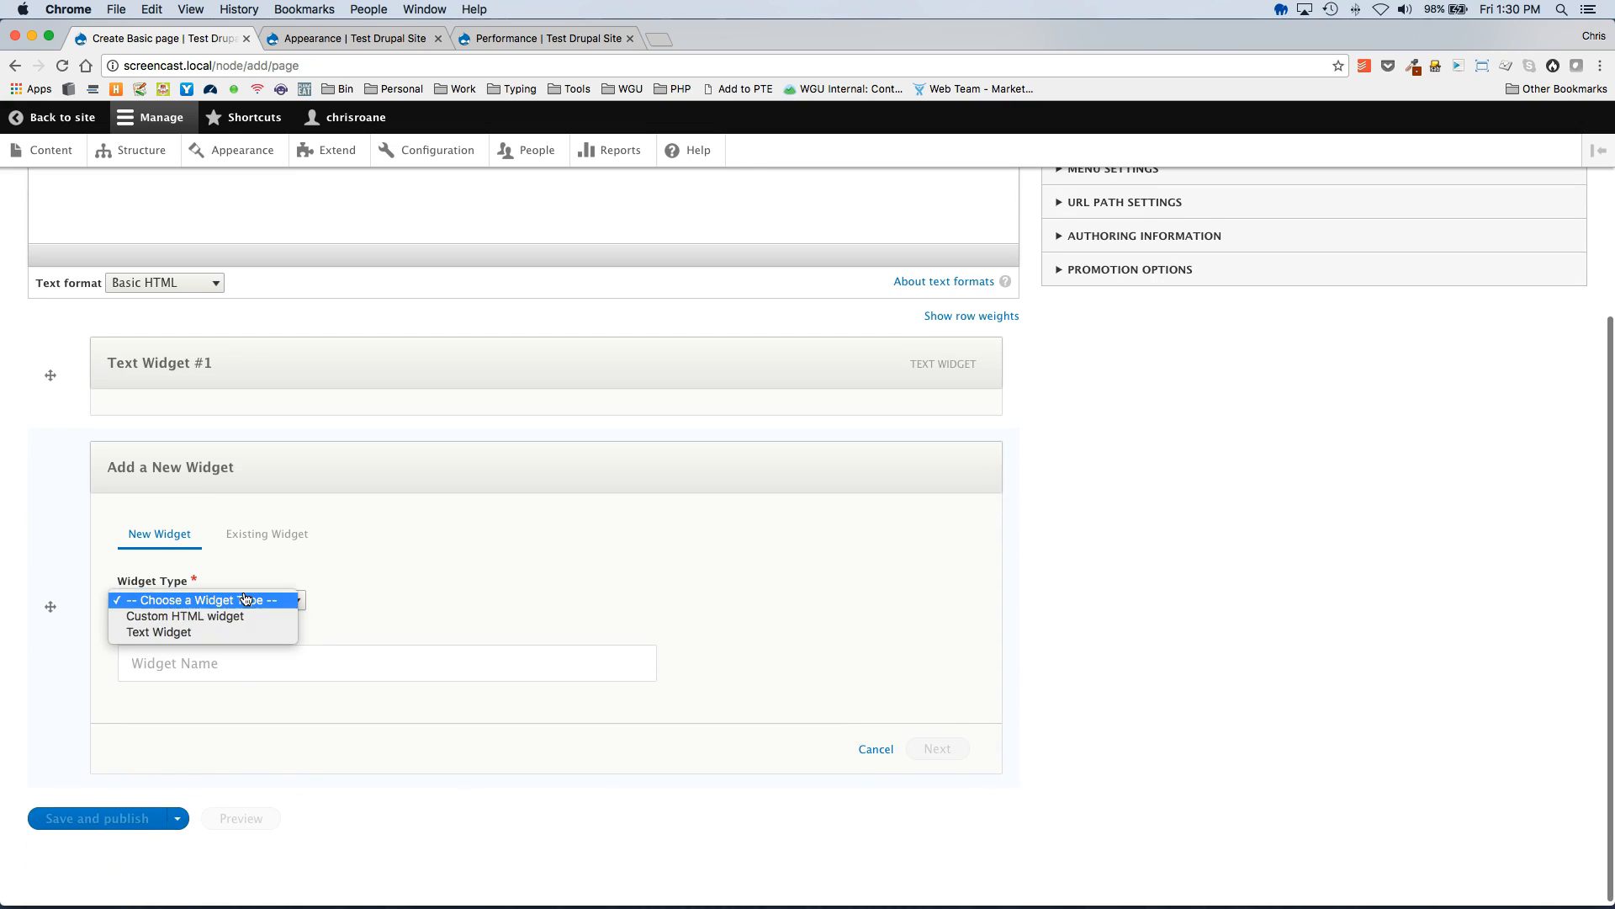
Start a Custom HTML widget named 'Test Custom HTML Widget'
click(184, 615)
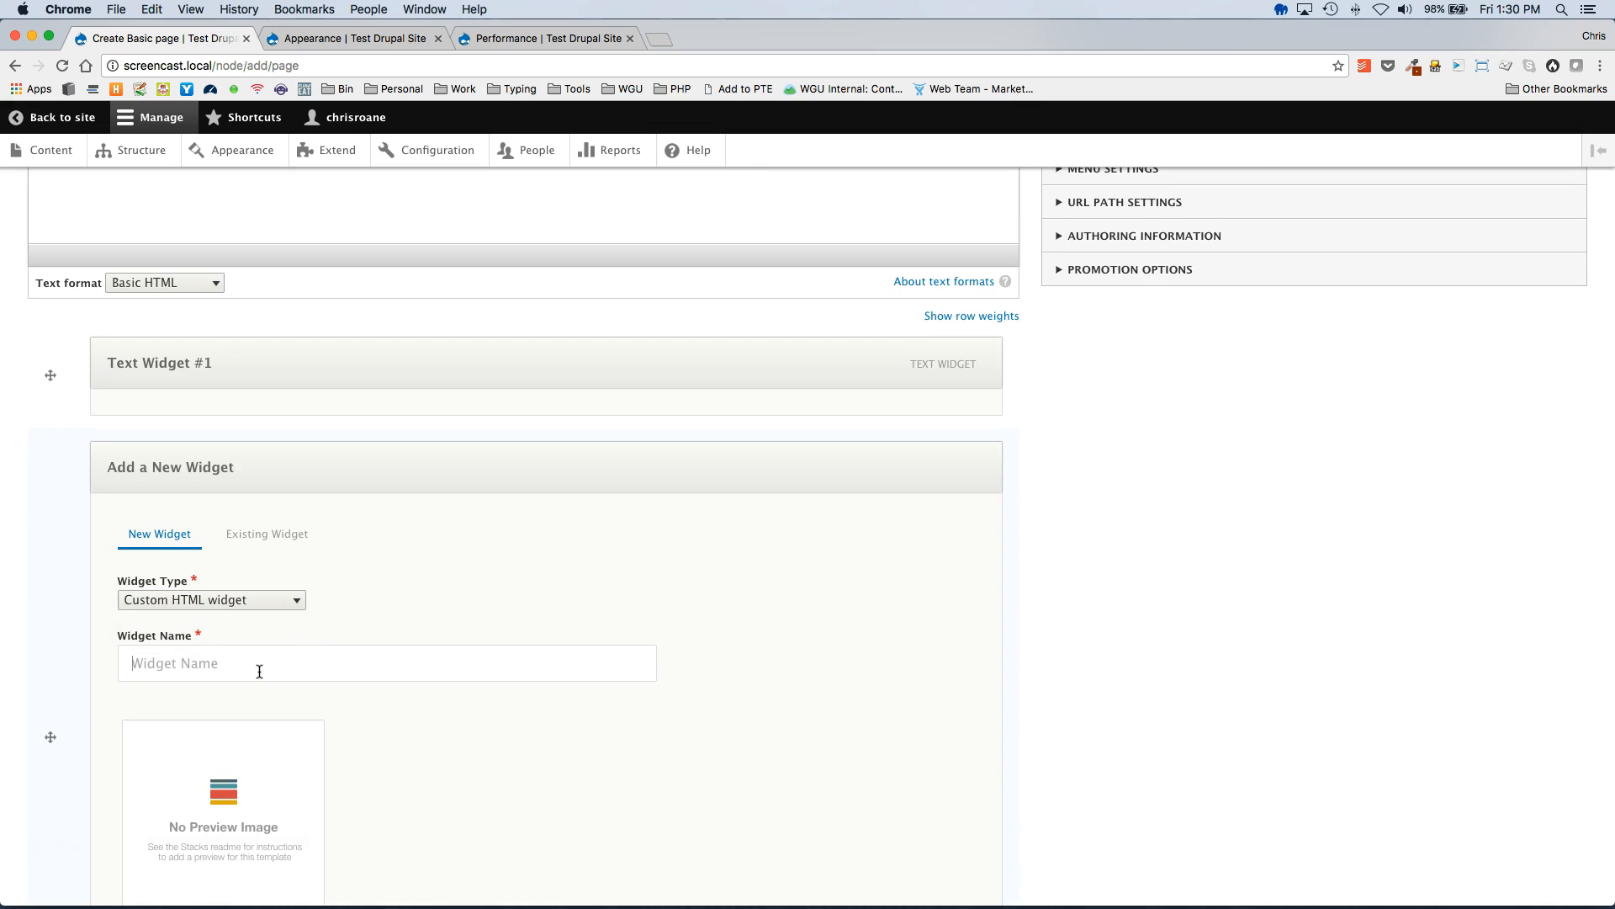
text(Test Custom HTML Widget)
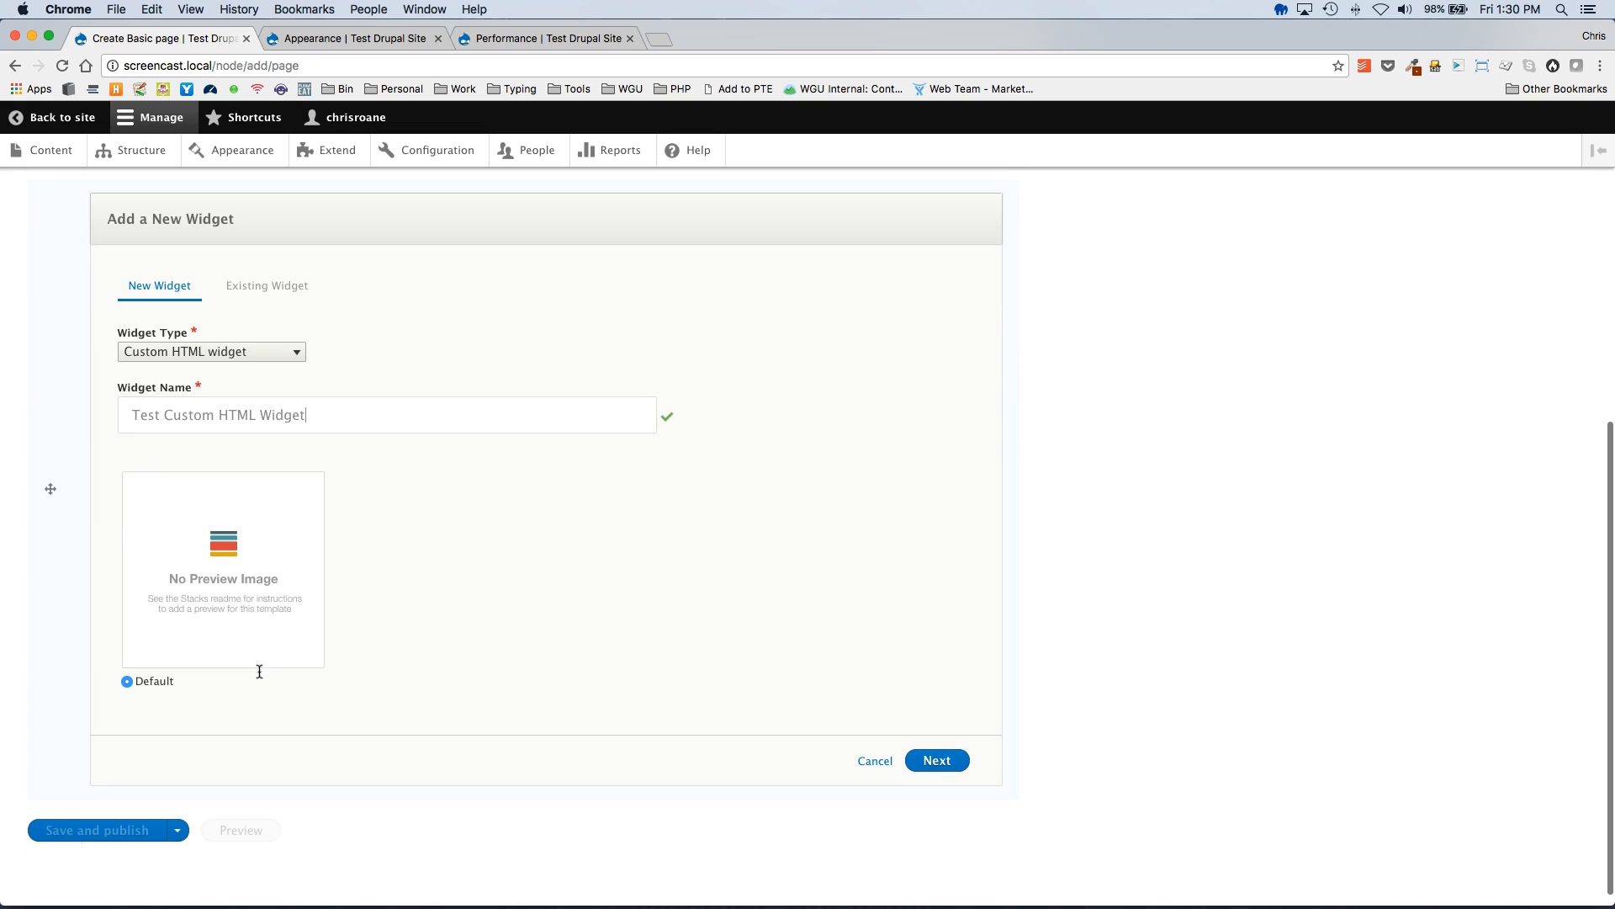
click(935, 760)
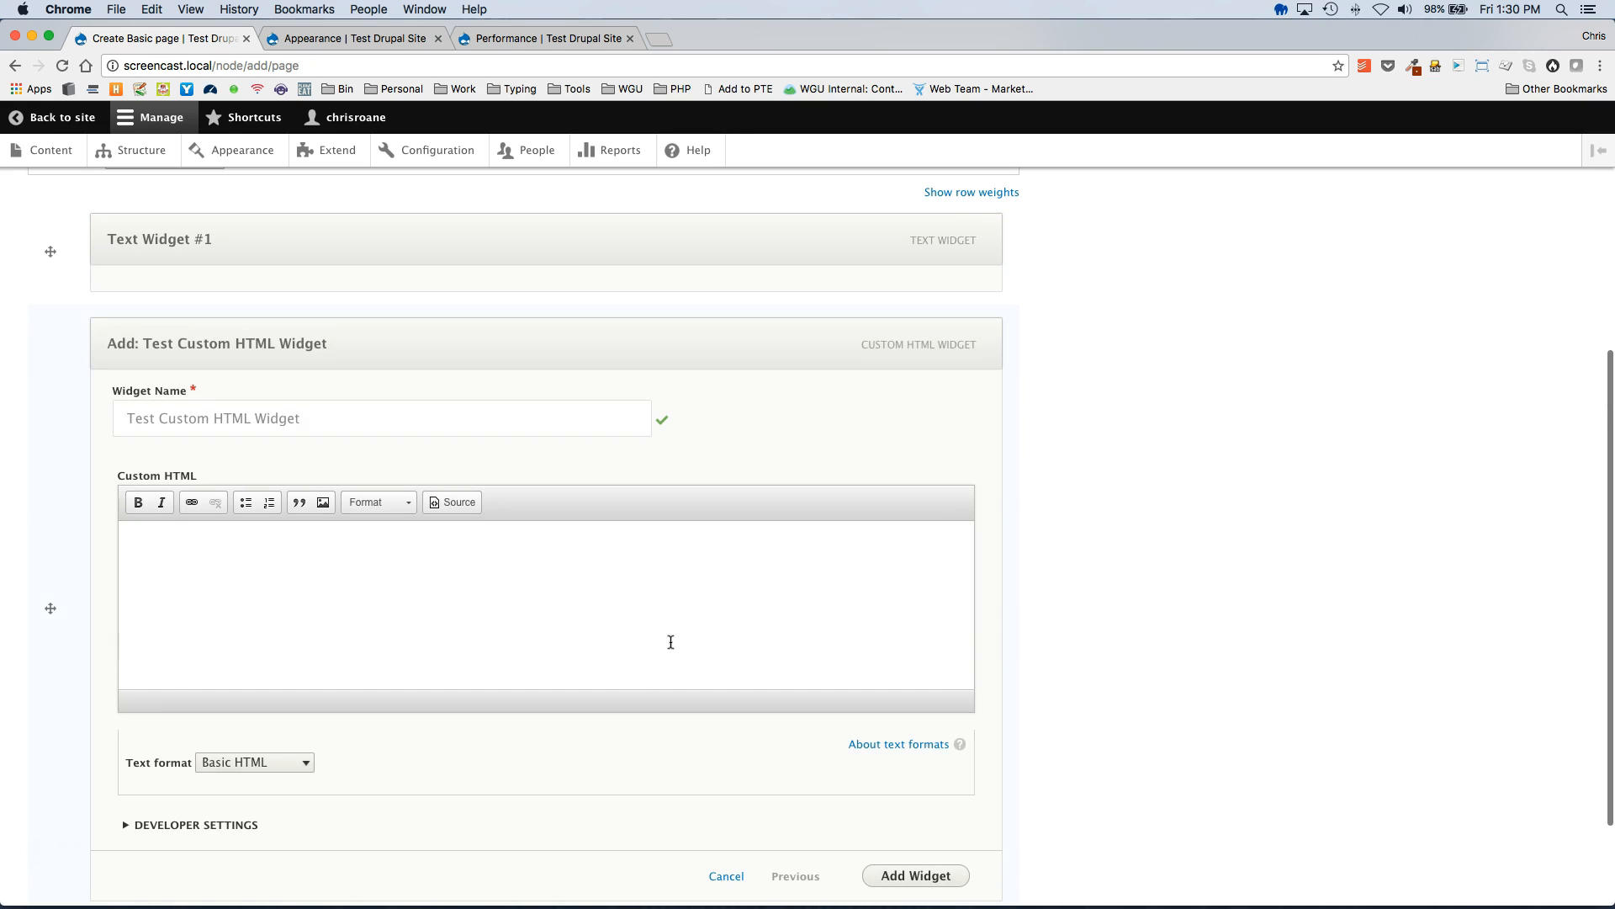
Fill it with 'My custom html widget....' and add it below Text Widget #1
text(My)
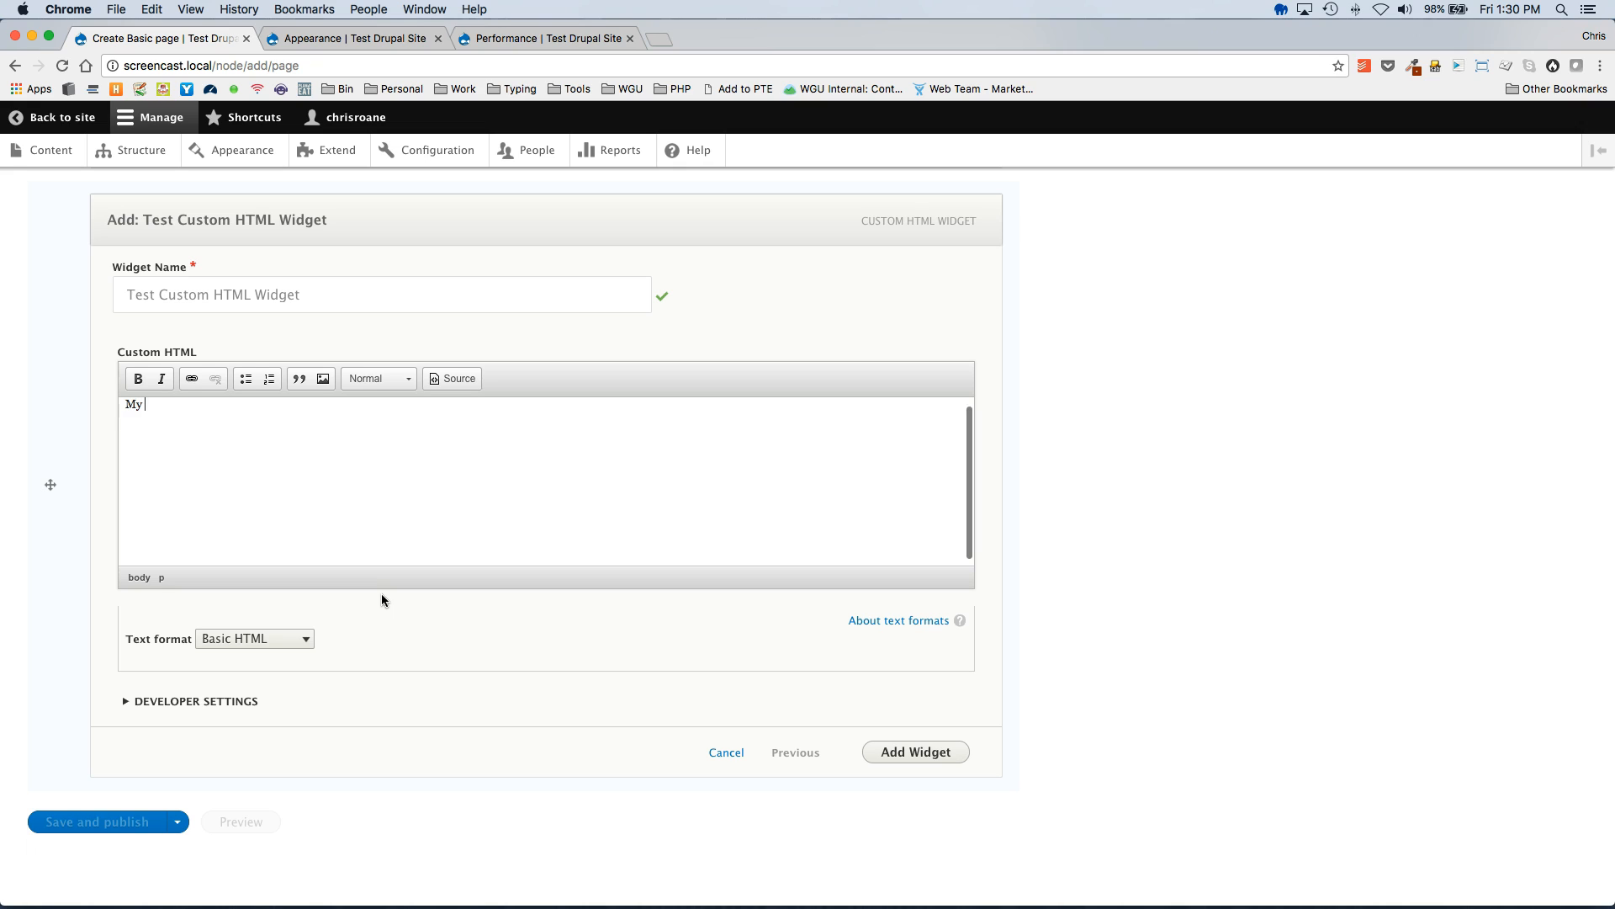
text(custom html widget)
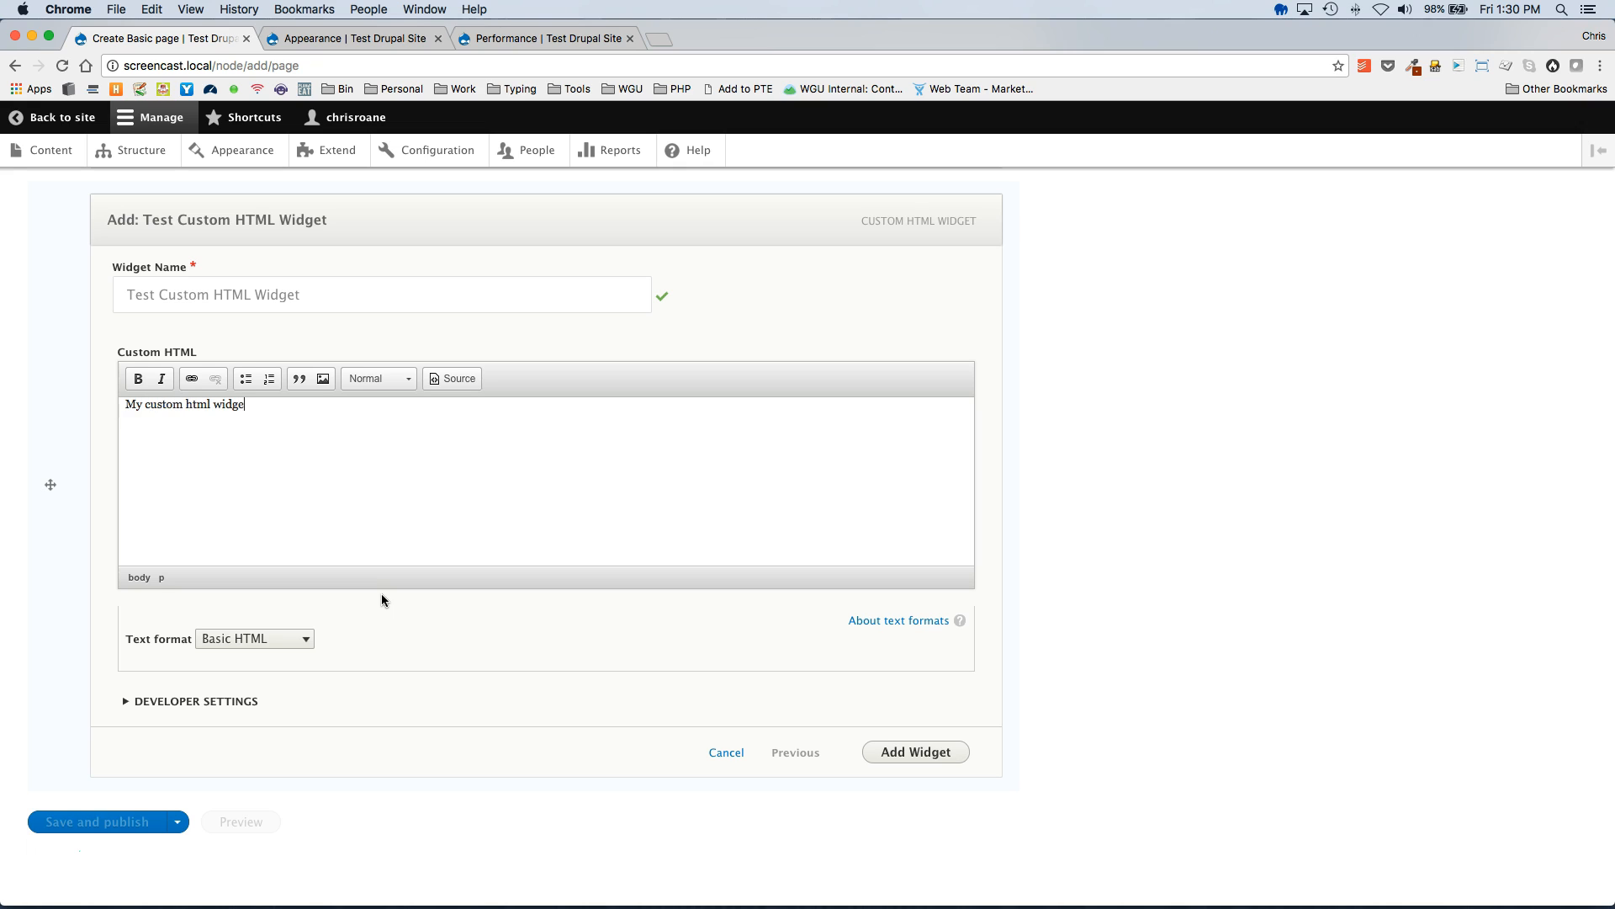
text(....)
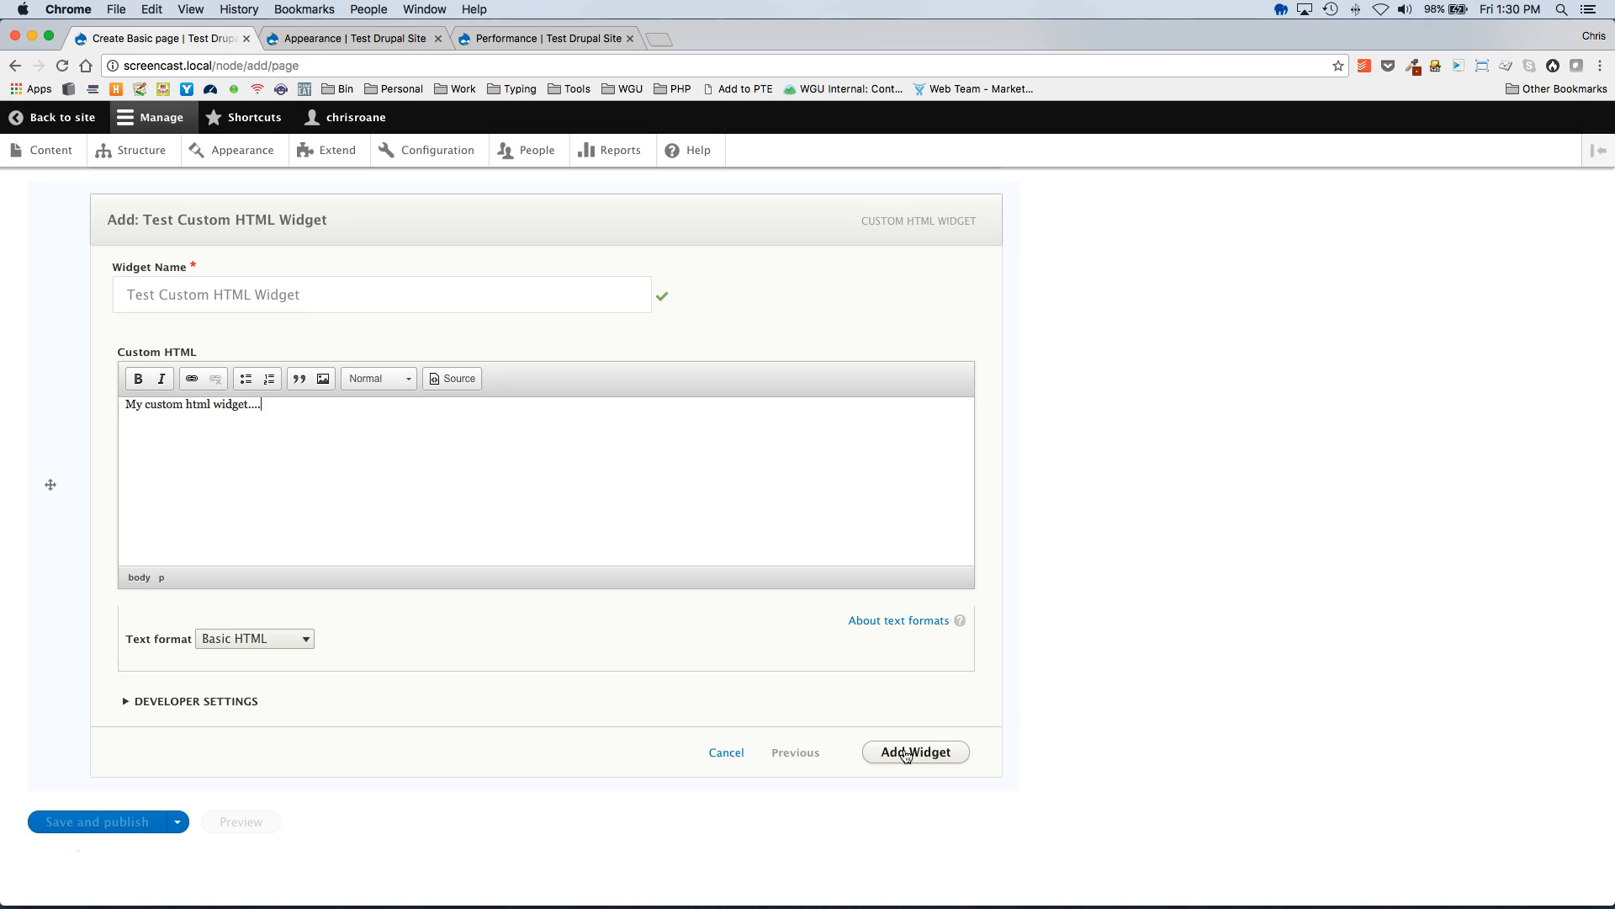
click(913, 751)
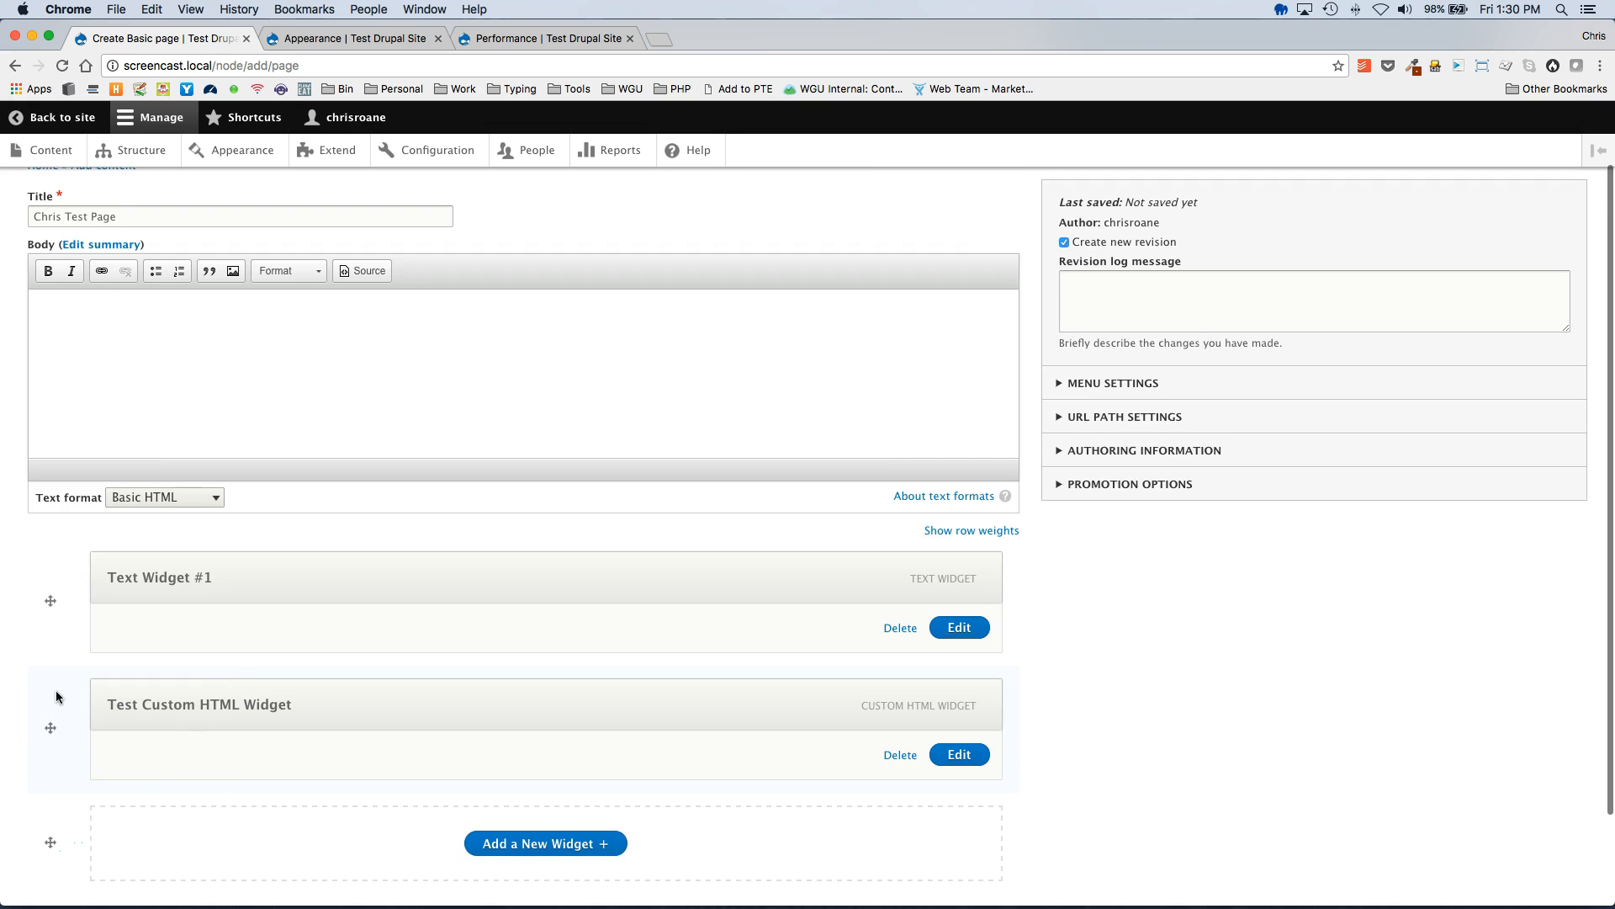
scroll(down, 3)
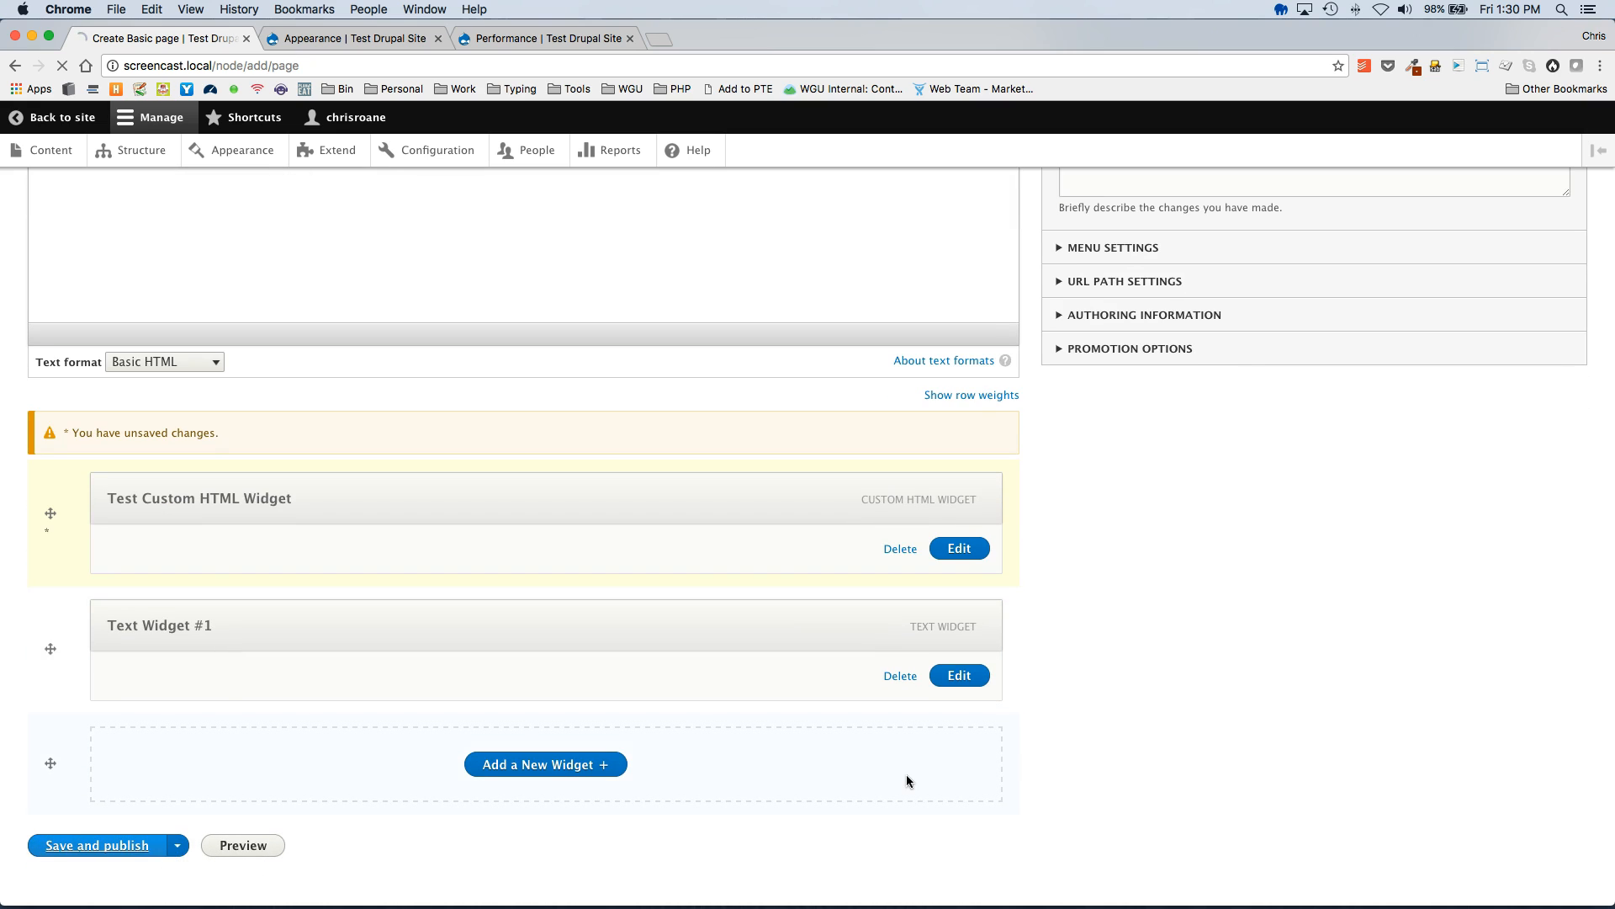
click(98, 845)
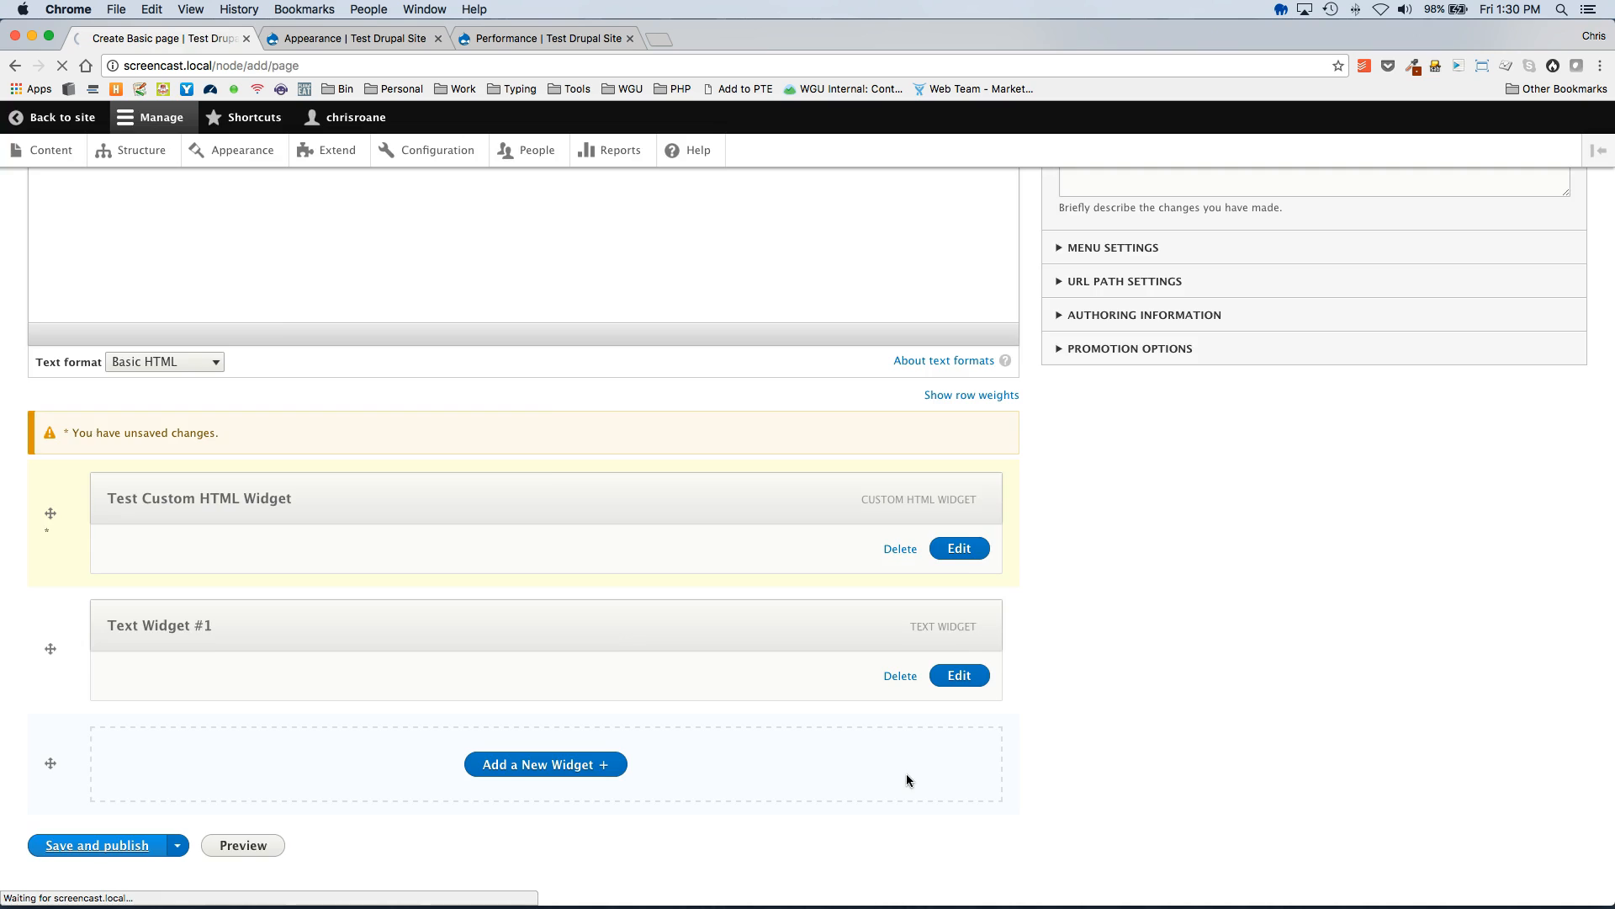
click(97, 844)
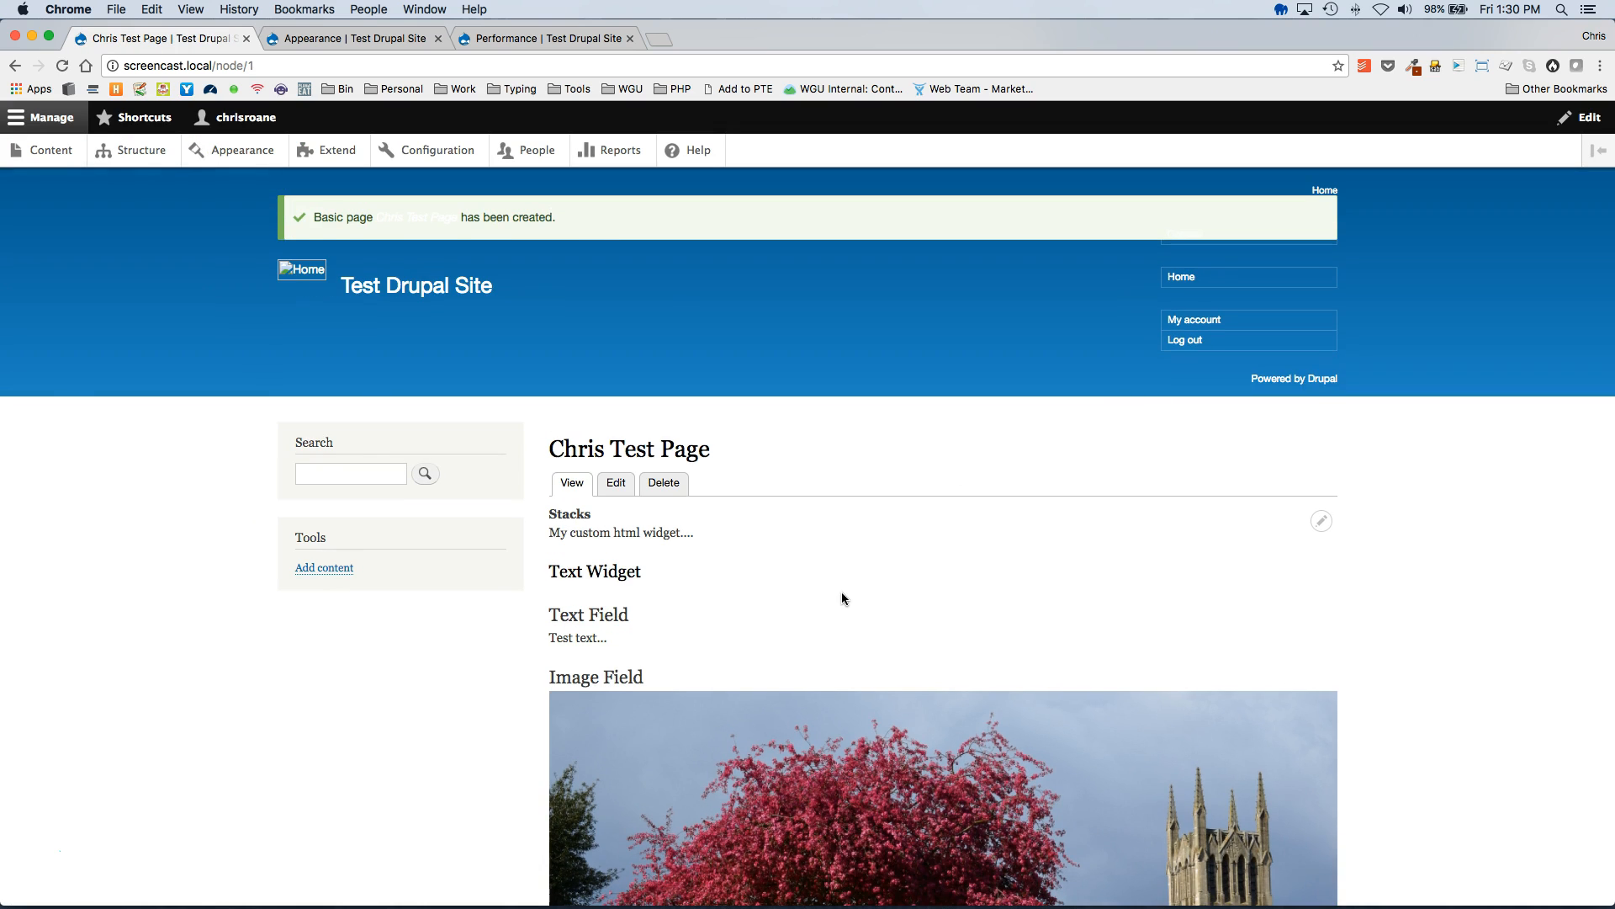
scroll(down, 3)
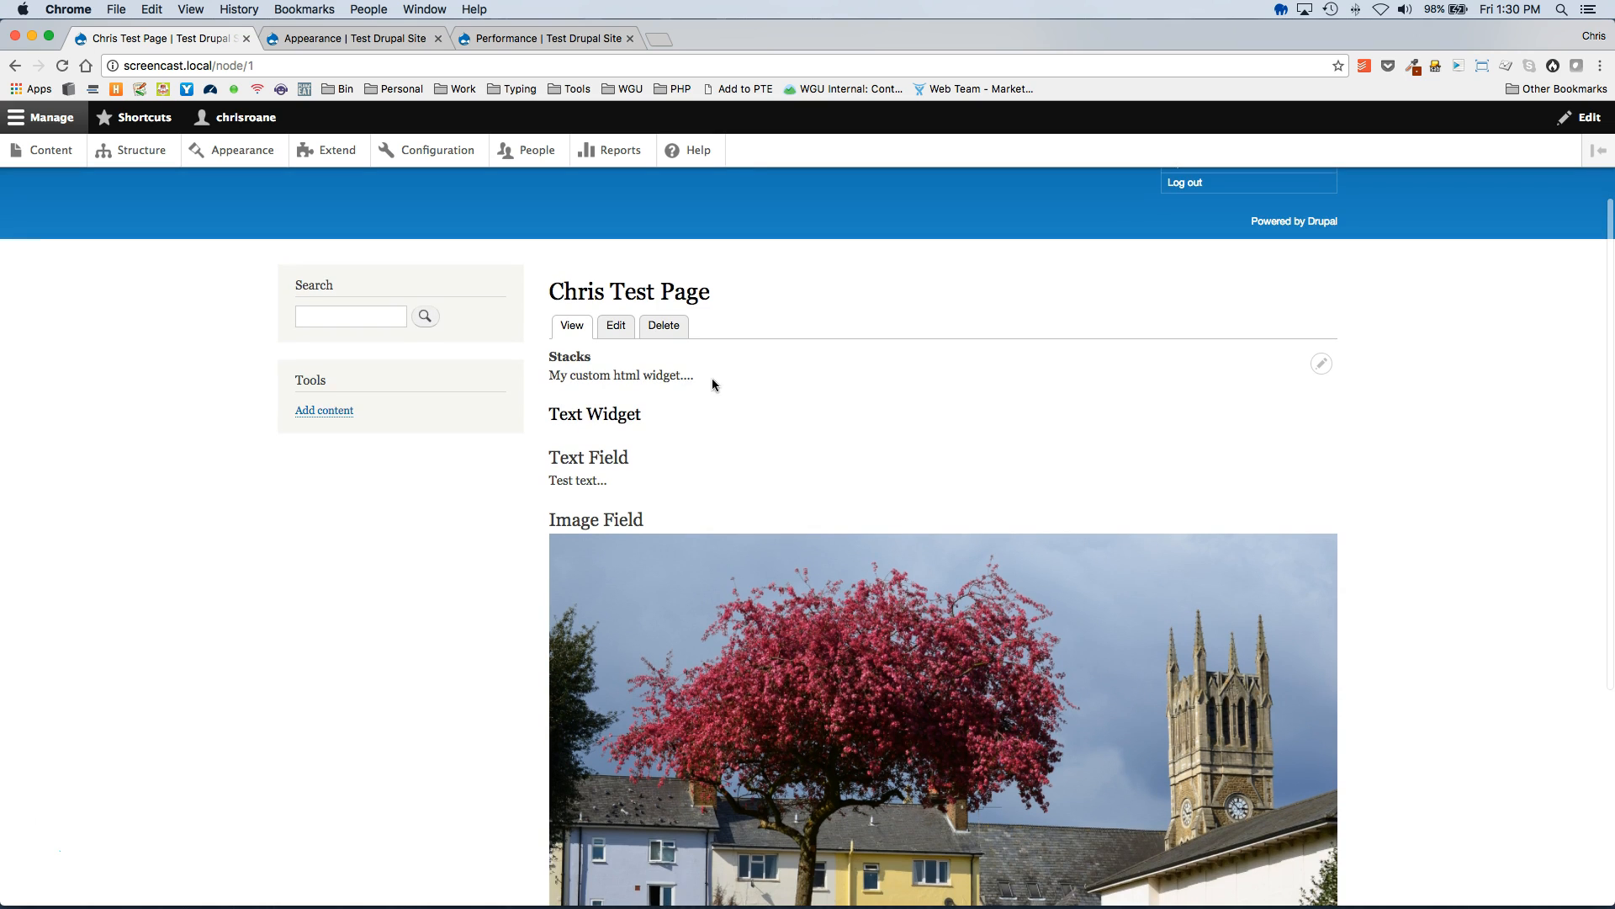
scroll(down, 3)
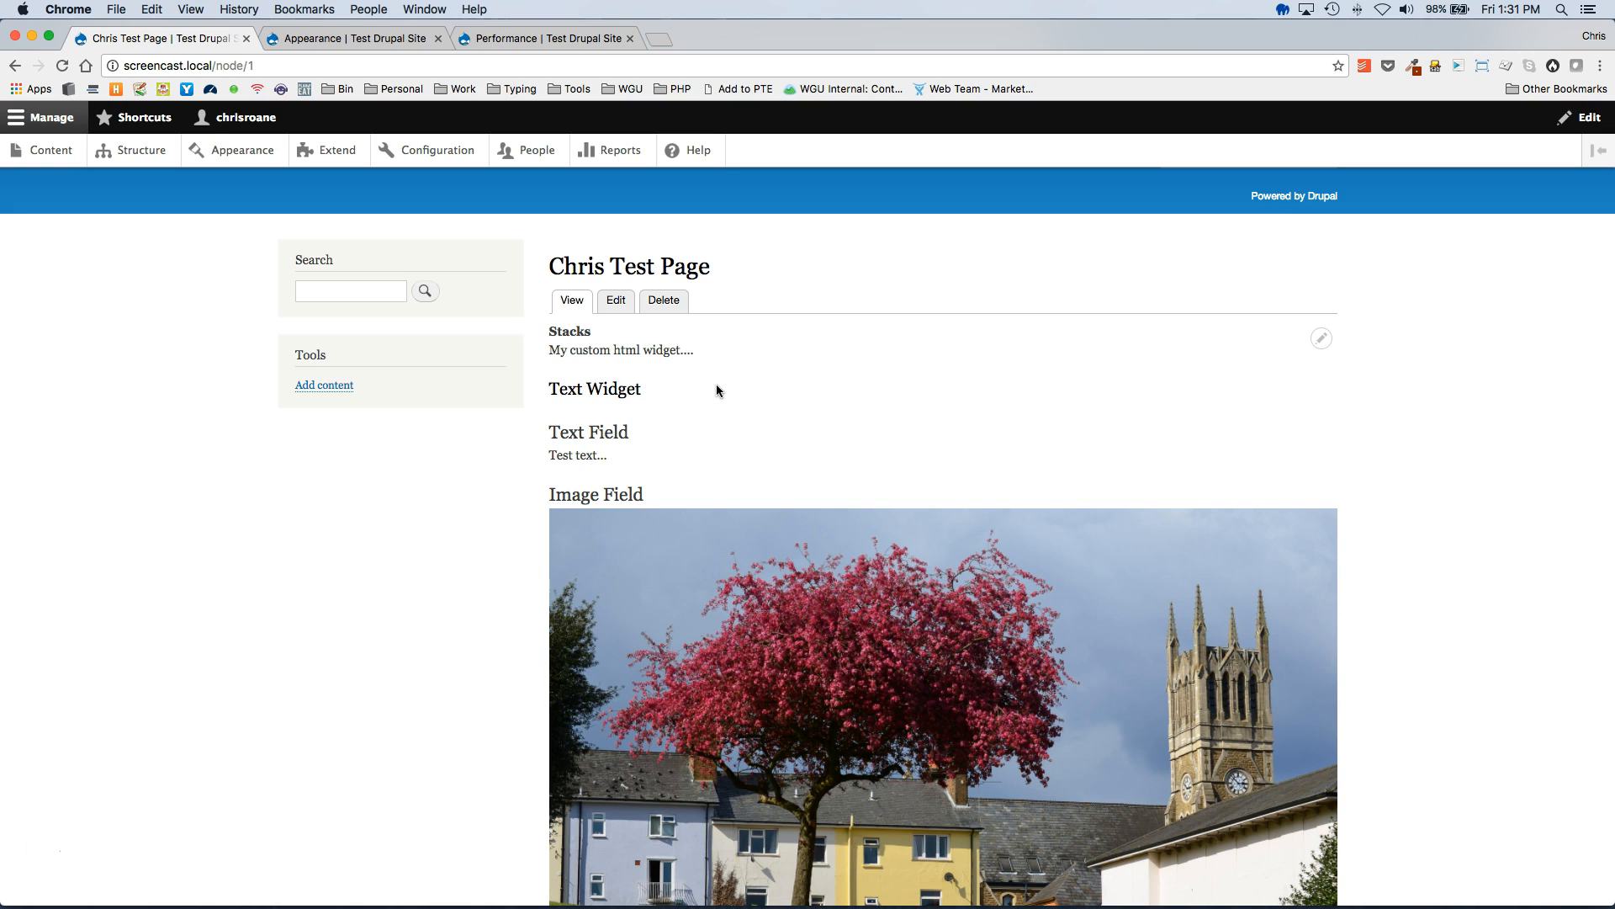
Open dm--text-widget--default.html.twig under christheme/stacks/text-widget and edit its h1 heading
key(cmd+tab)
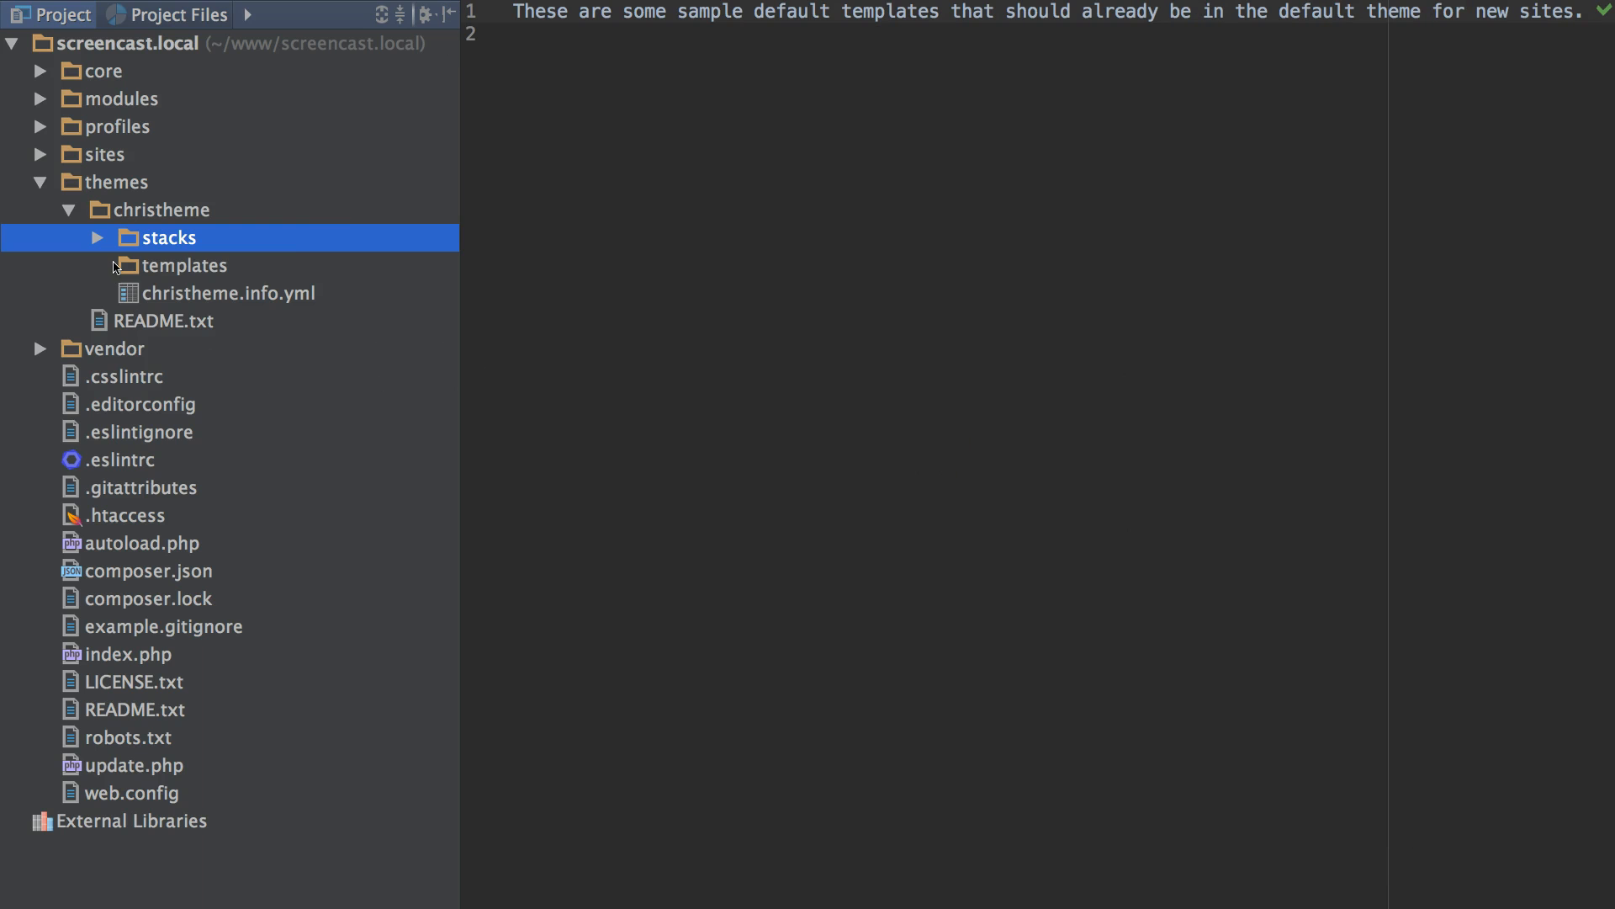
click(98, 237)
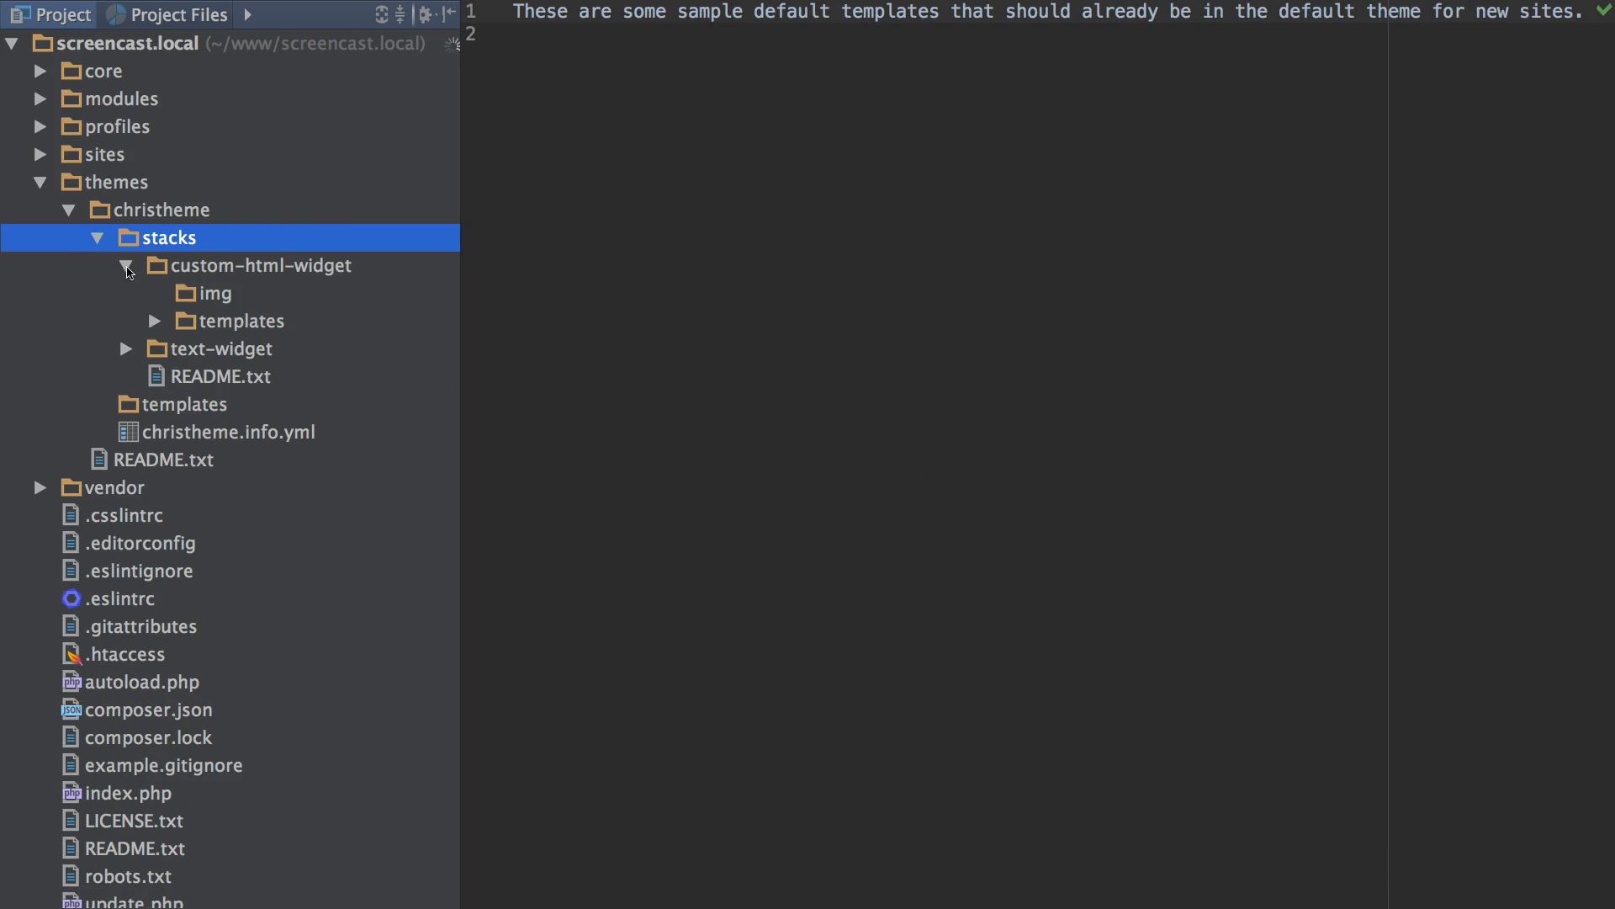
click(127, 266)
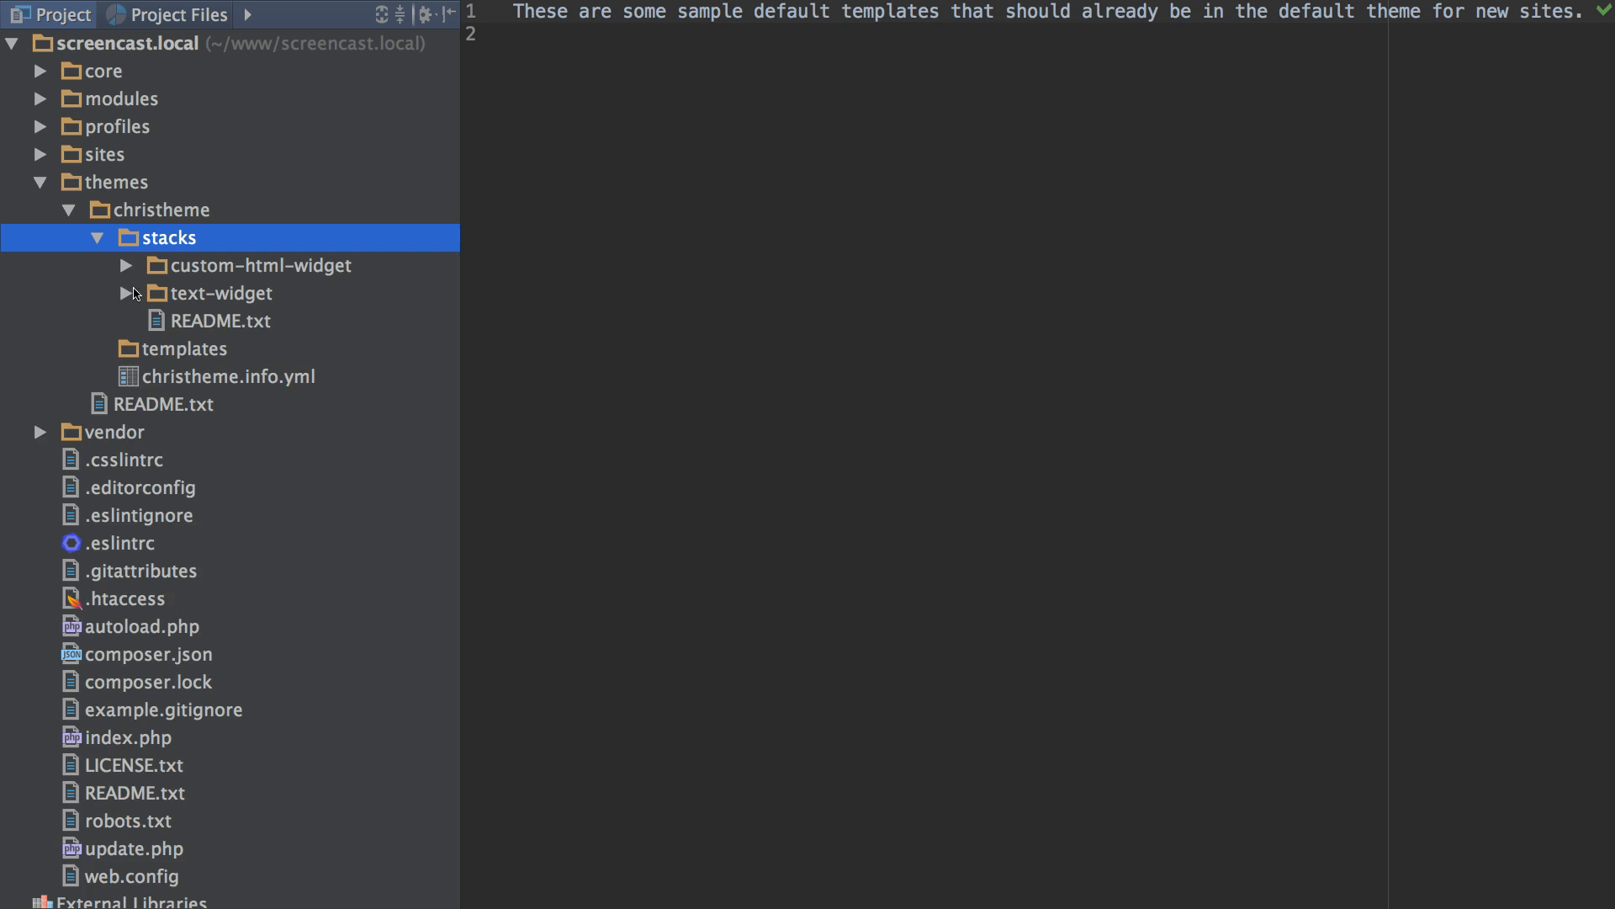
click(131, 292)
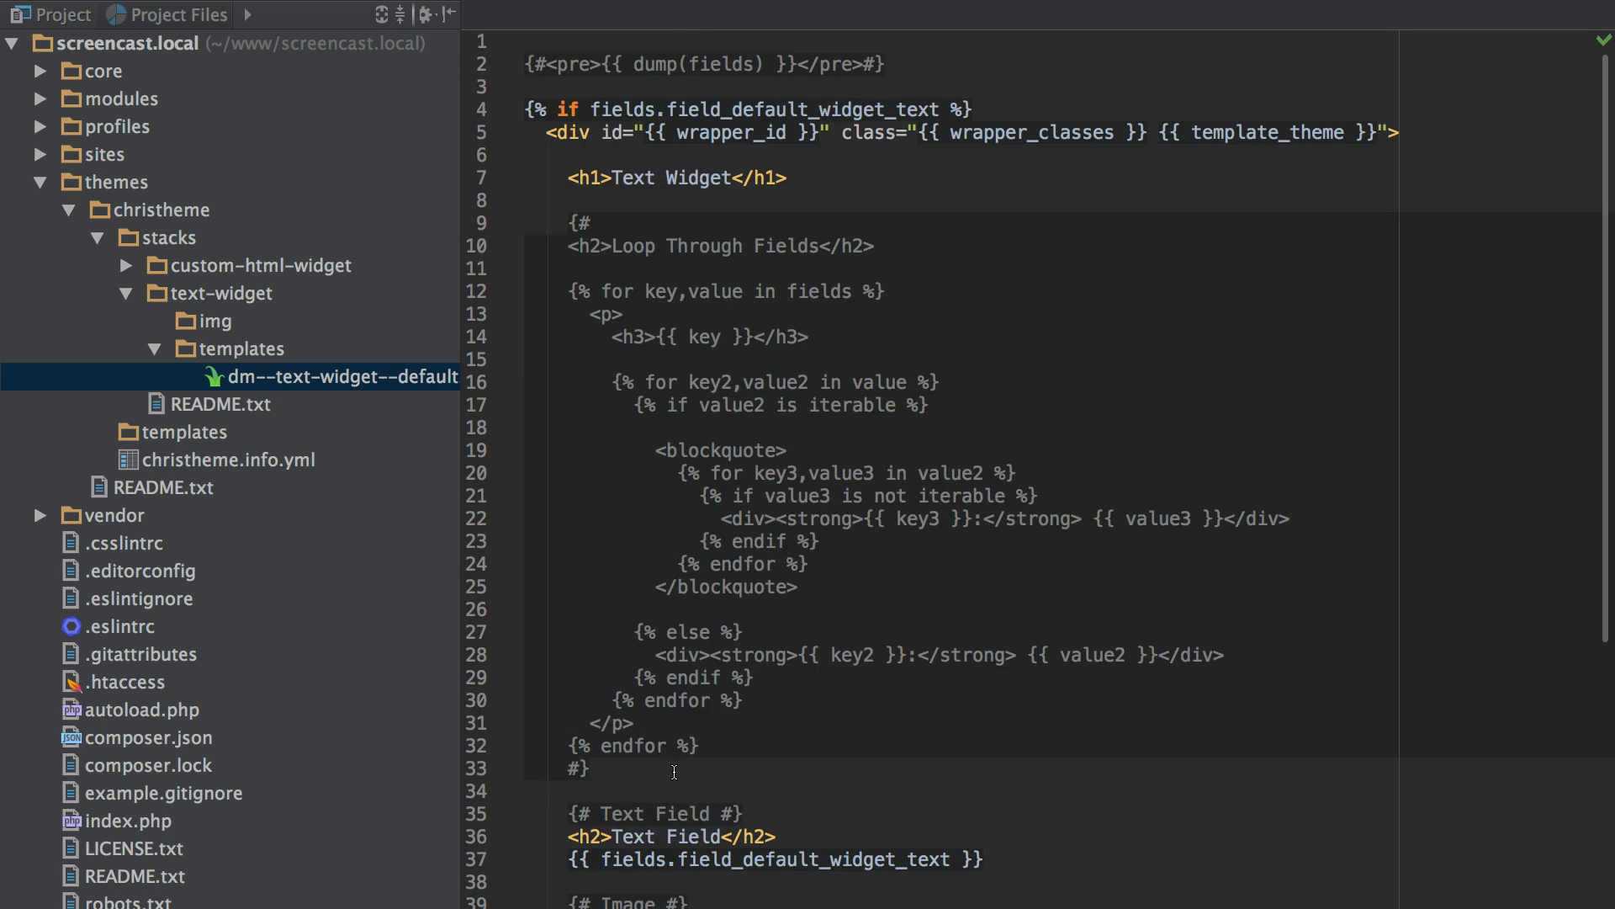
click(731, 178)
text( NEW)
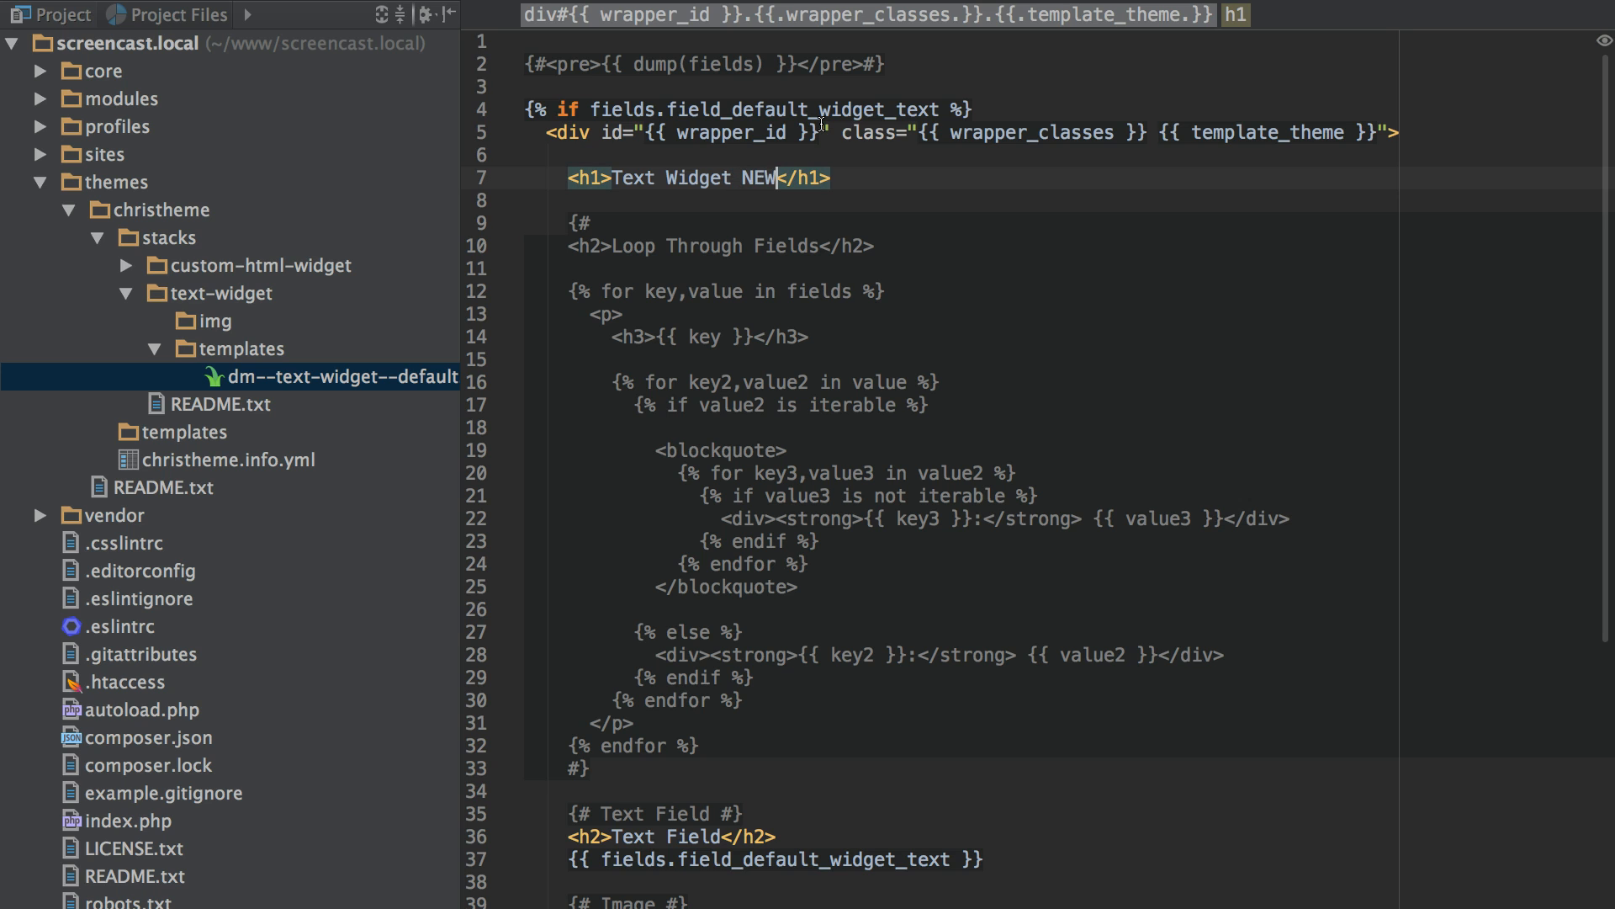
key(ctrl+s)
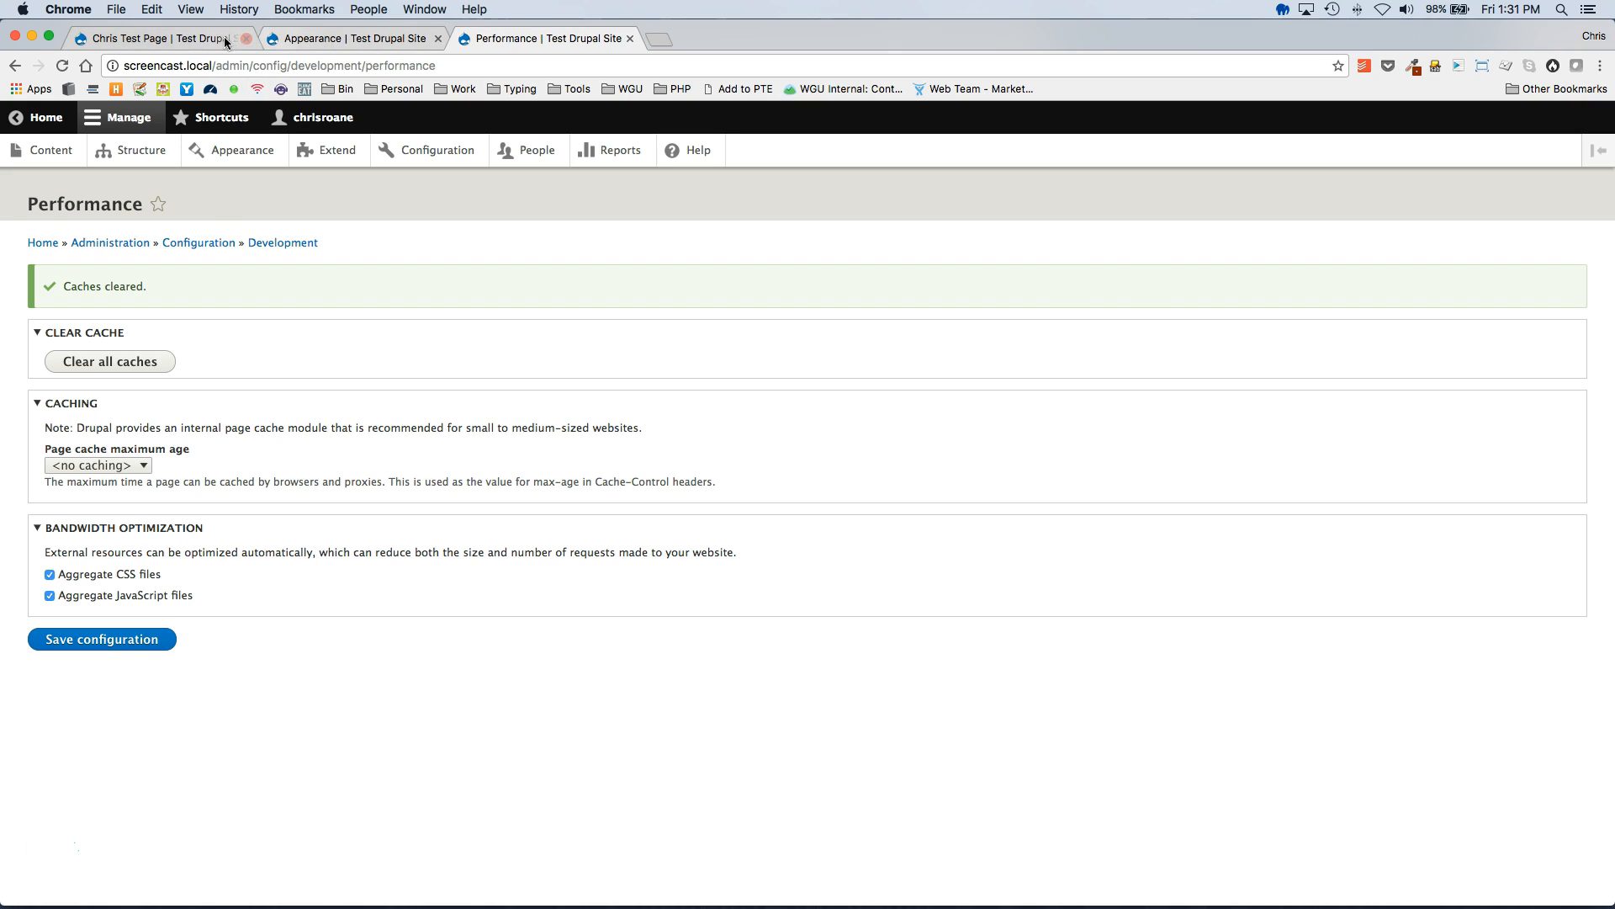
Make the heading read 'Text Widget NEW' and reload Chris Test Page to check it
click(155, 38)
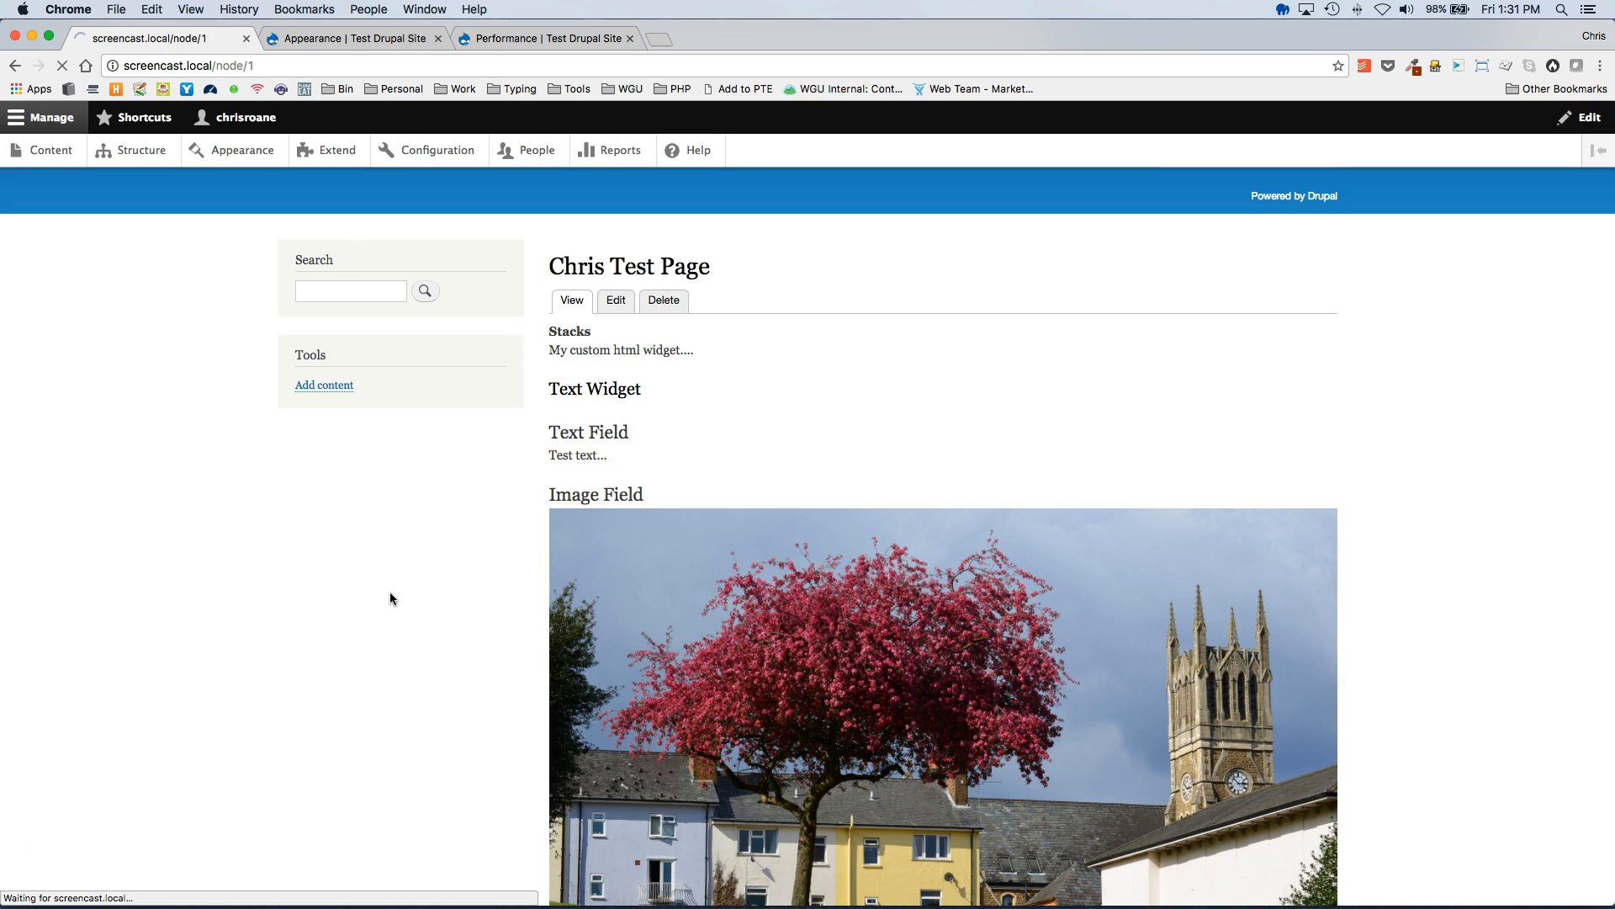
text(NEW</h1>)
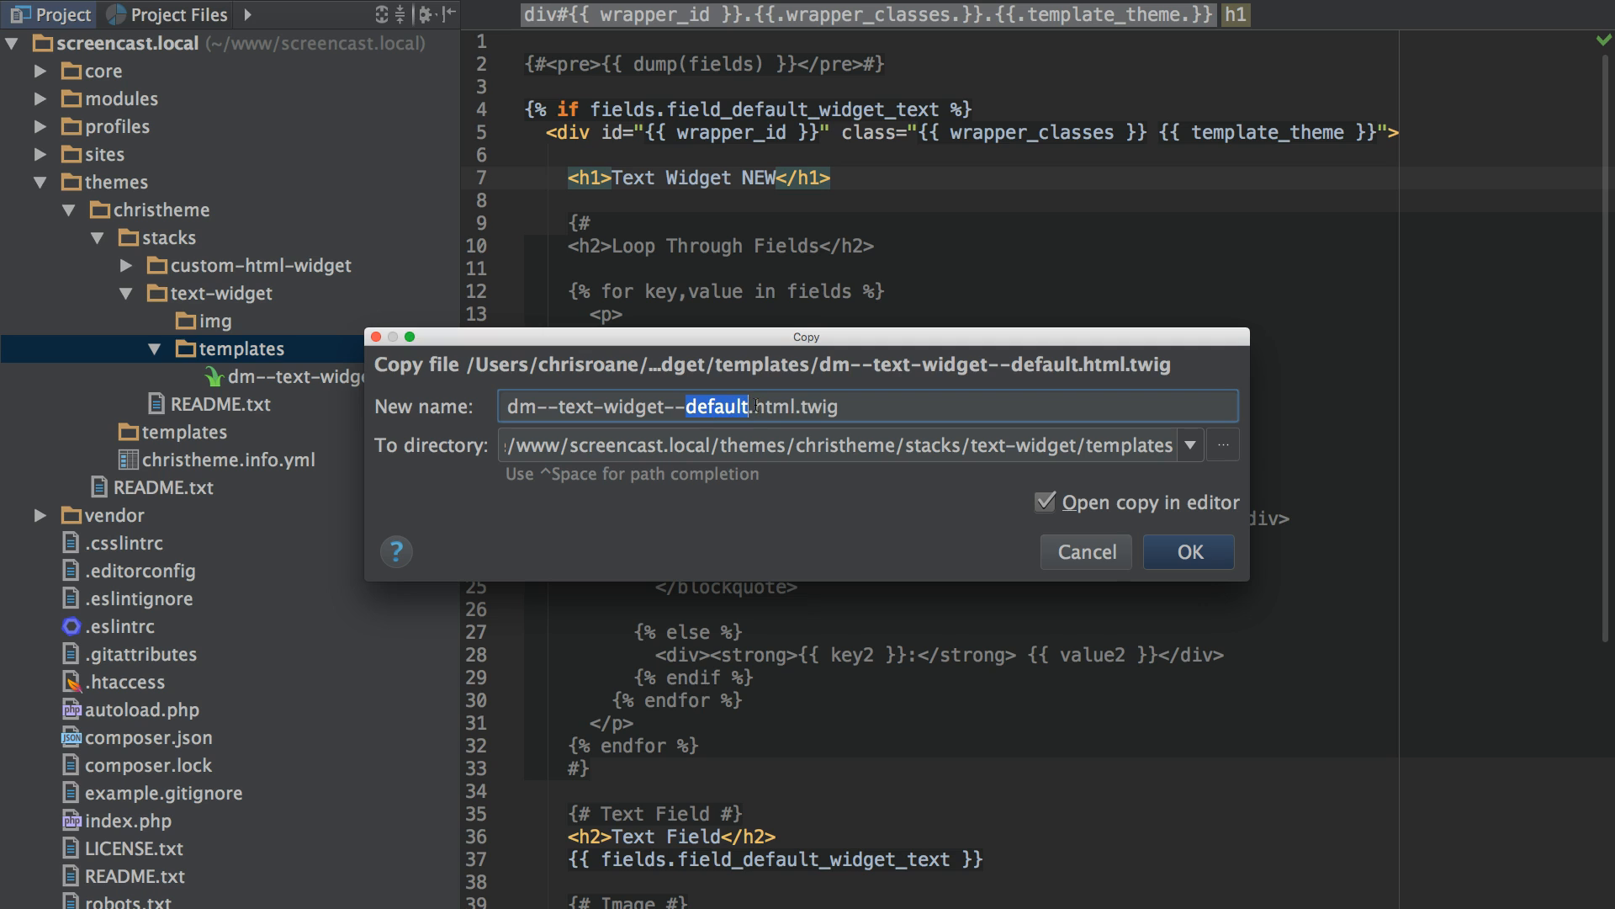
Copy the default template as dm--text-widget--cool_variation.html.twig
text(cool)
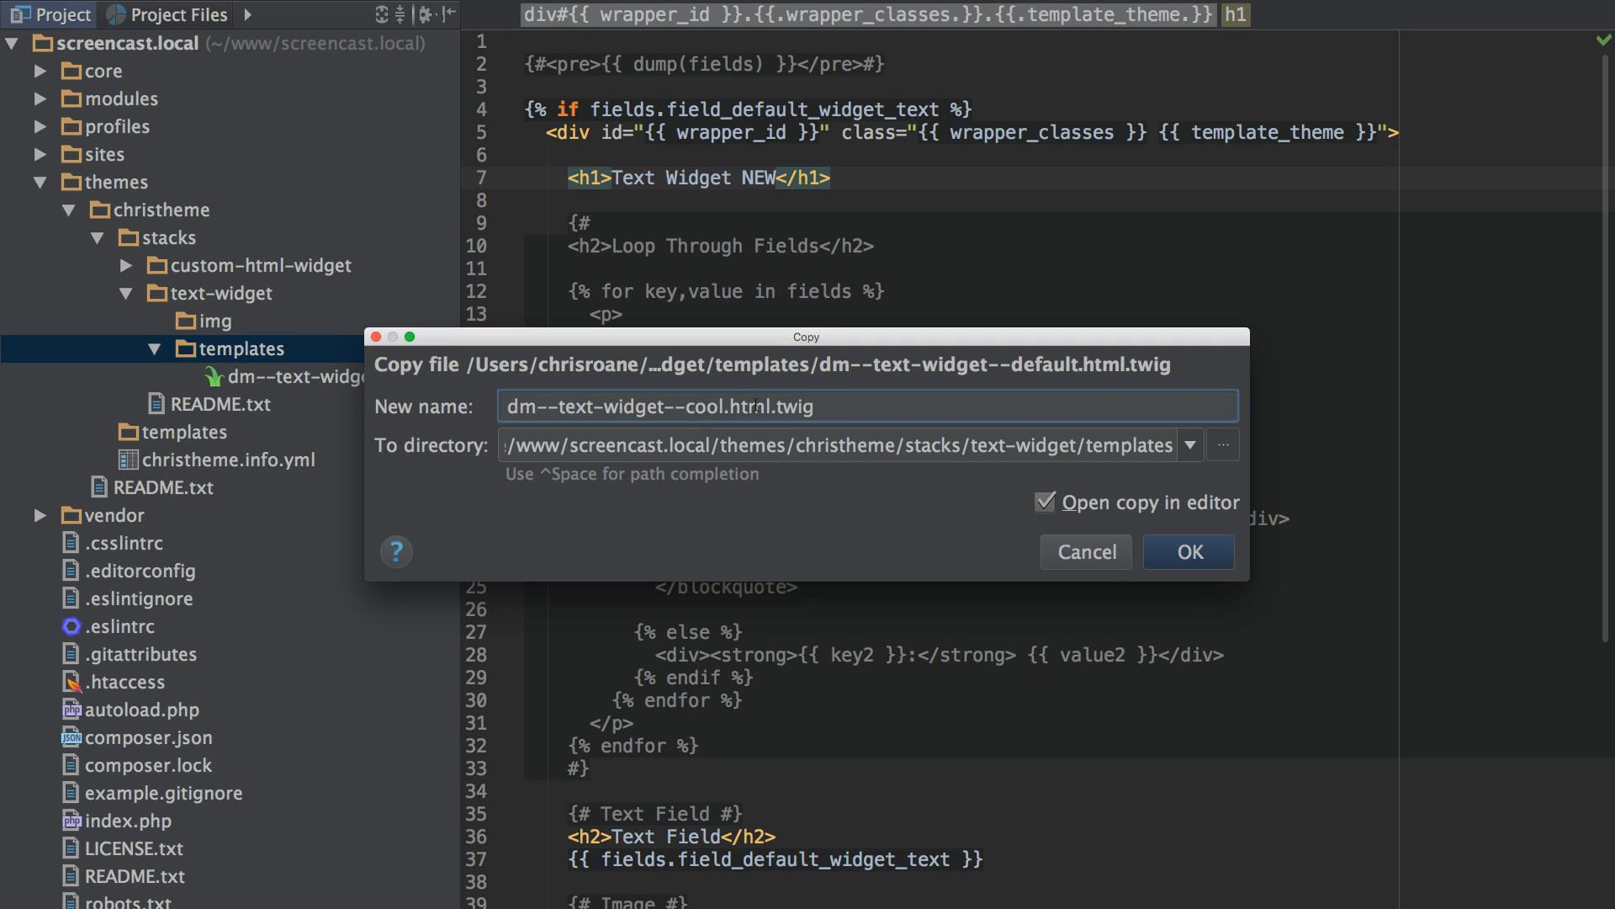
text(-v)
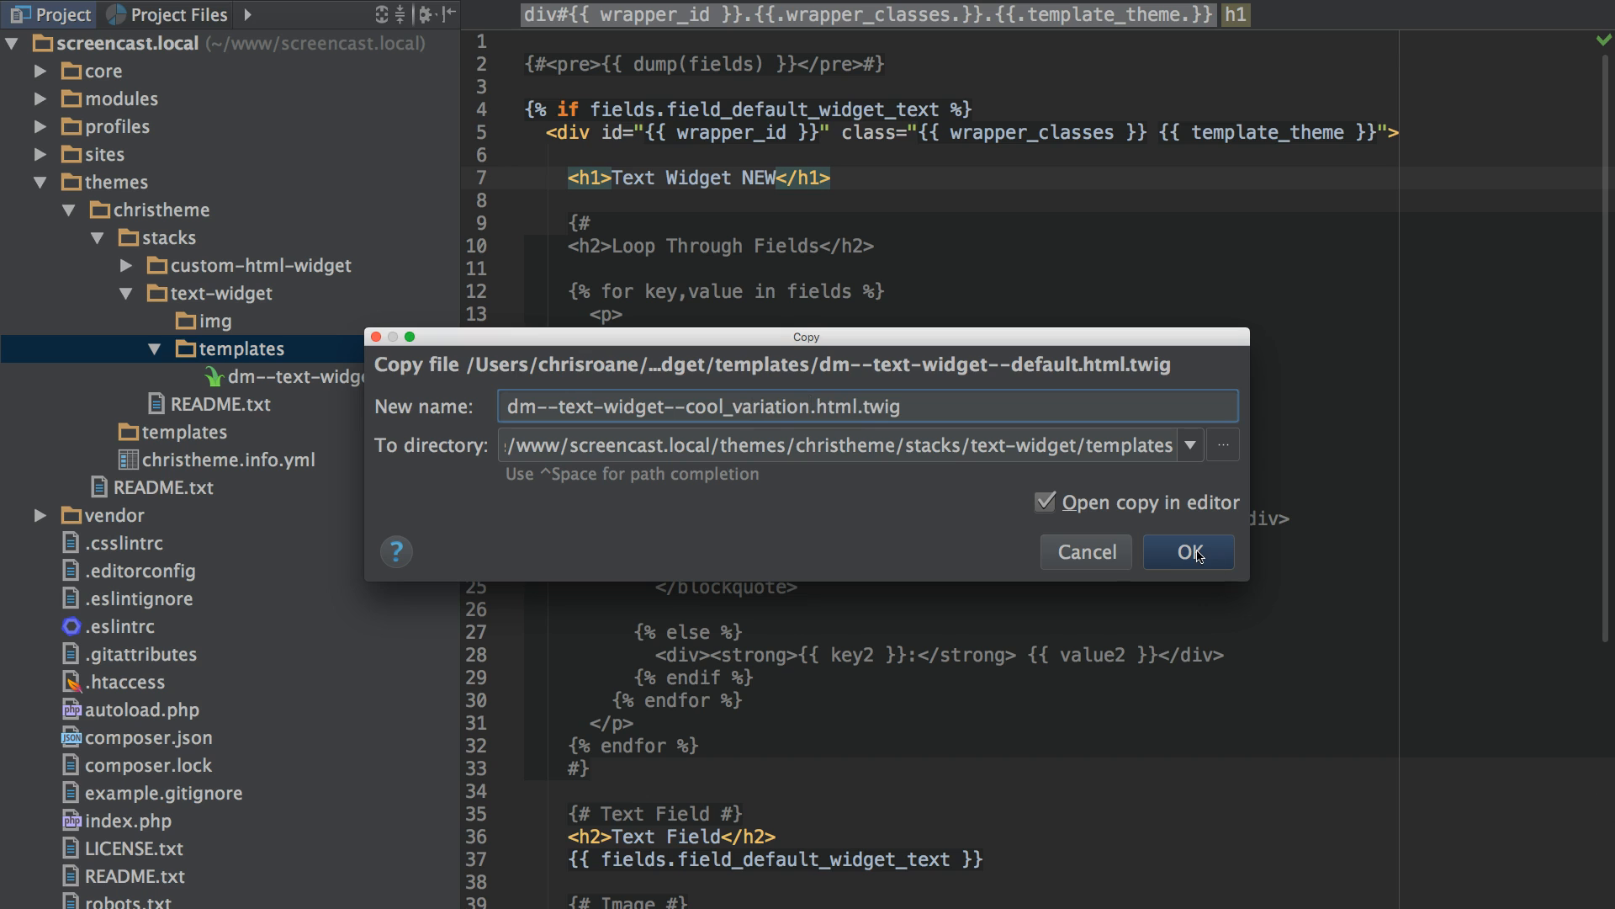
click(1187, 551)
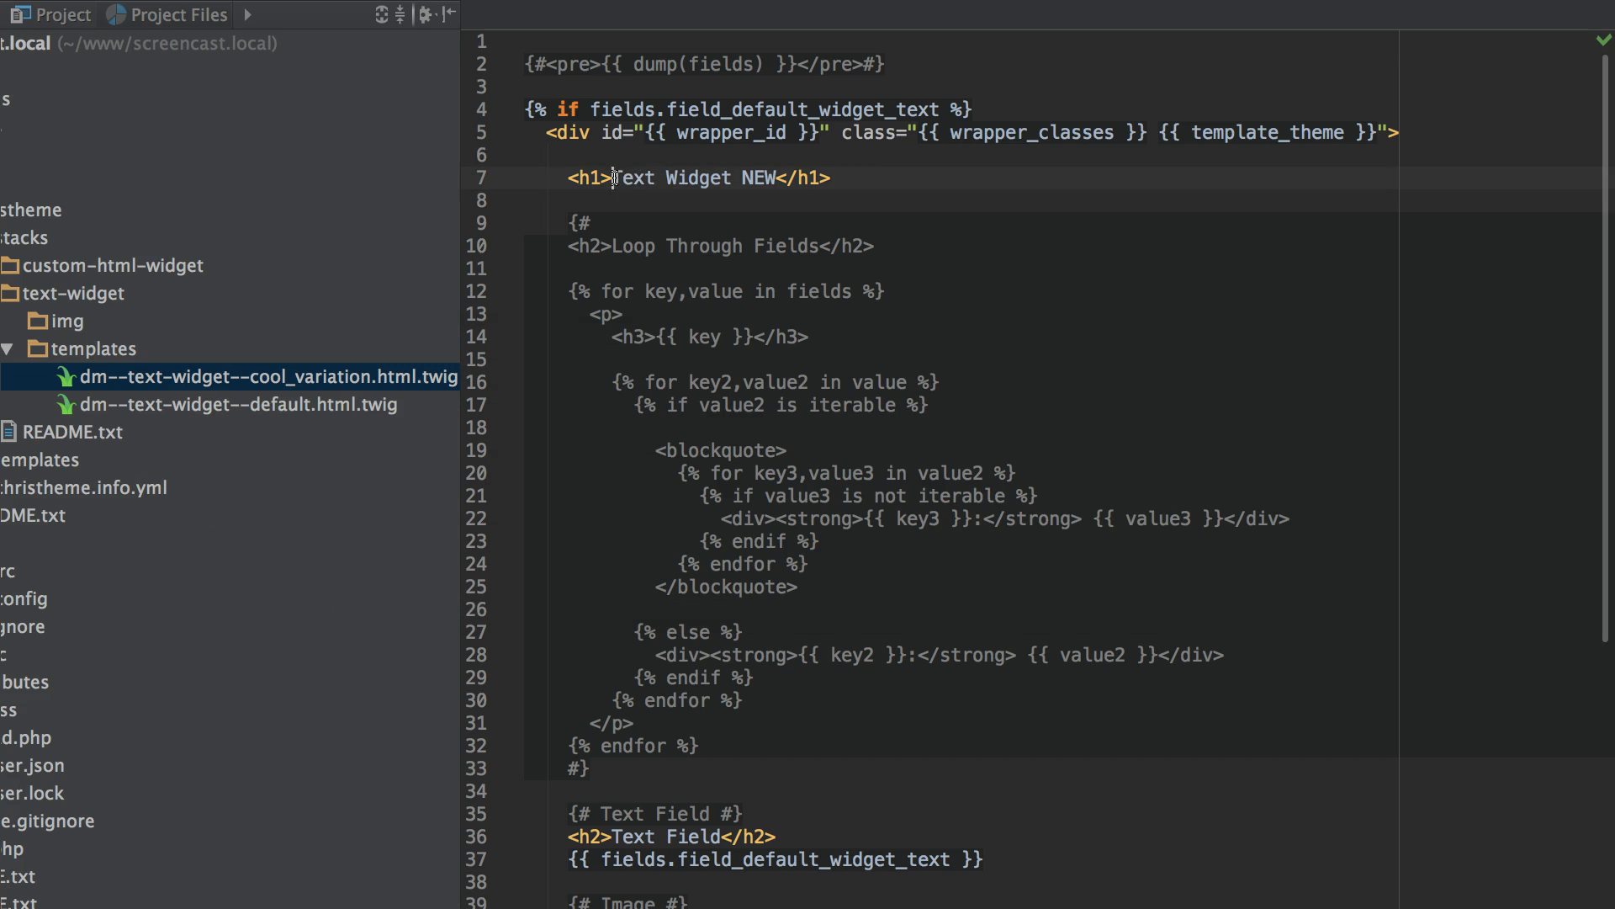
Replace the copy's h1 heading text with 'Cool Variation'
double_click(700, 178)
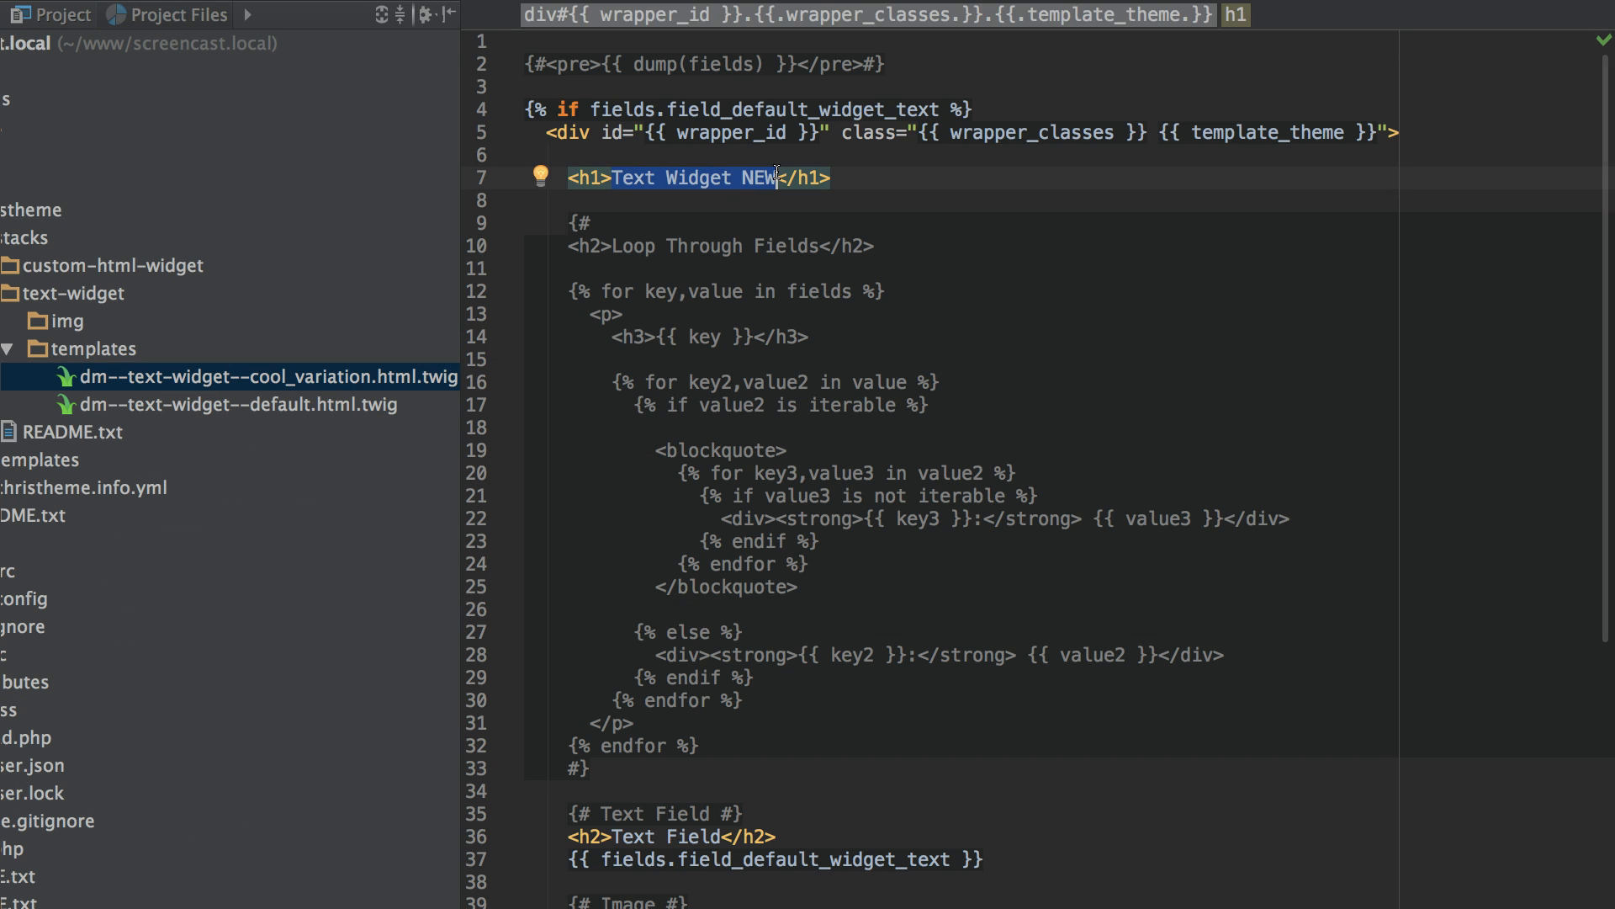
text(Cool Va</h1>)
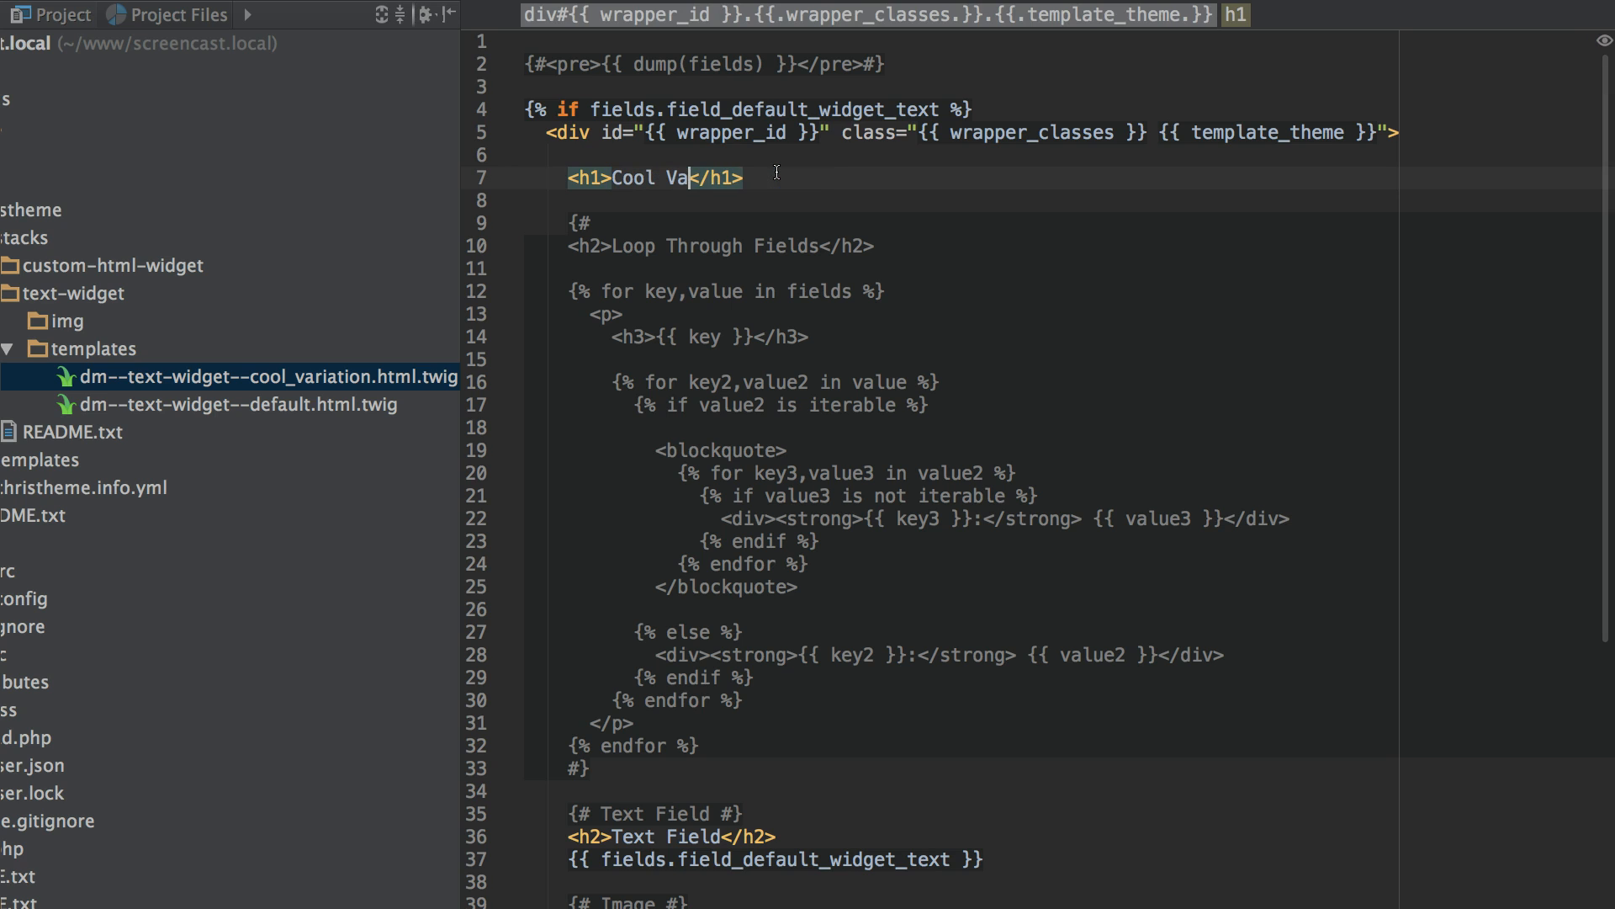
text(riation)
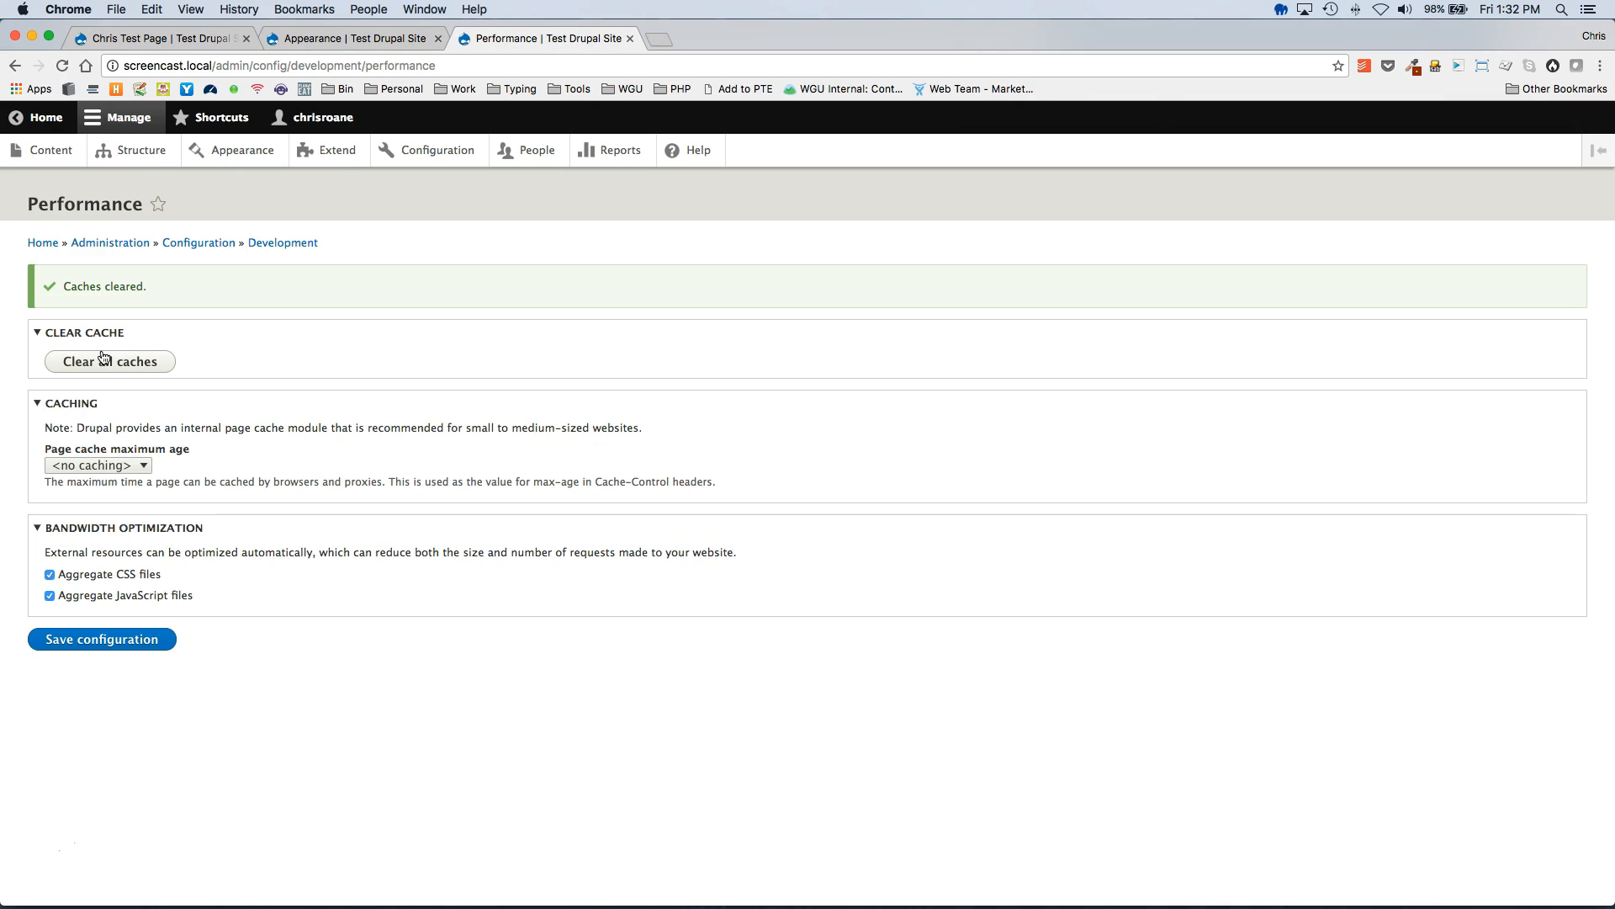
Clear all caches and start a new Text Widget on the test page's Edit form
click(109, 362)
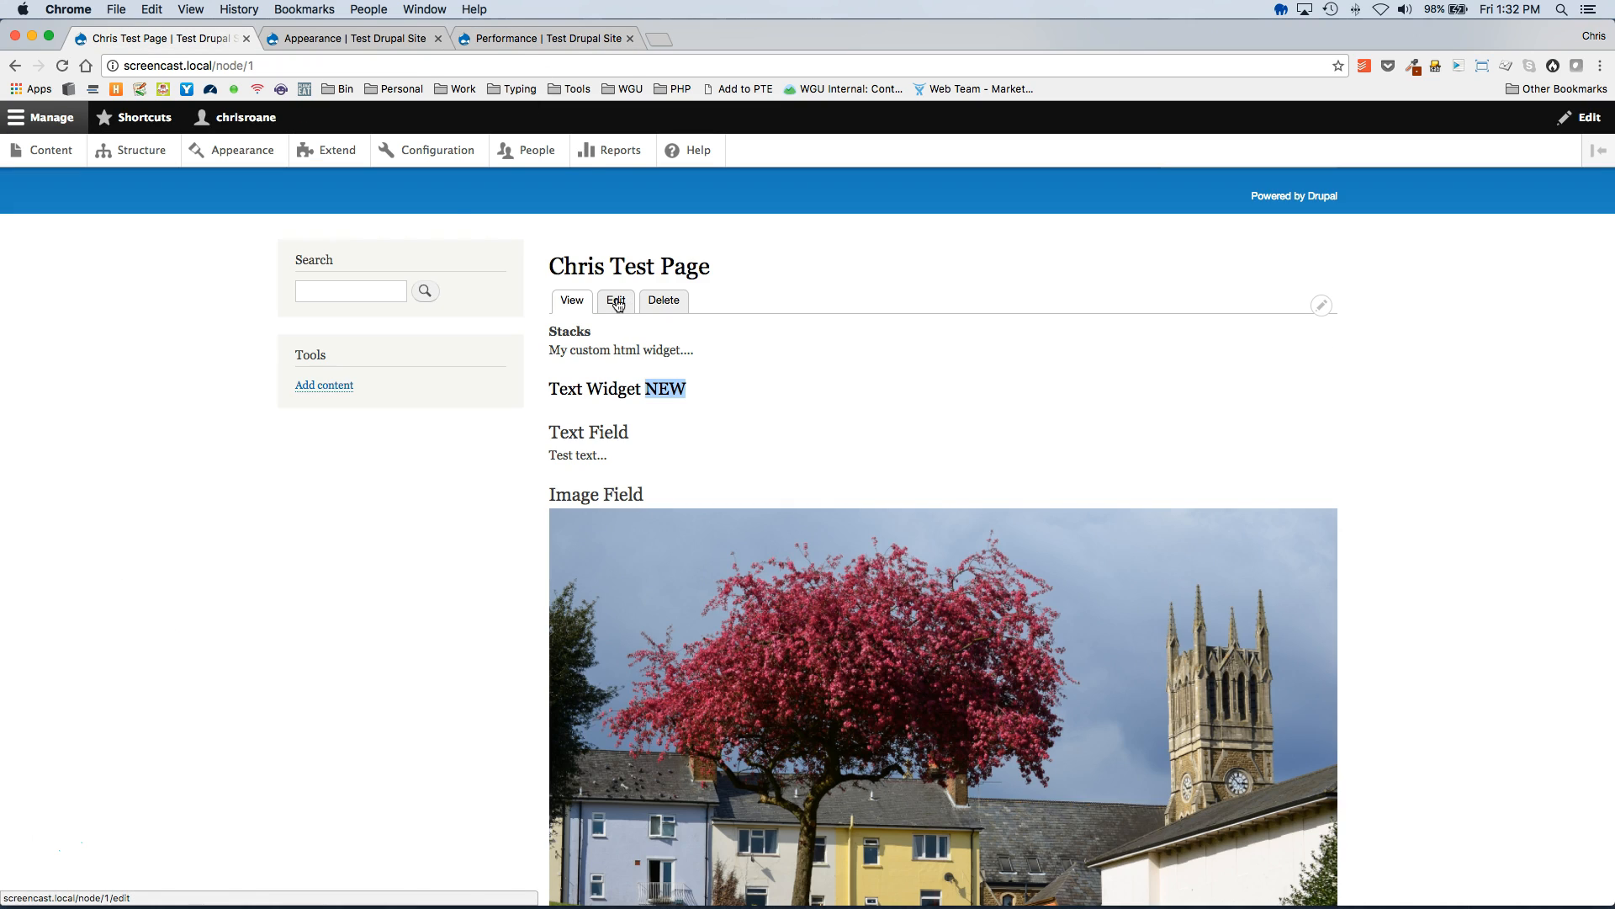
click(616, 300)
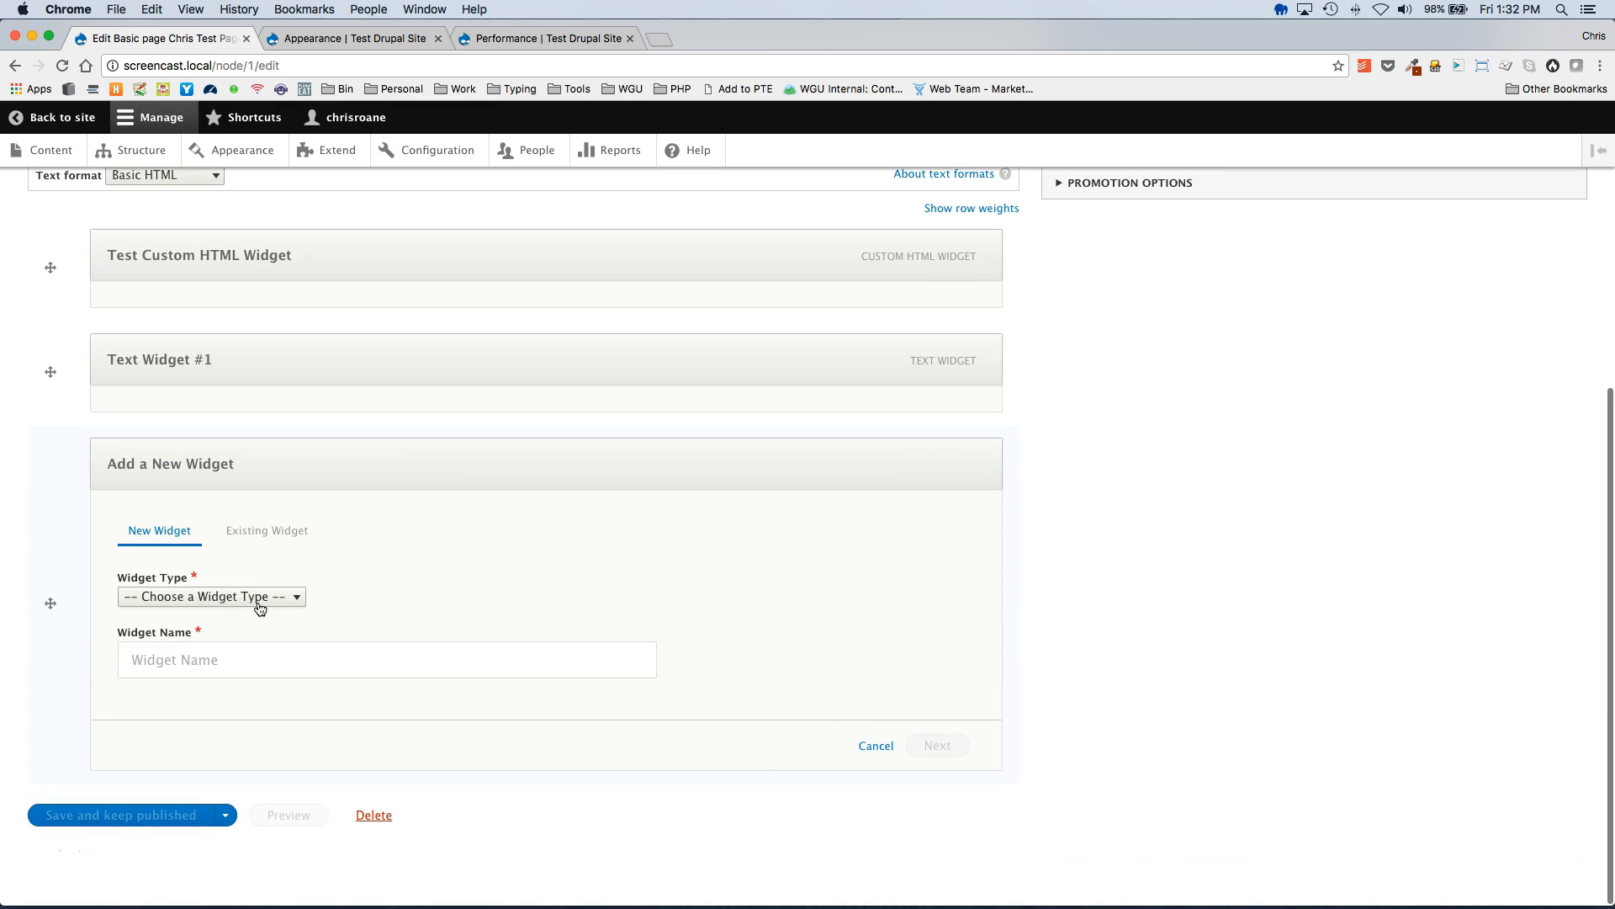
click(210, 595)
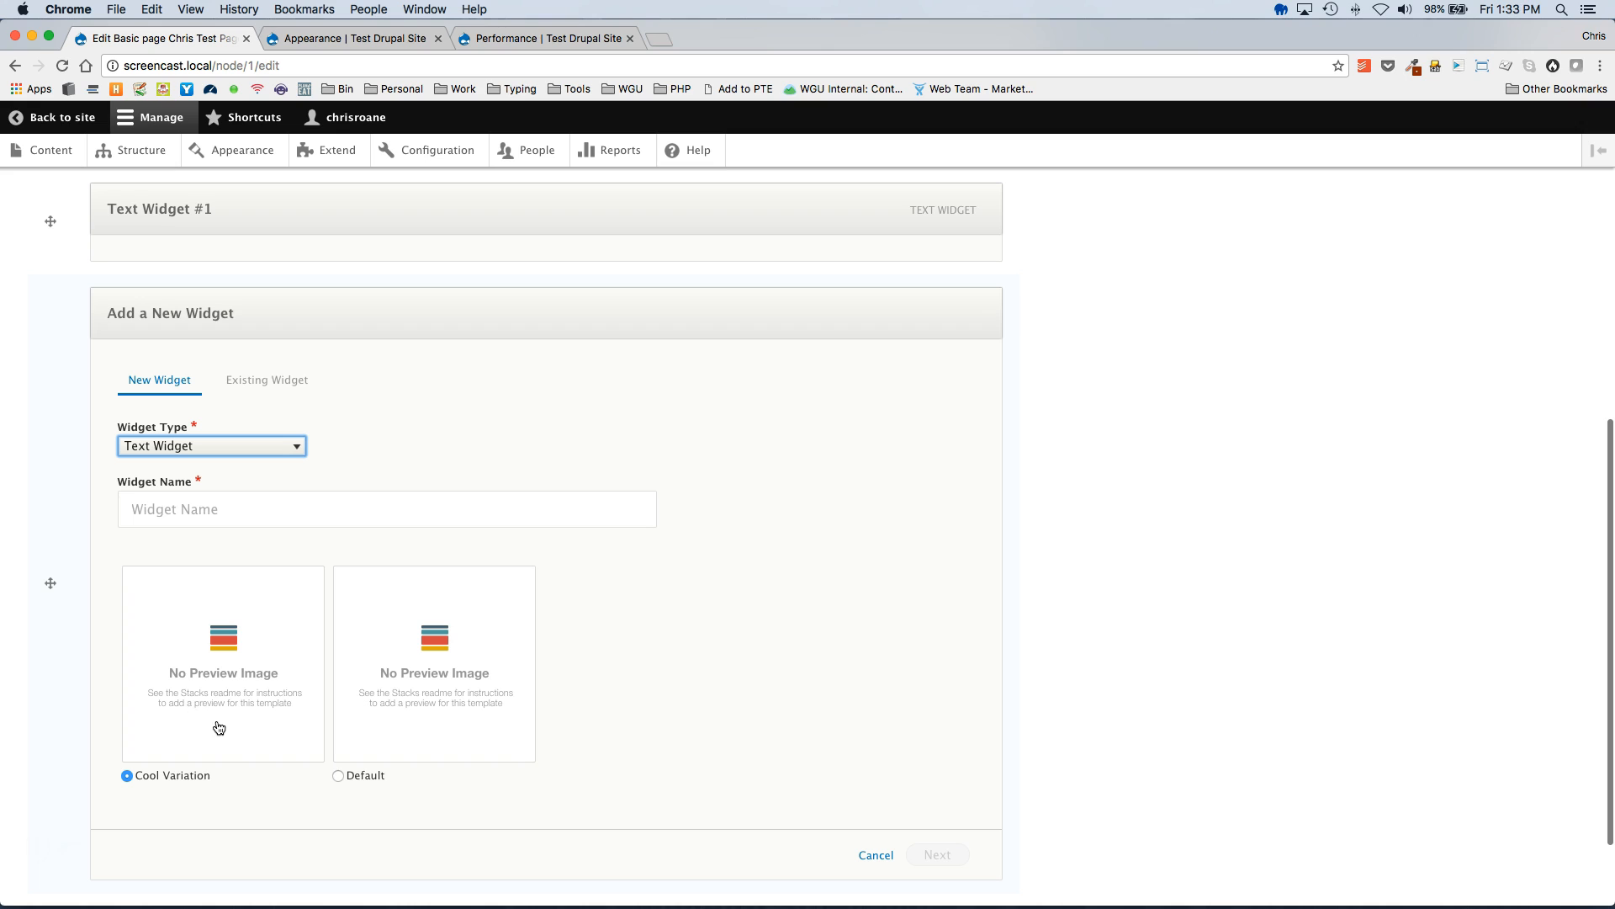
mouse_move(440, 724)
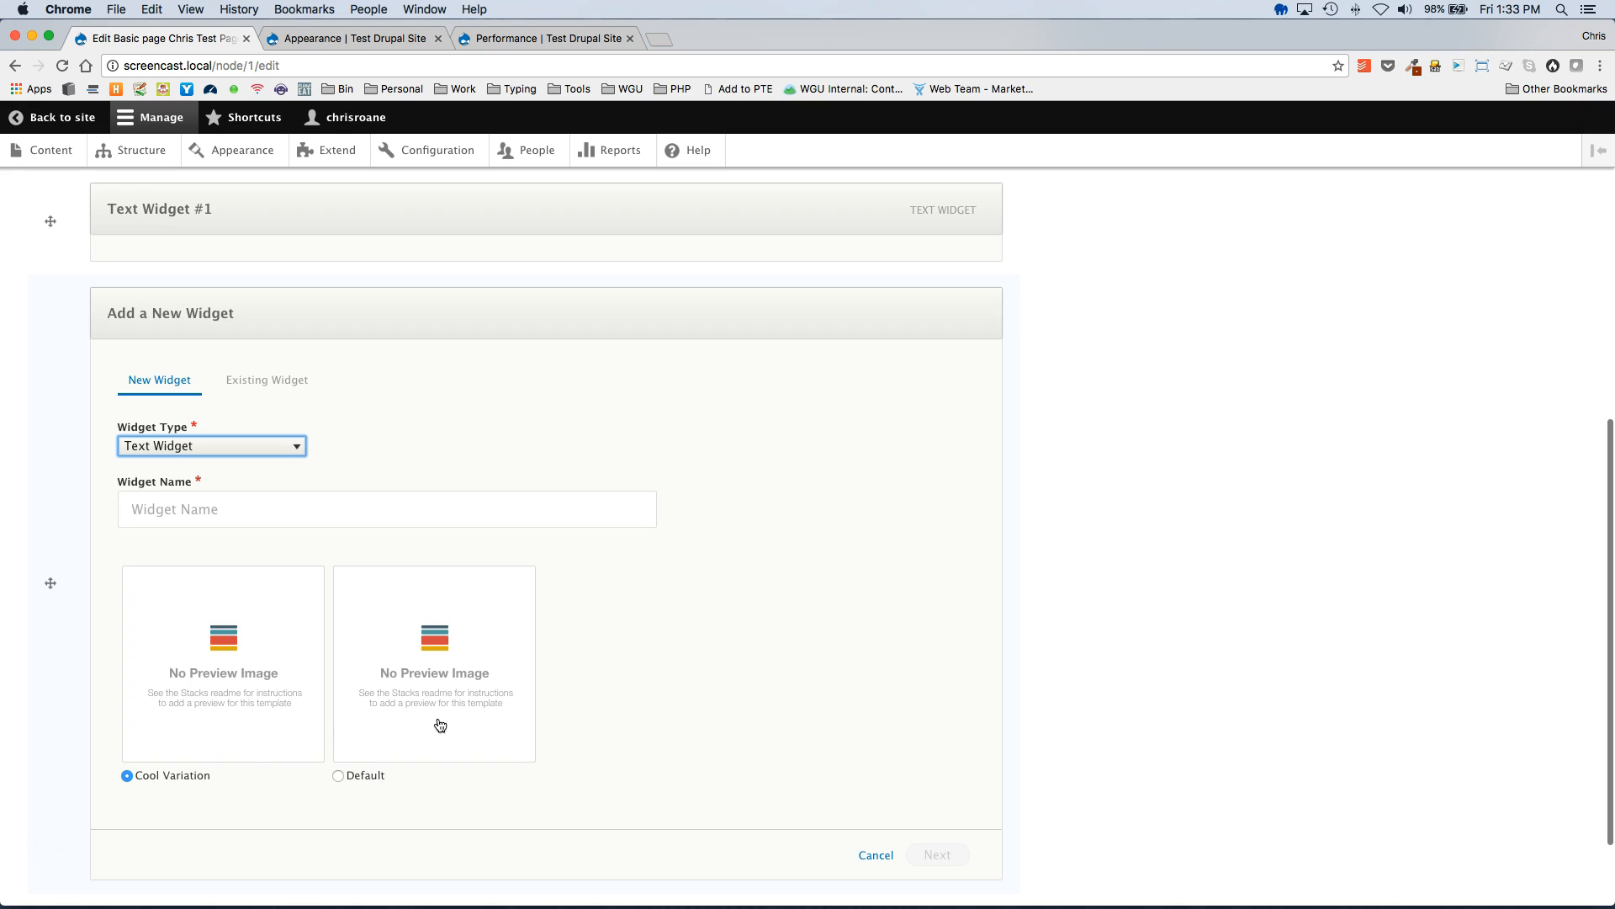
Name it 'New Widget' with the Cool Variation template, add it, and save the page published
click(386, 508)
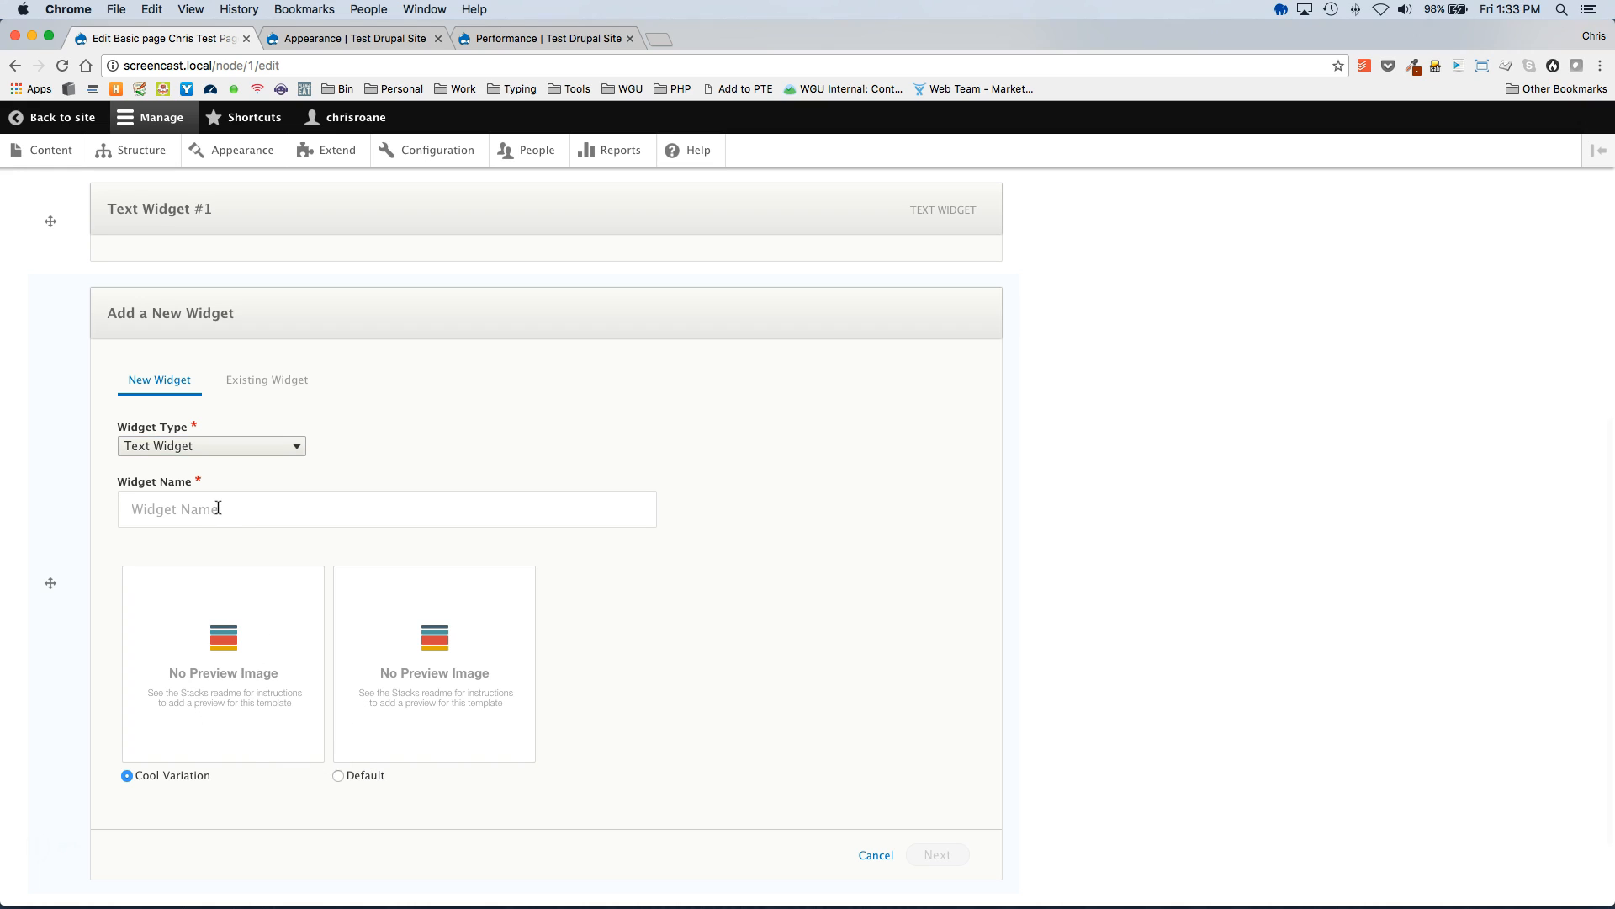
text(New Widget)
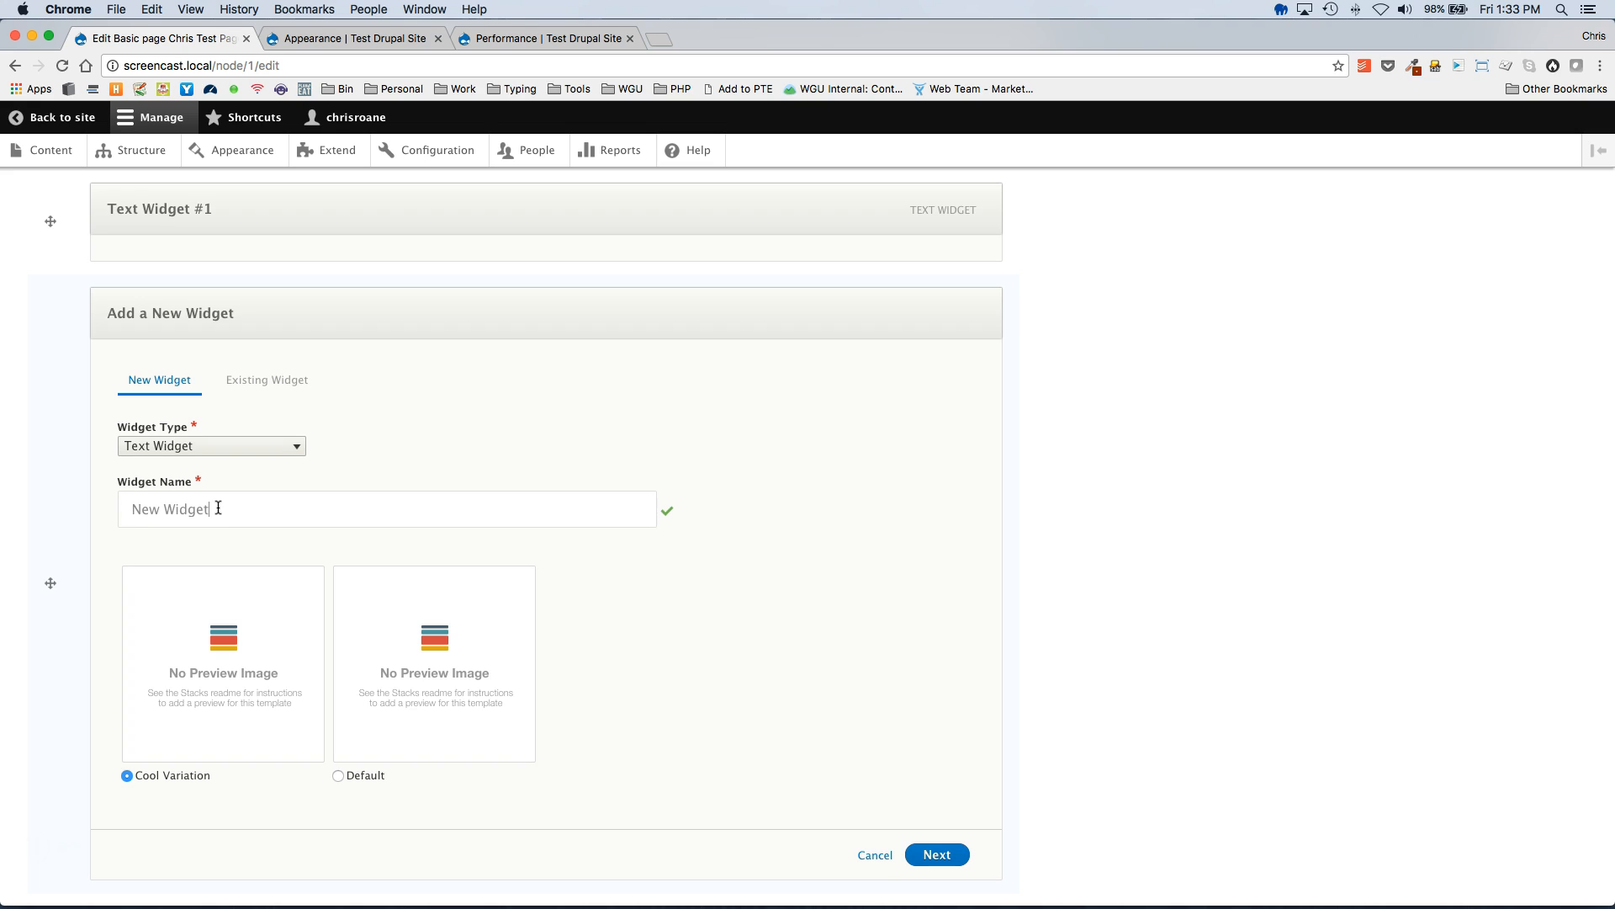
click(935, 854)
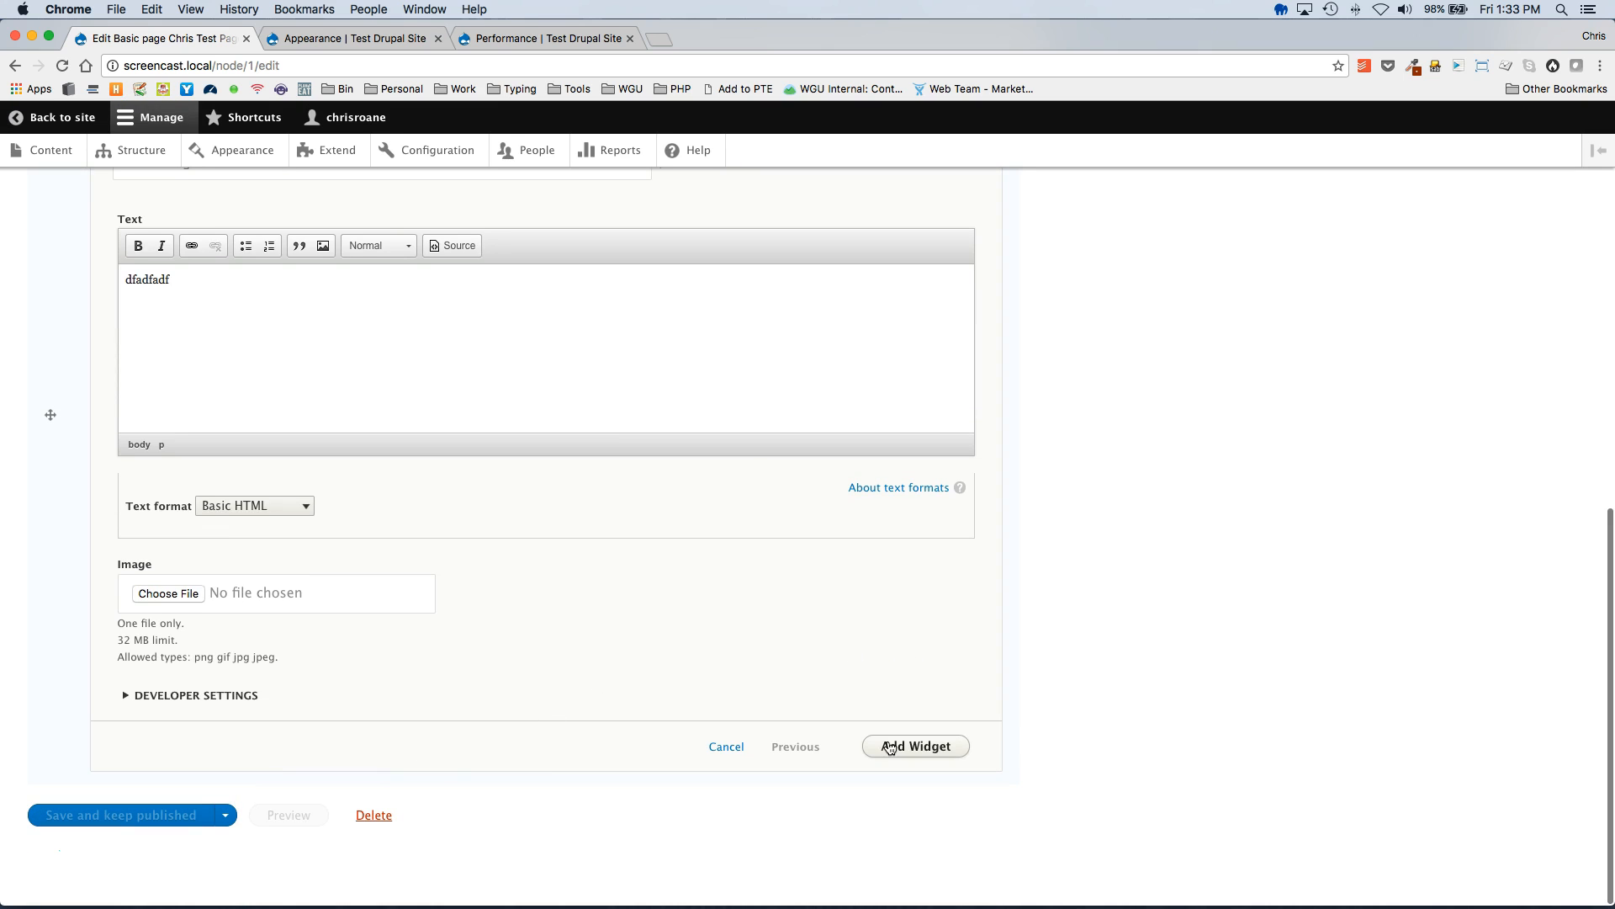
click(914, 746)
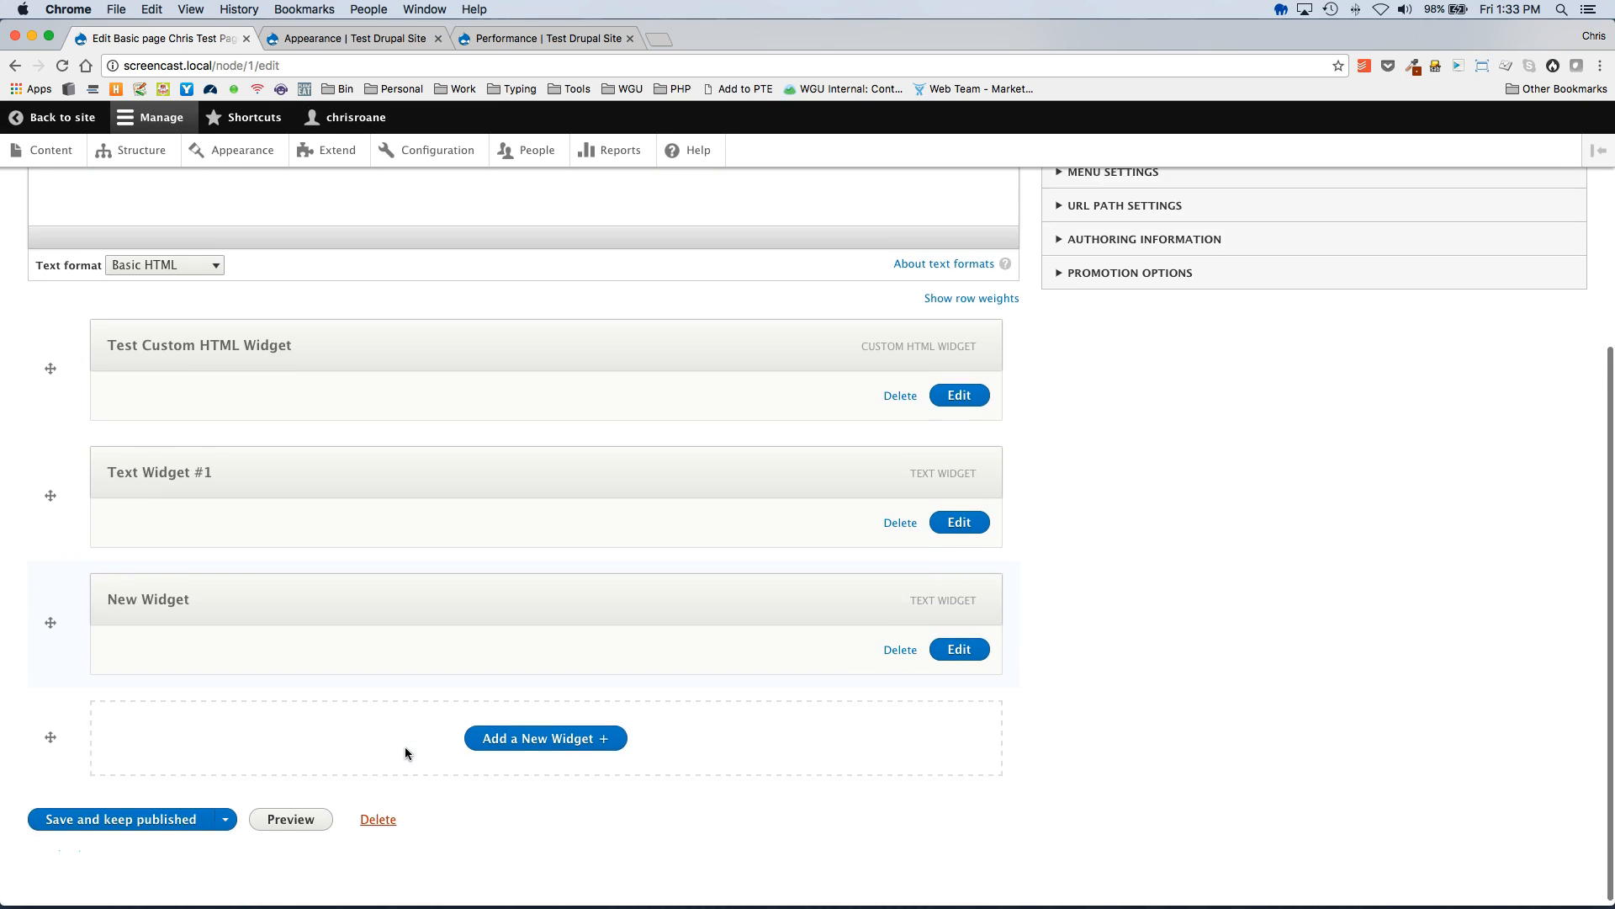
click(119, 818)
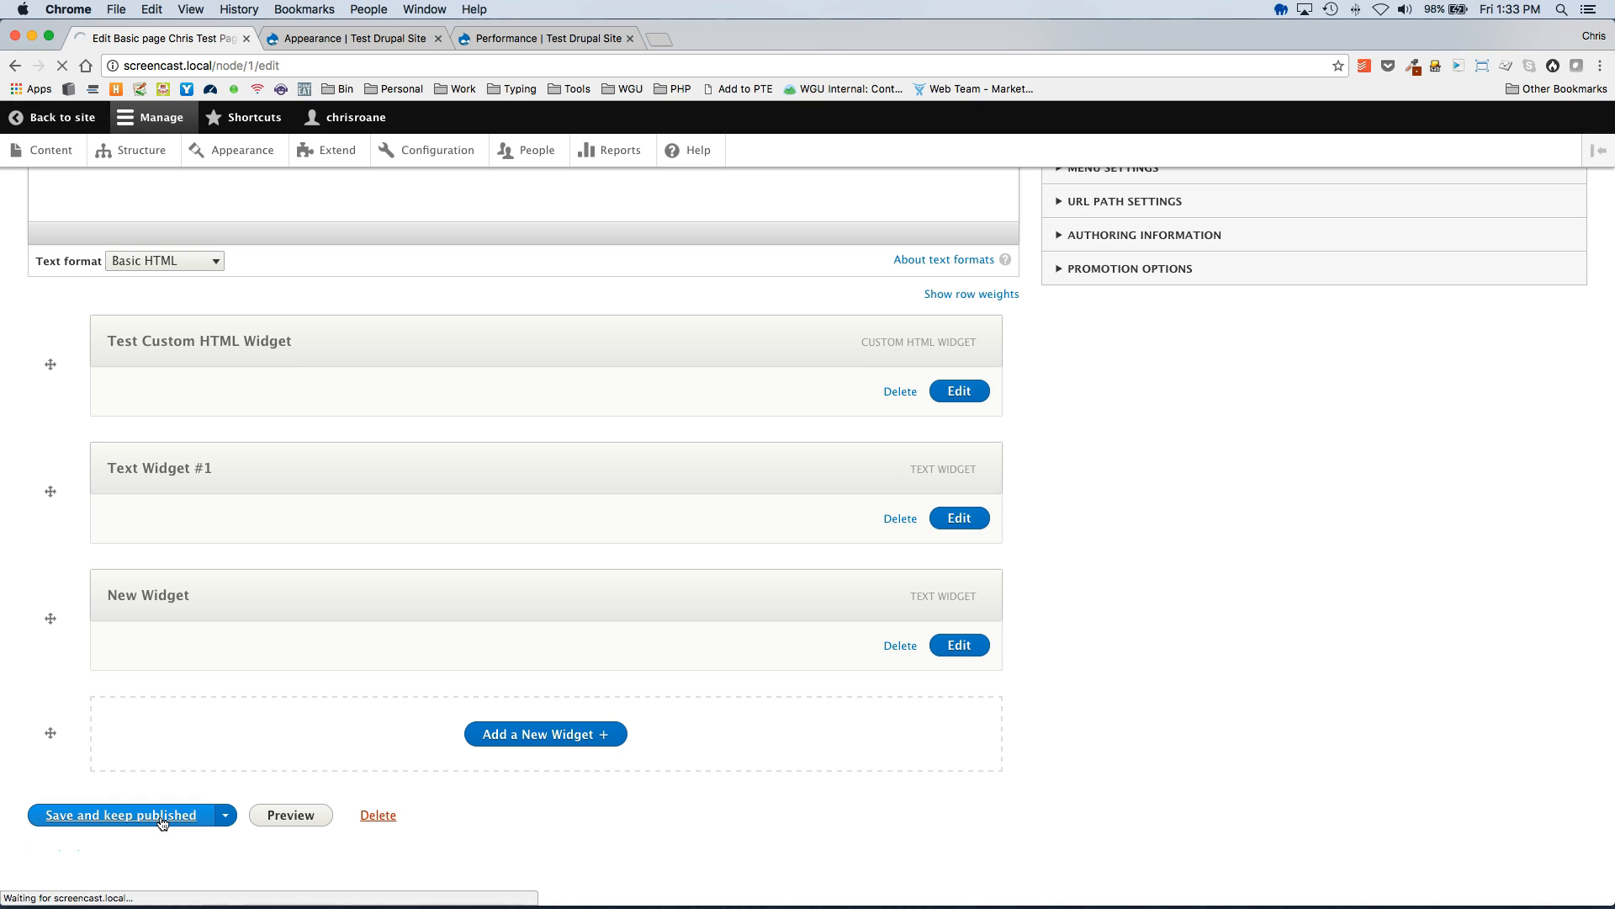
click(121, 815)
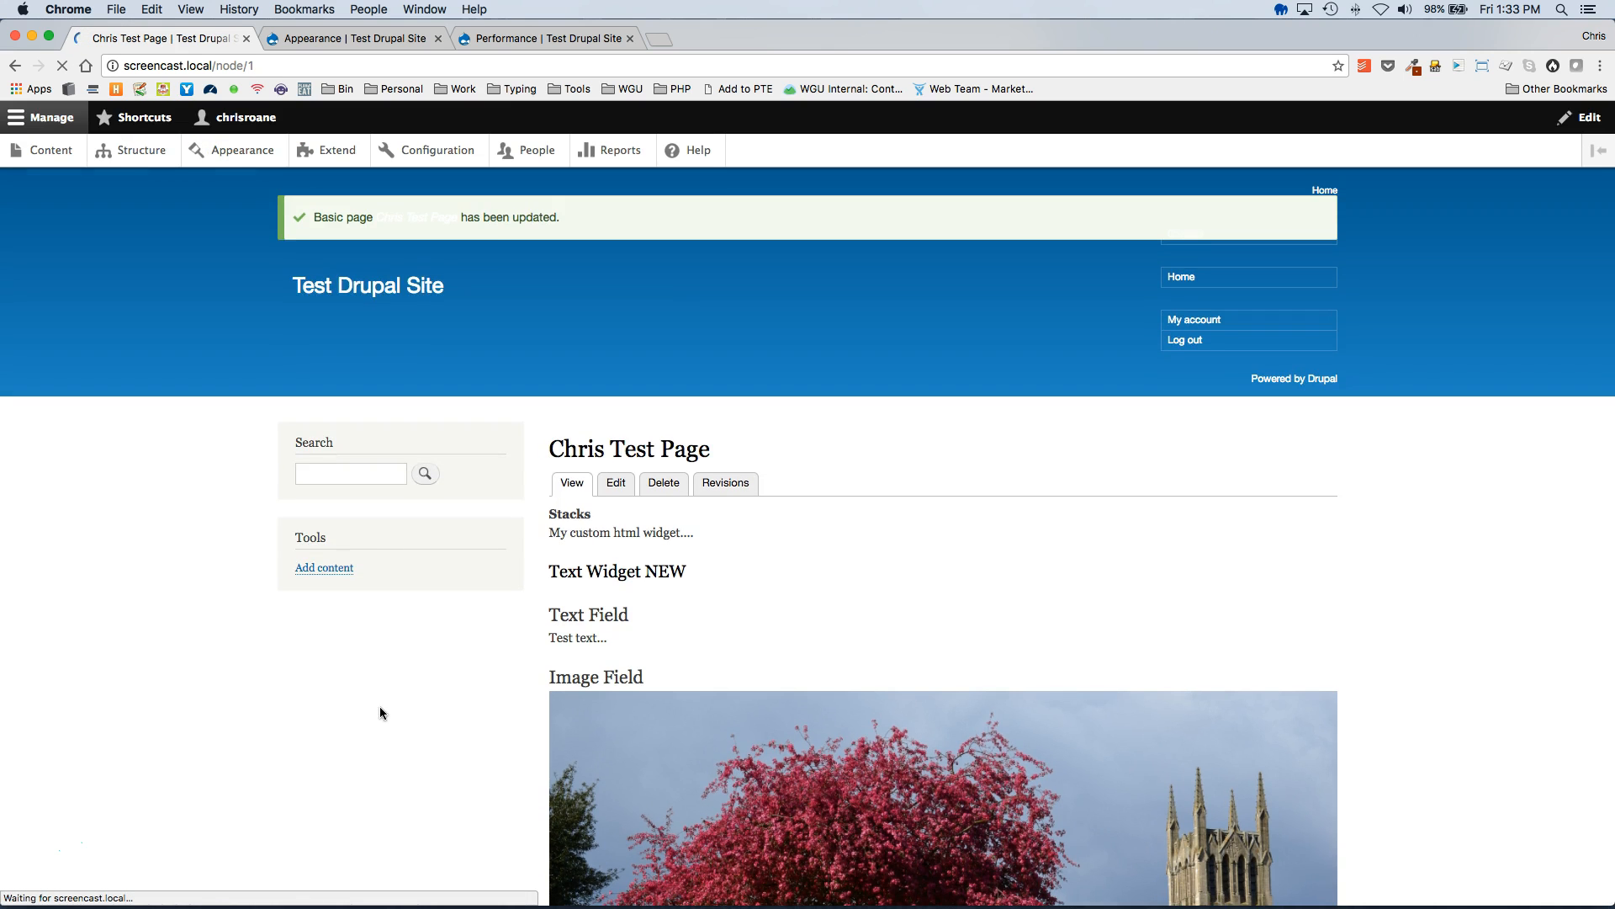
scroll(down, 3)
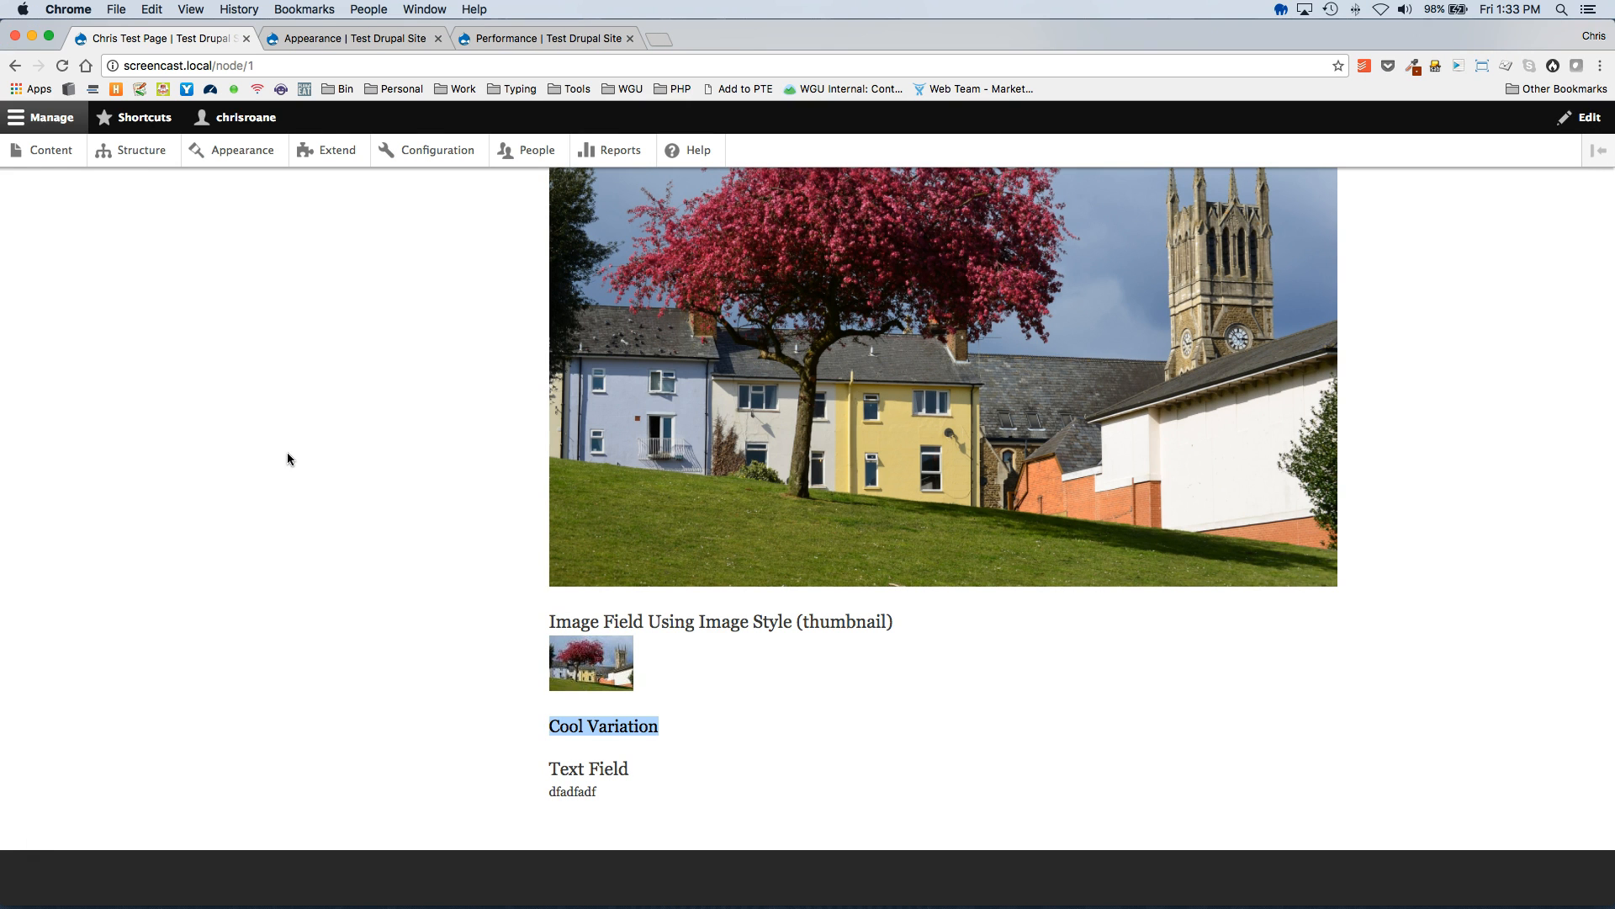
mouse_move(38, 811)
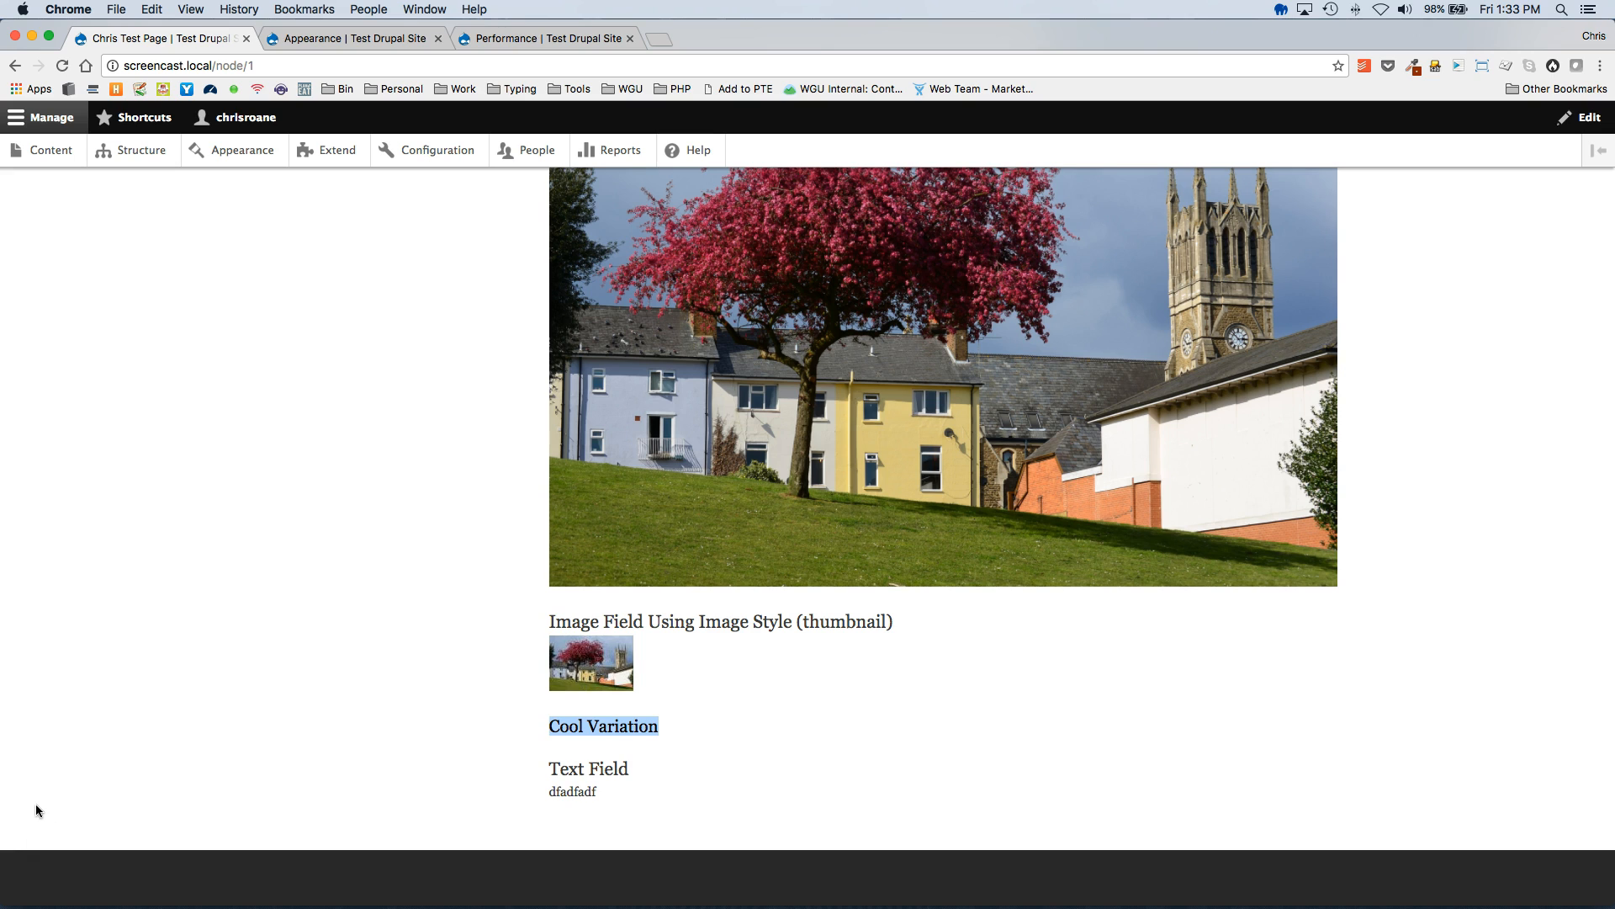